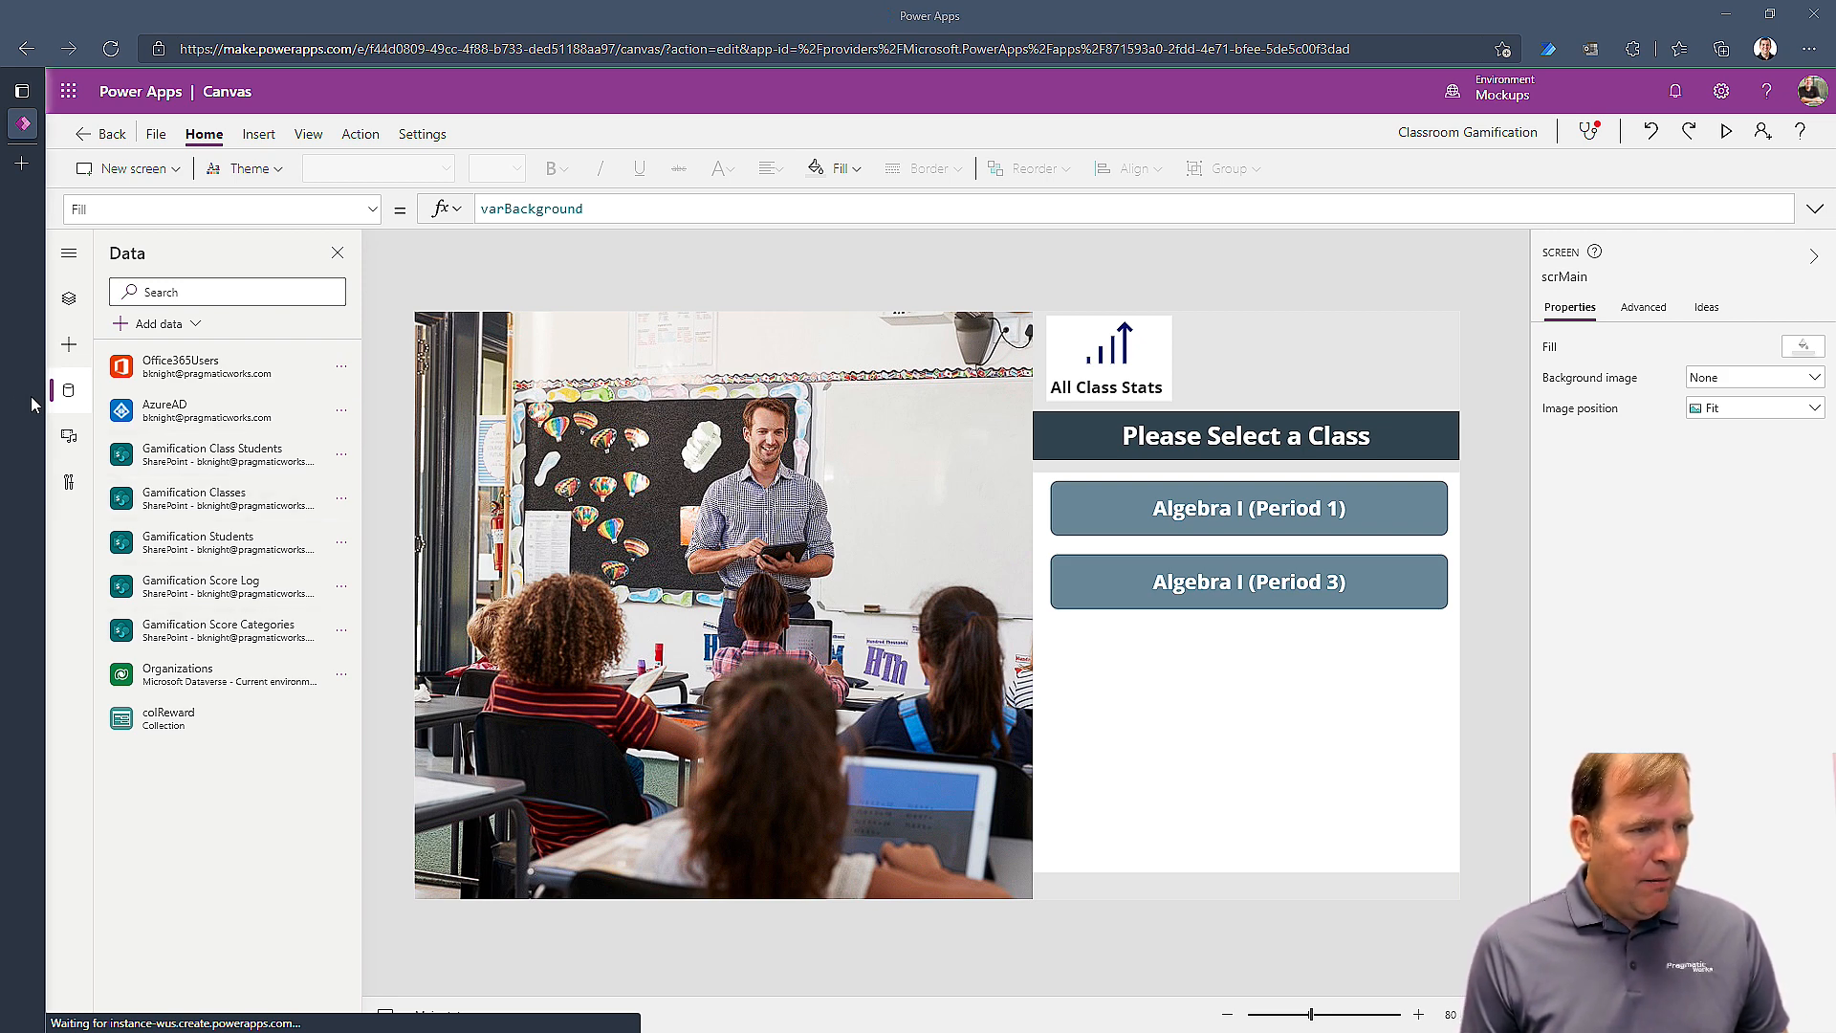
- Add the Office 365 Groups connector from the Add data list, searching 'grp'
click(155, 323)
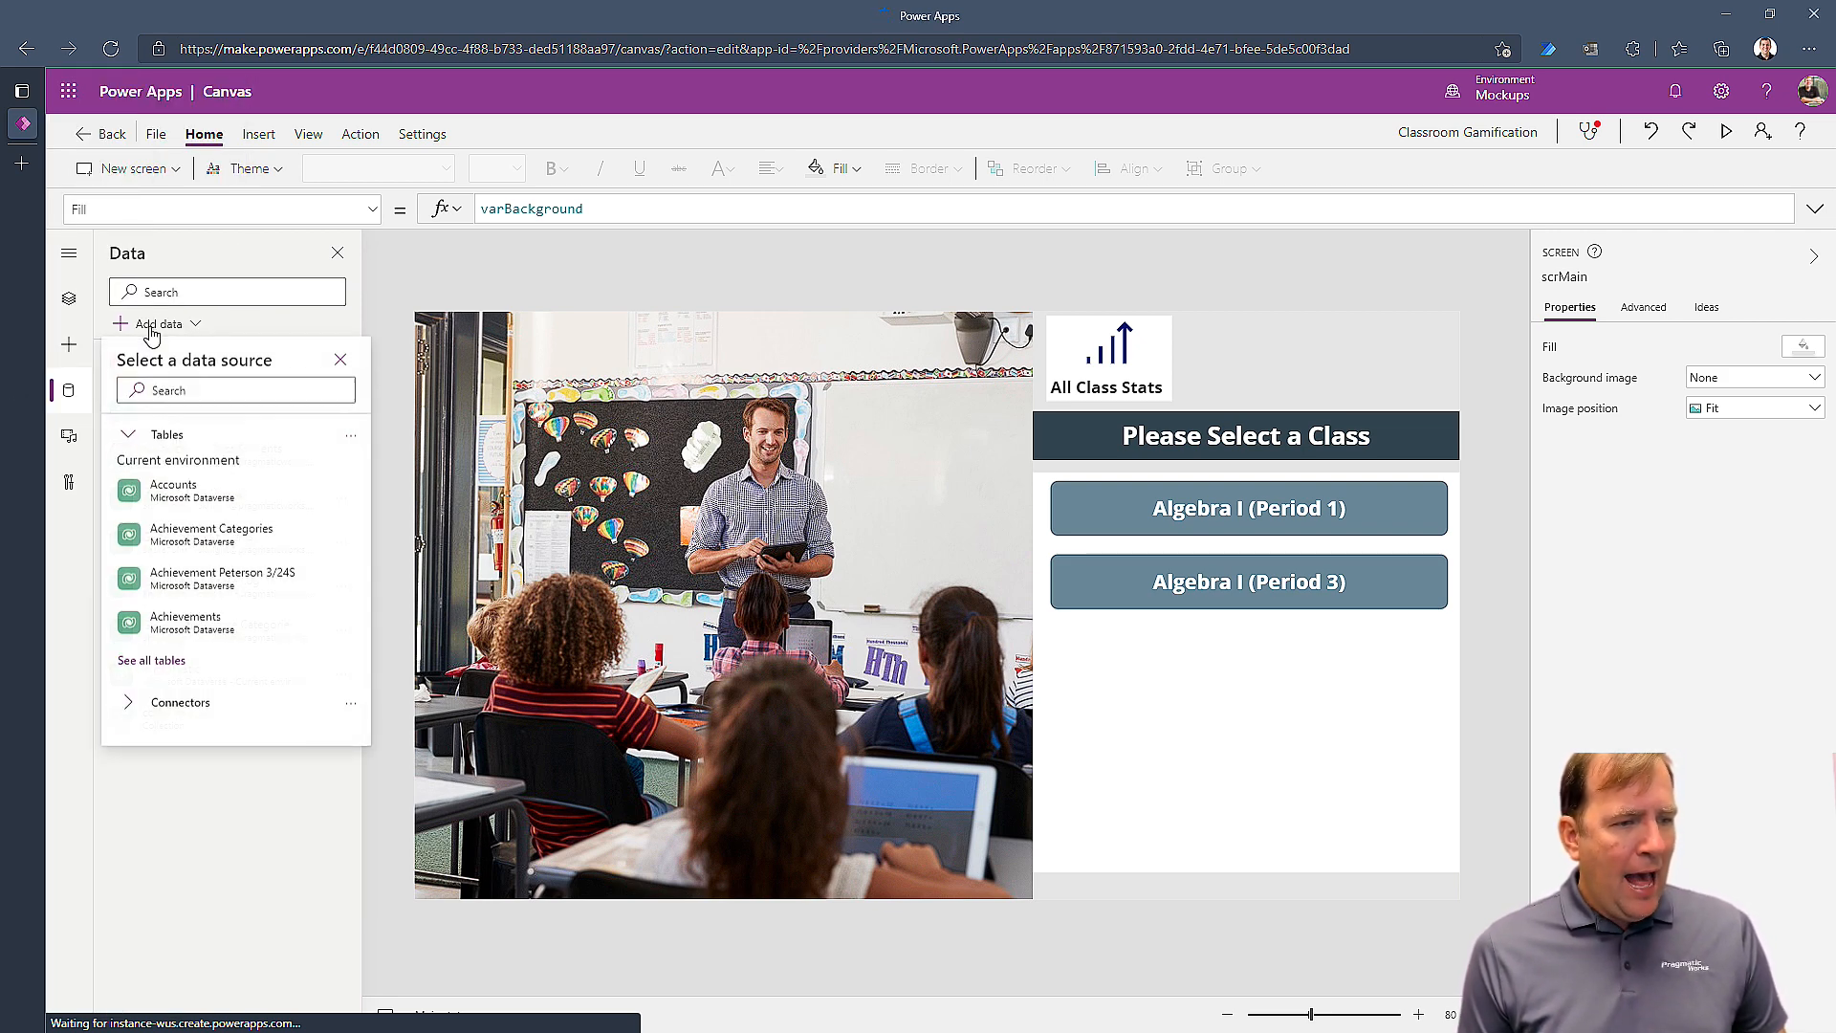
text(grp)
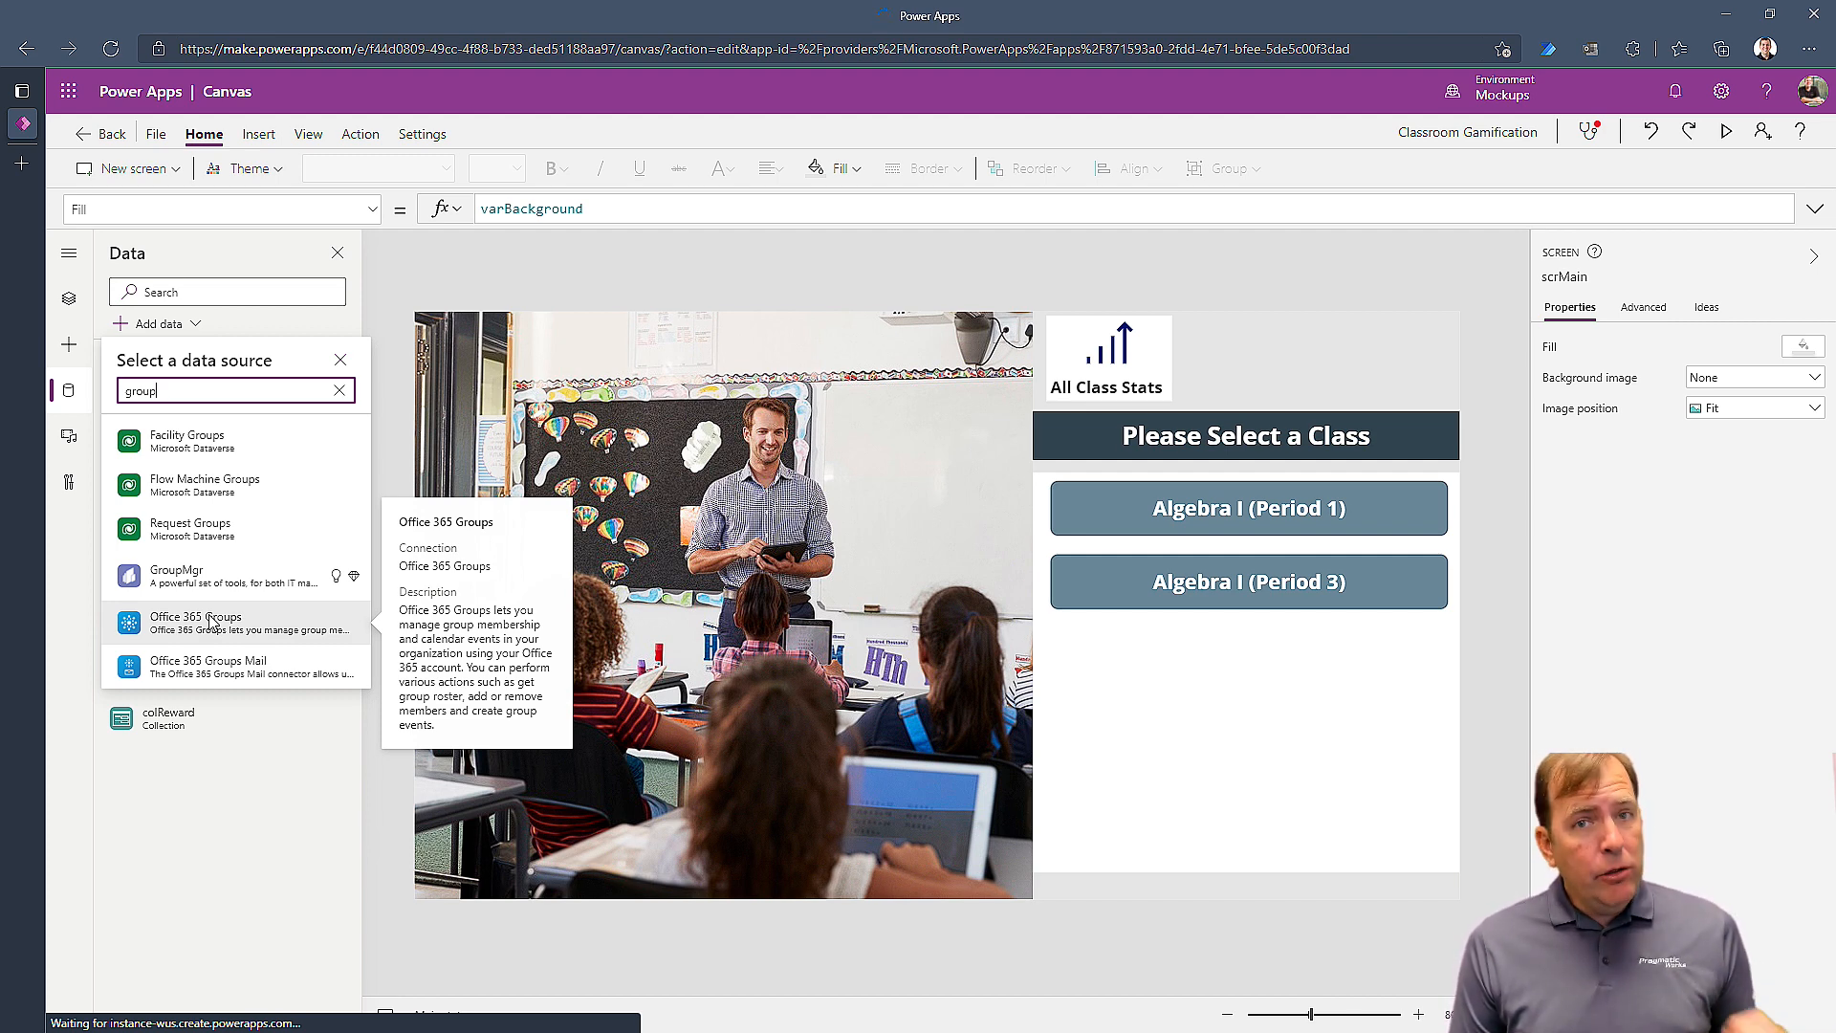
click(195, 624)
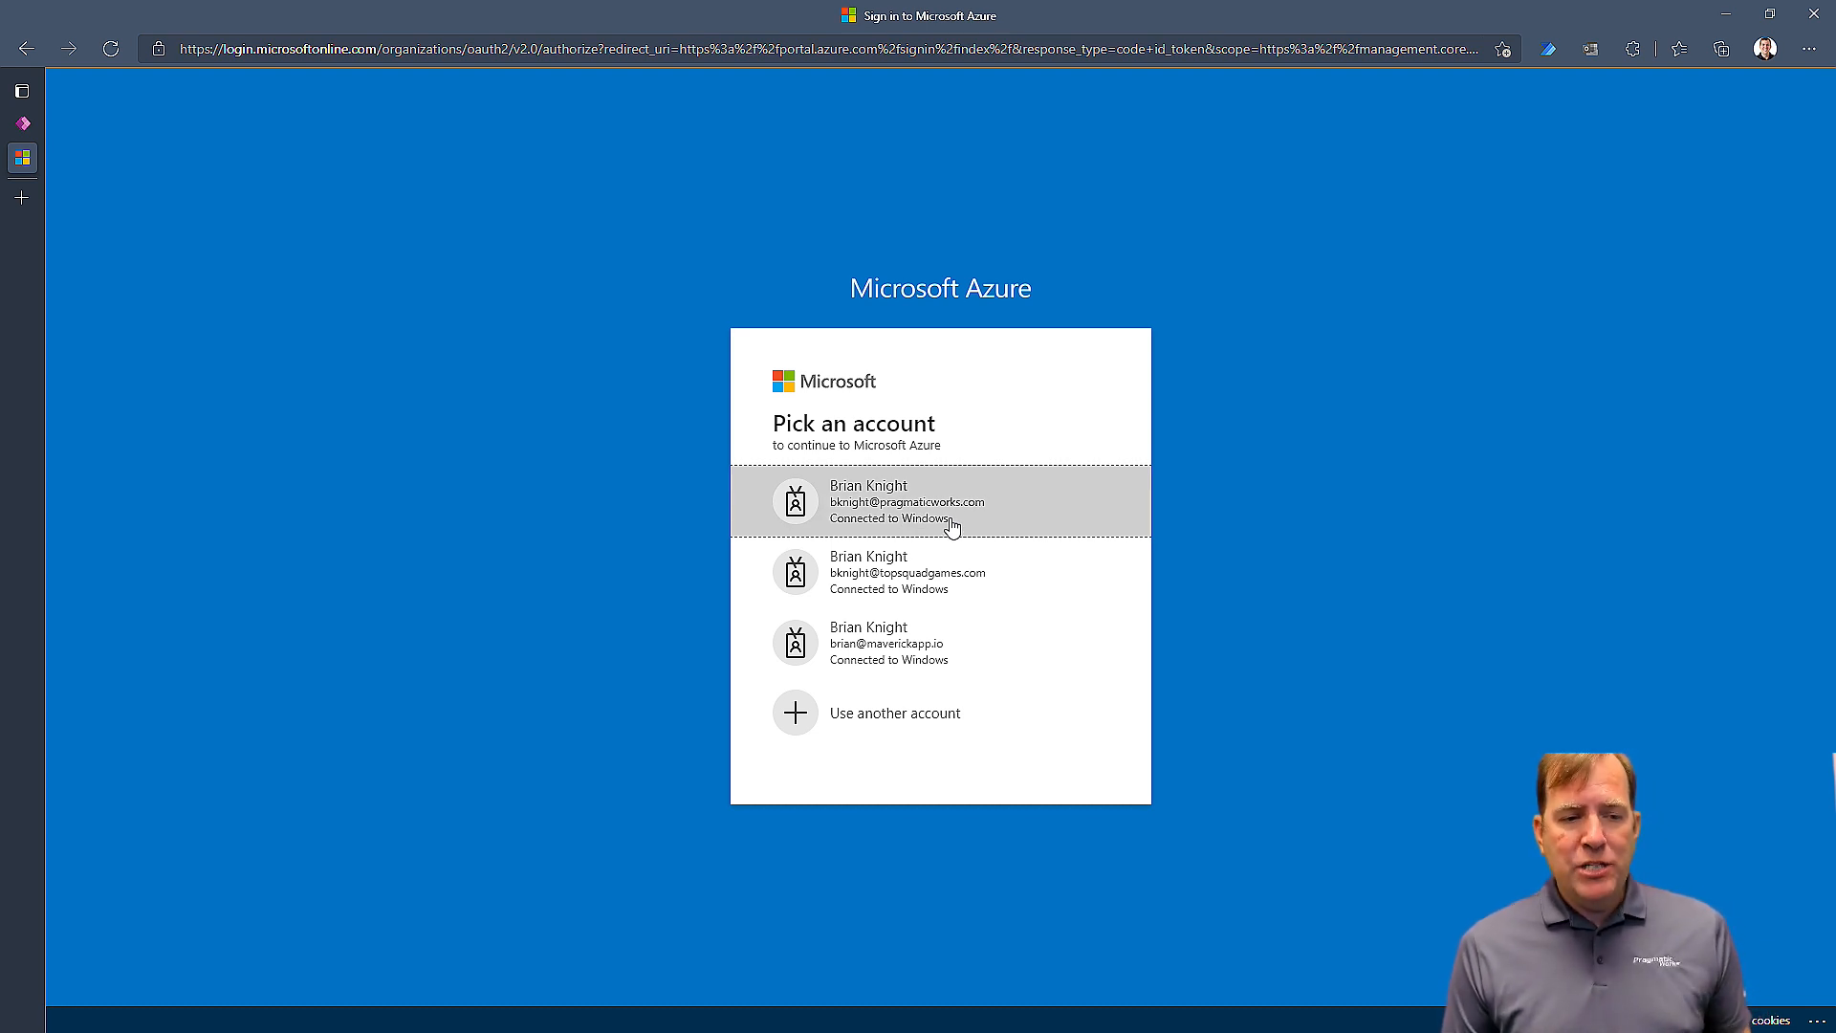
- Sign in with the work account and go to Azure Active Directory's Groups list
click(941, 501)
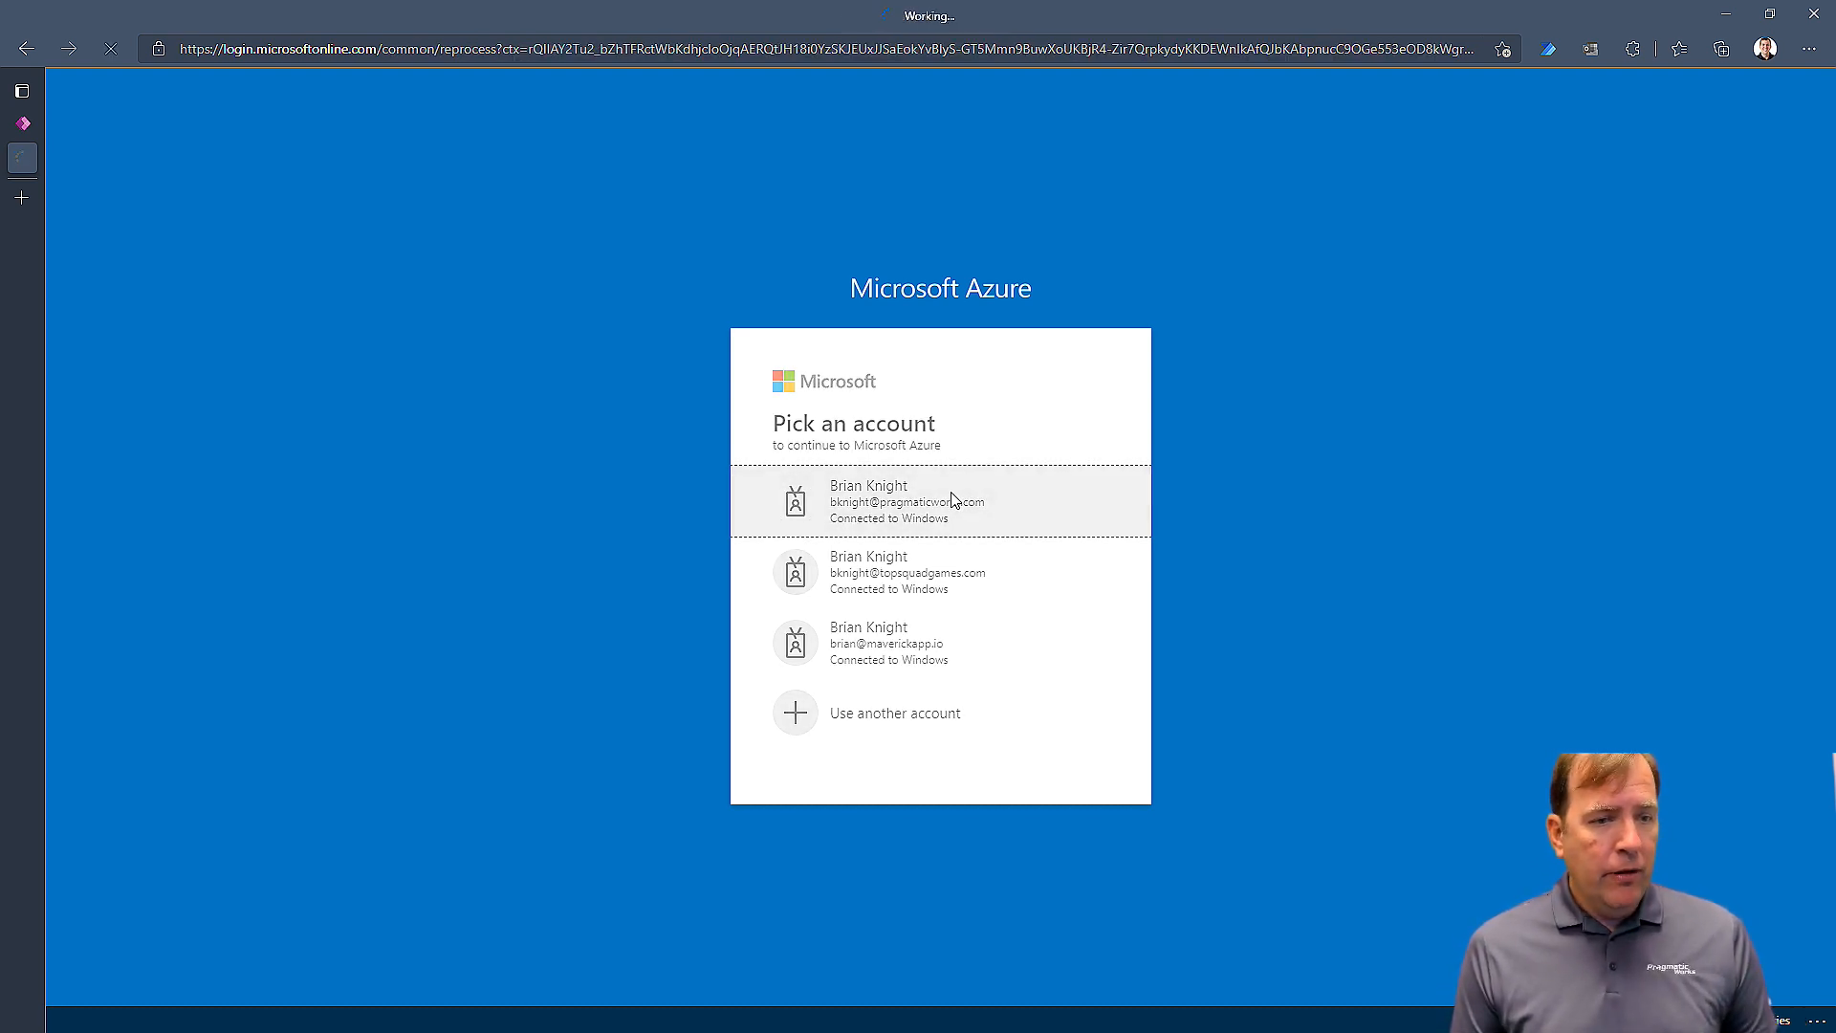
click(941, 501)
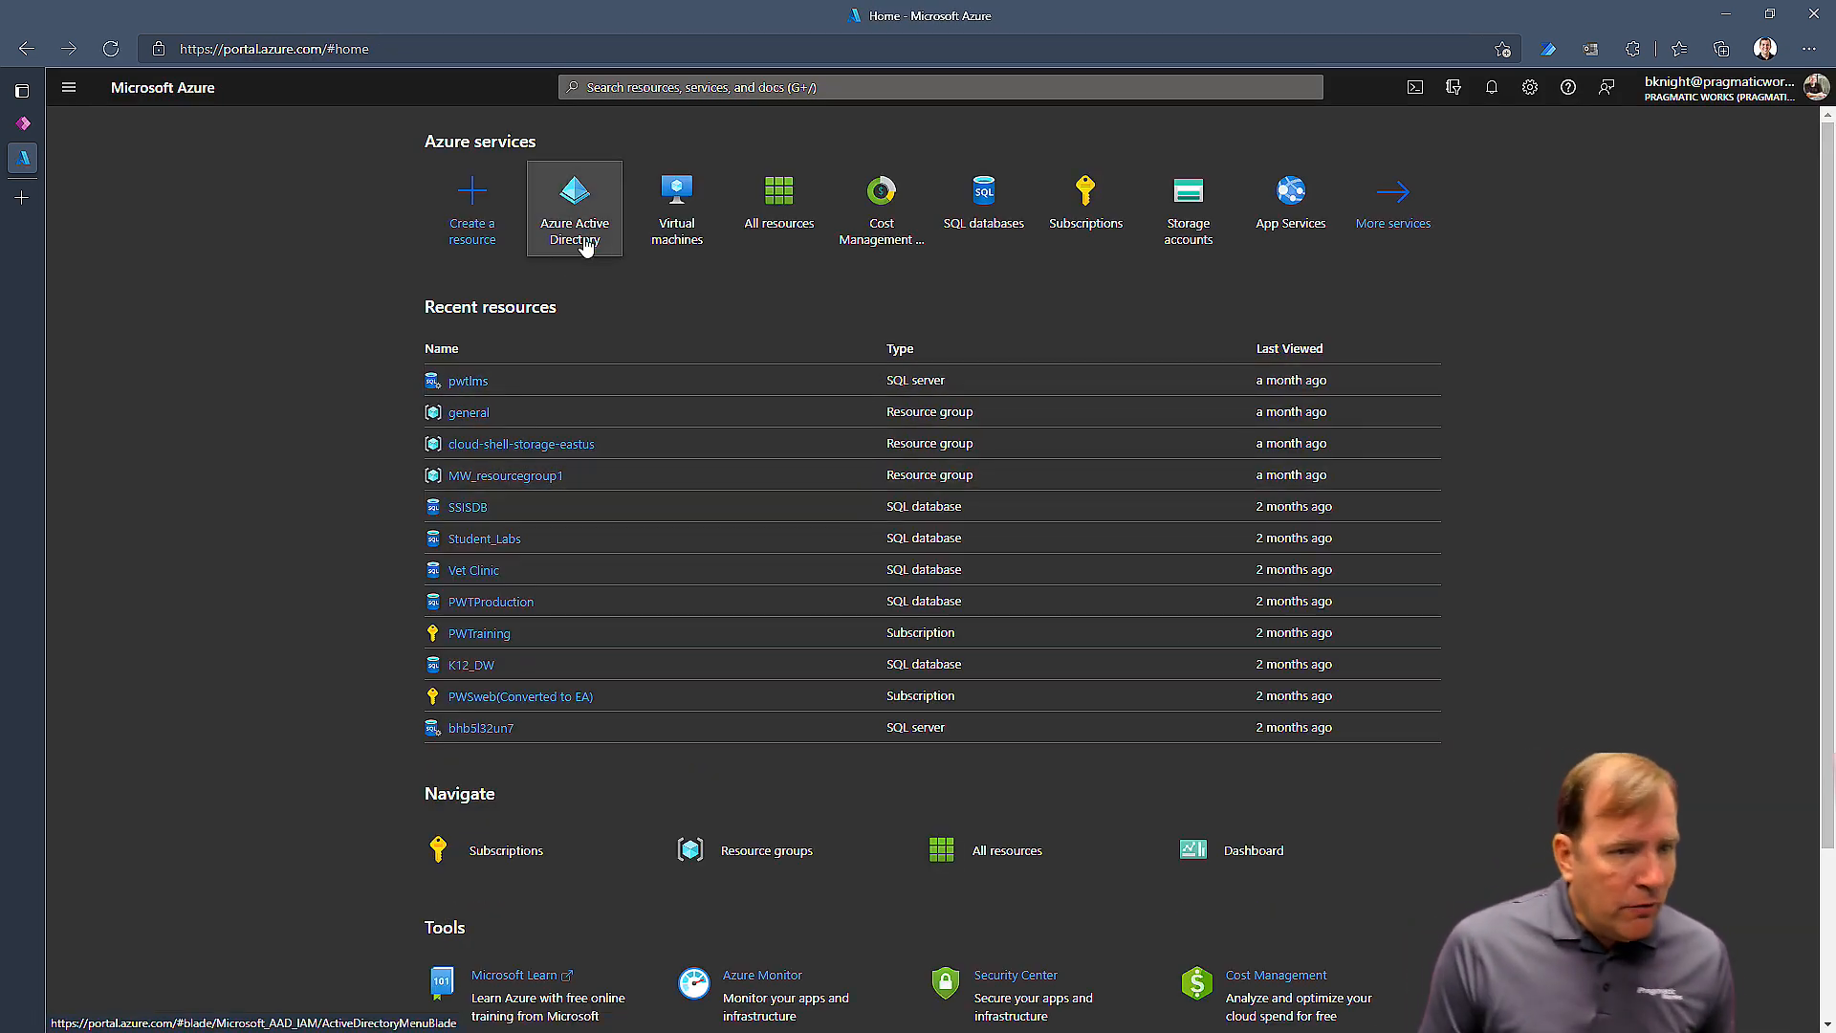
click(574, 206)
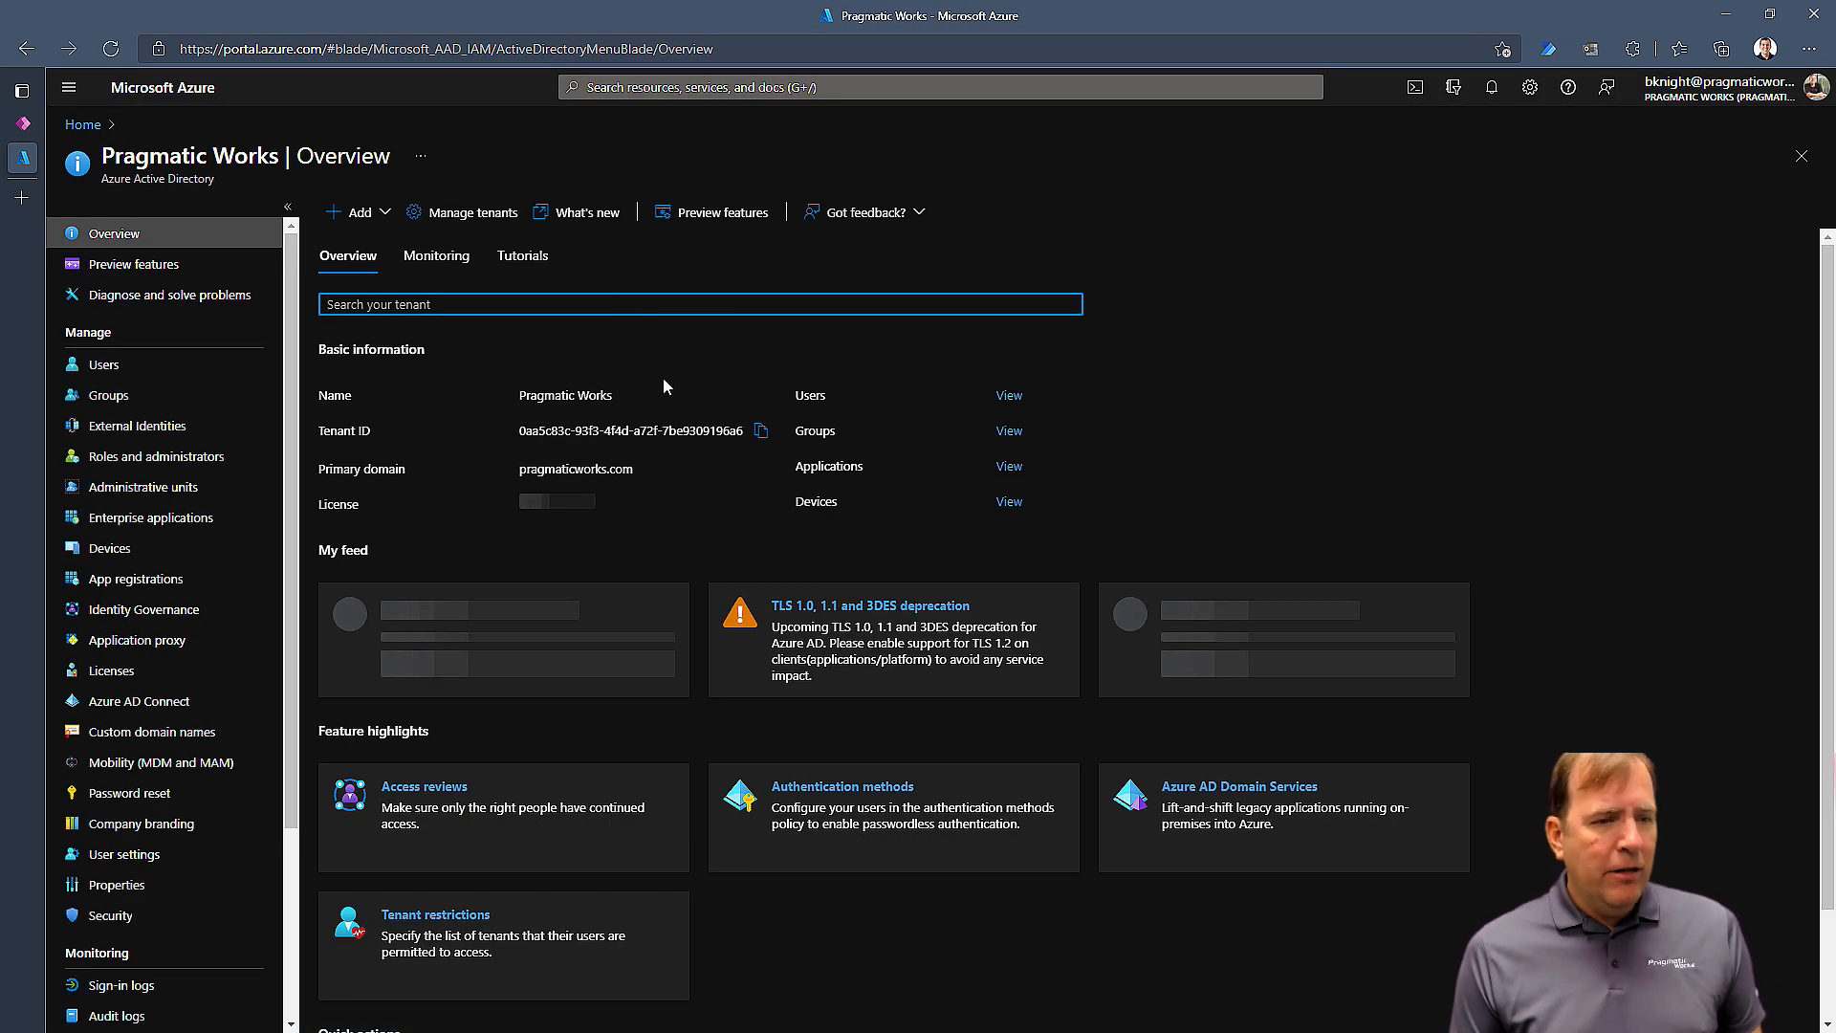
click(104, 394)
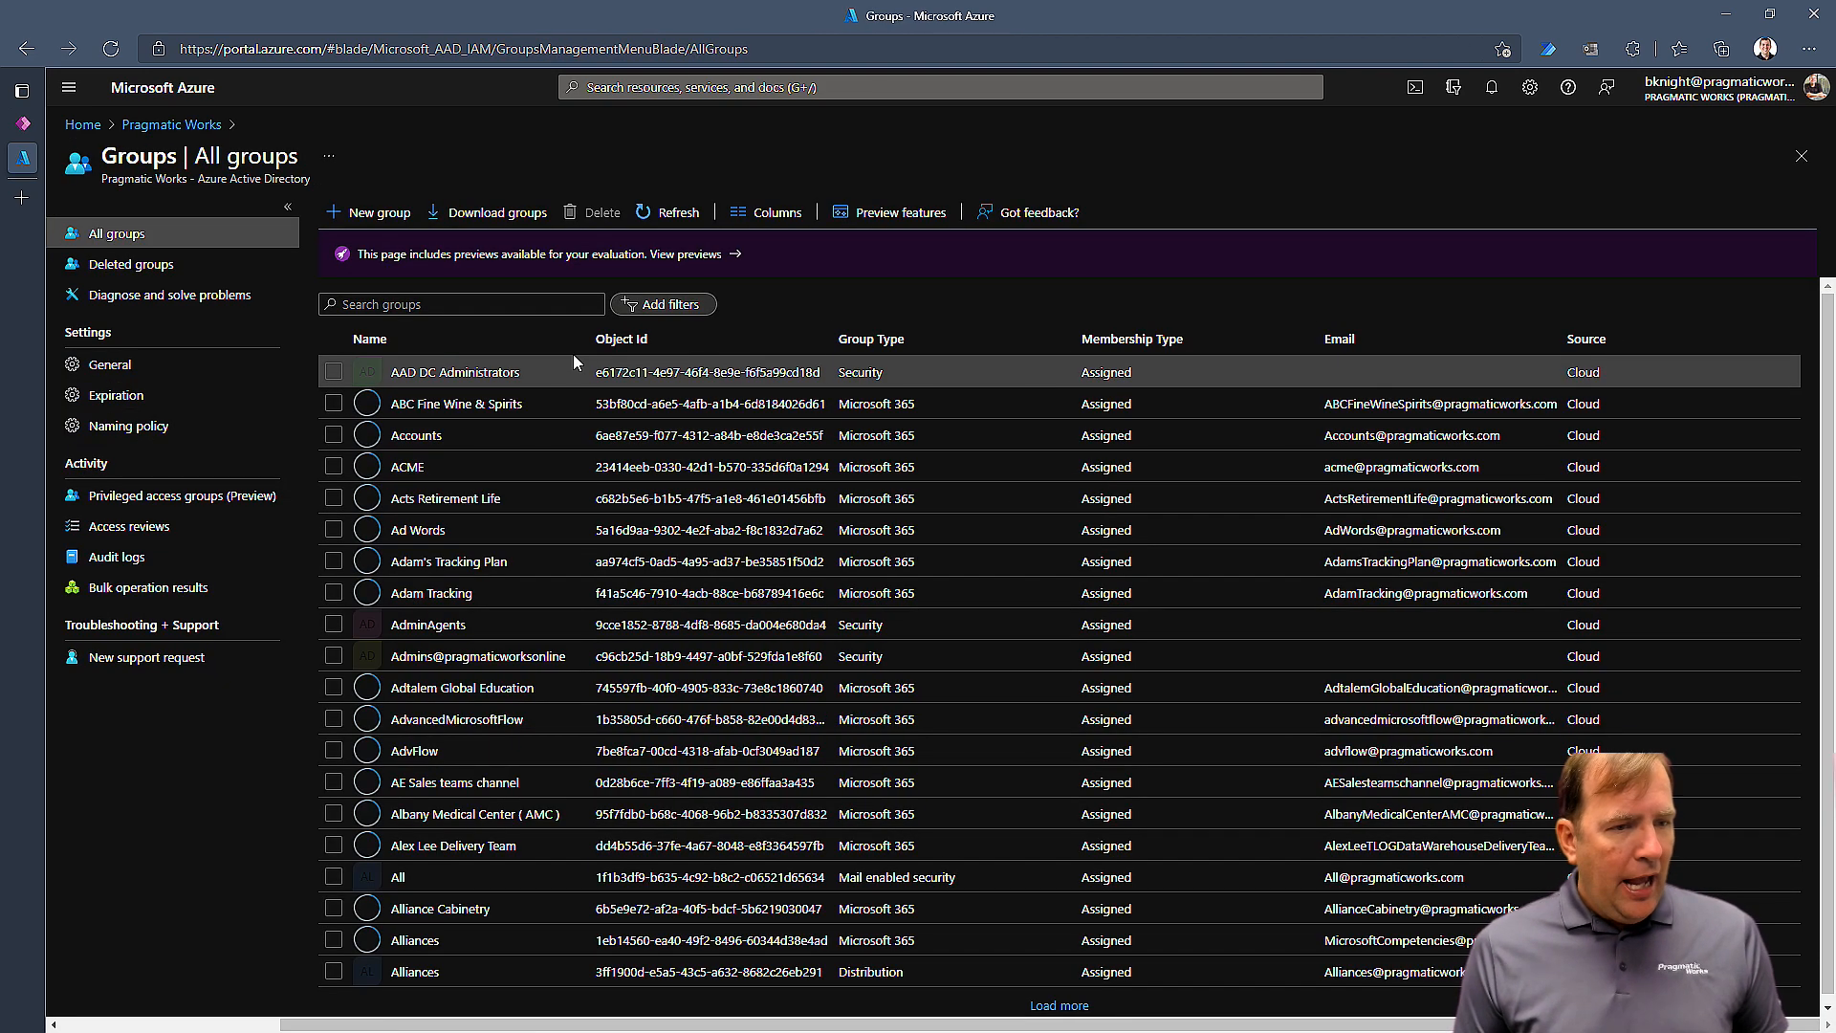
- Search 'consume', open the Power BI Consumer group and select its name to copy
text(consume)
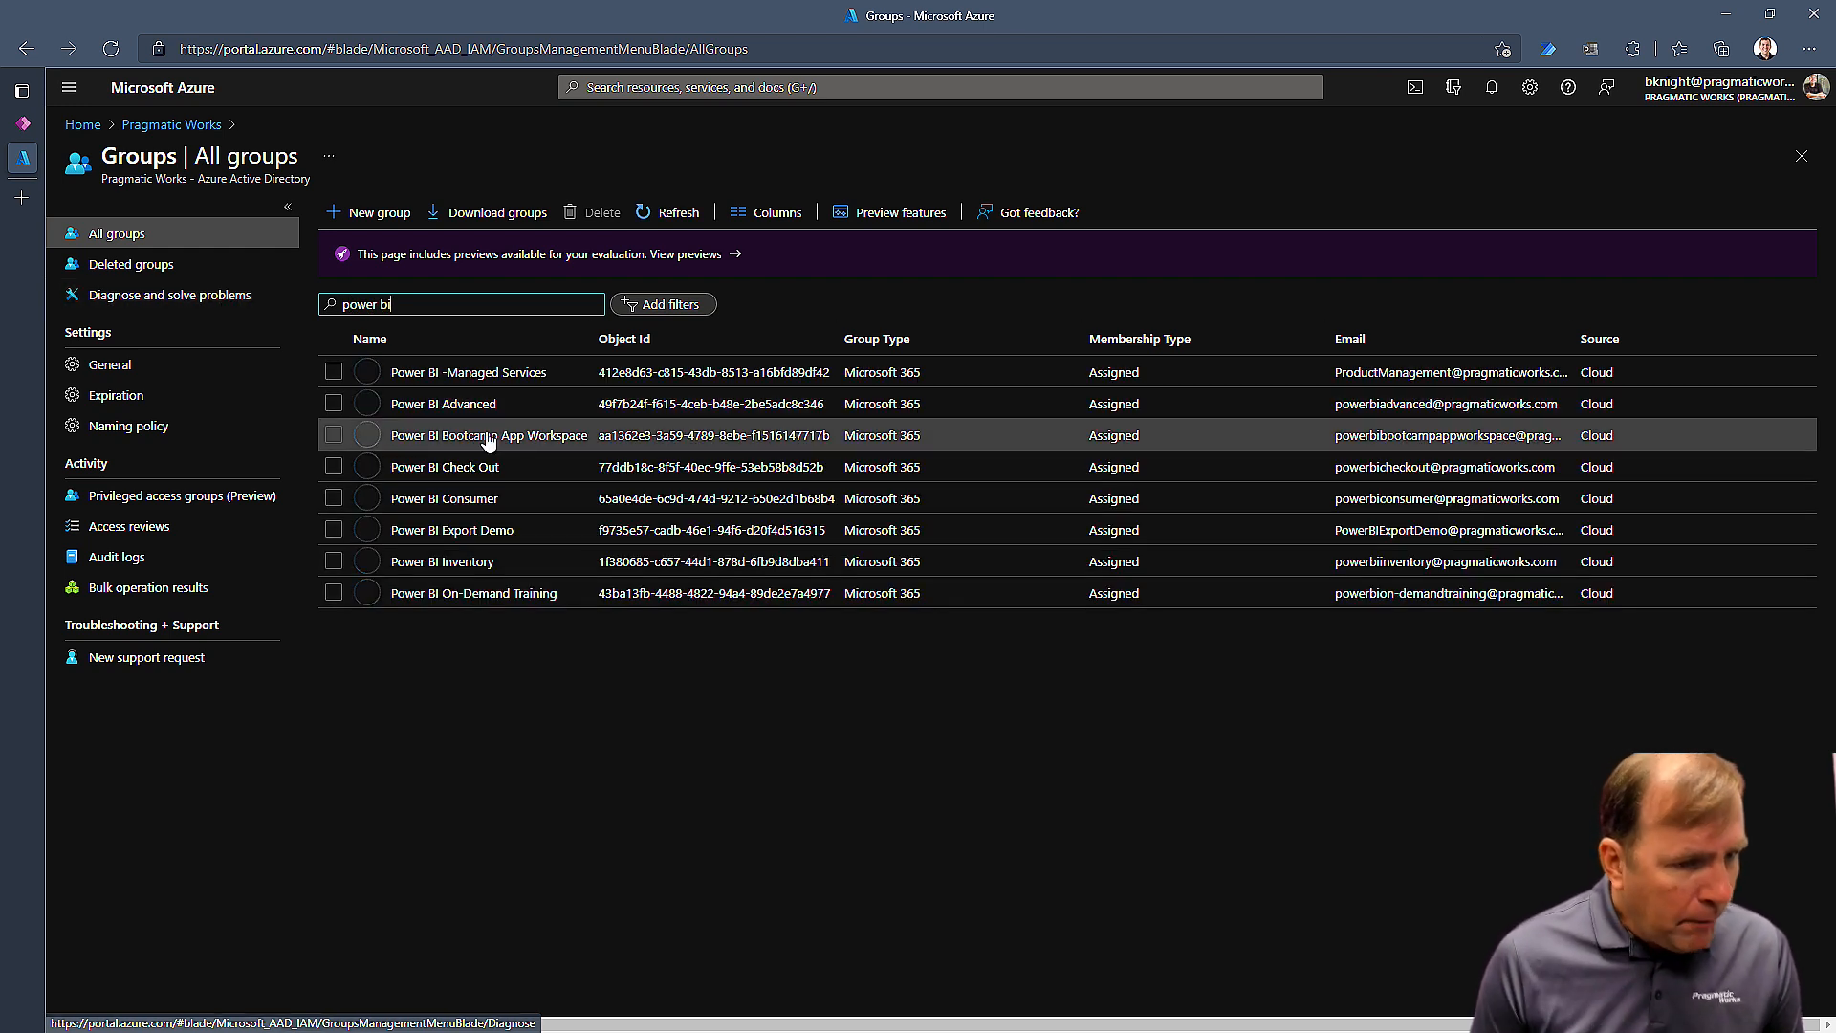
click(444, 497)
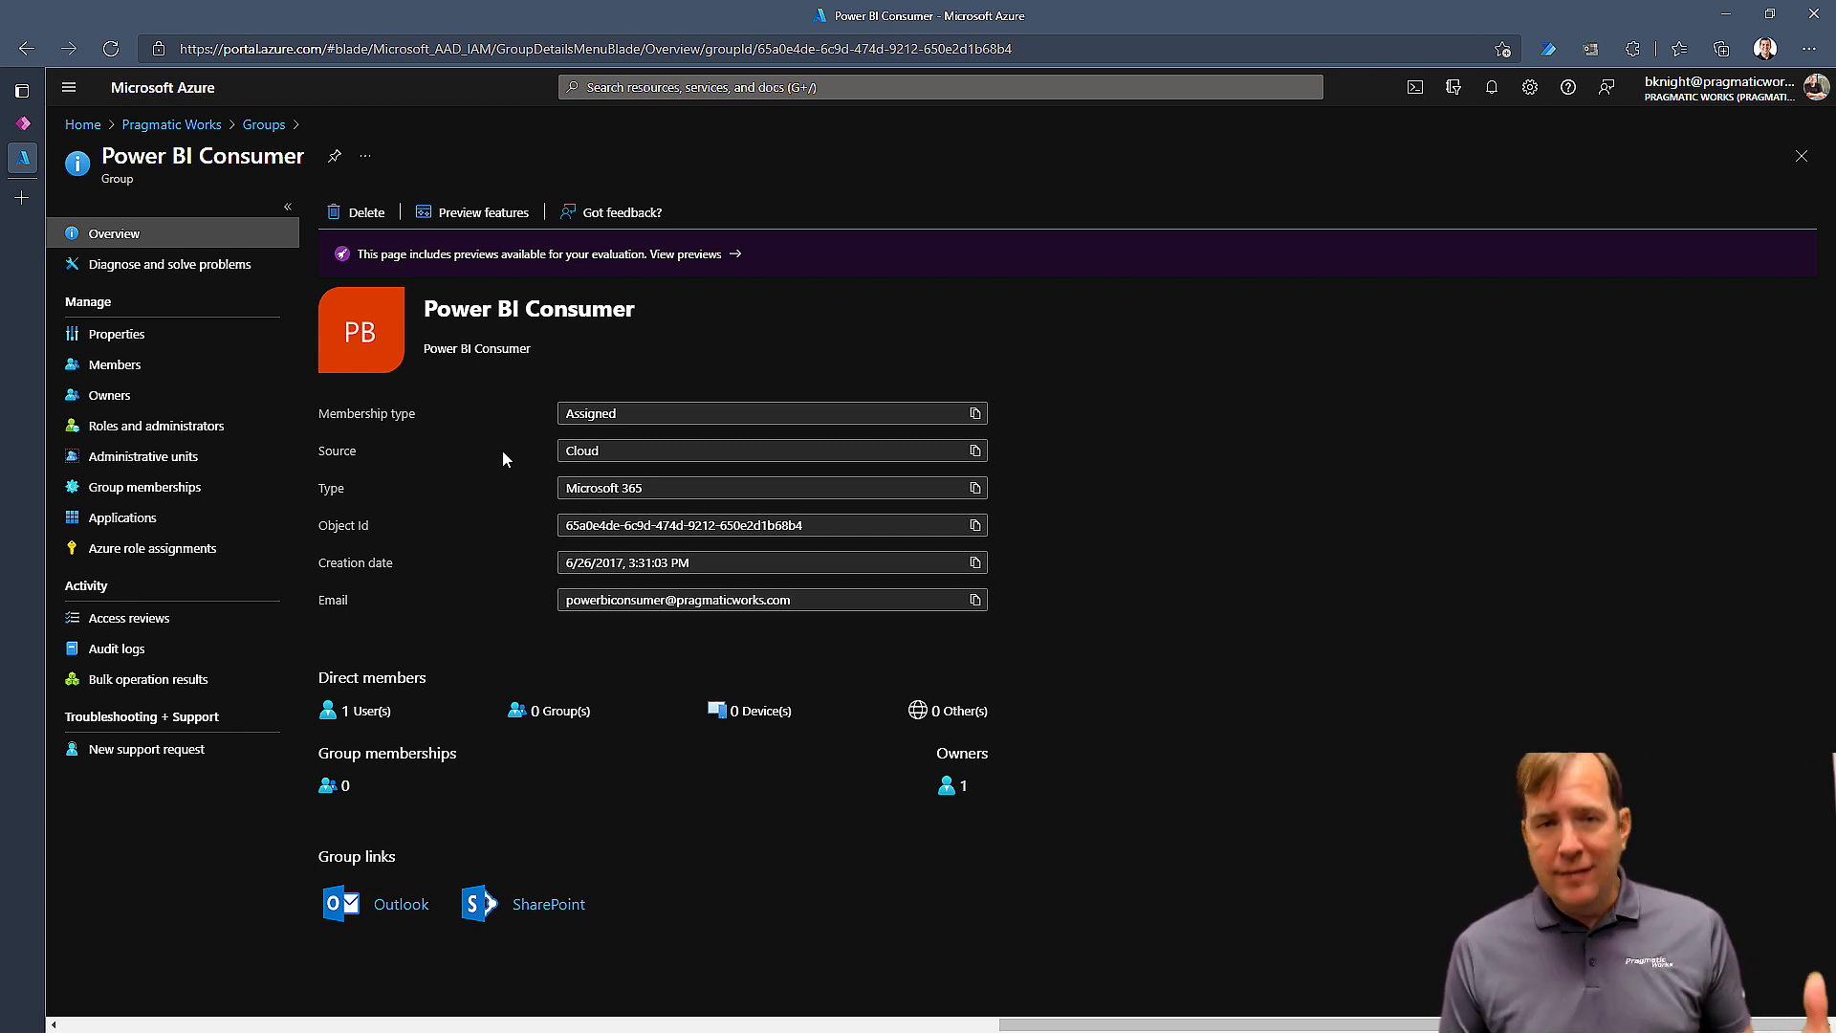
mouse_move(804, 524)
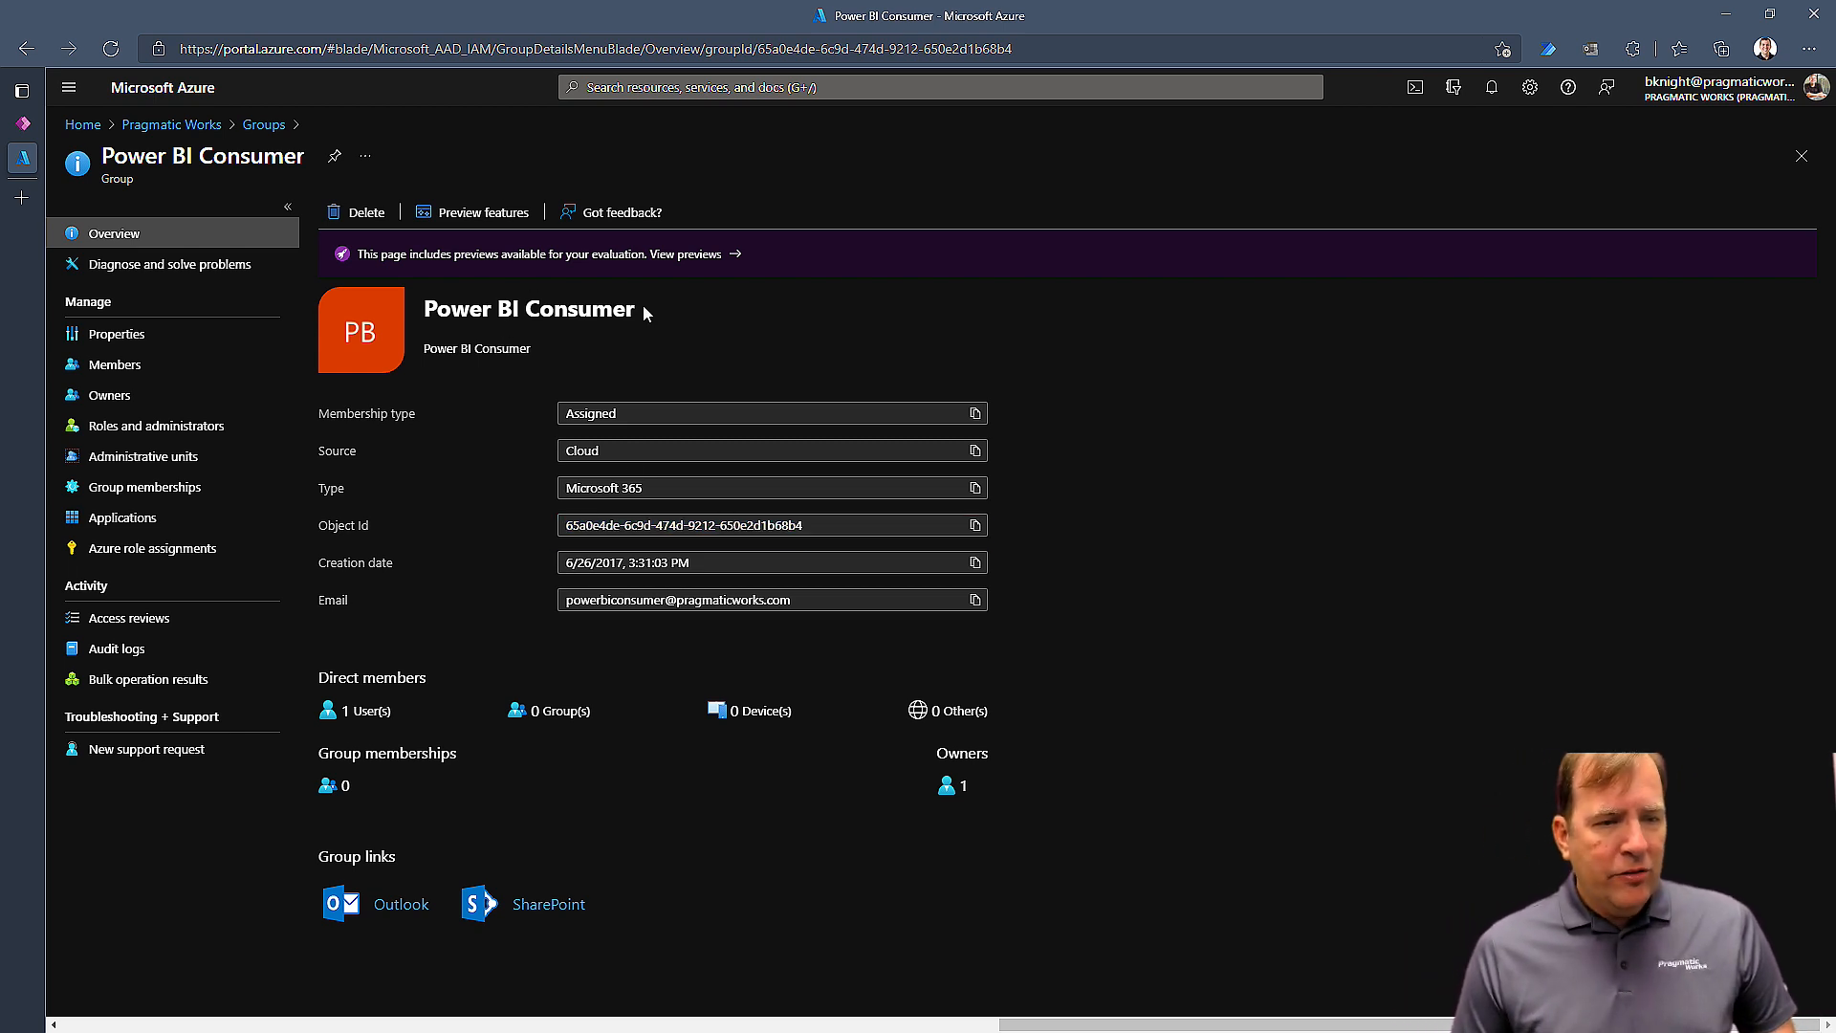
double_click(528, 308)
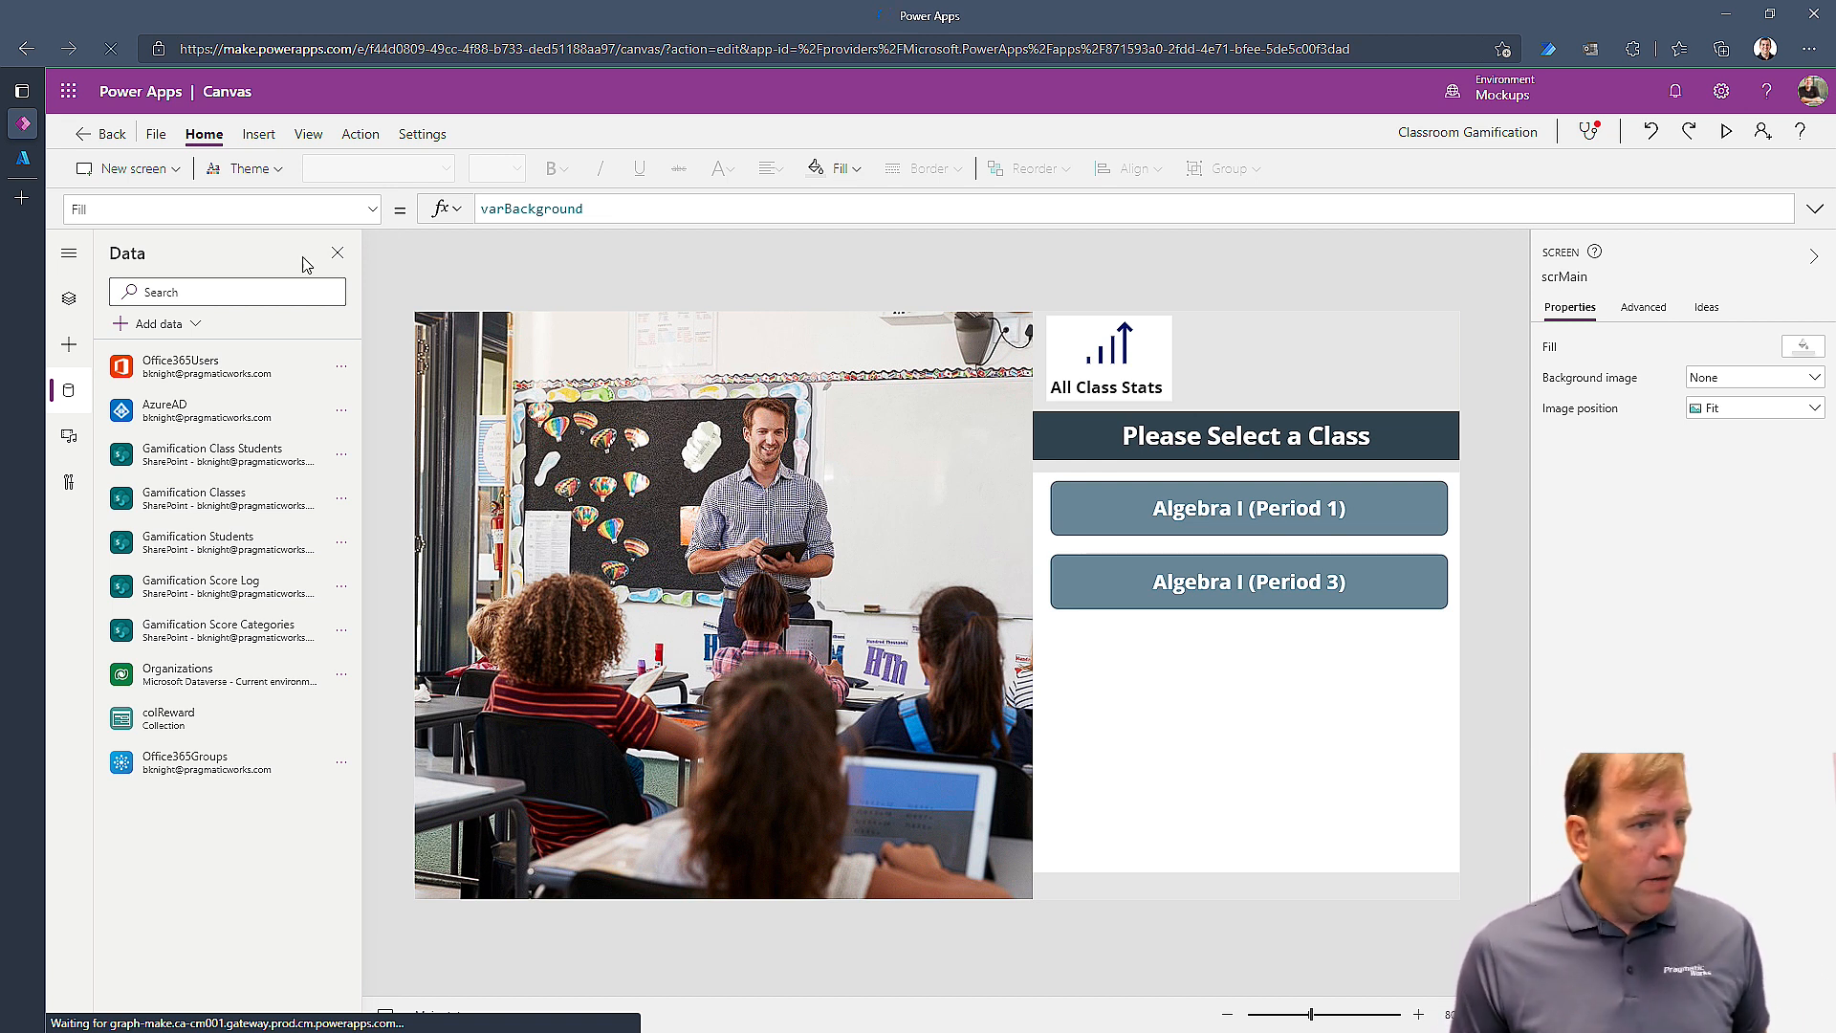
mouse_move(104, 337)
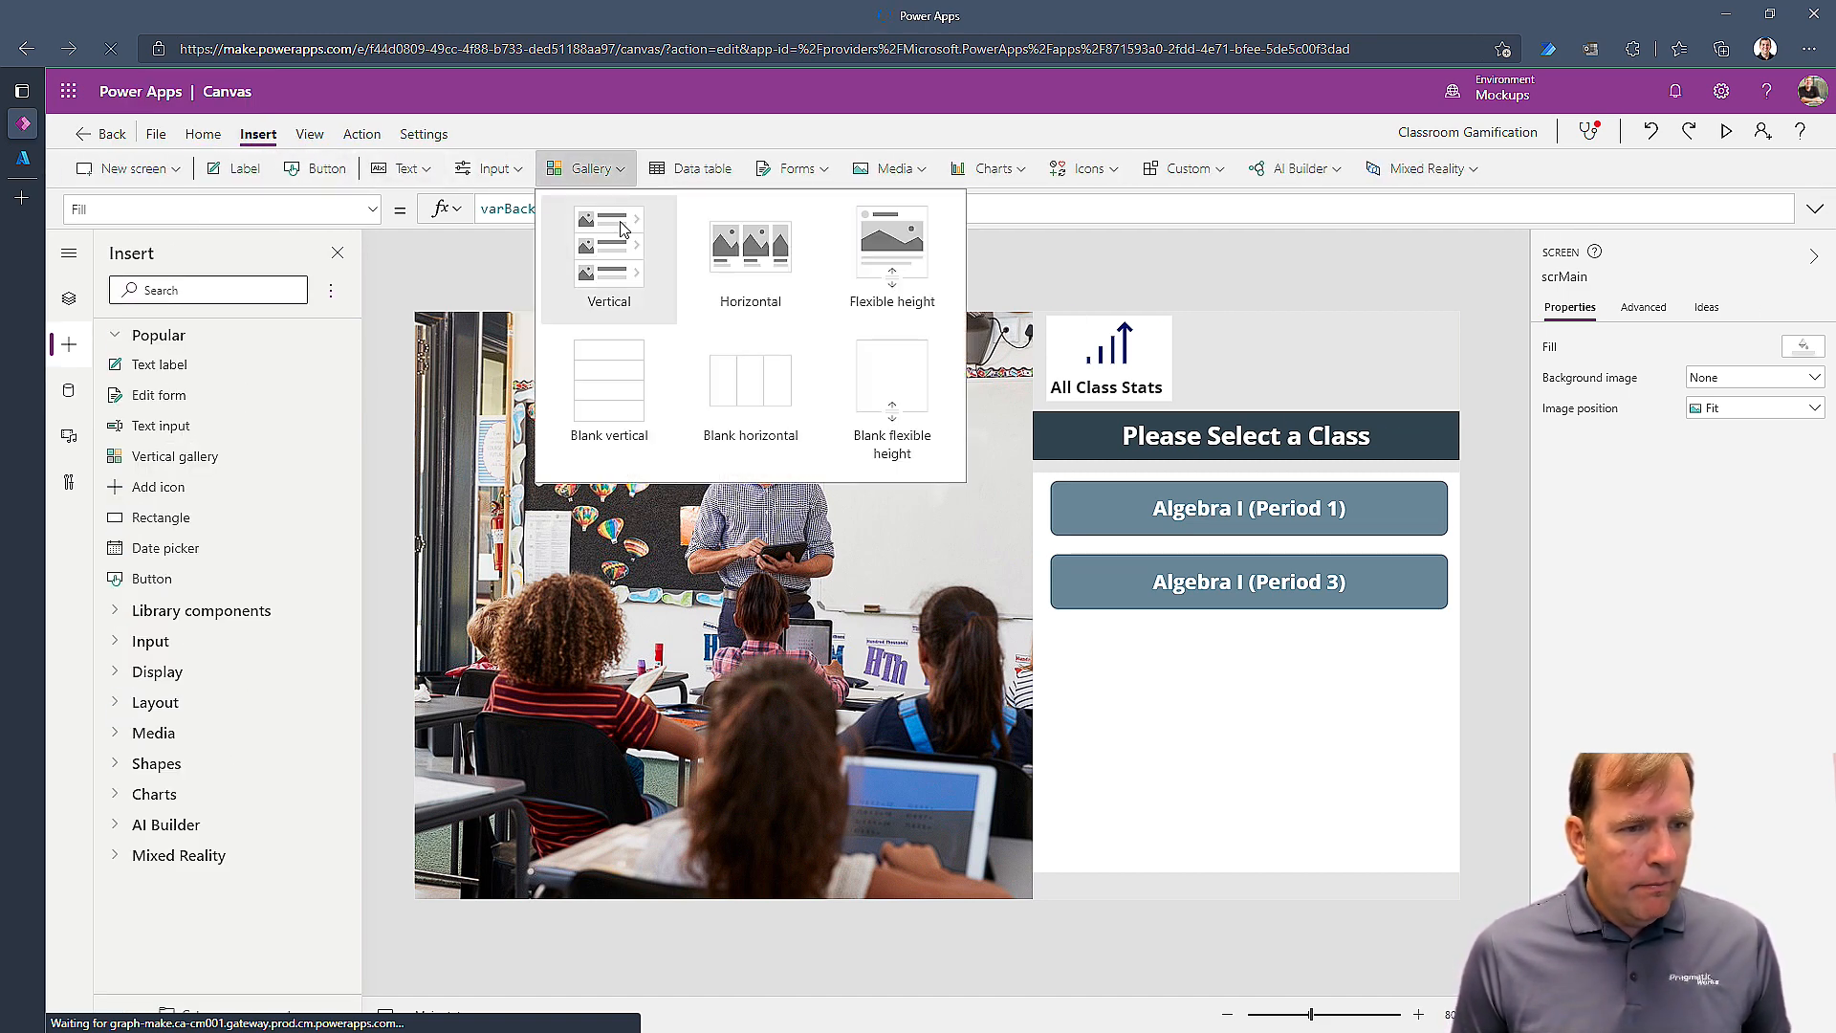
- Insert a vertical gallery with Title layout and bring it to the front
click(620, 259)
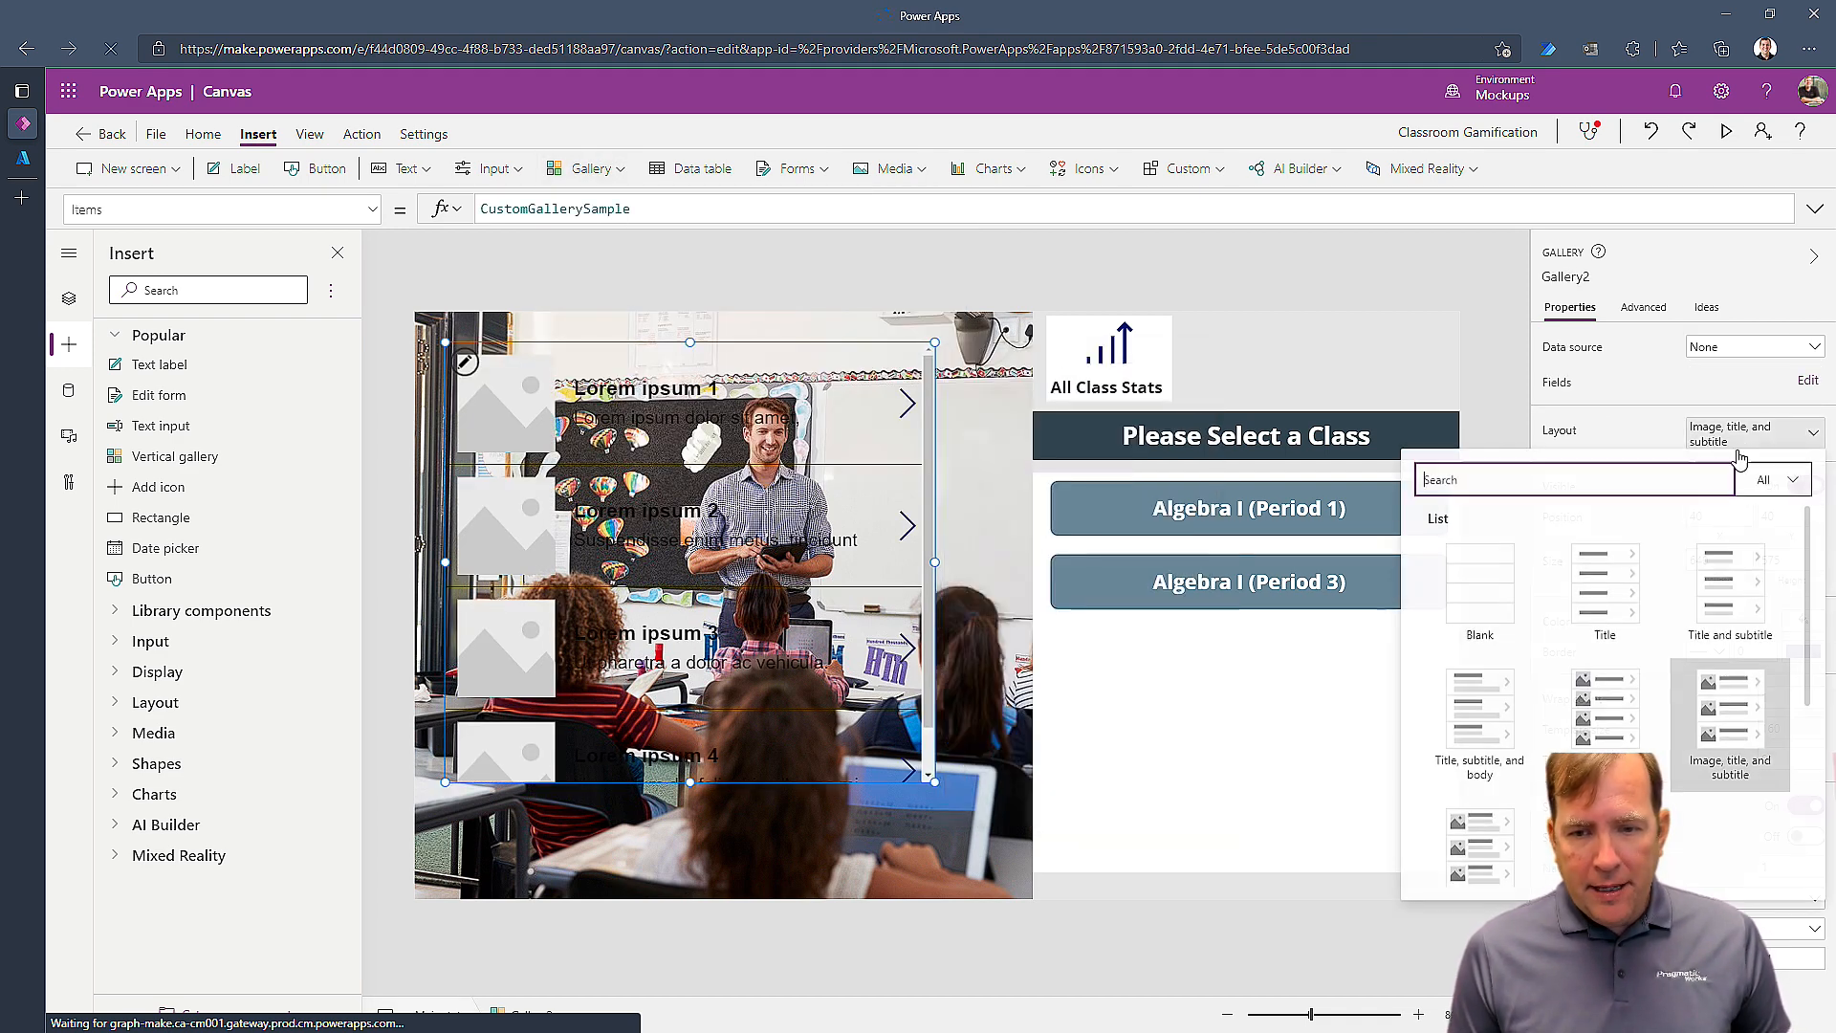
click(1603, 586)
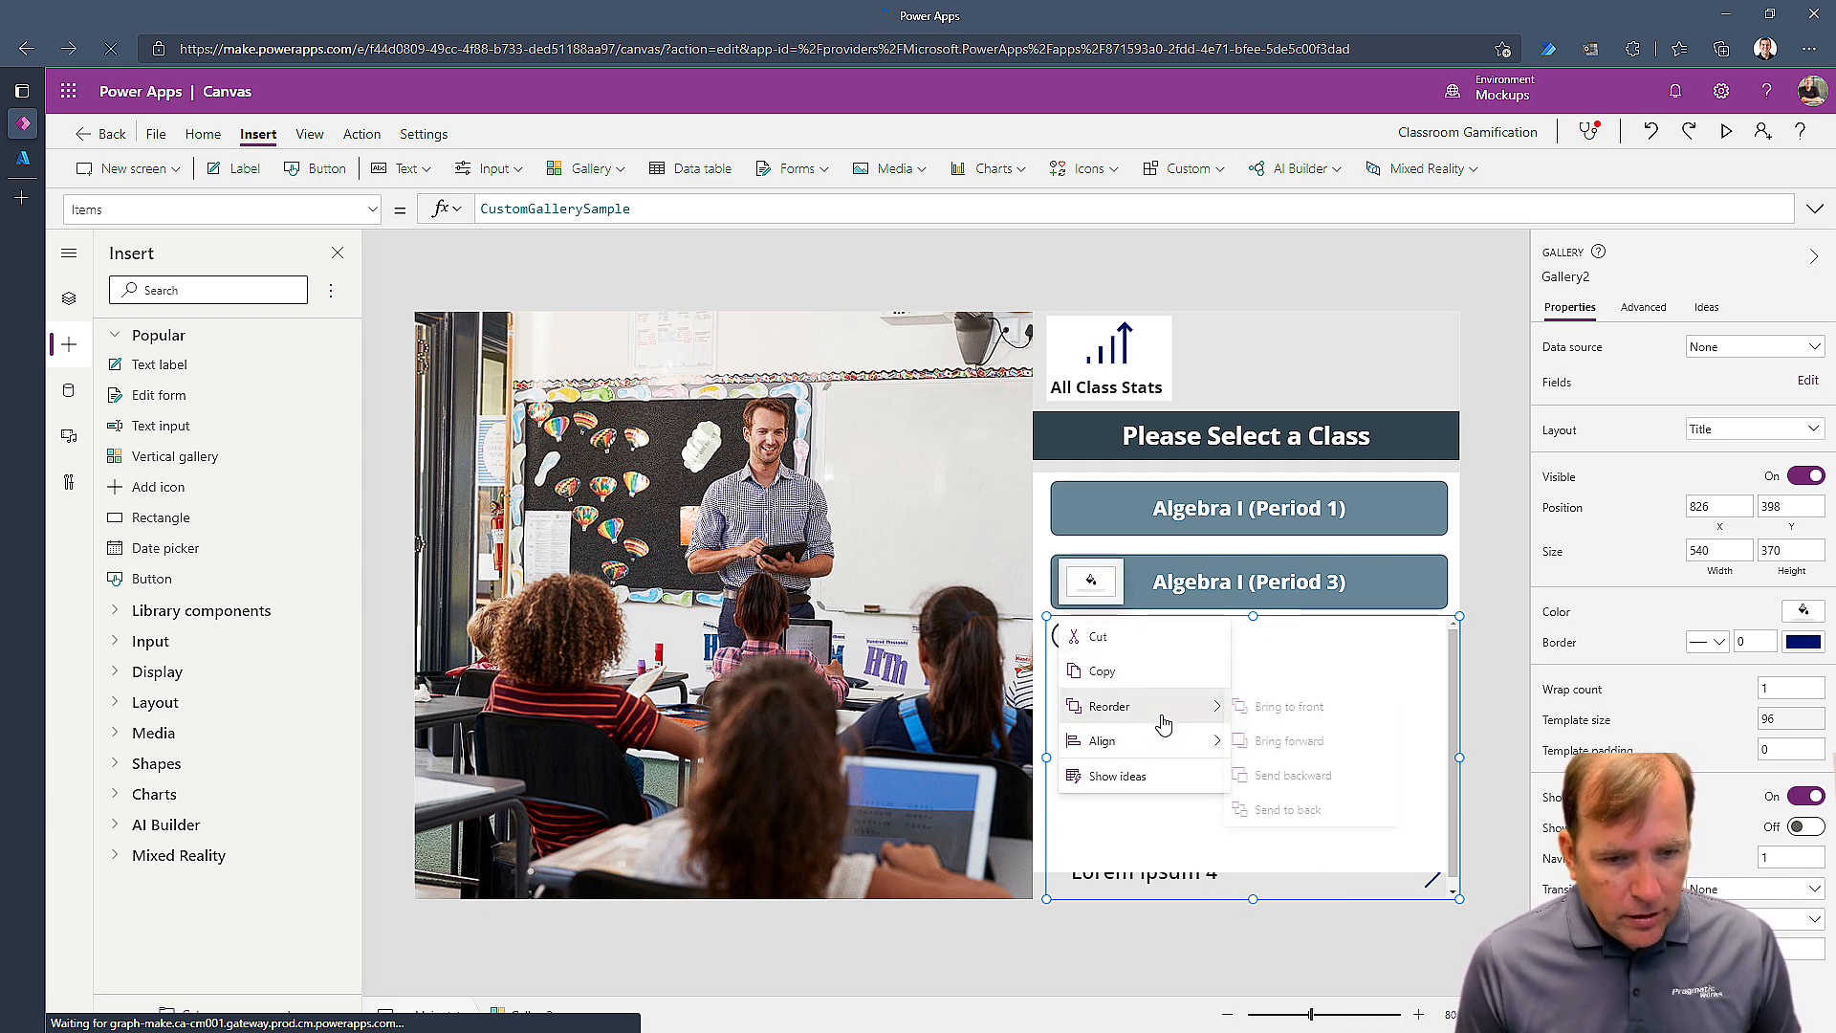
click(615, 304)
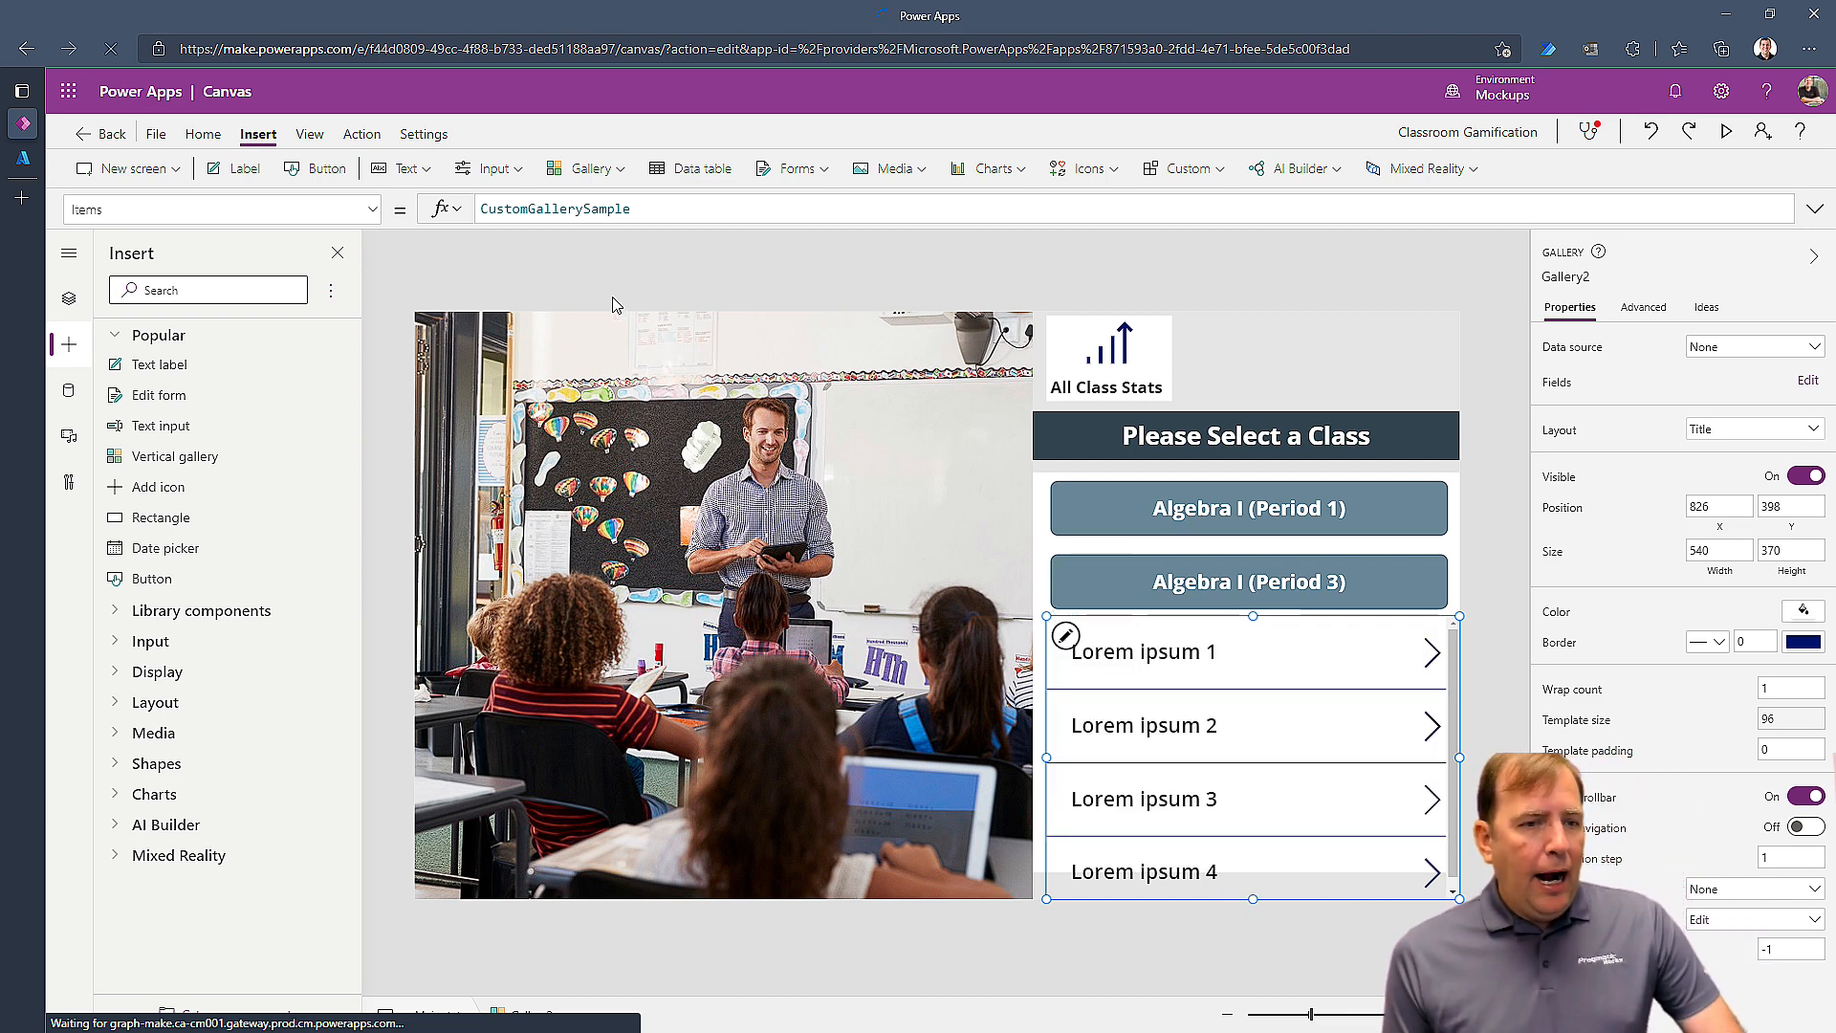
mouse_move(315, 169)
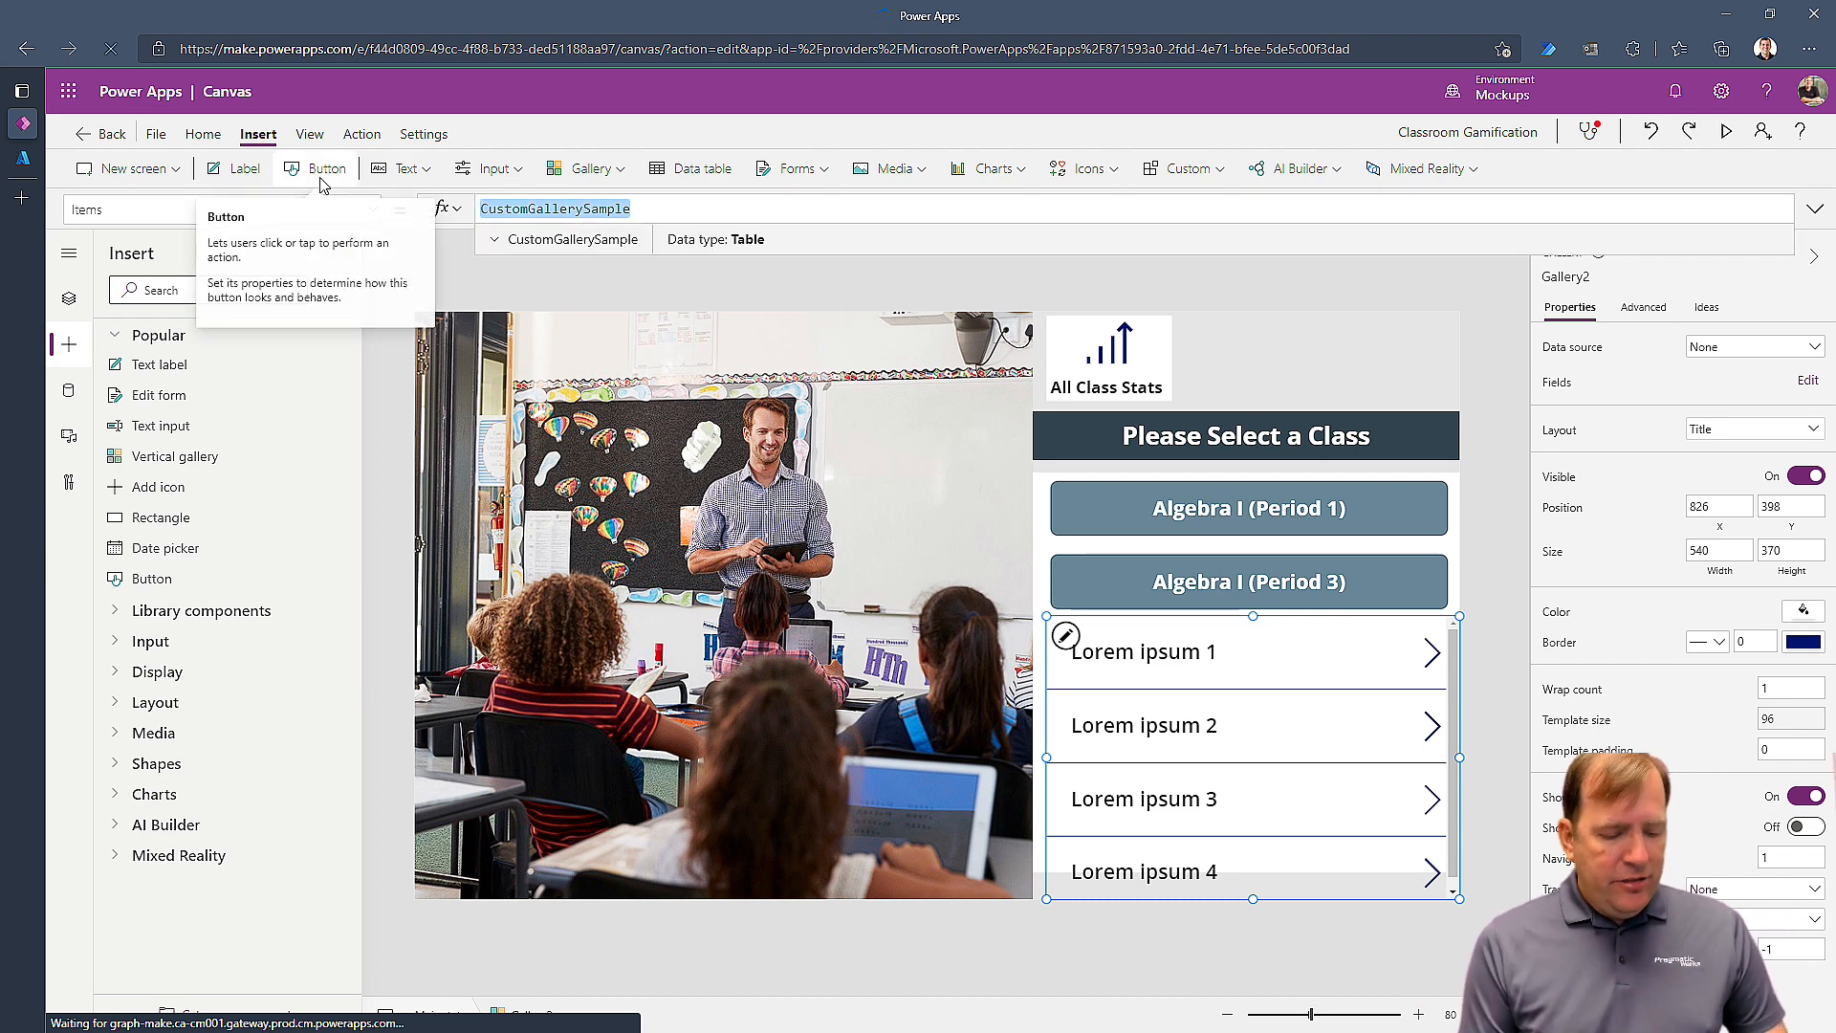
- Set the gallery's Items to Office365Groups.ListOwnedGroupsV3().value
text(Off)
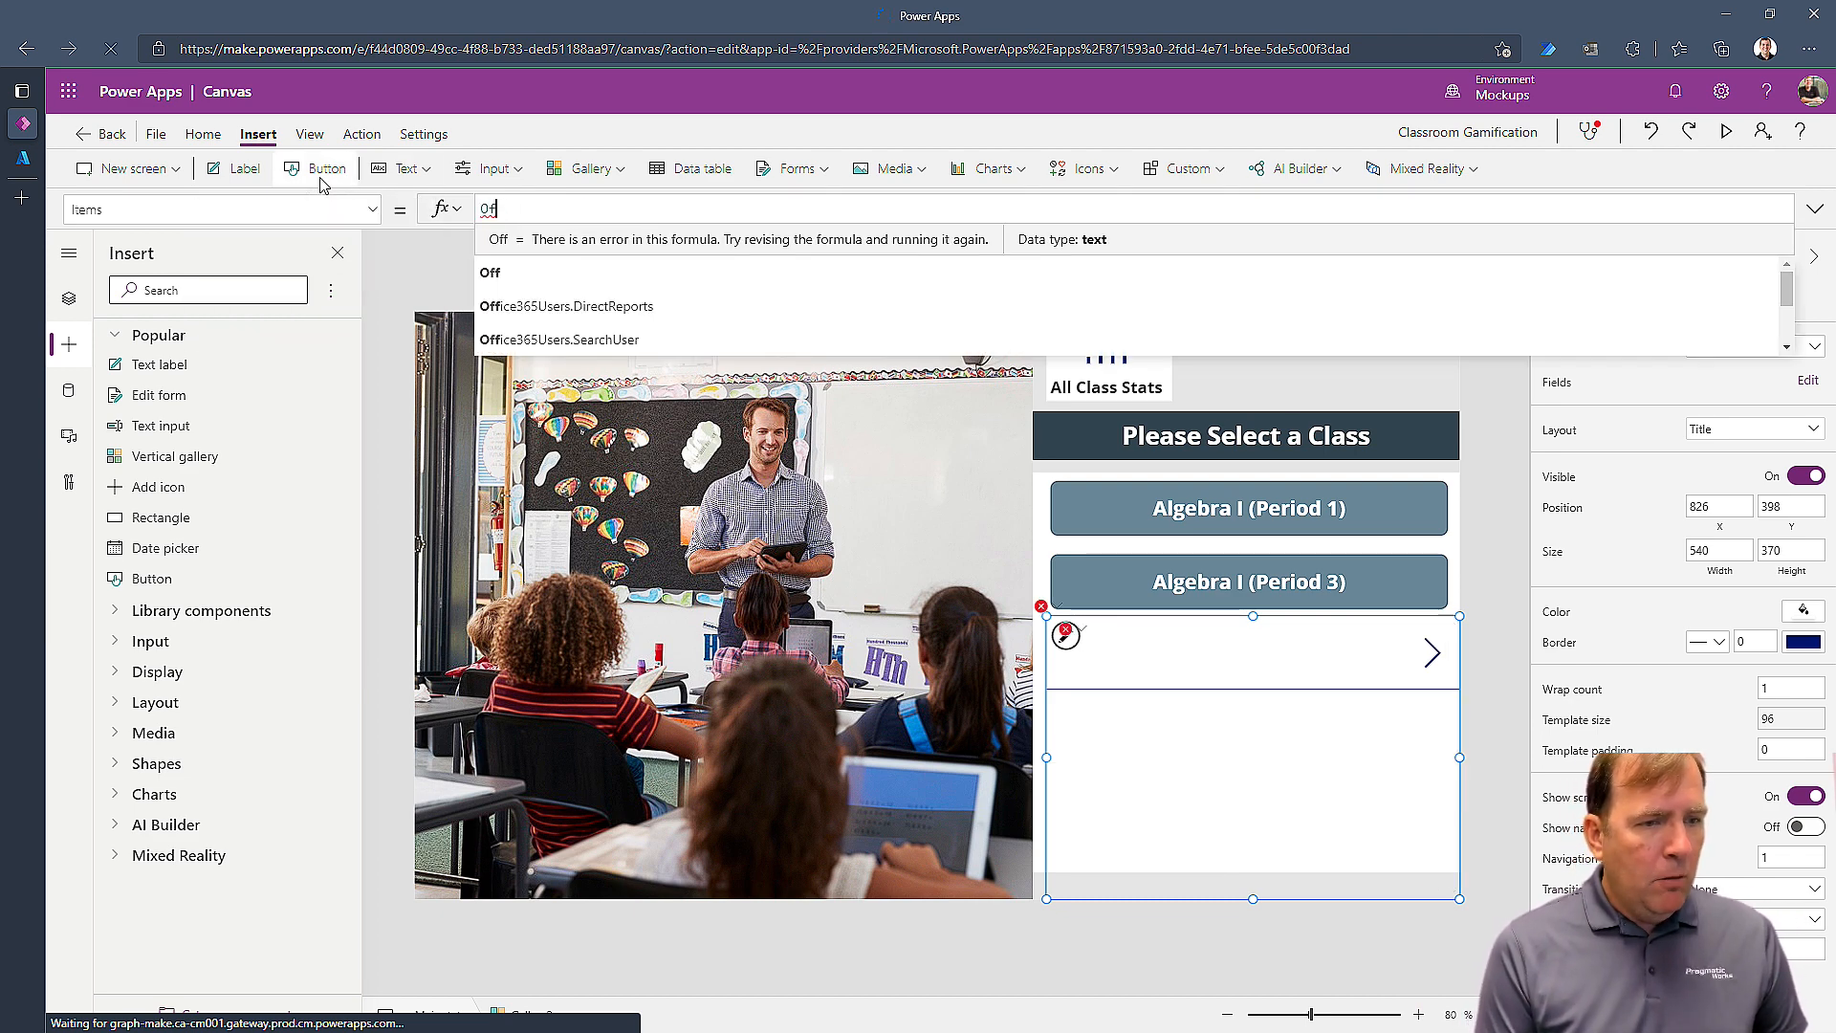
text(Groups)
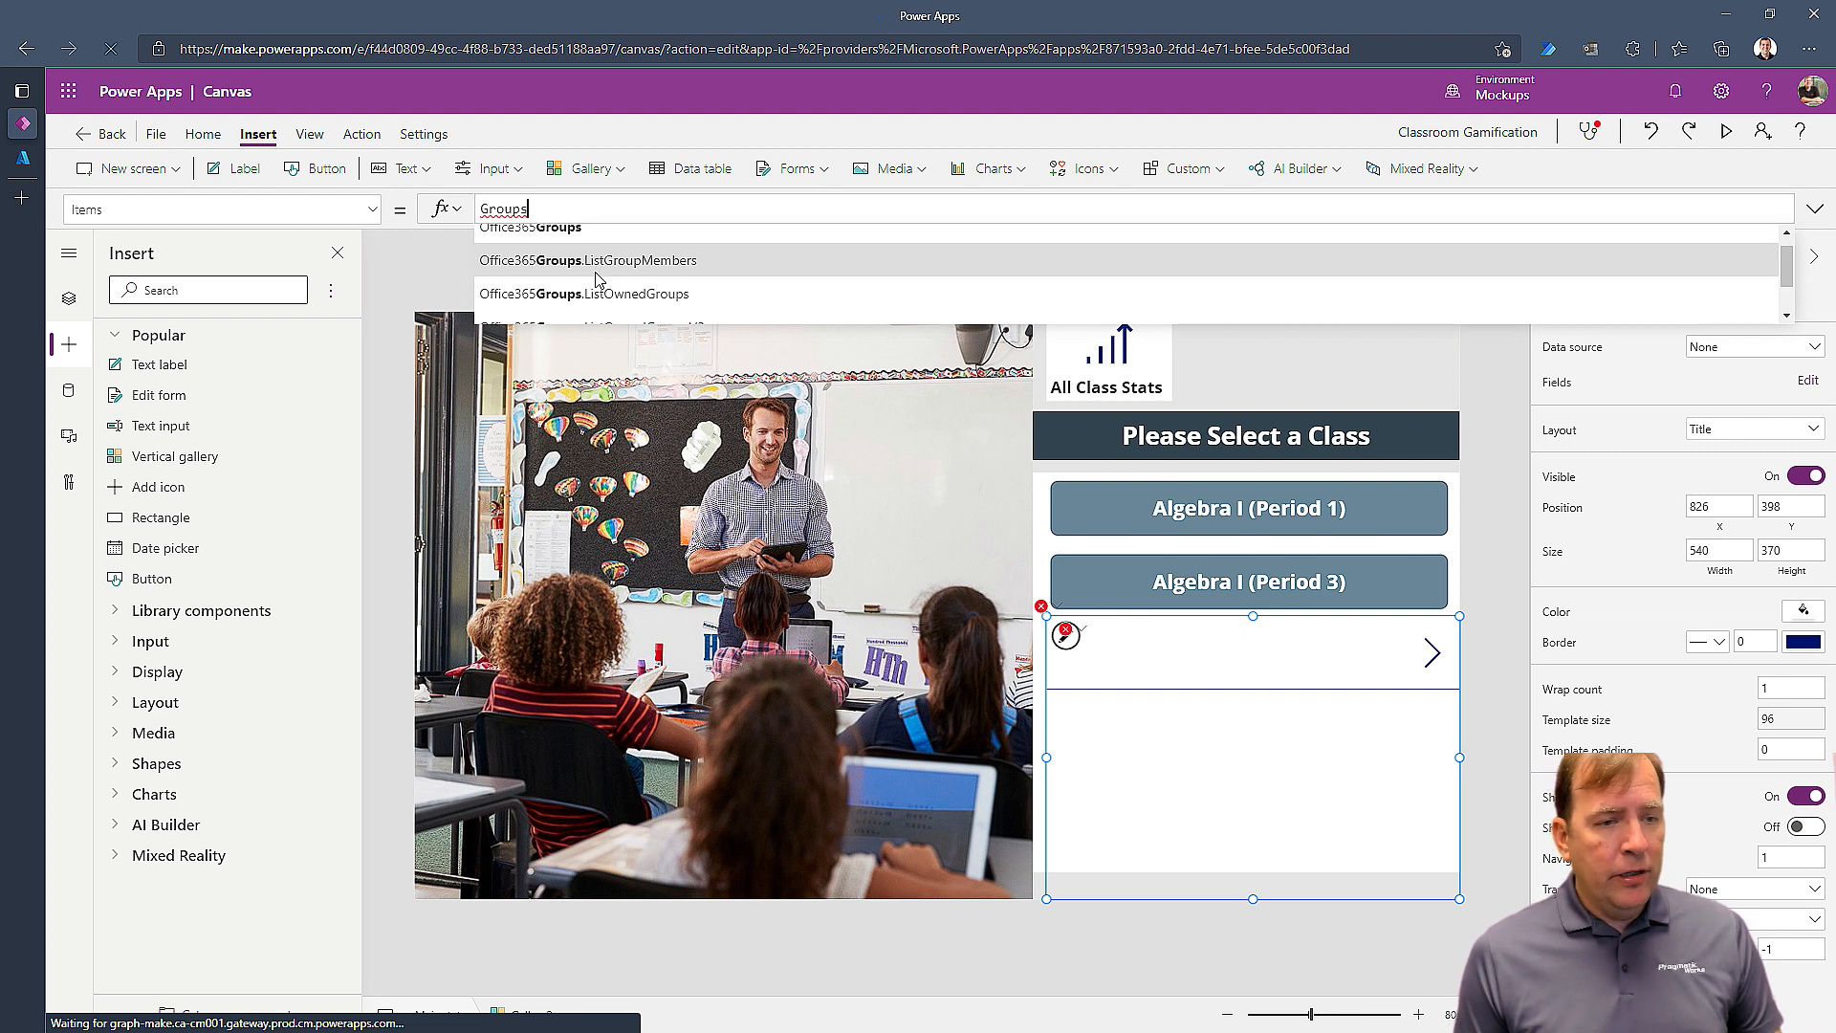
scroll(down, 3)
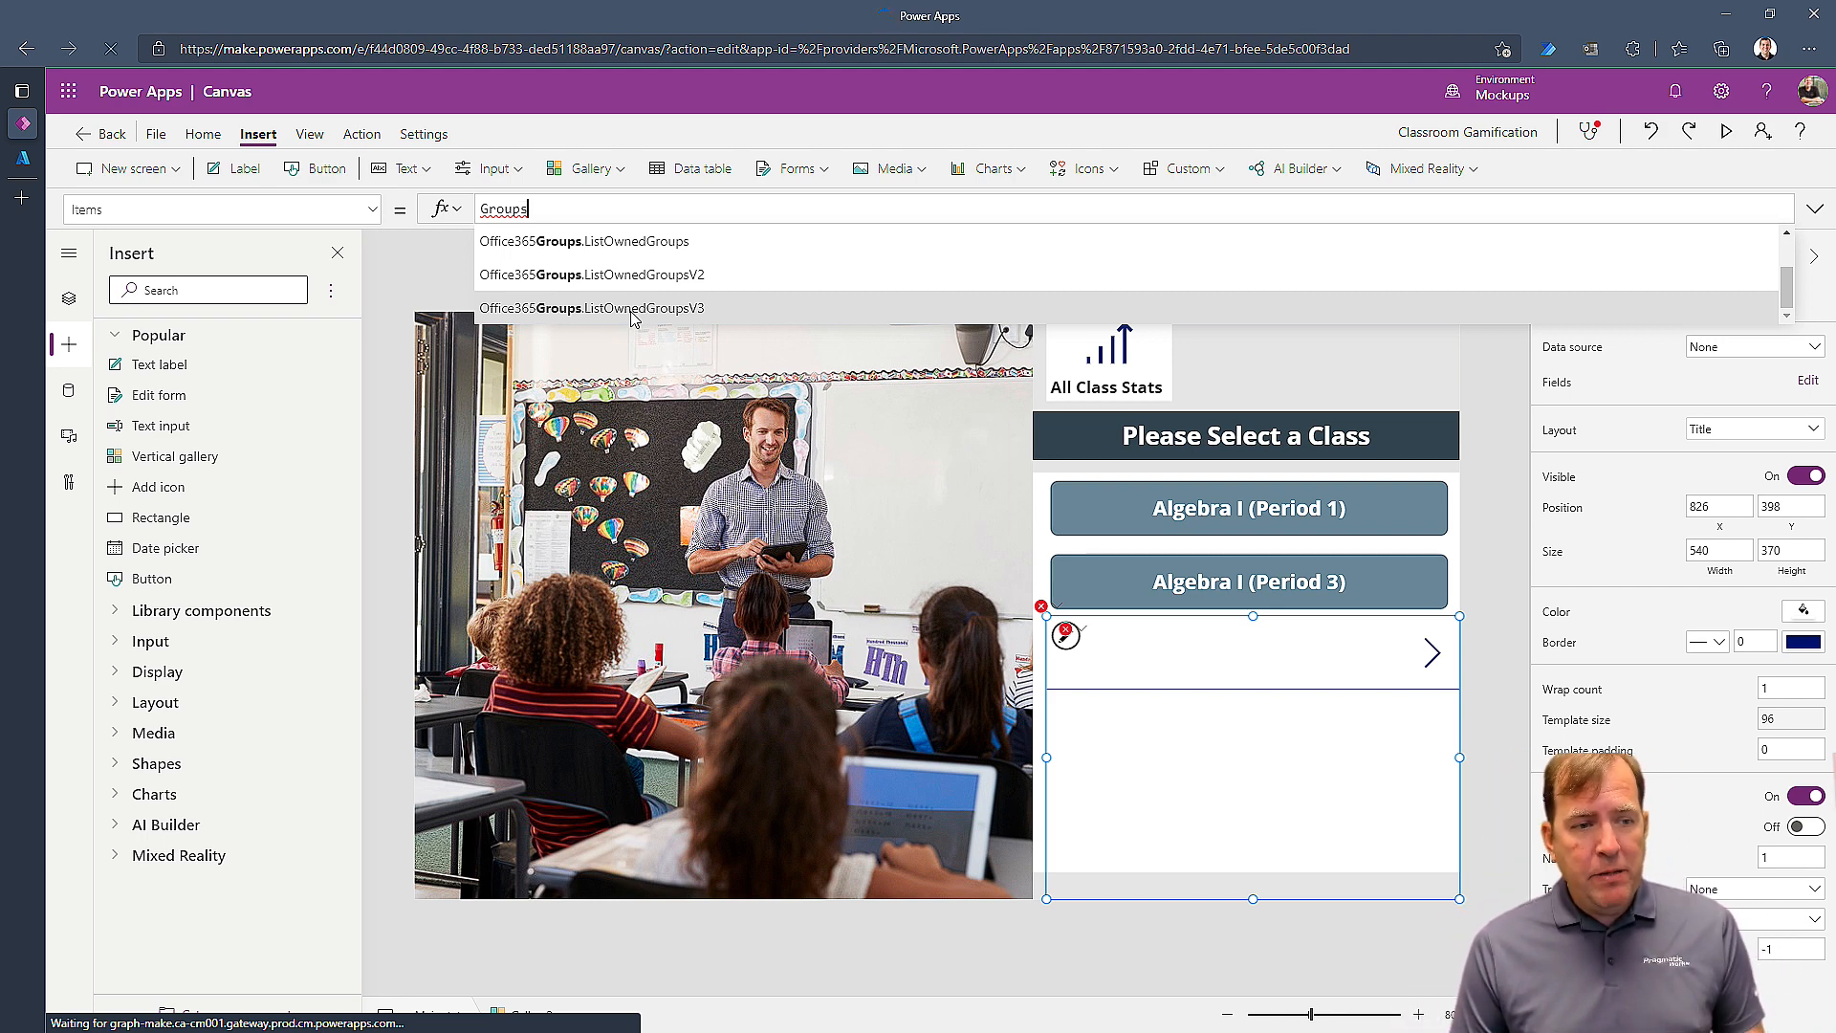
click(591, 306)
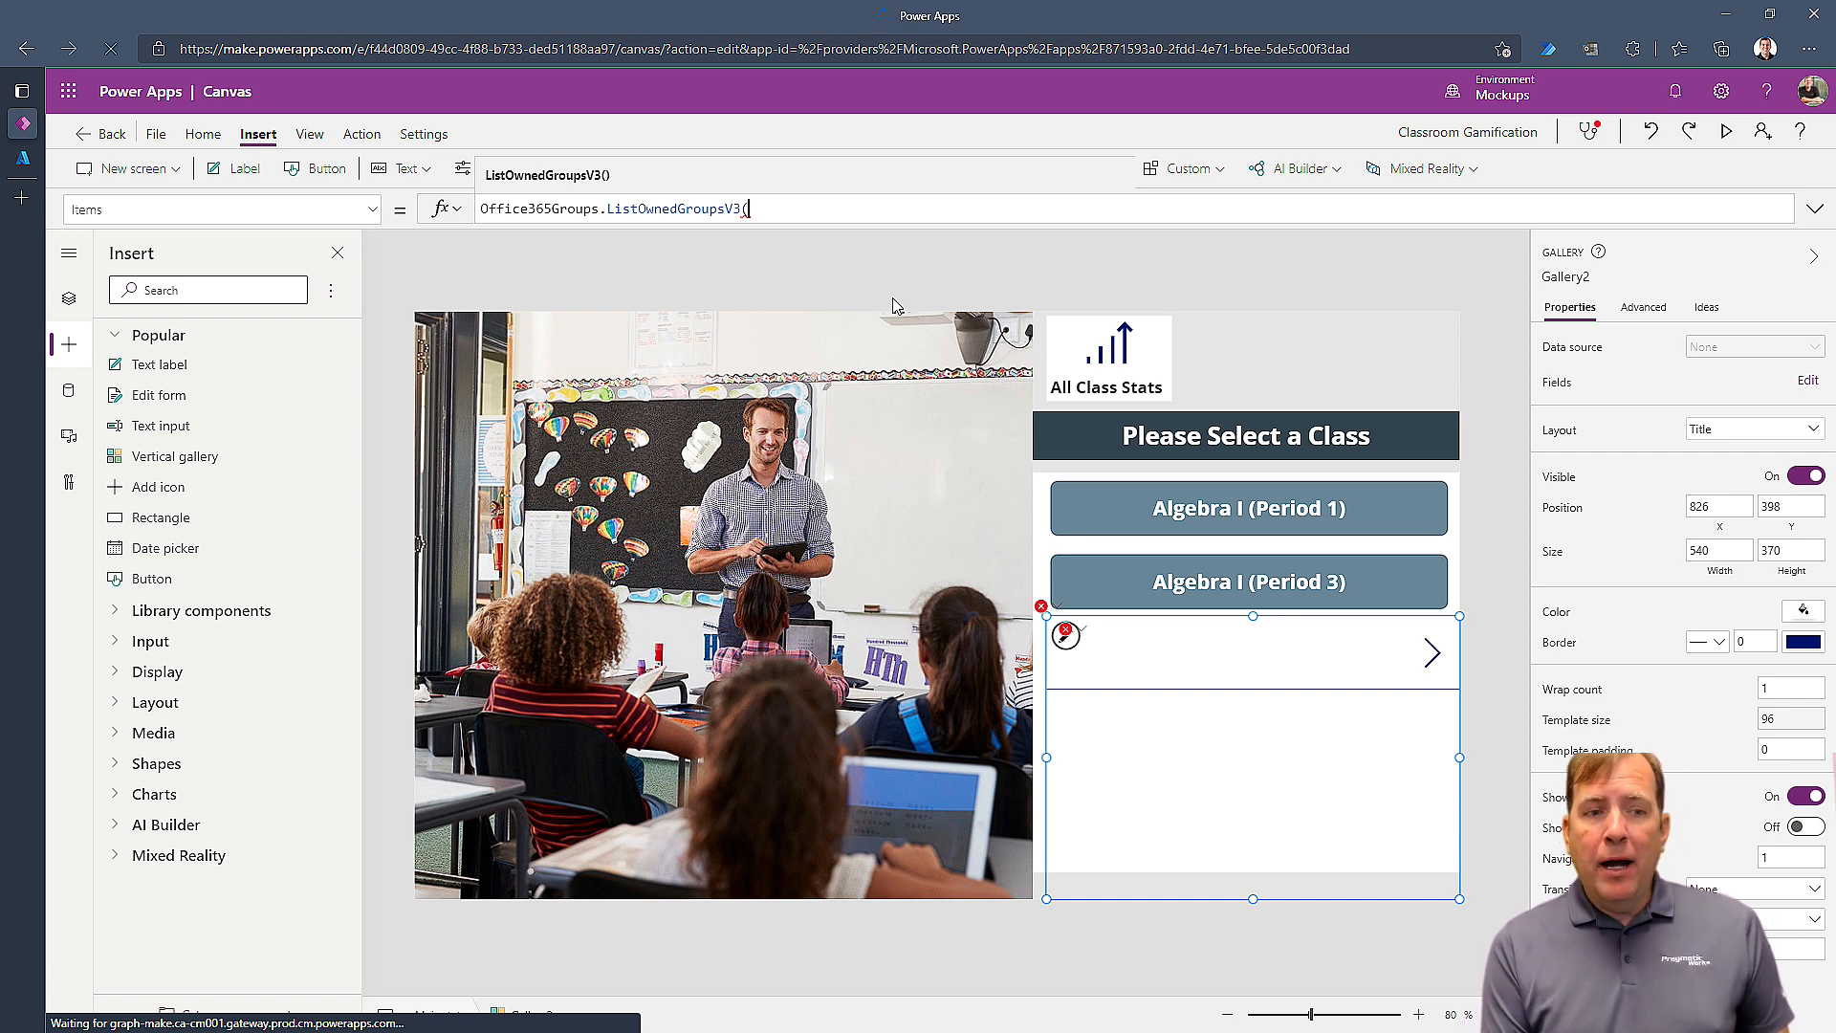
text(User)
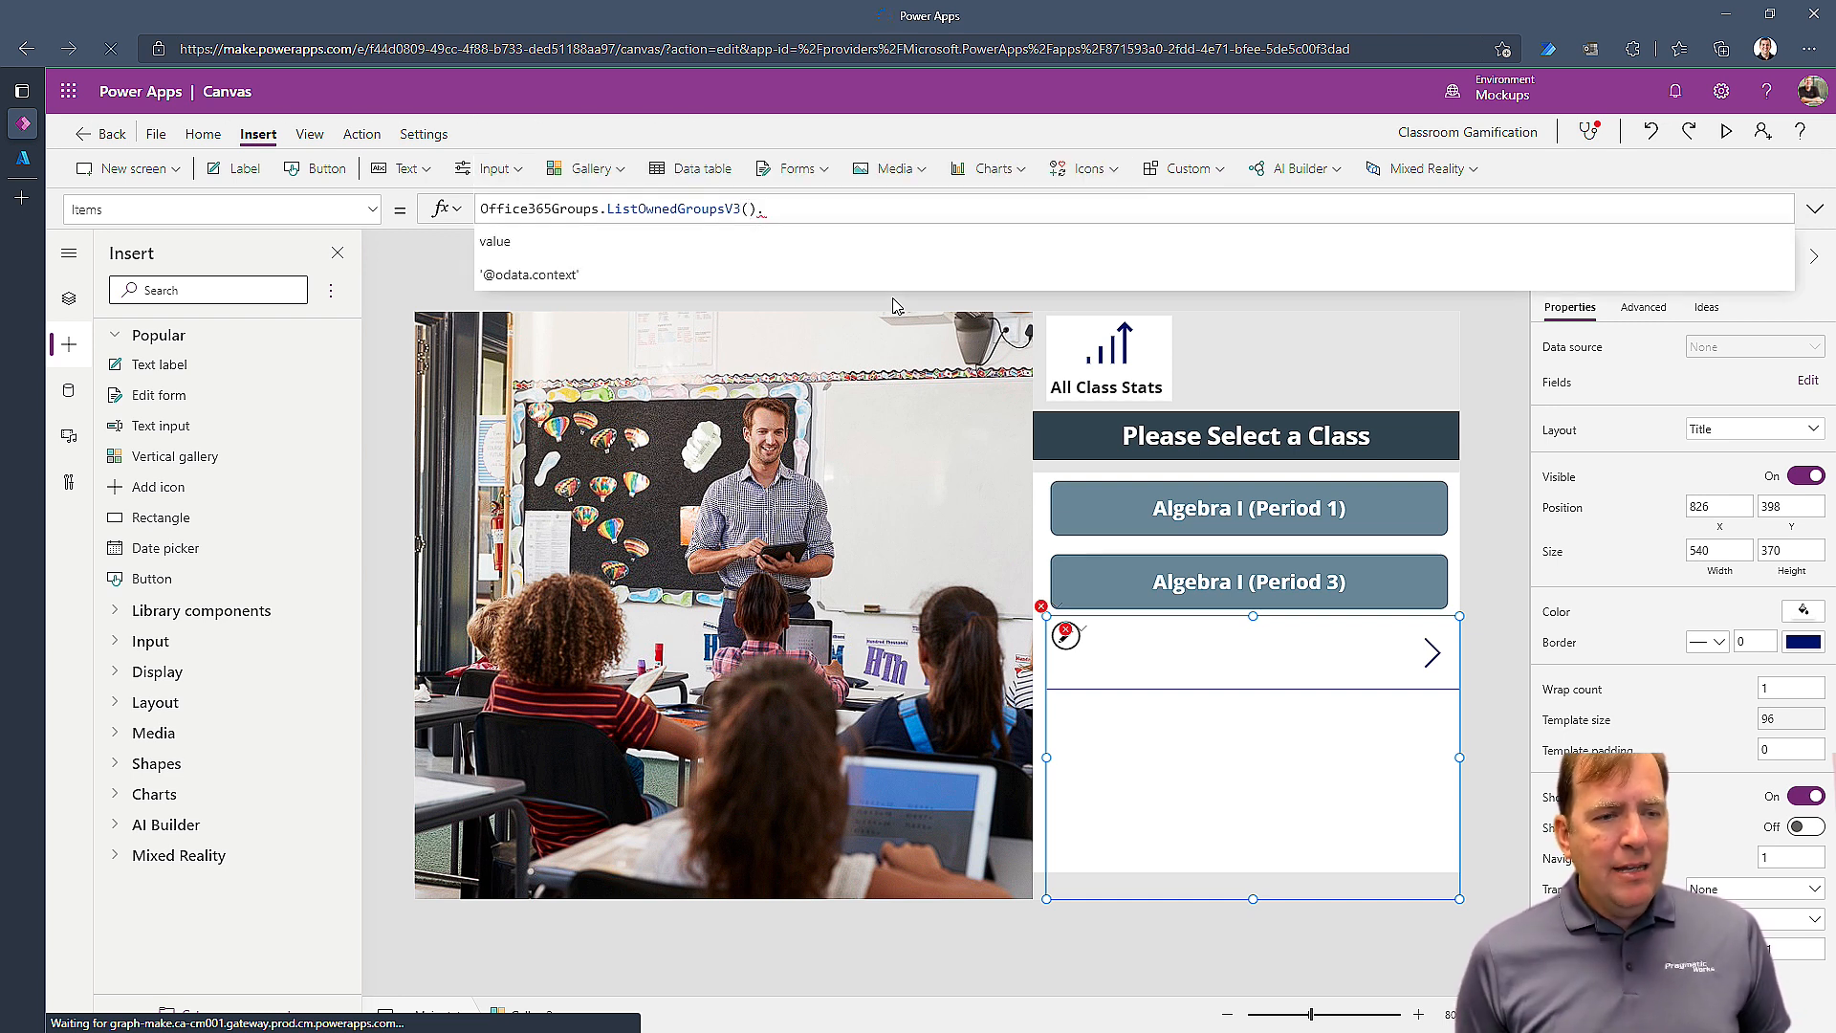
click(494, 241)
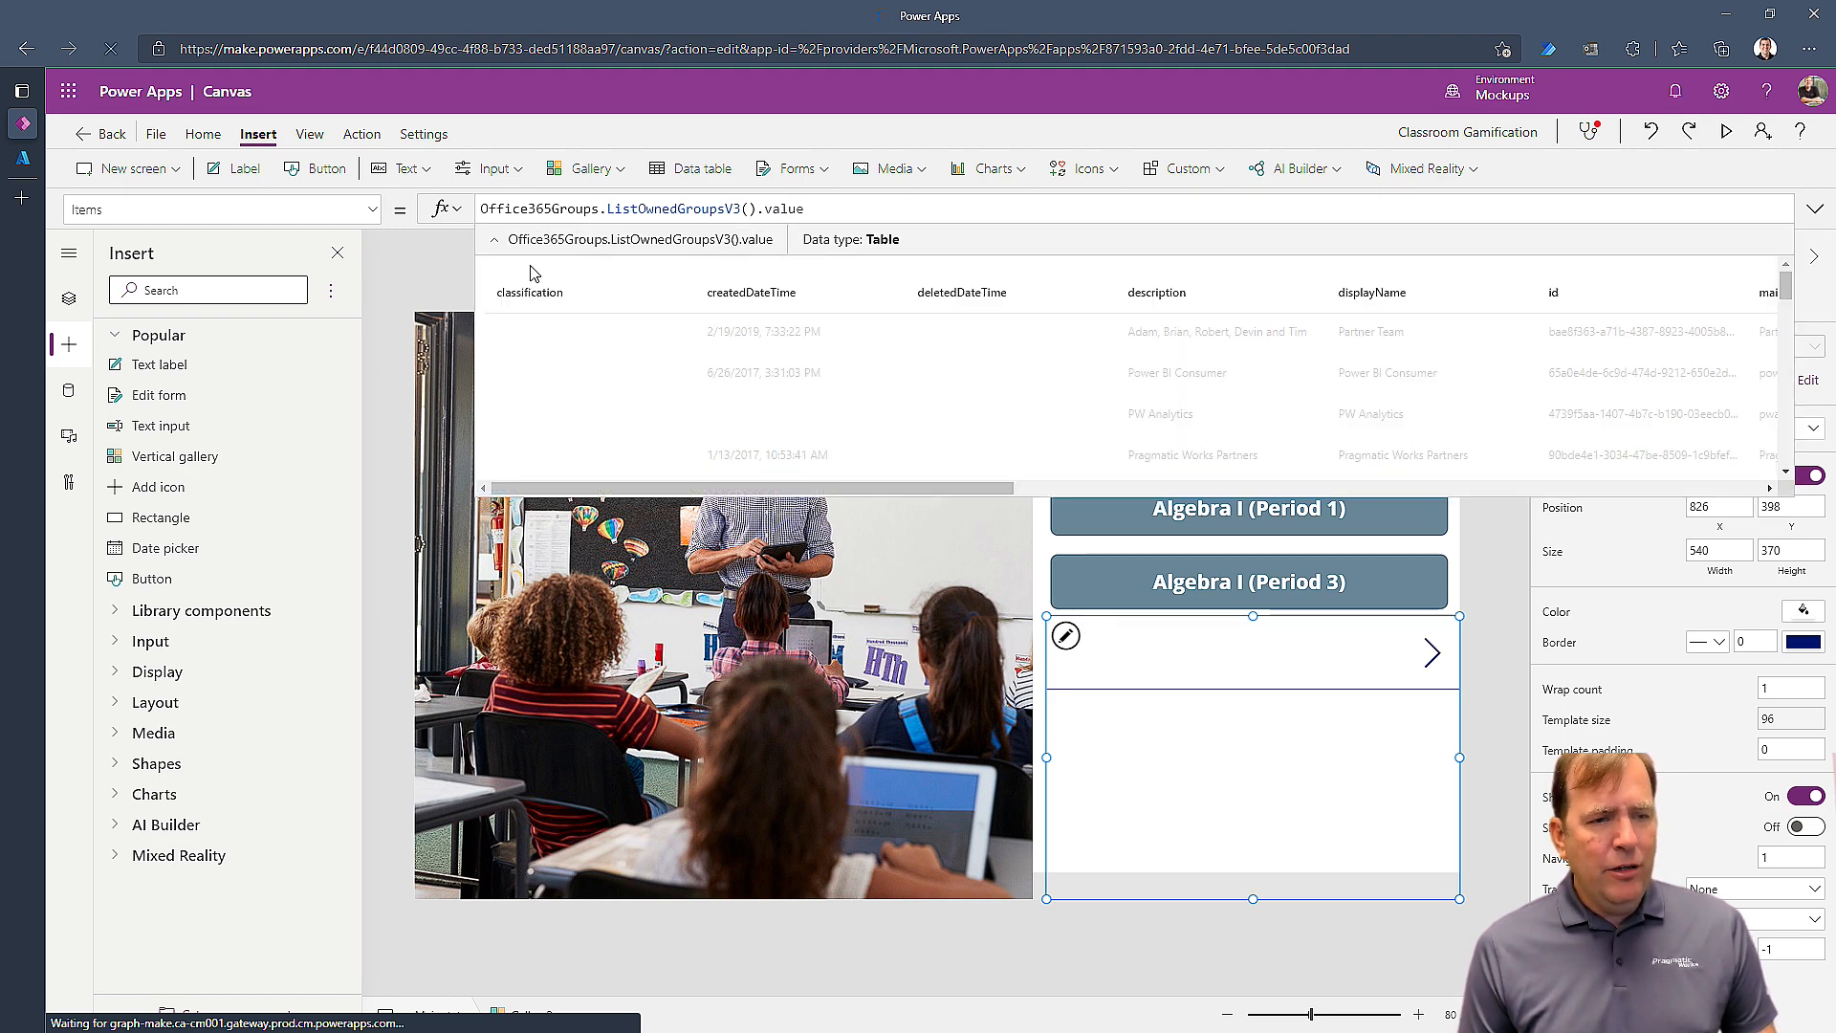
scroll(down, 3)
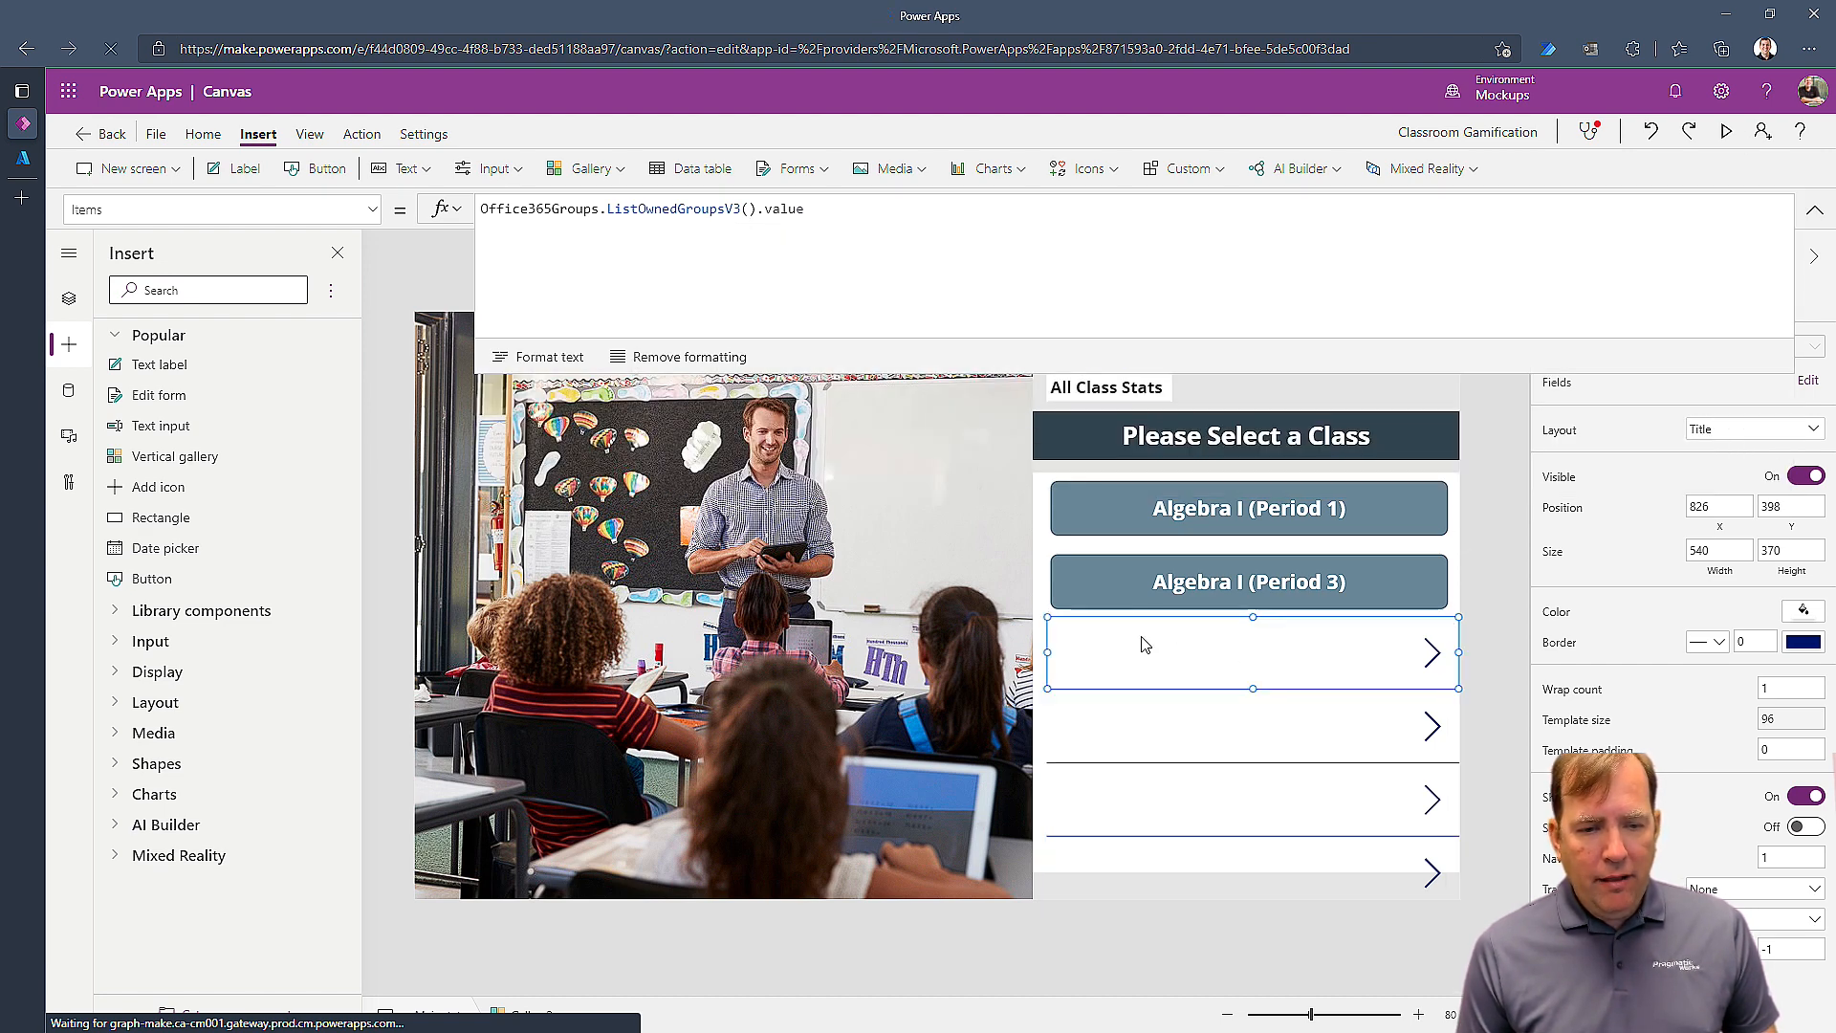
- Bind the gallery row's title label to each group's description, showing Power BI Consumer and others
click(1247, 653)
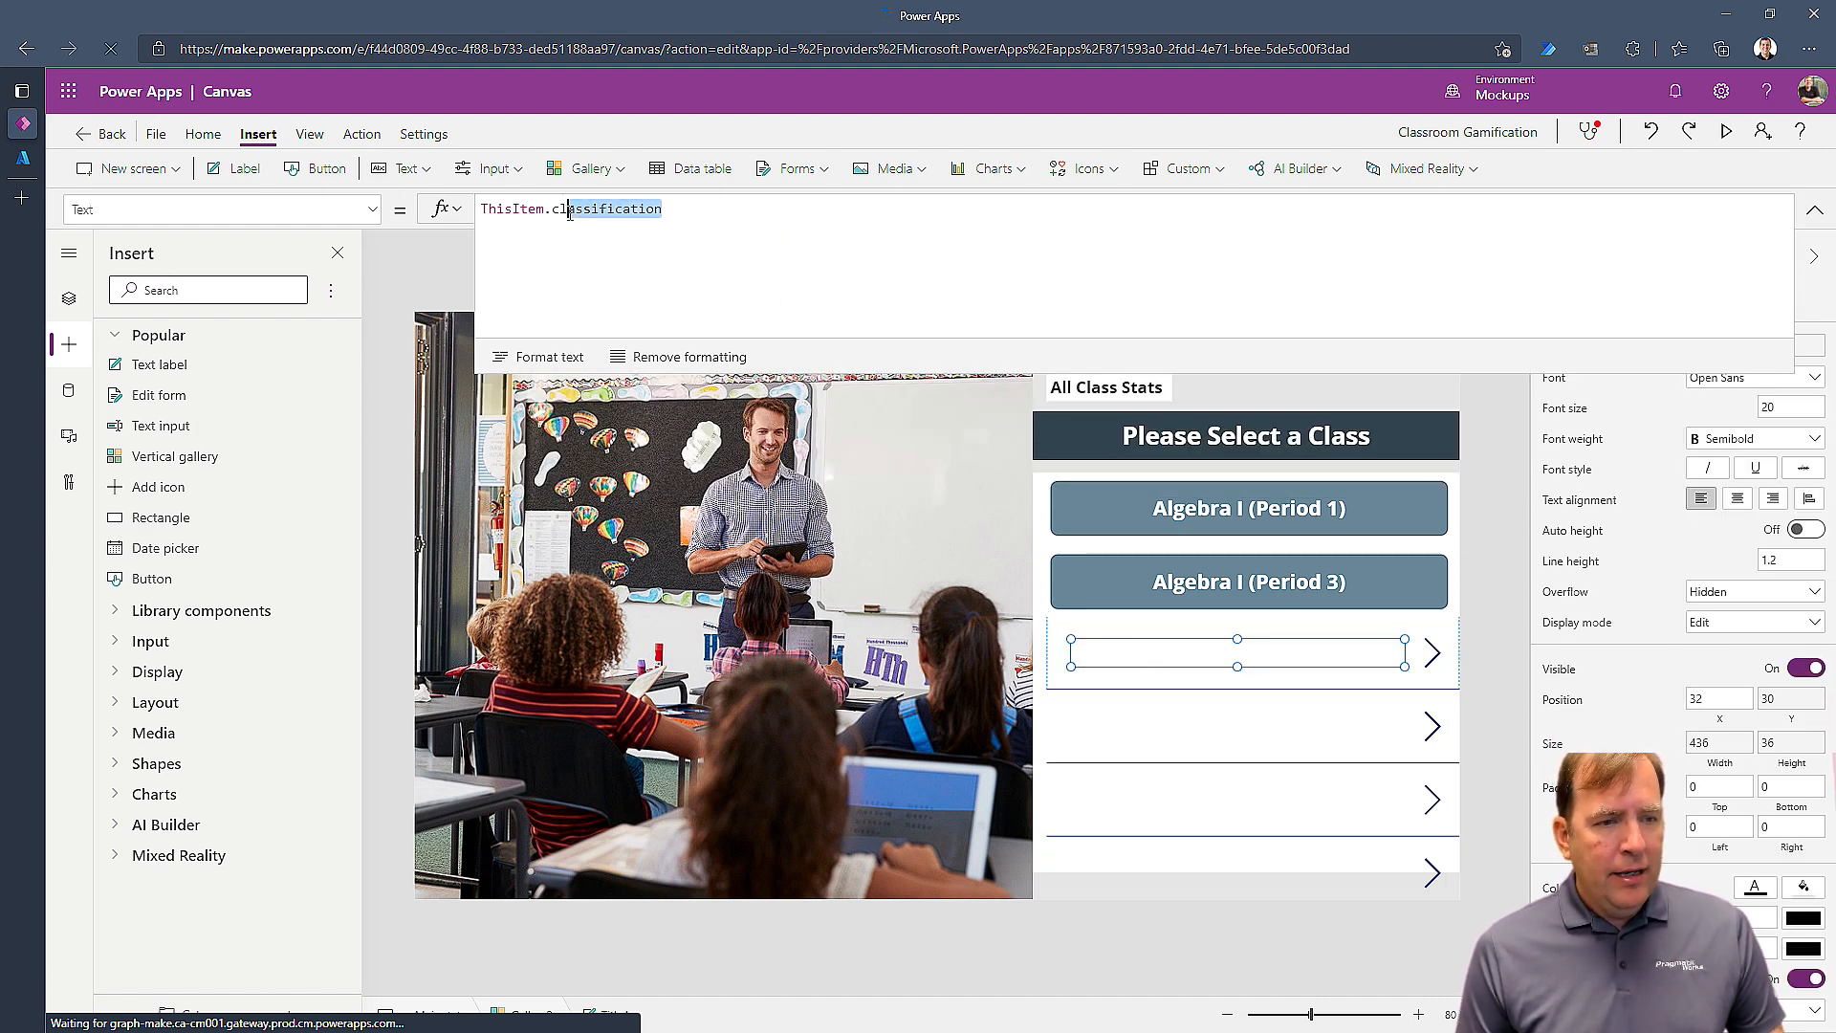
text(des)
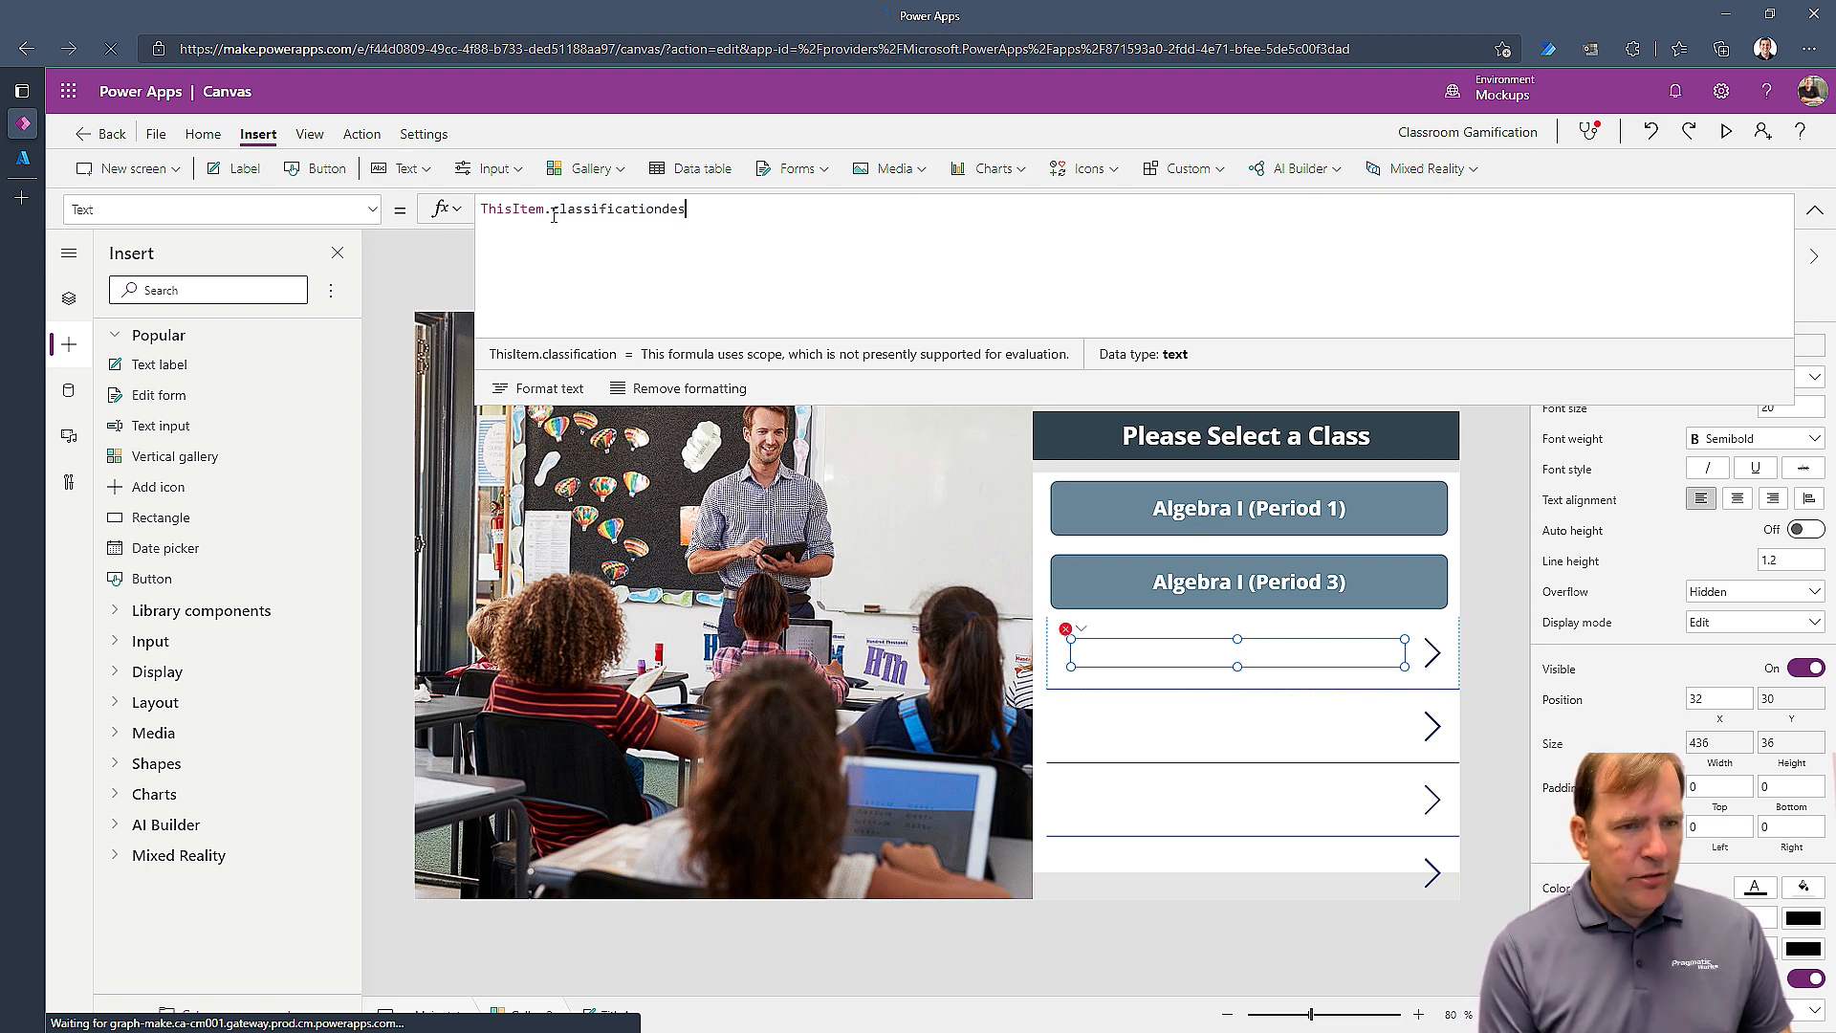
text(descrip)
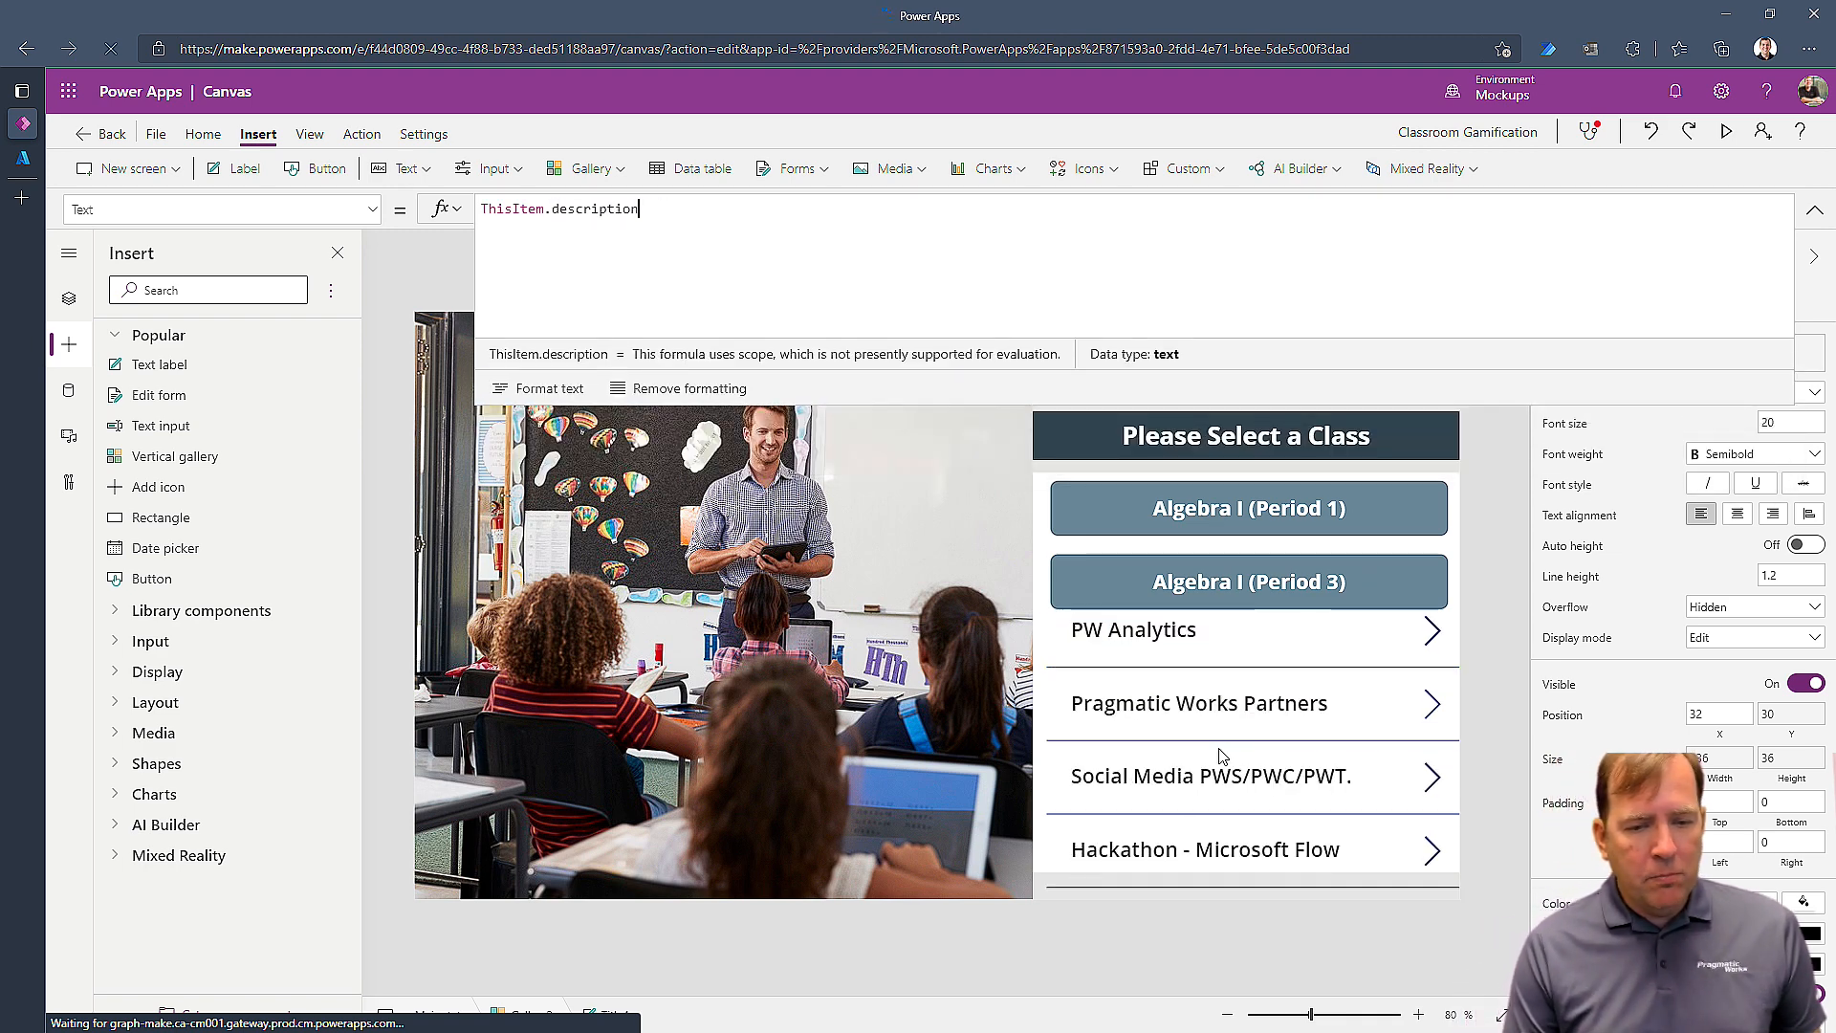
scroll(down, 3)
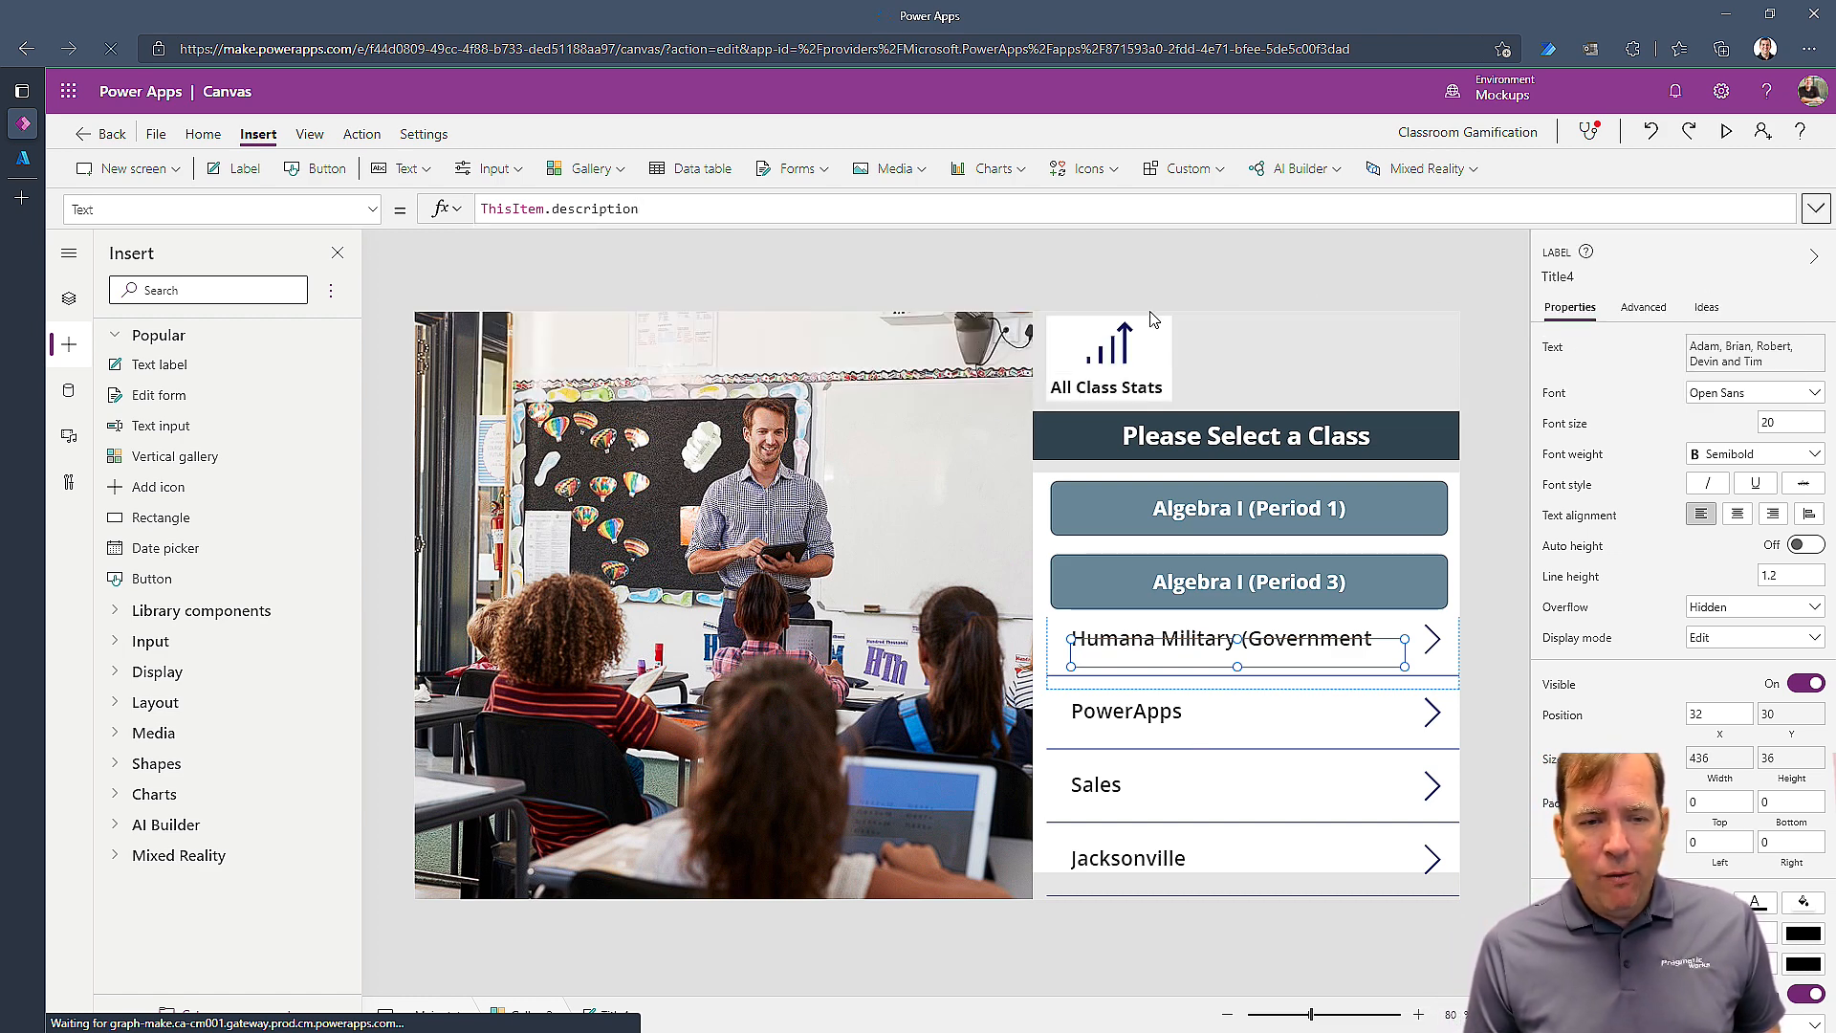
click(1108, 352)
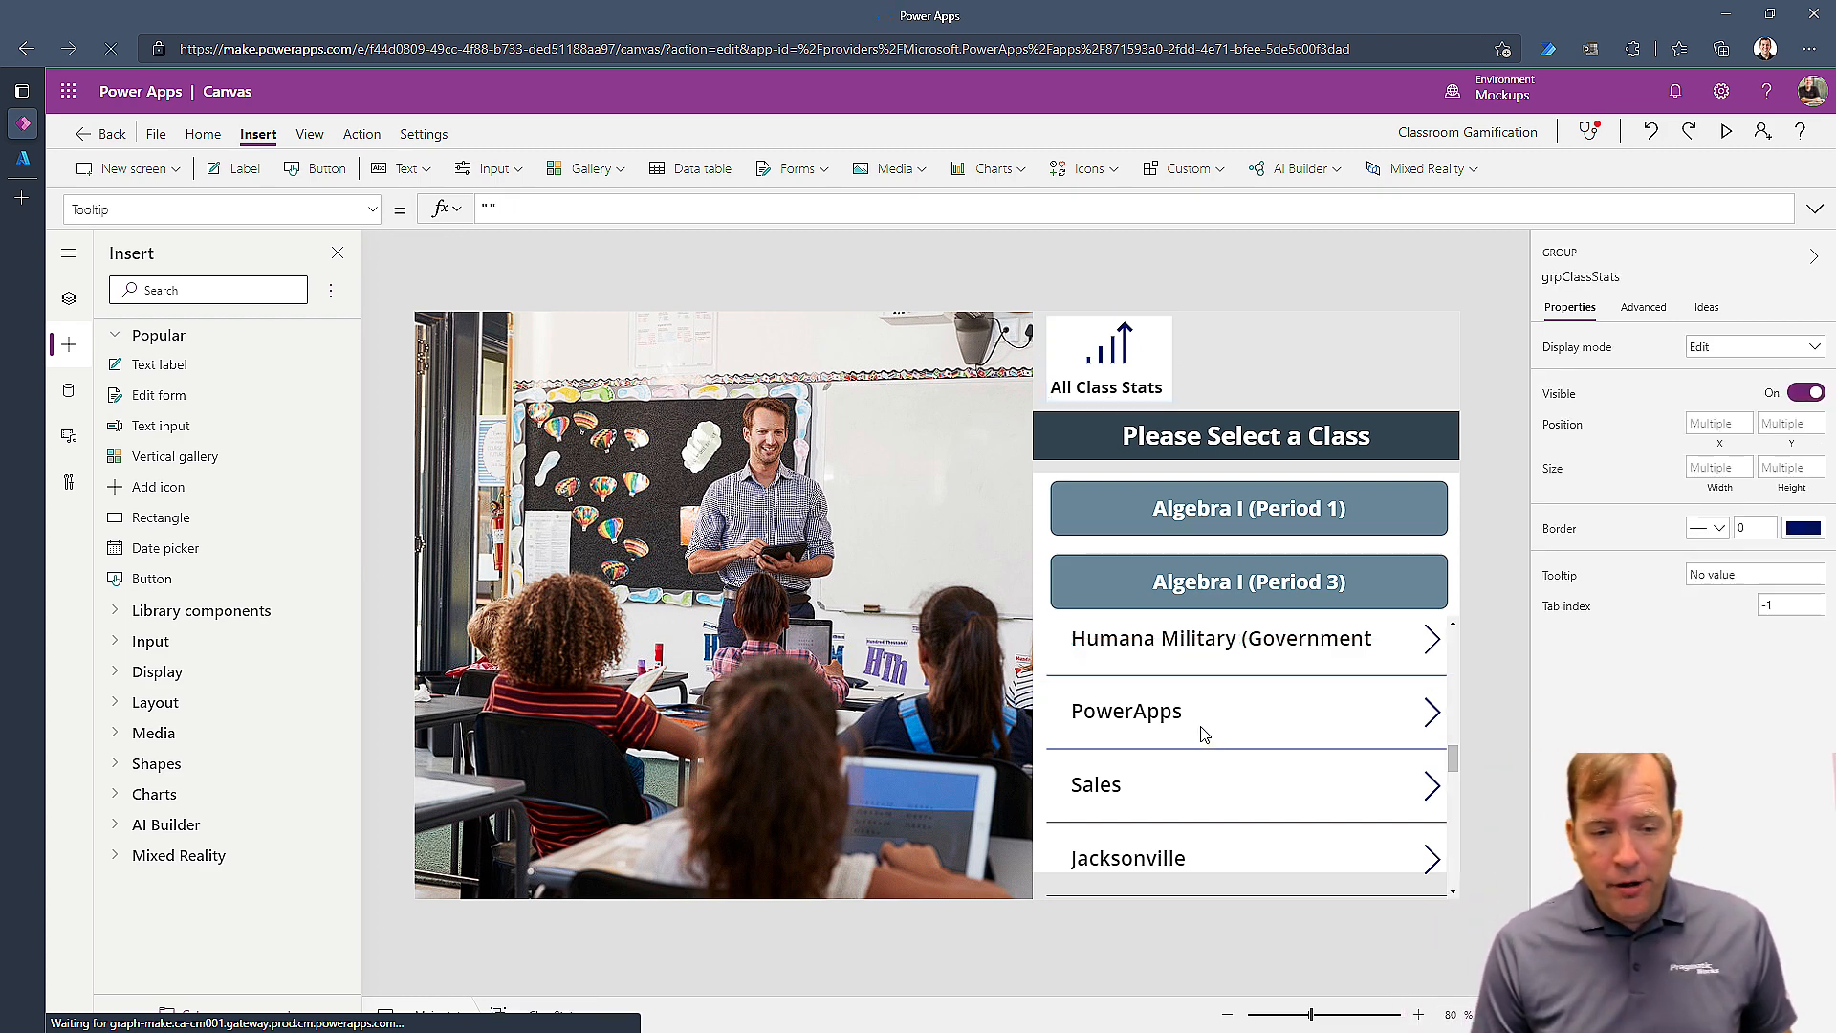
click(1247, 712)
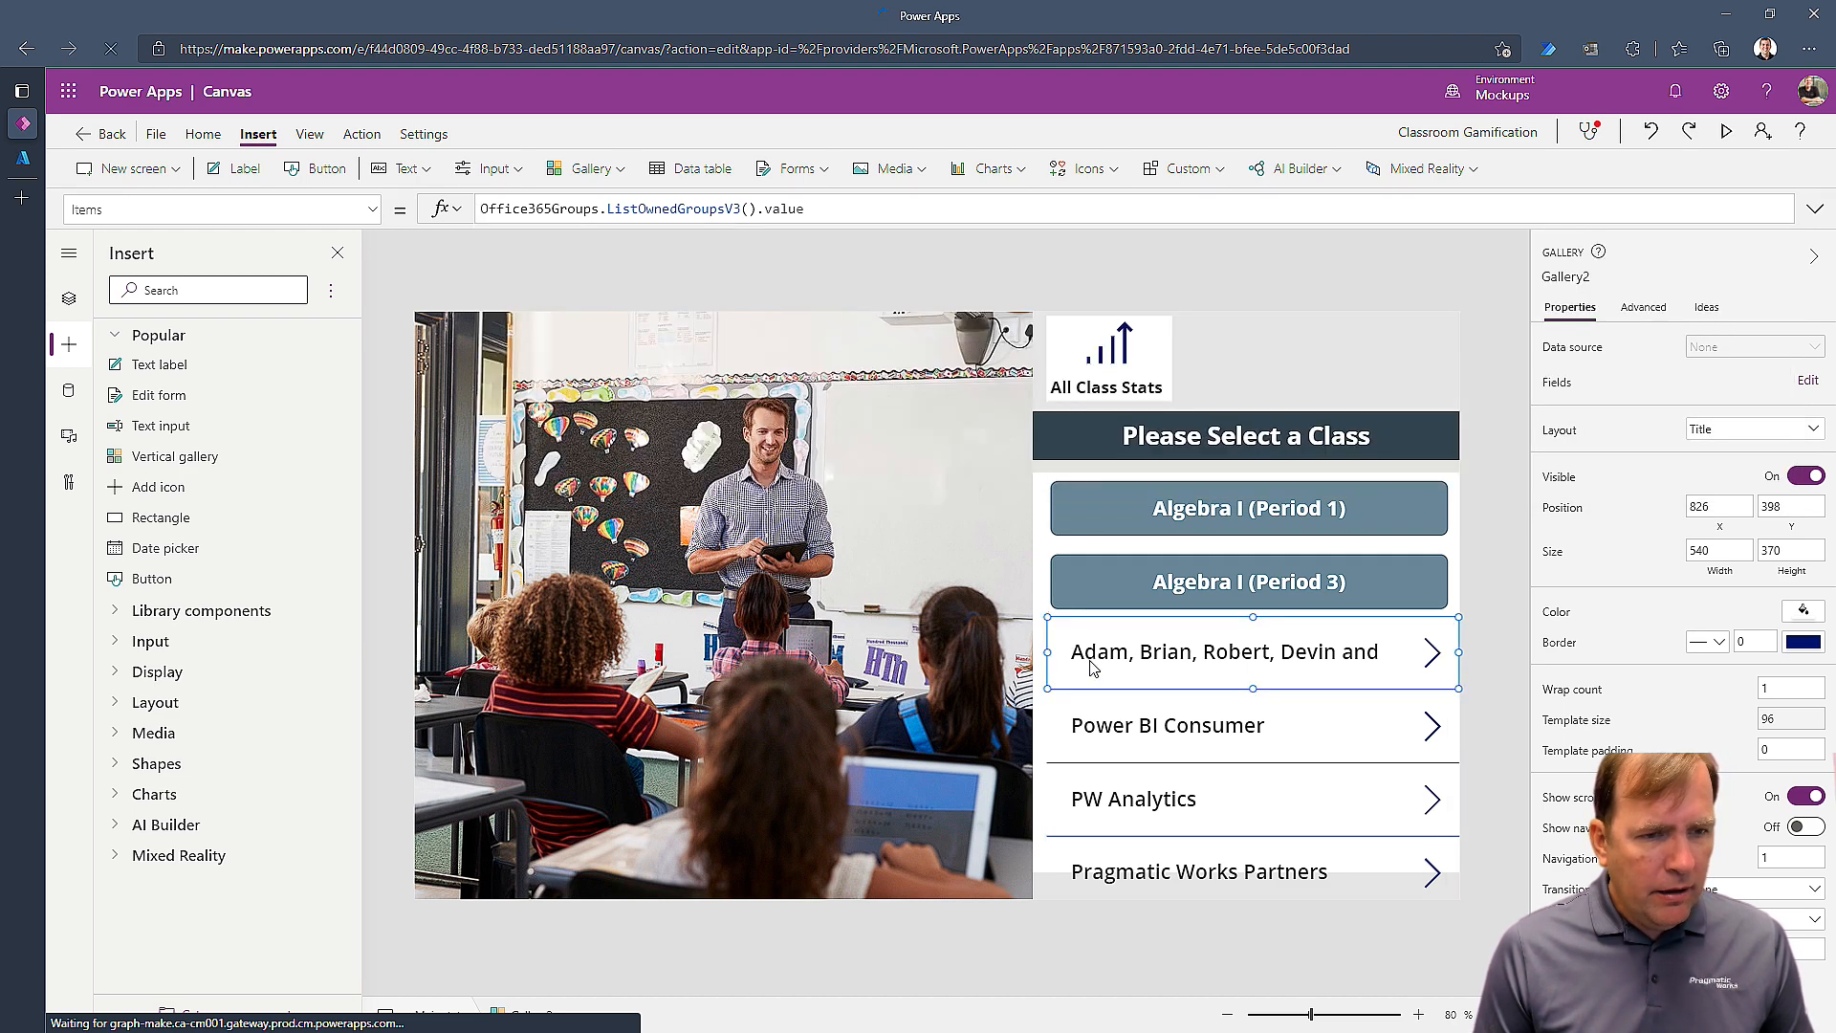
- Preview the owned-groups table from the Items formula and scroll to the id and mail columns
click(805, 208)
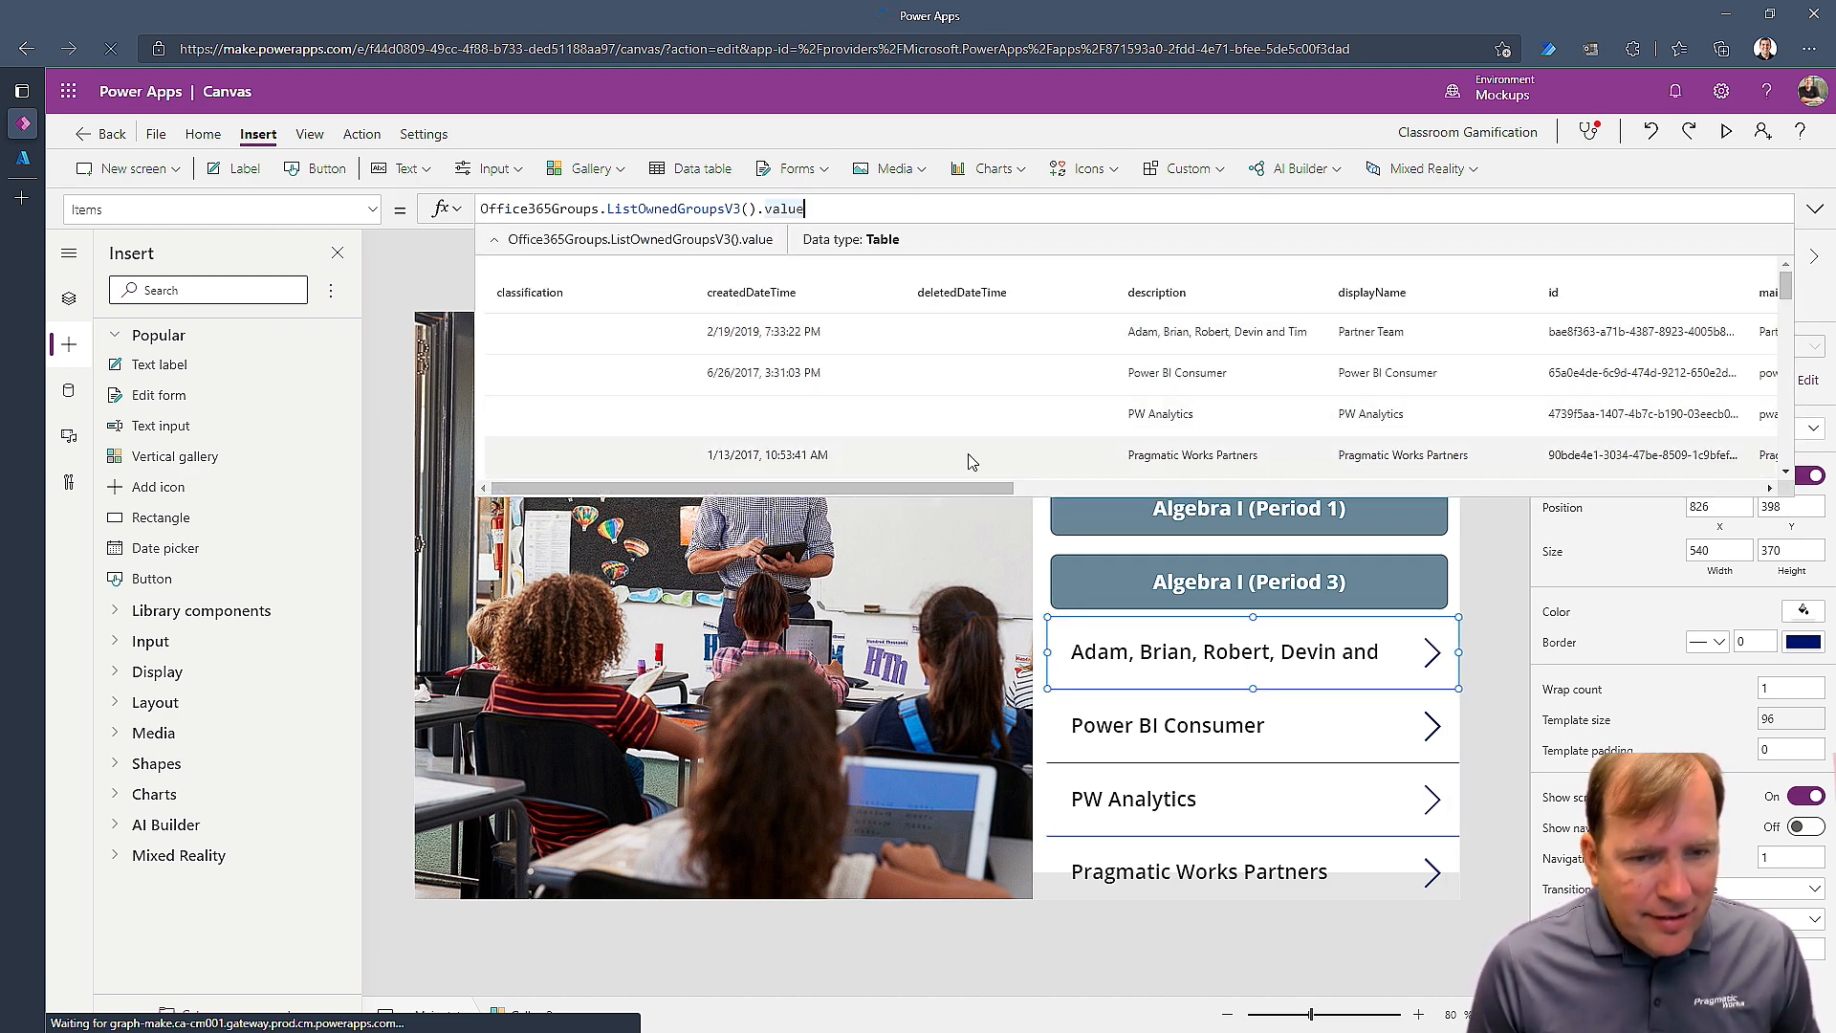
scroll(right, 3)
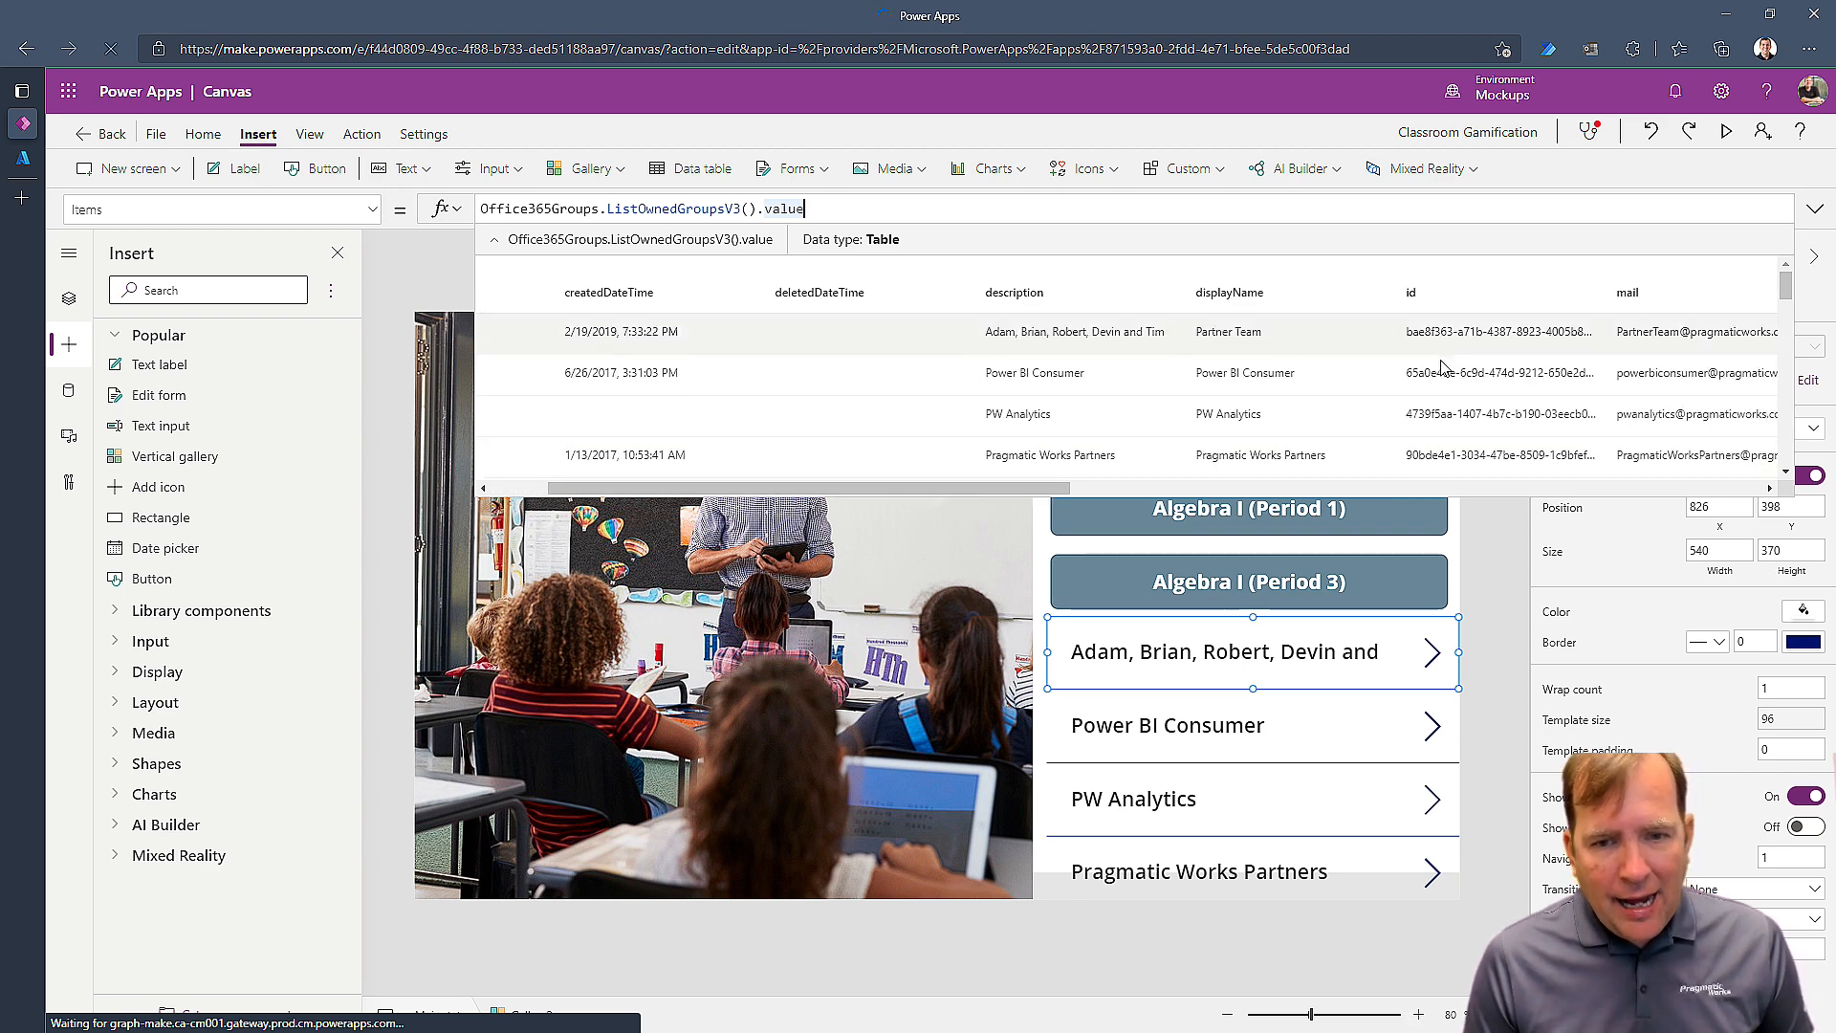
mouse_move(1444, 348)
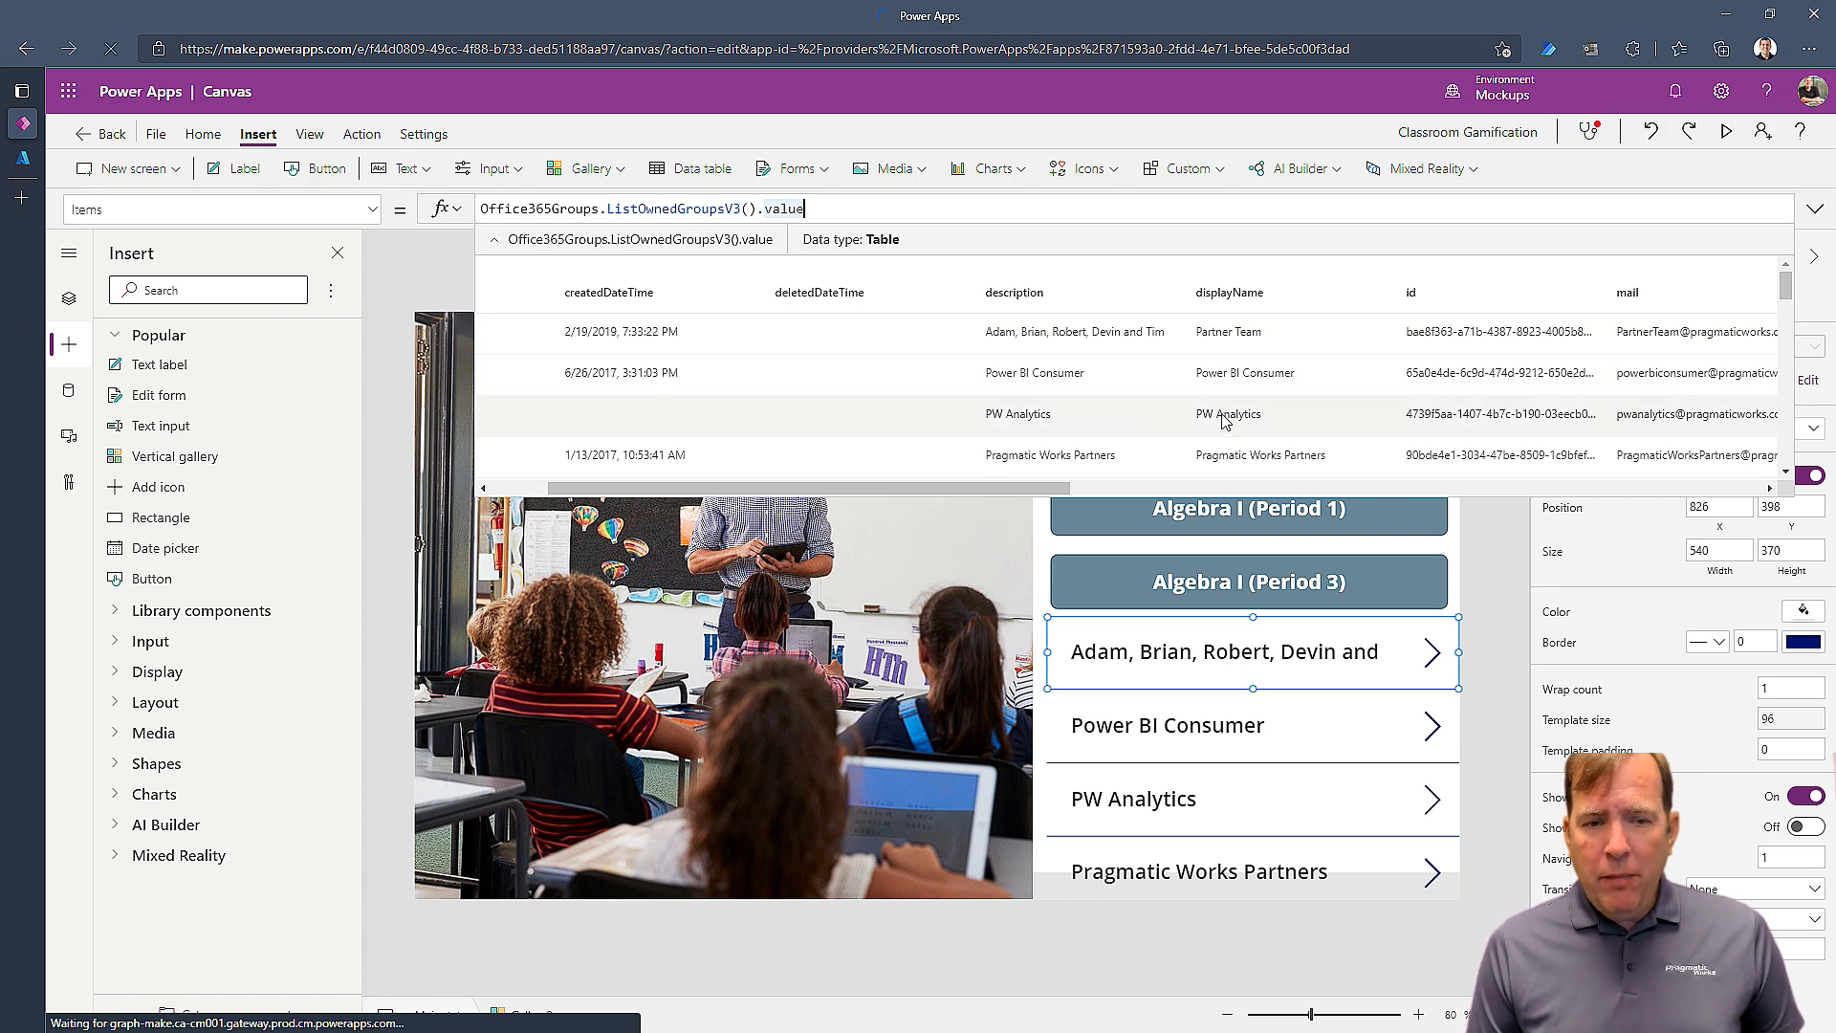
mouse_move(1396, 423)
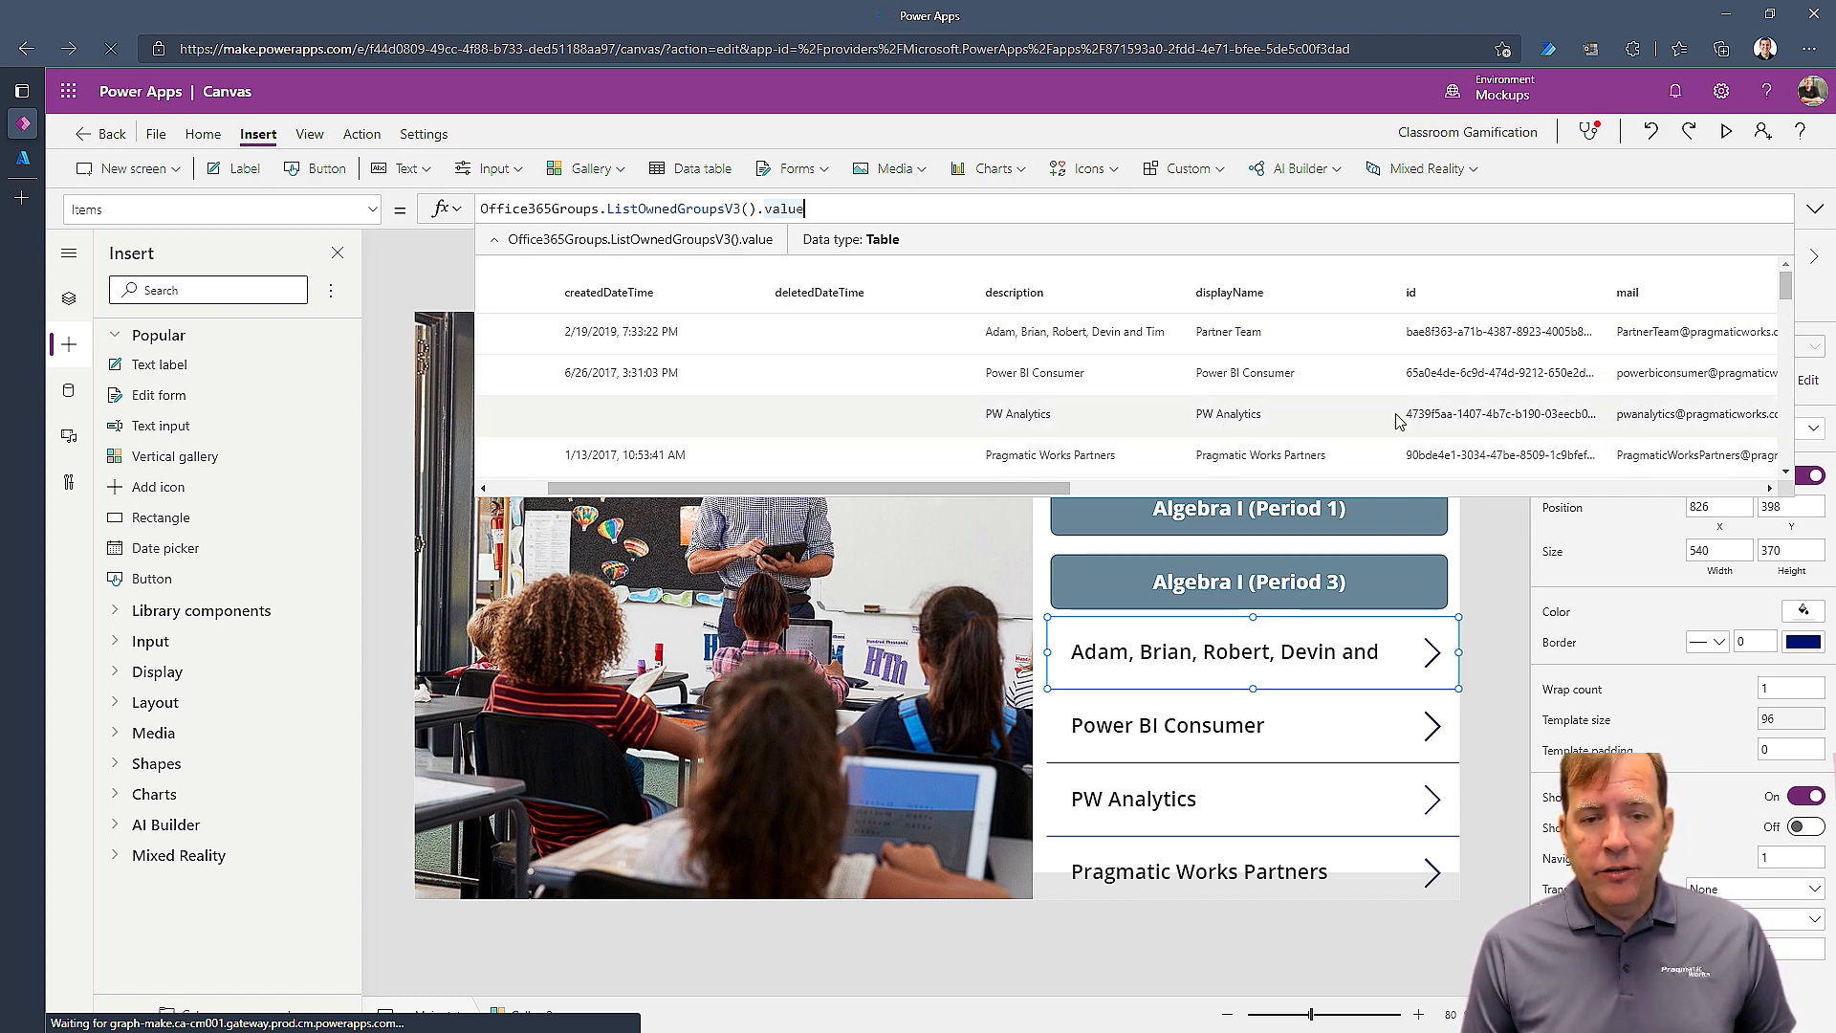
mouse_move(792, 168)
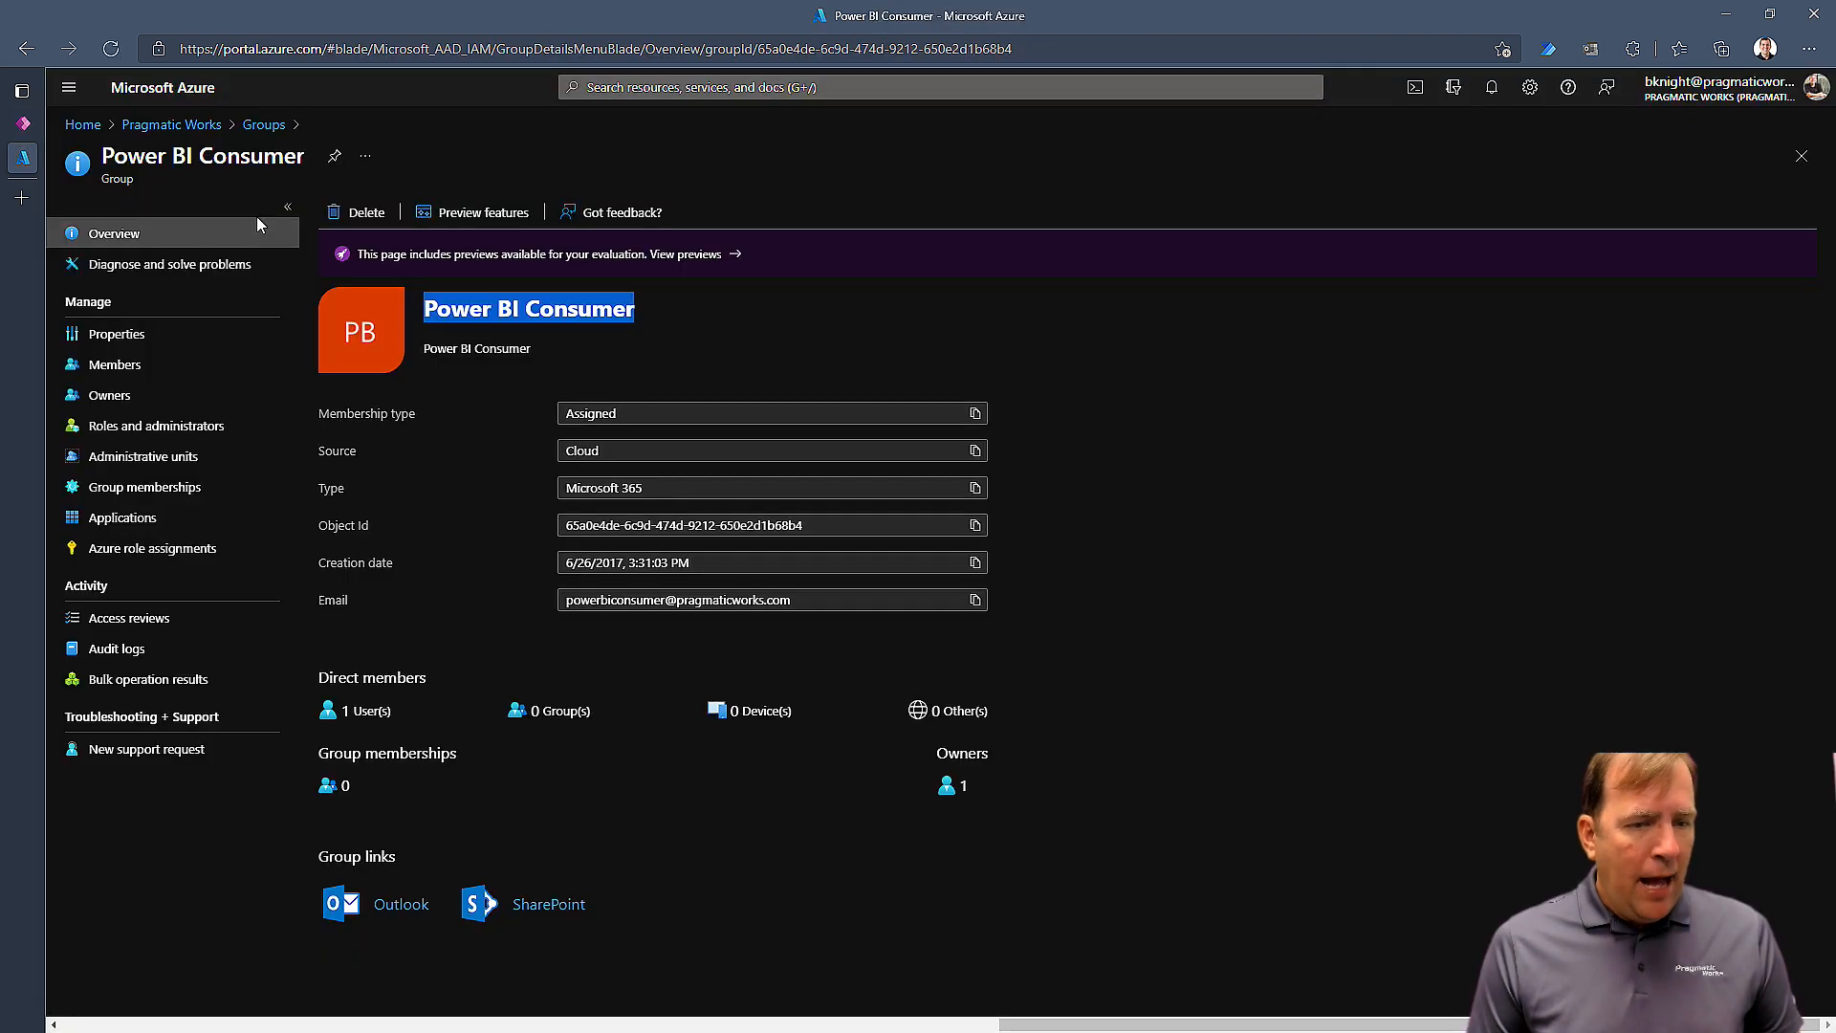
mouse_move(993, 534)
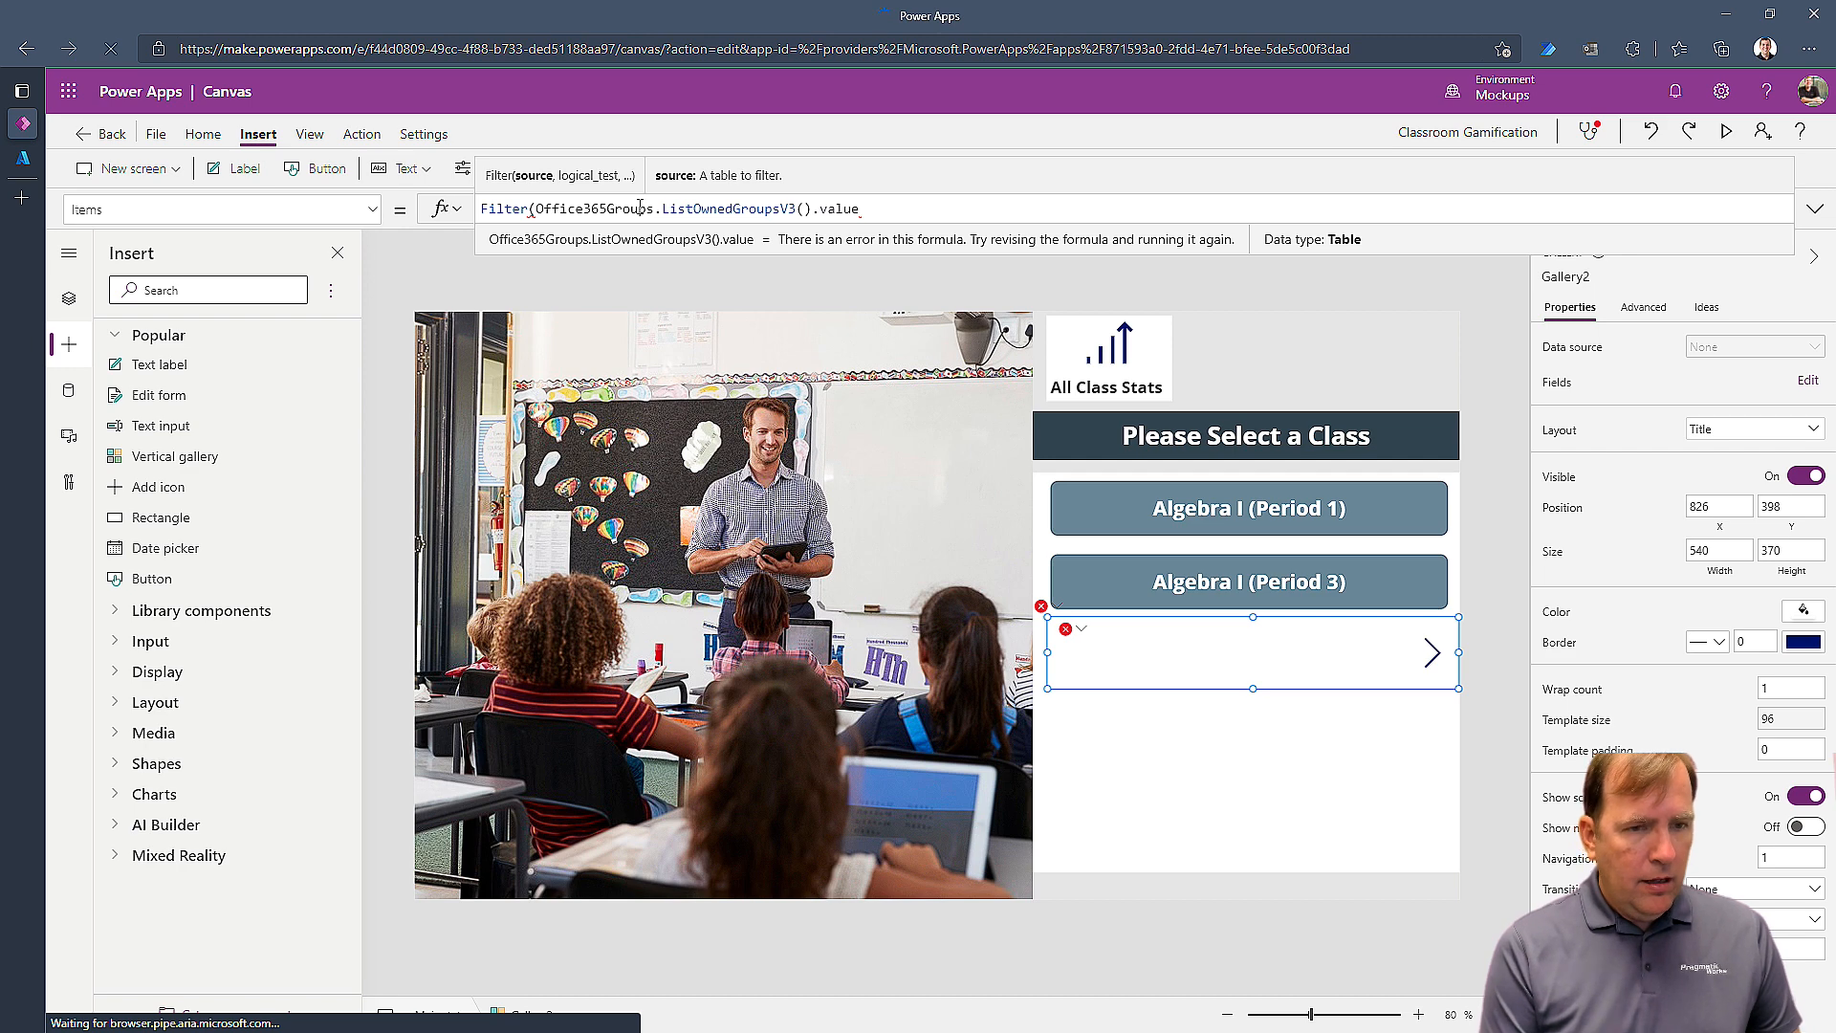
- Filter the gallery Items by id = "65a0e4de-6c9d-474d-9212-650e2d1b68b4"
text(, id)
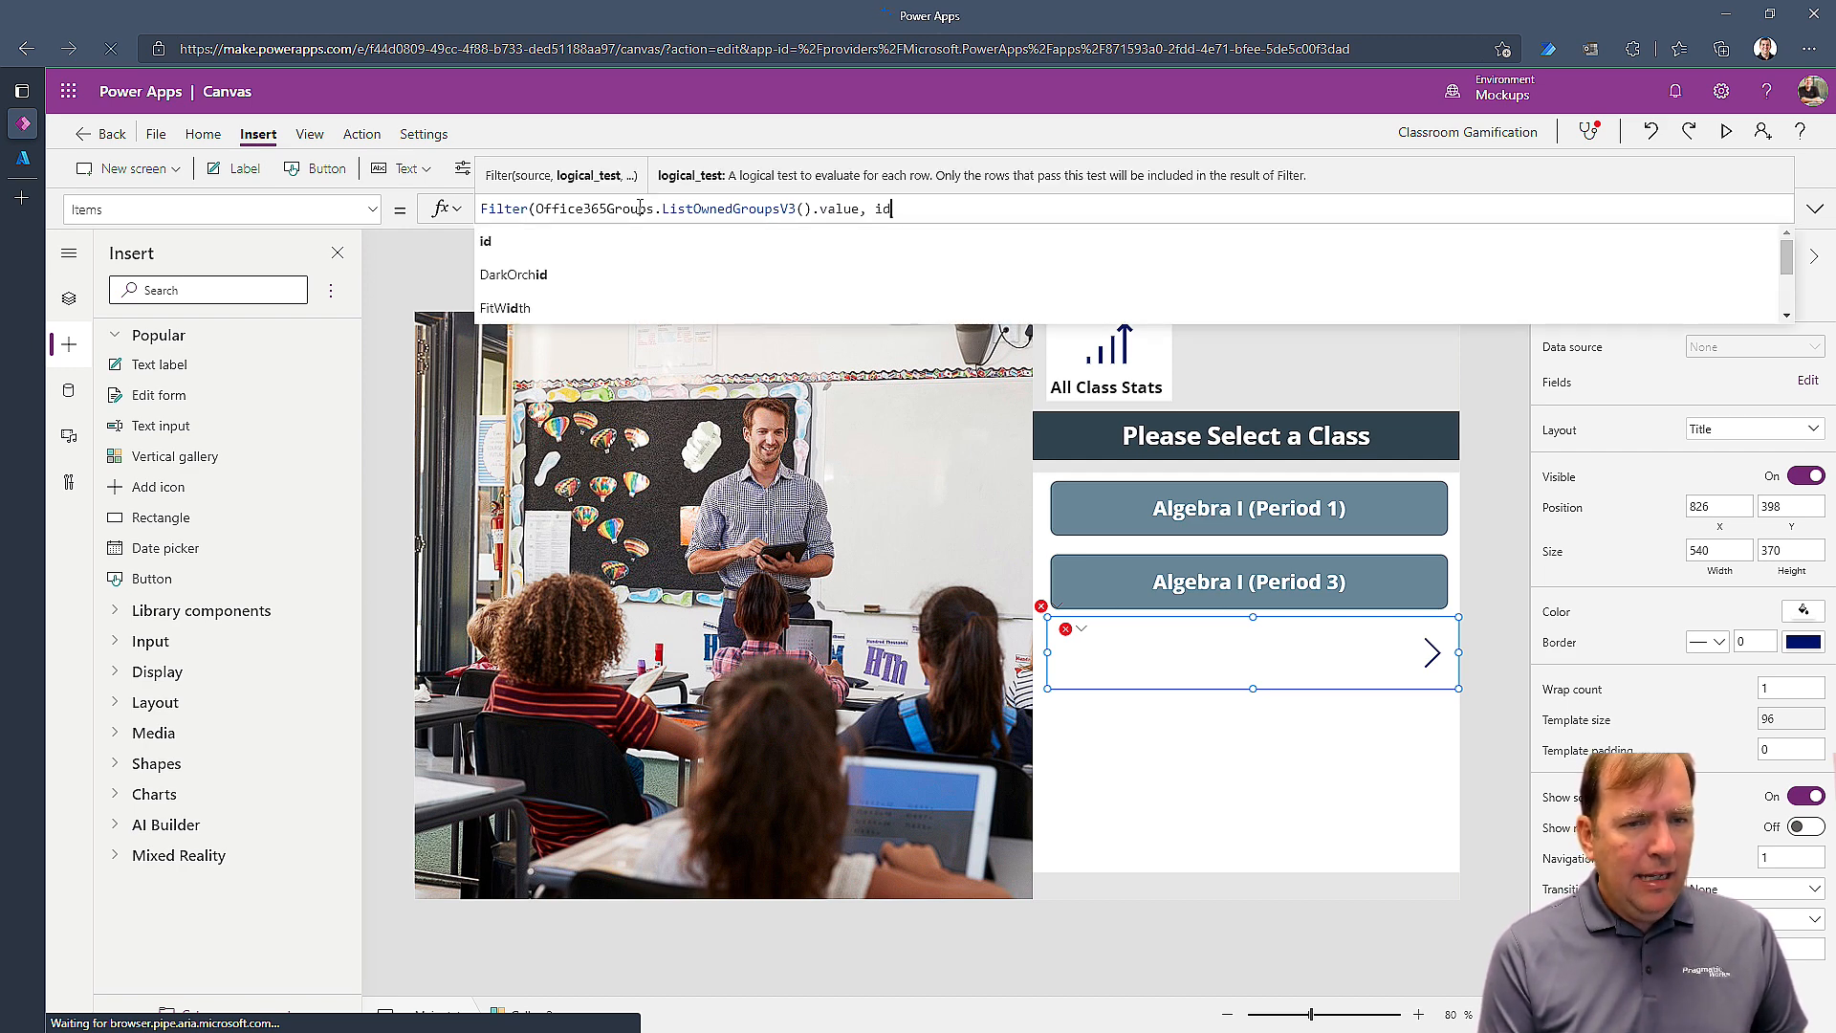
text(=)
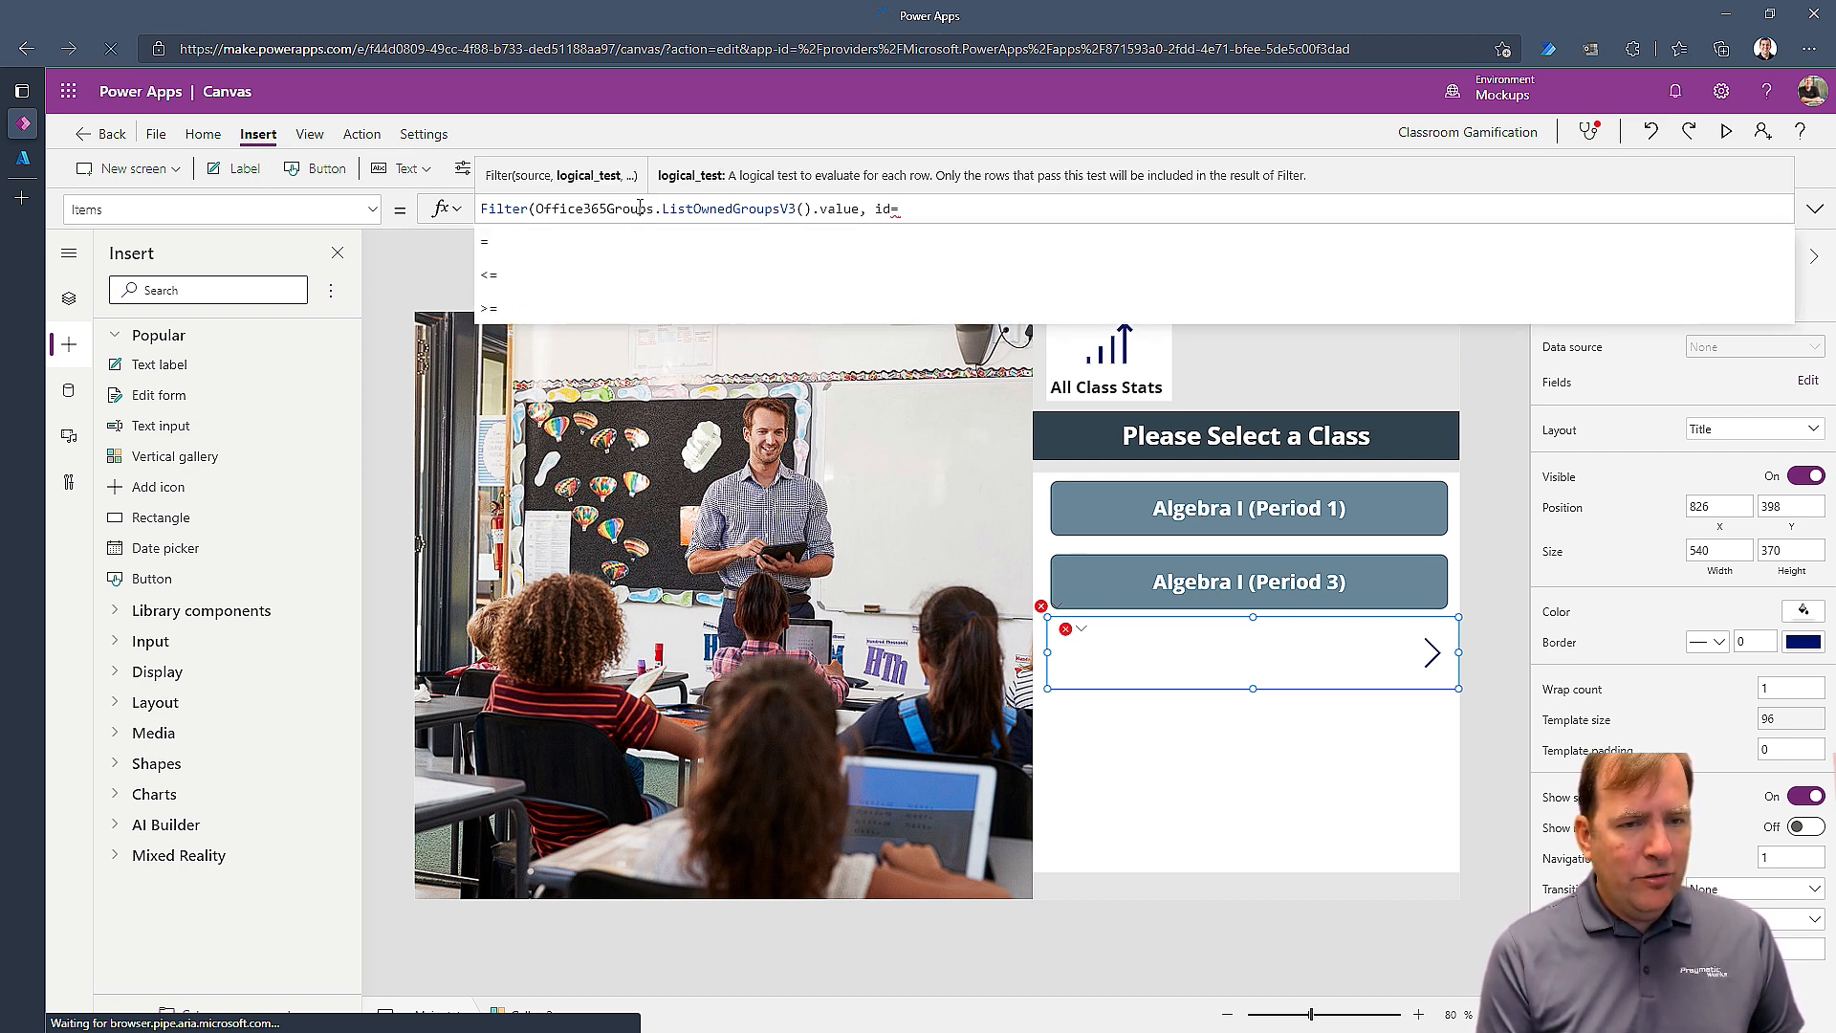
text("65a0e4de-6c9d-474d-9212-650e2d1b68b4"))
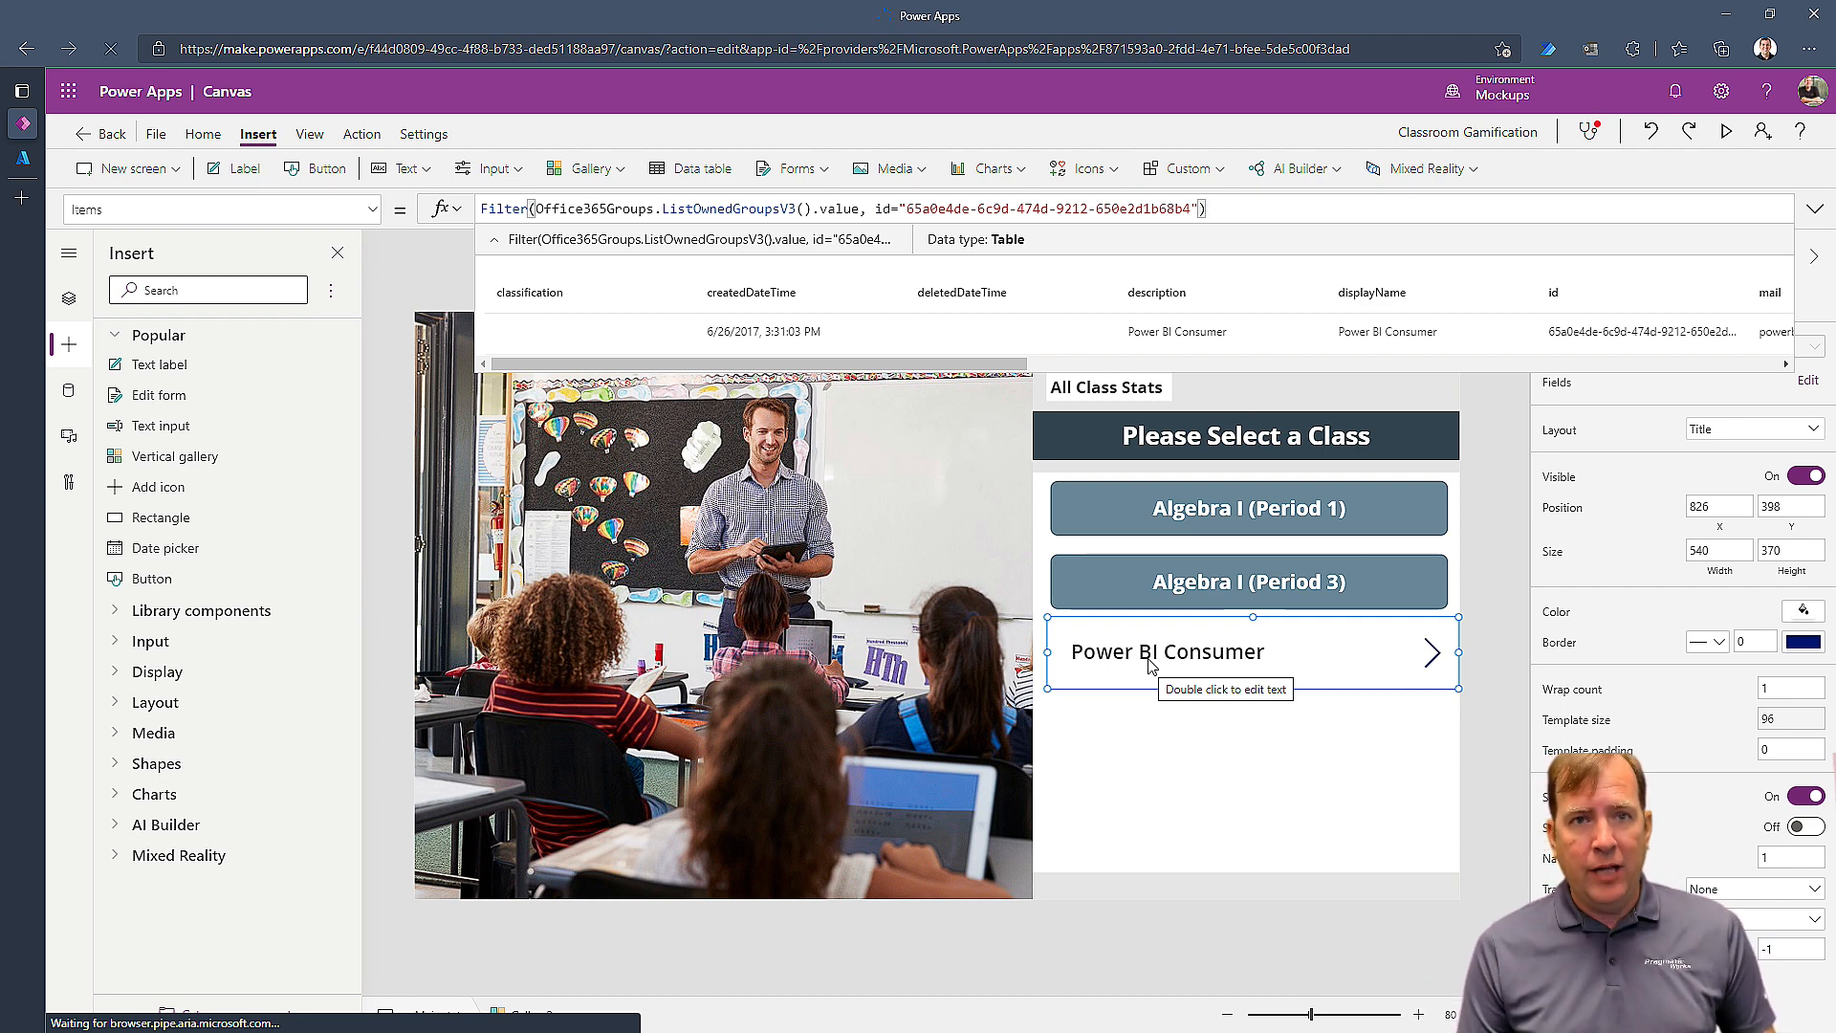
mouse_move(1337, 601)
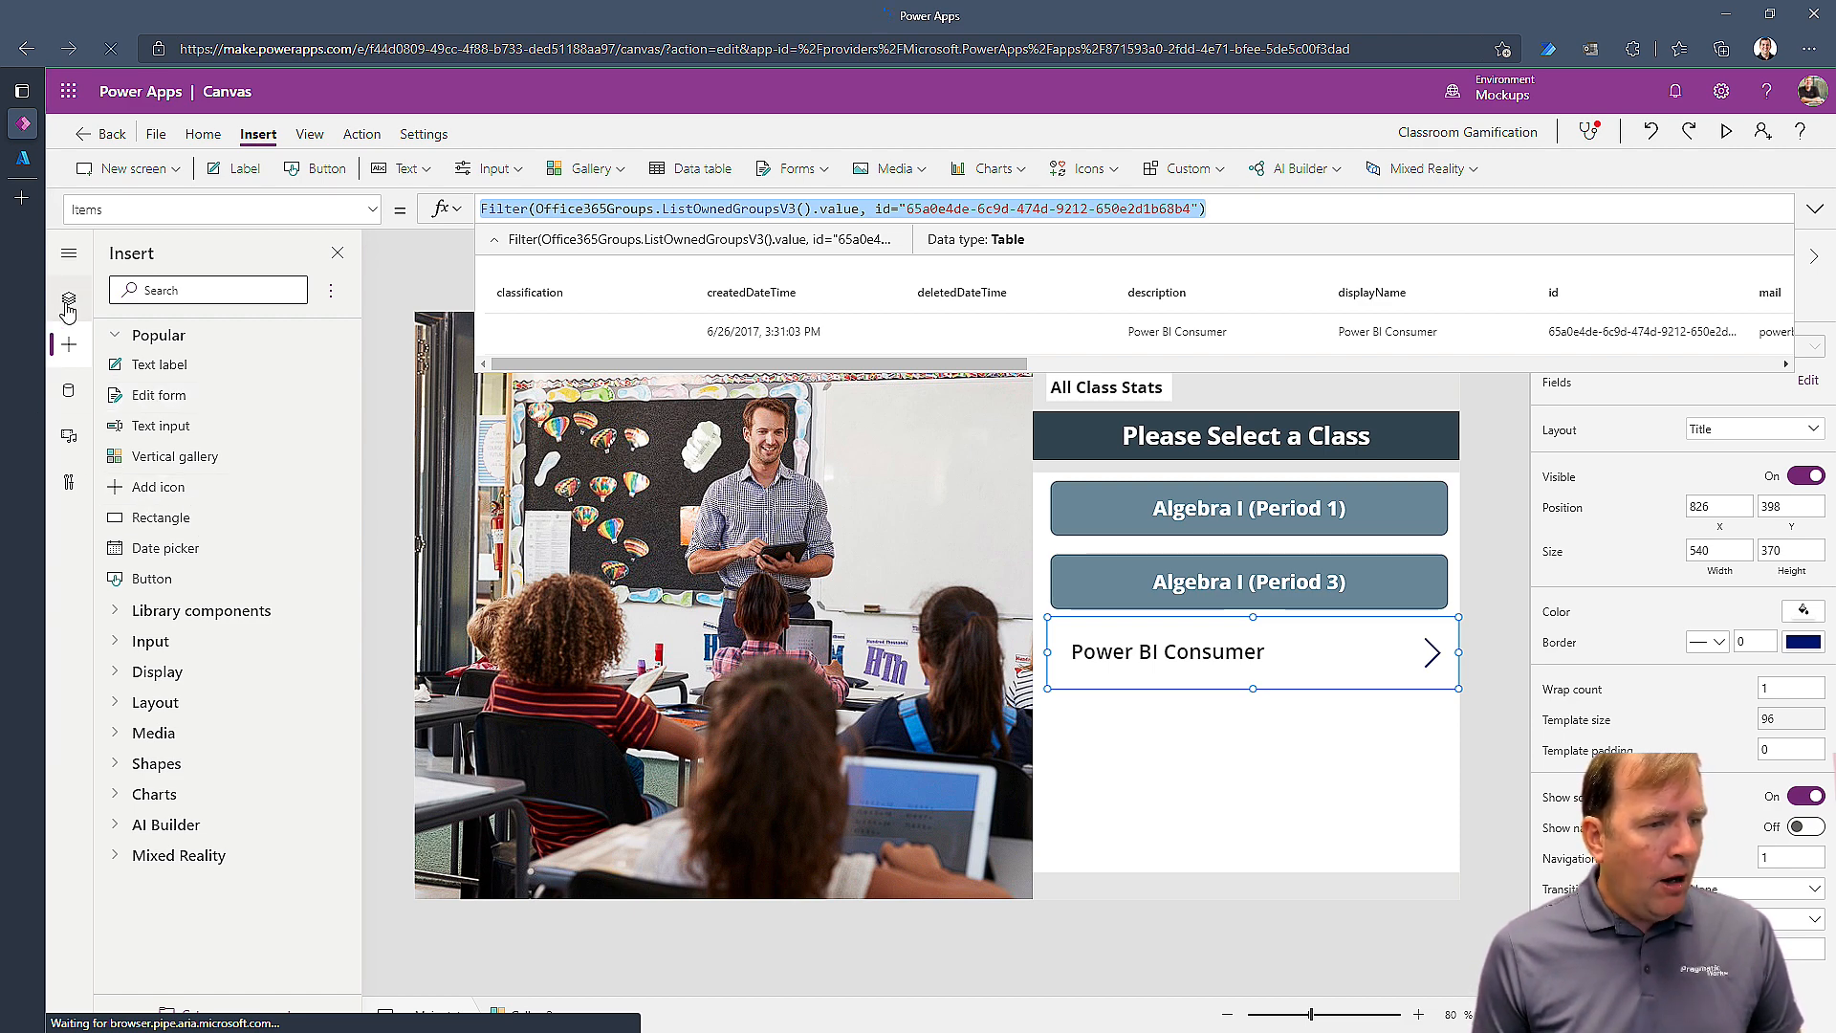
- In App OnStart, add Set(varIsAdmin, !IsEmpty(Filter(...))) using the copied group-id filter
click(69, 301)
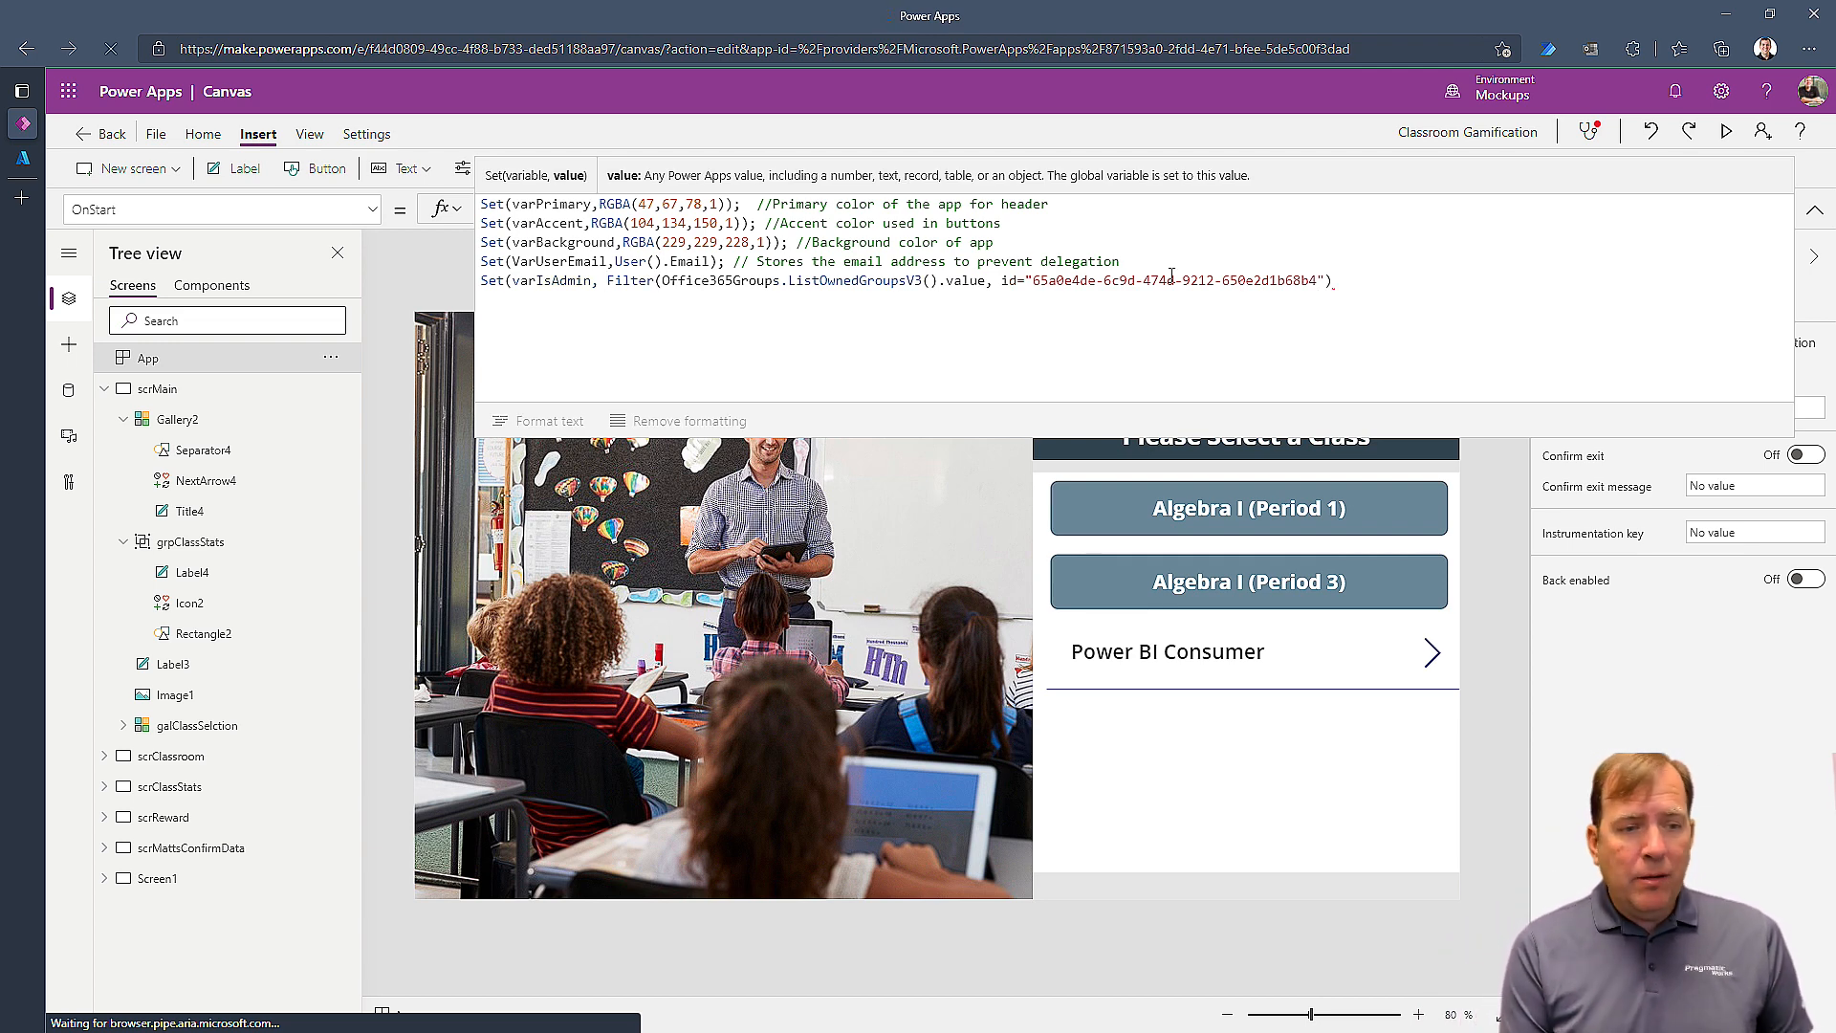
text(IsEmpty()
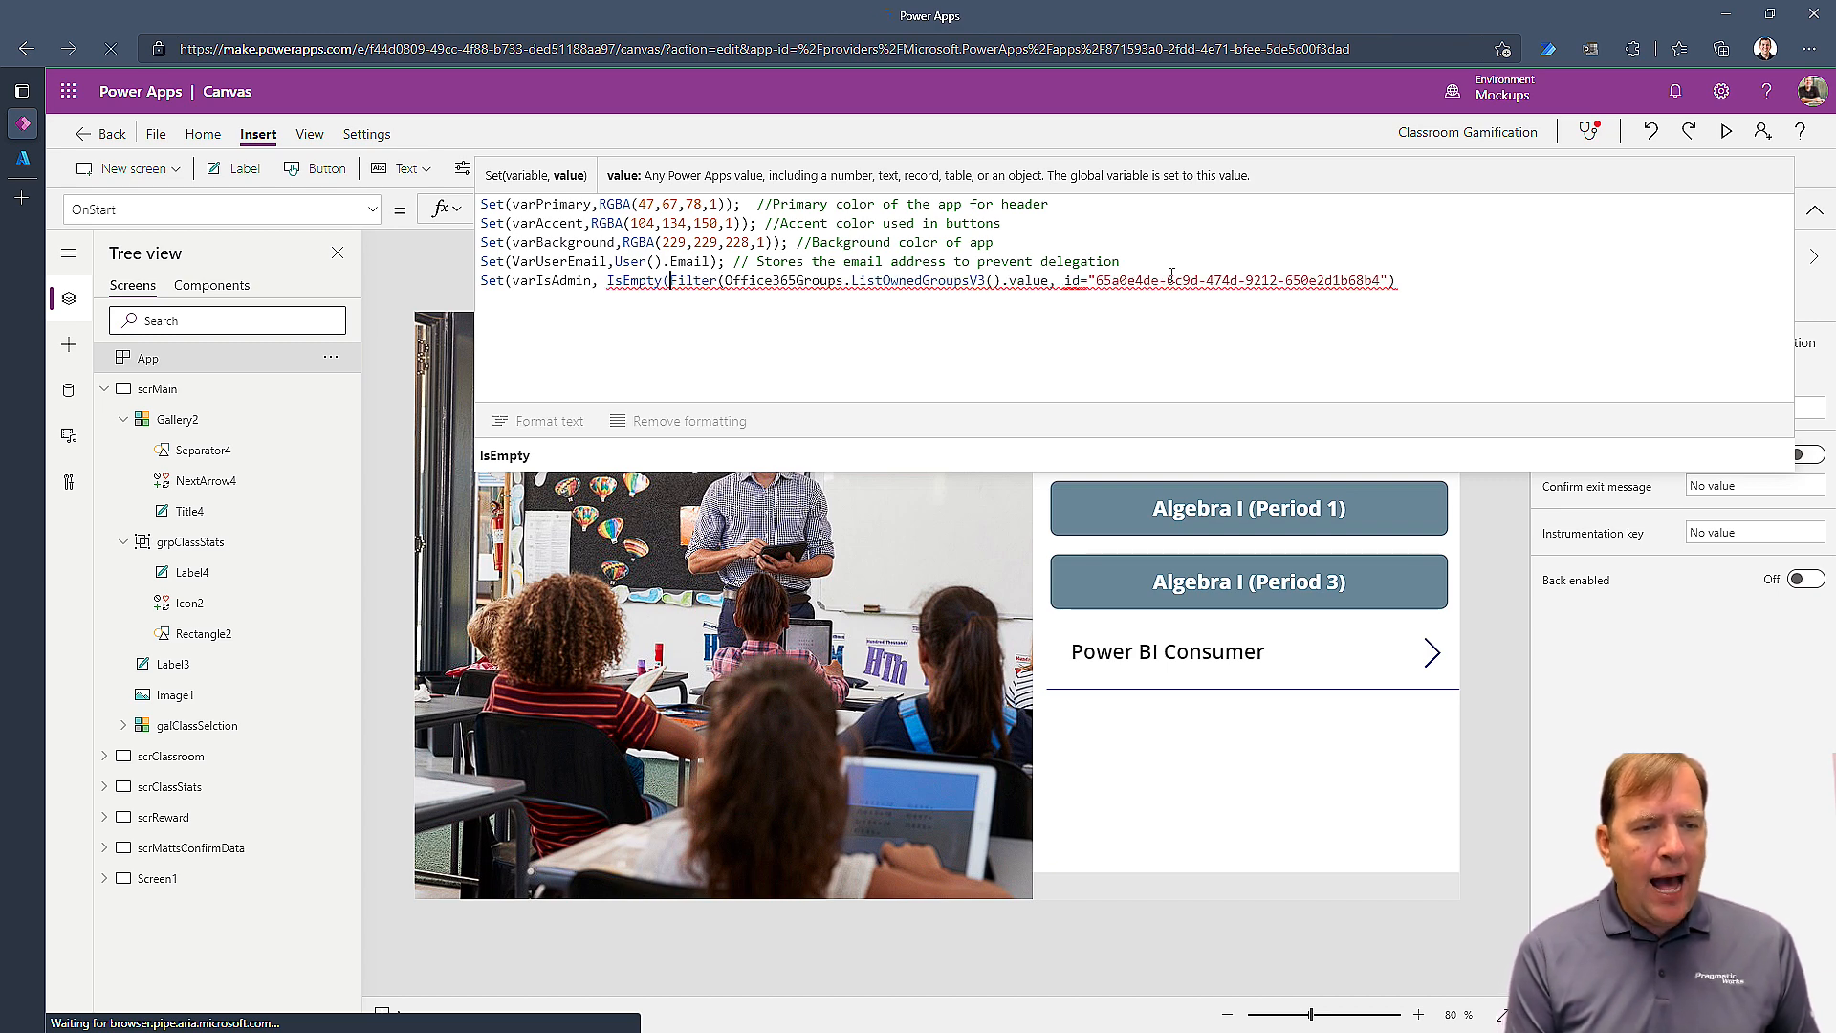
click(1449, 280)
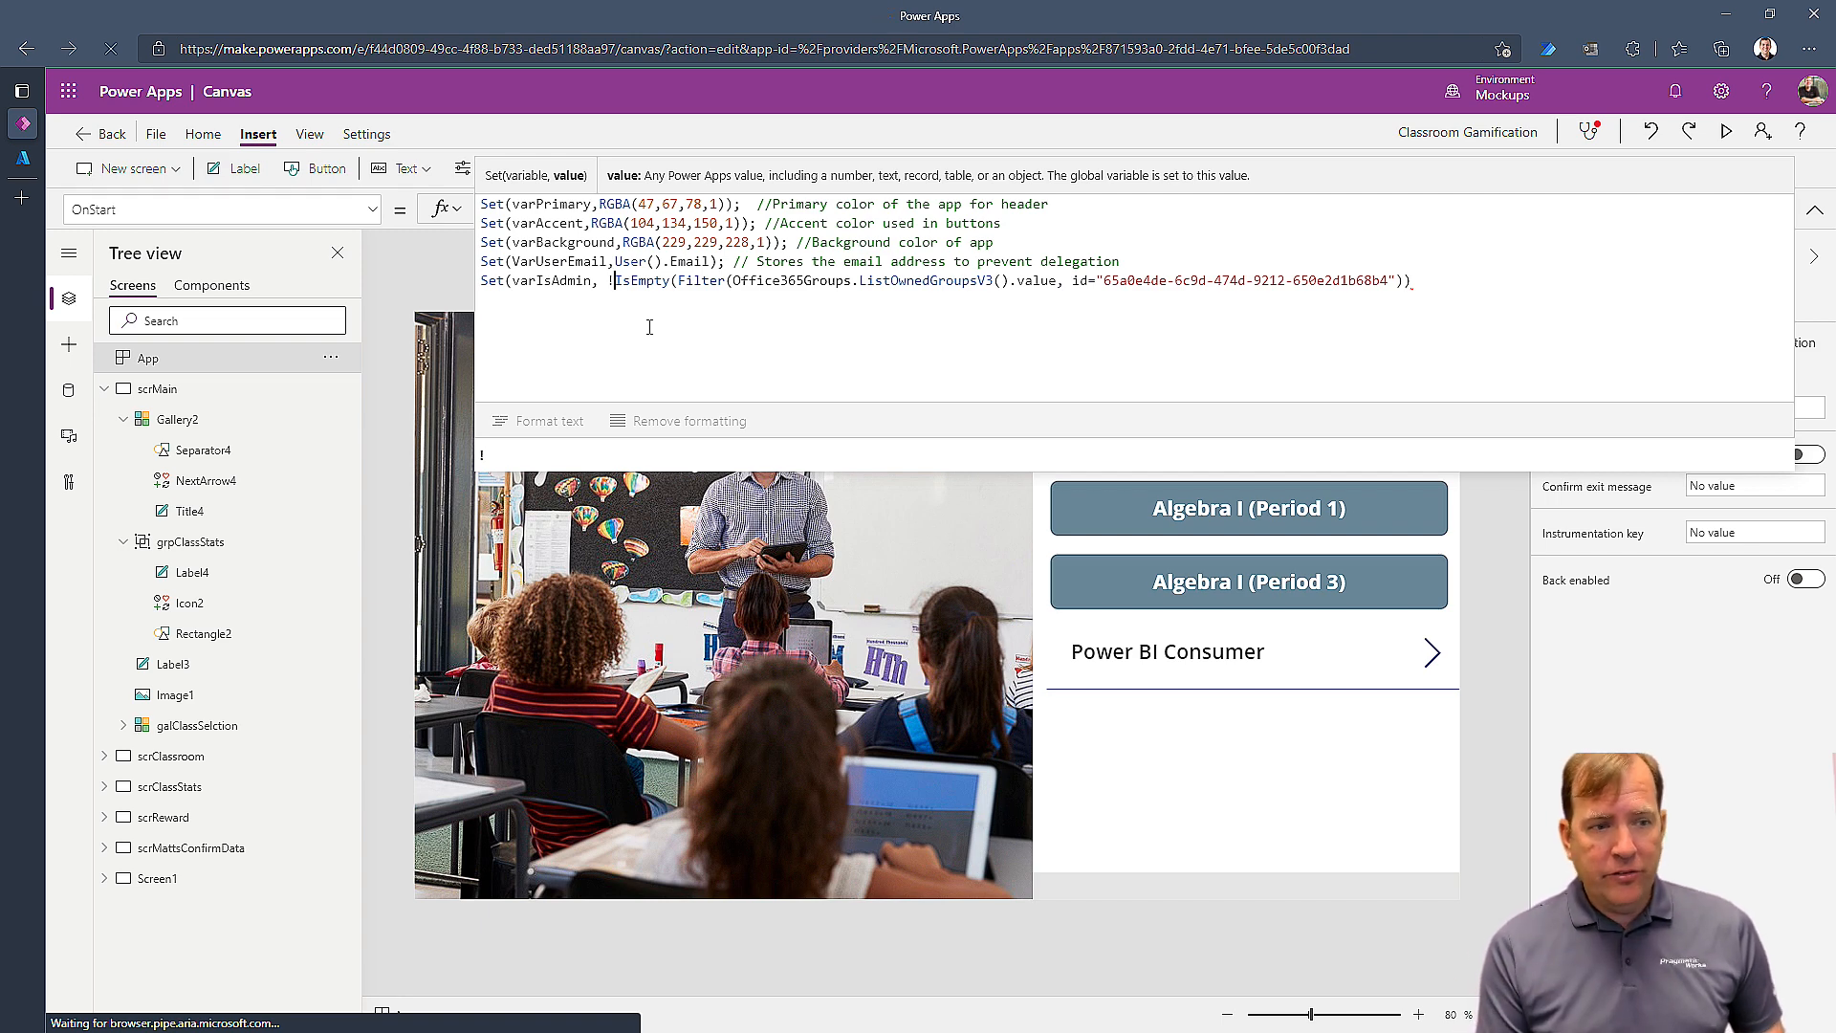
mouse_move(390, 298)
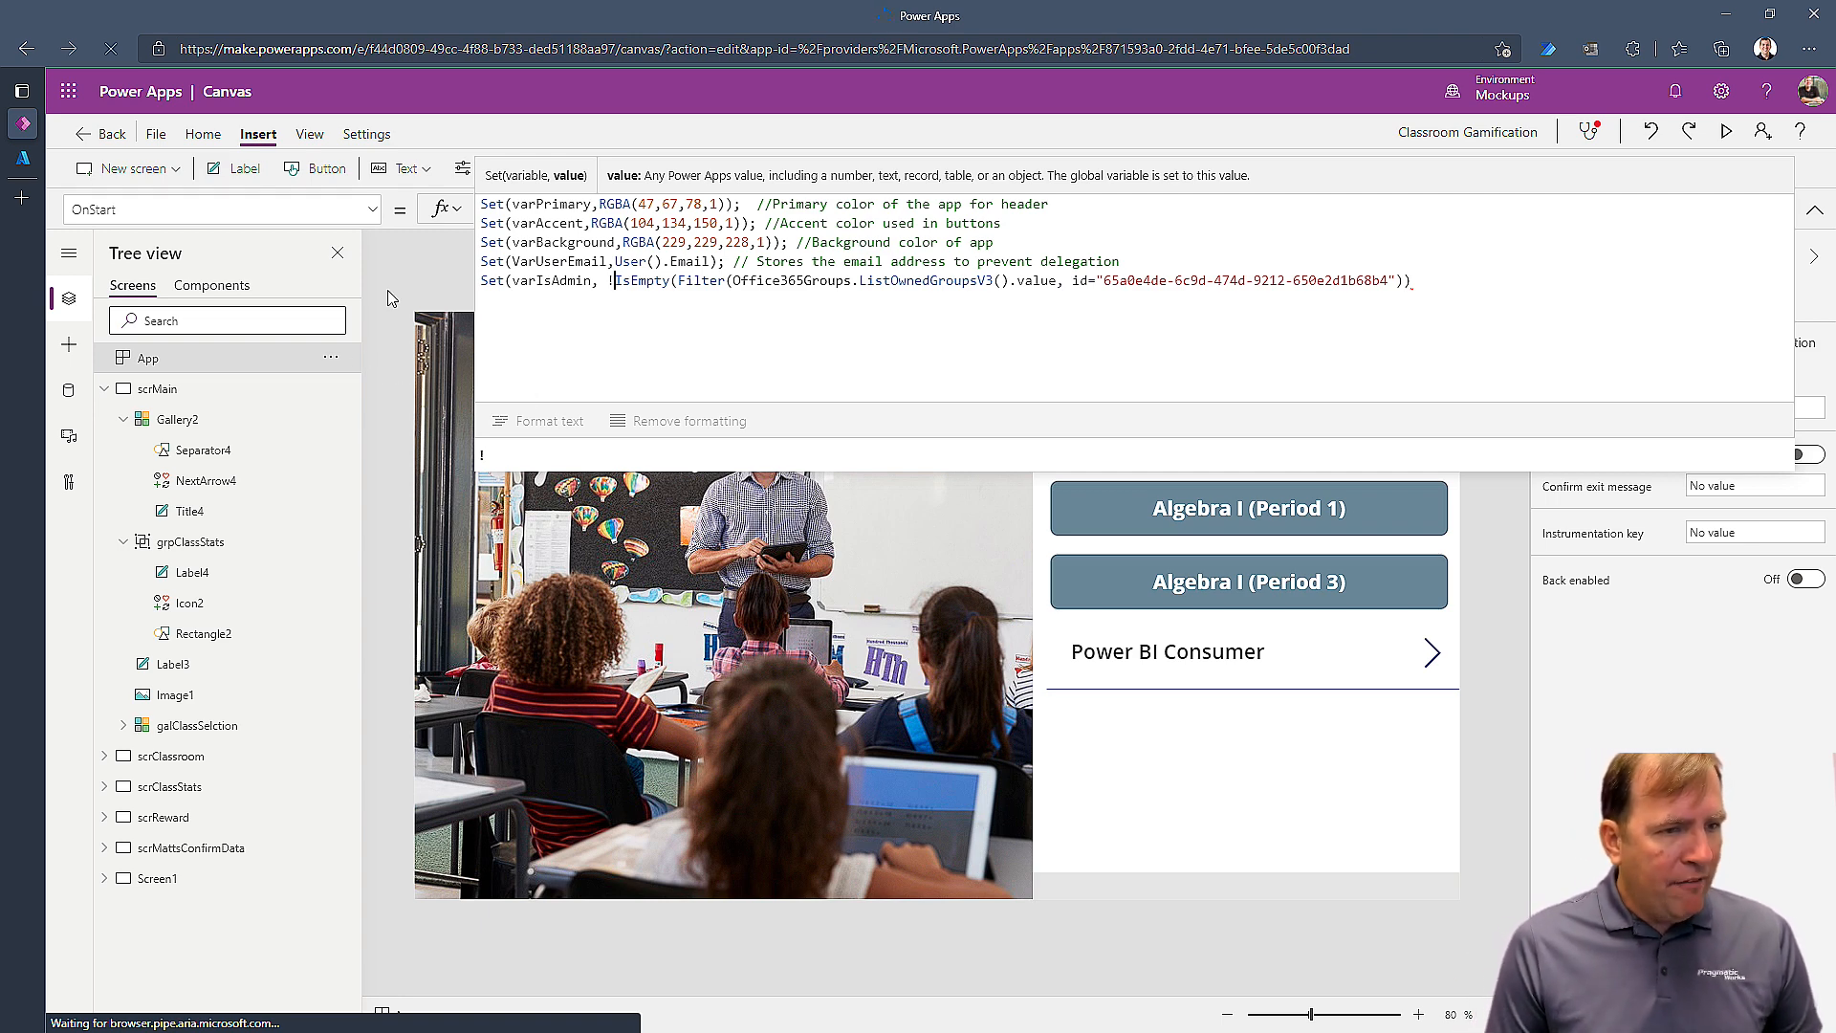
- Add a test text label and finish the varIsAdmin OnStart formula's closing parentheses
click(241, 168)
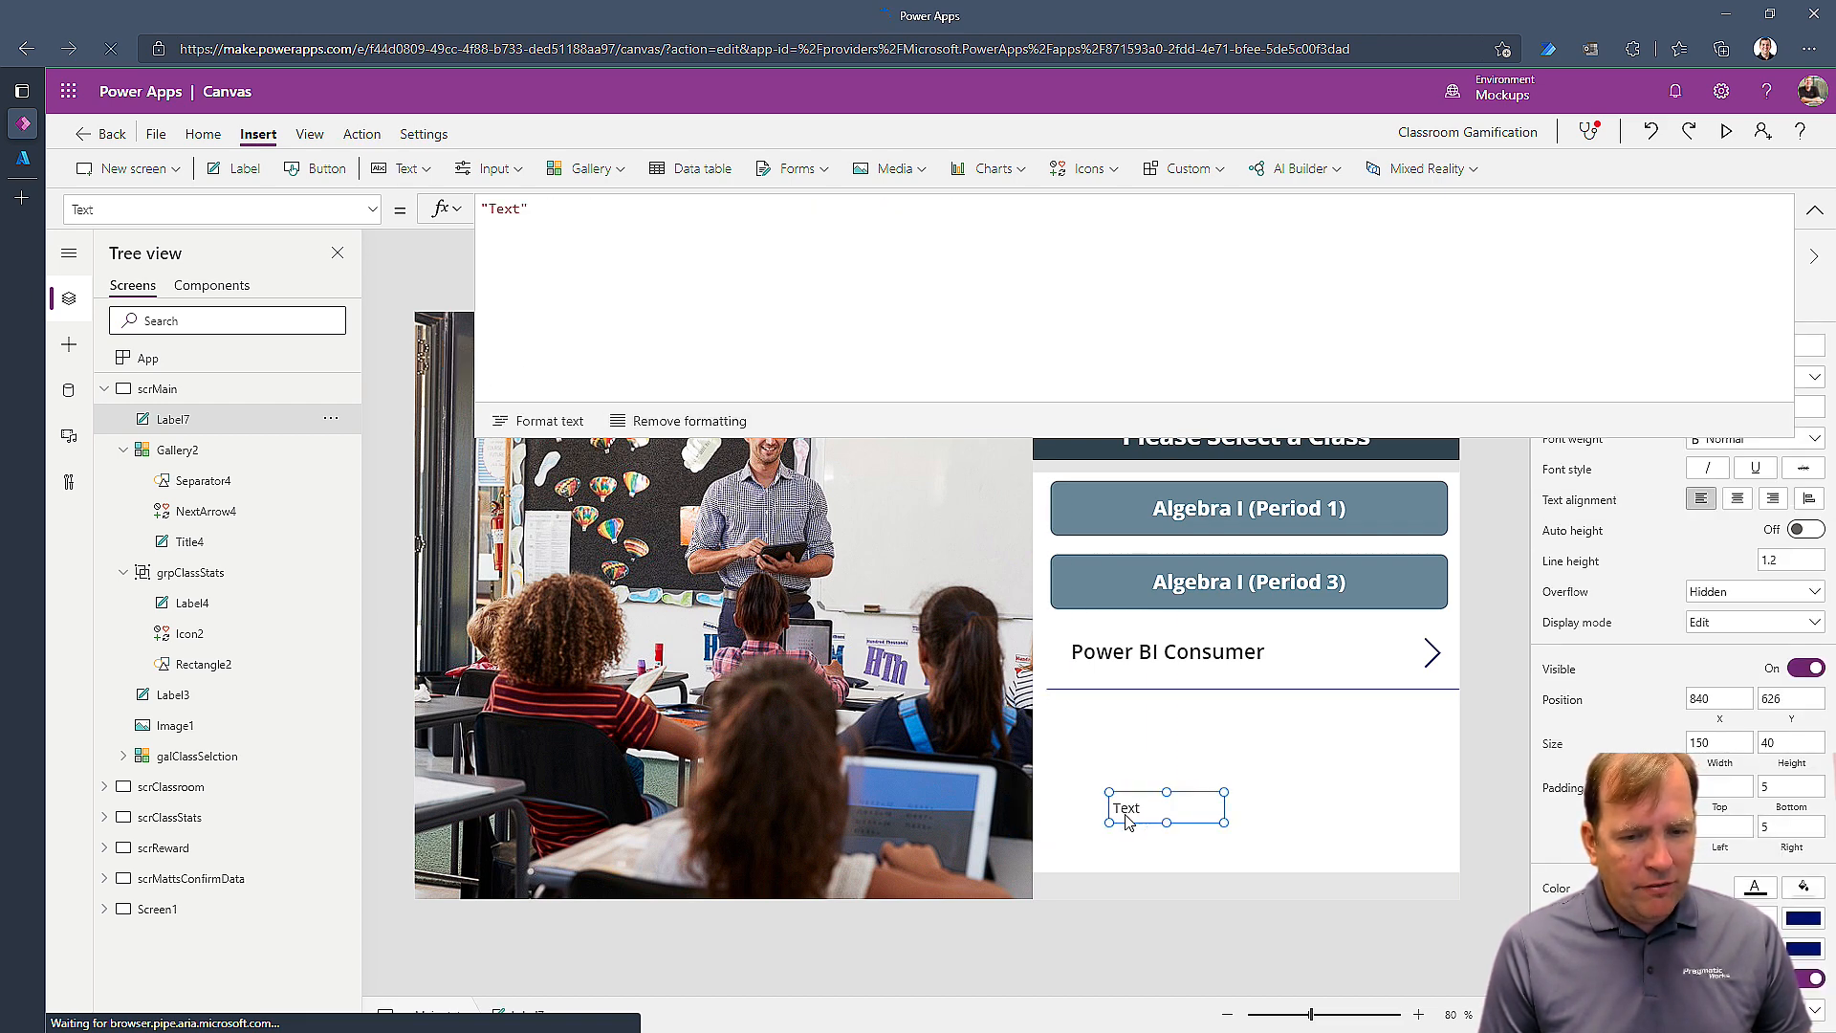
text(va)
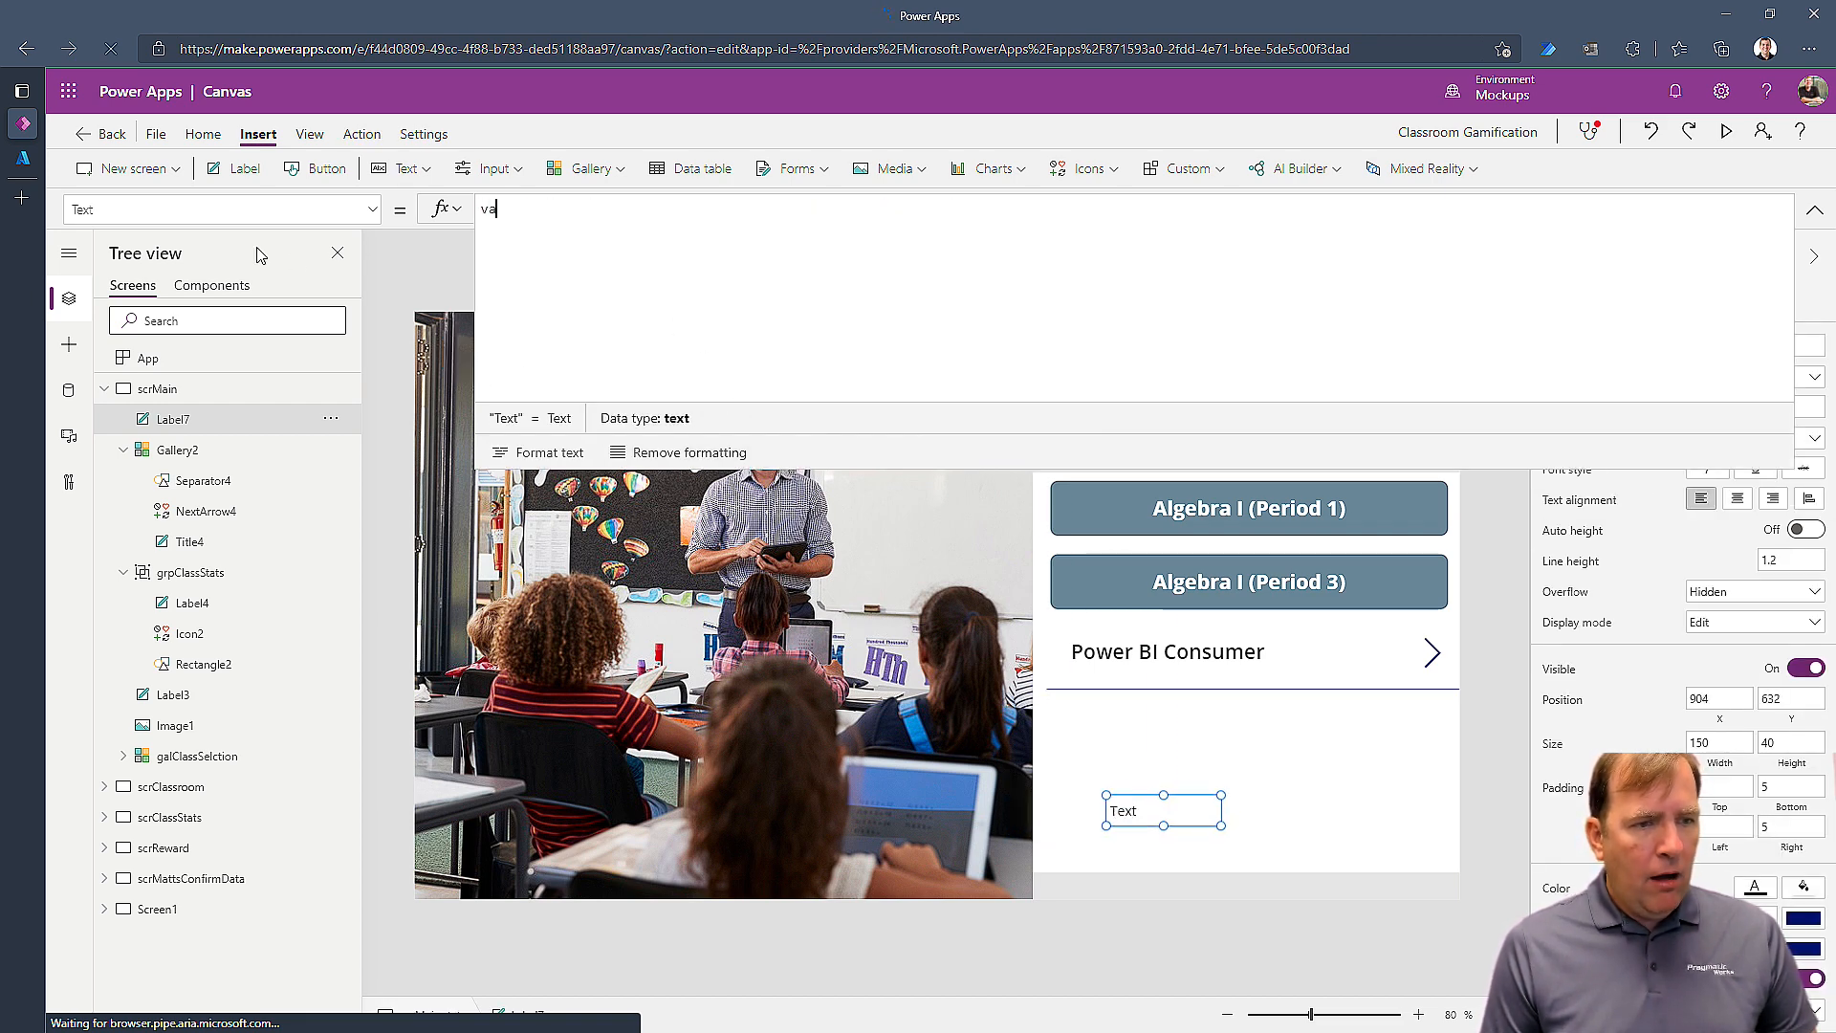
text(rIs)
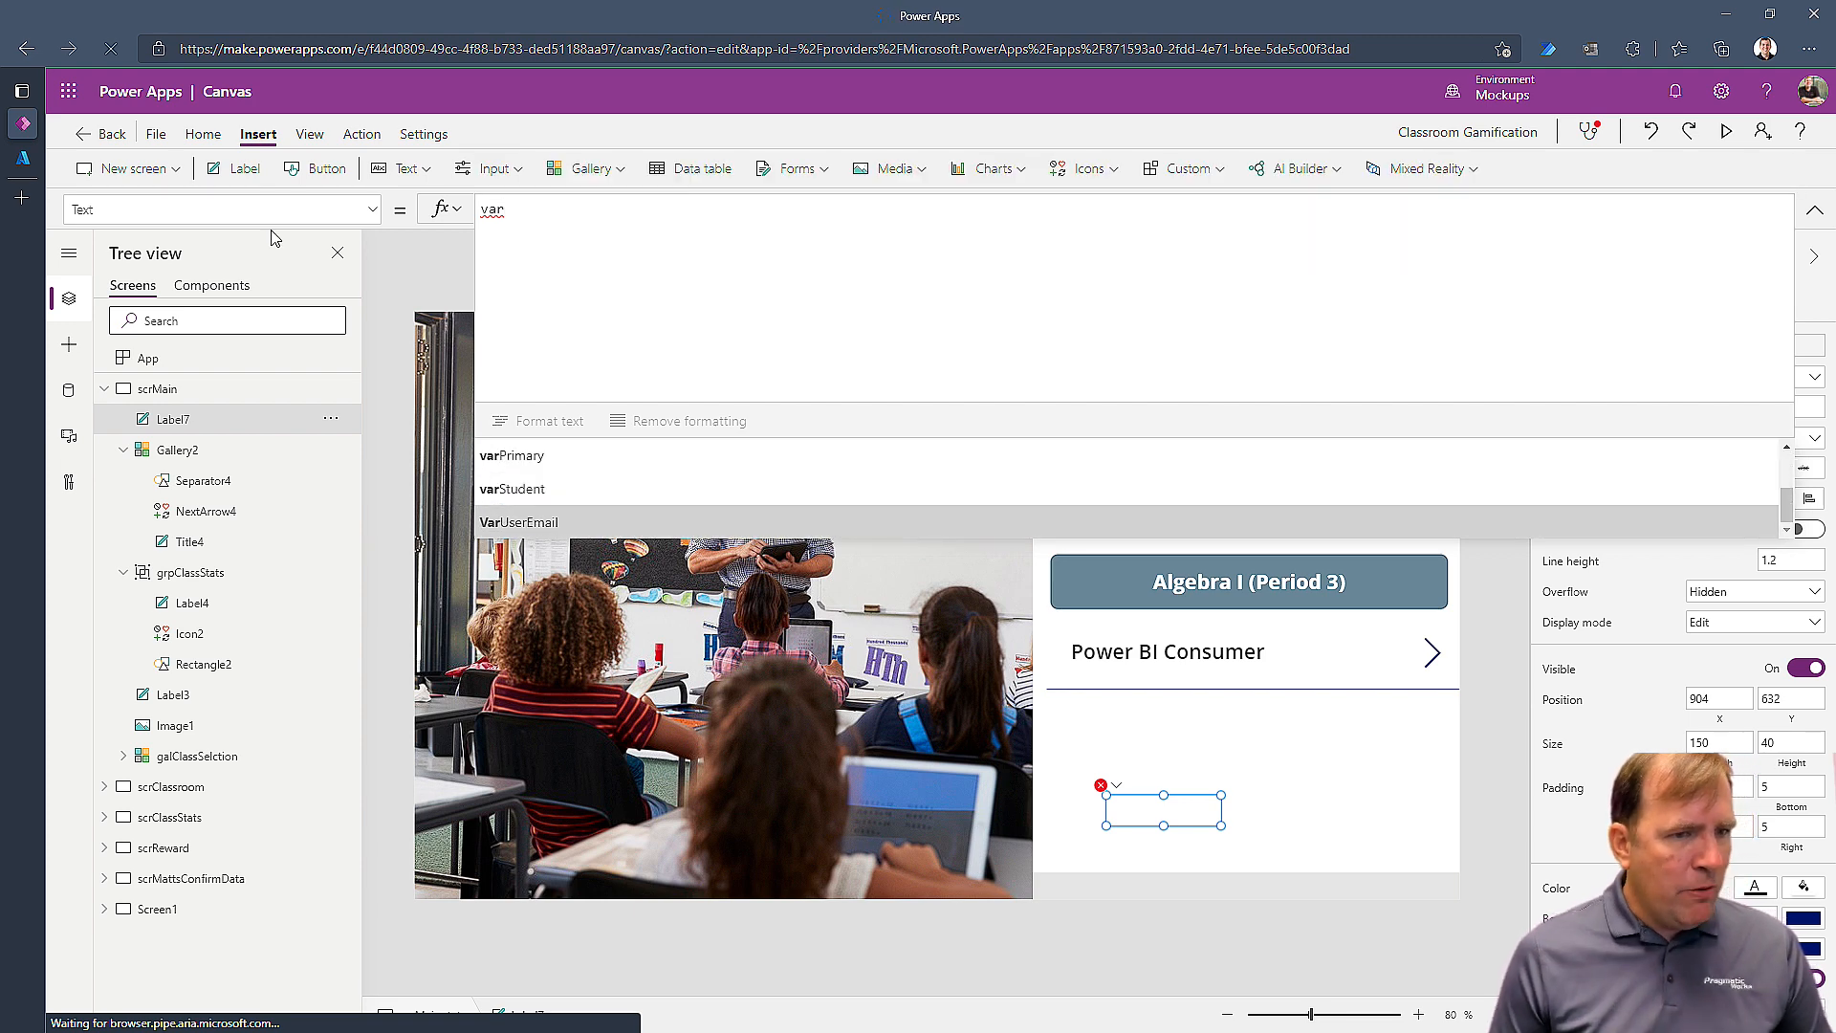
click(308, 134)
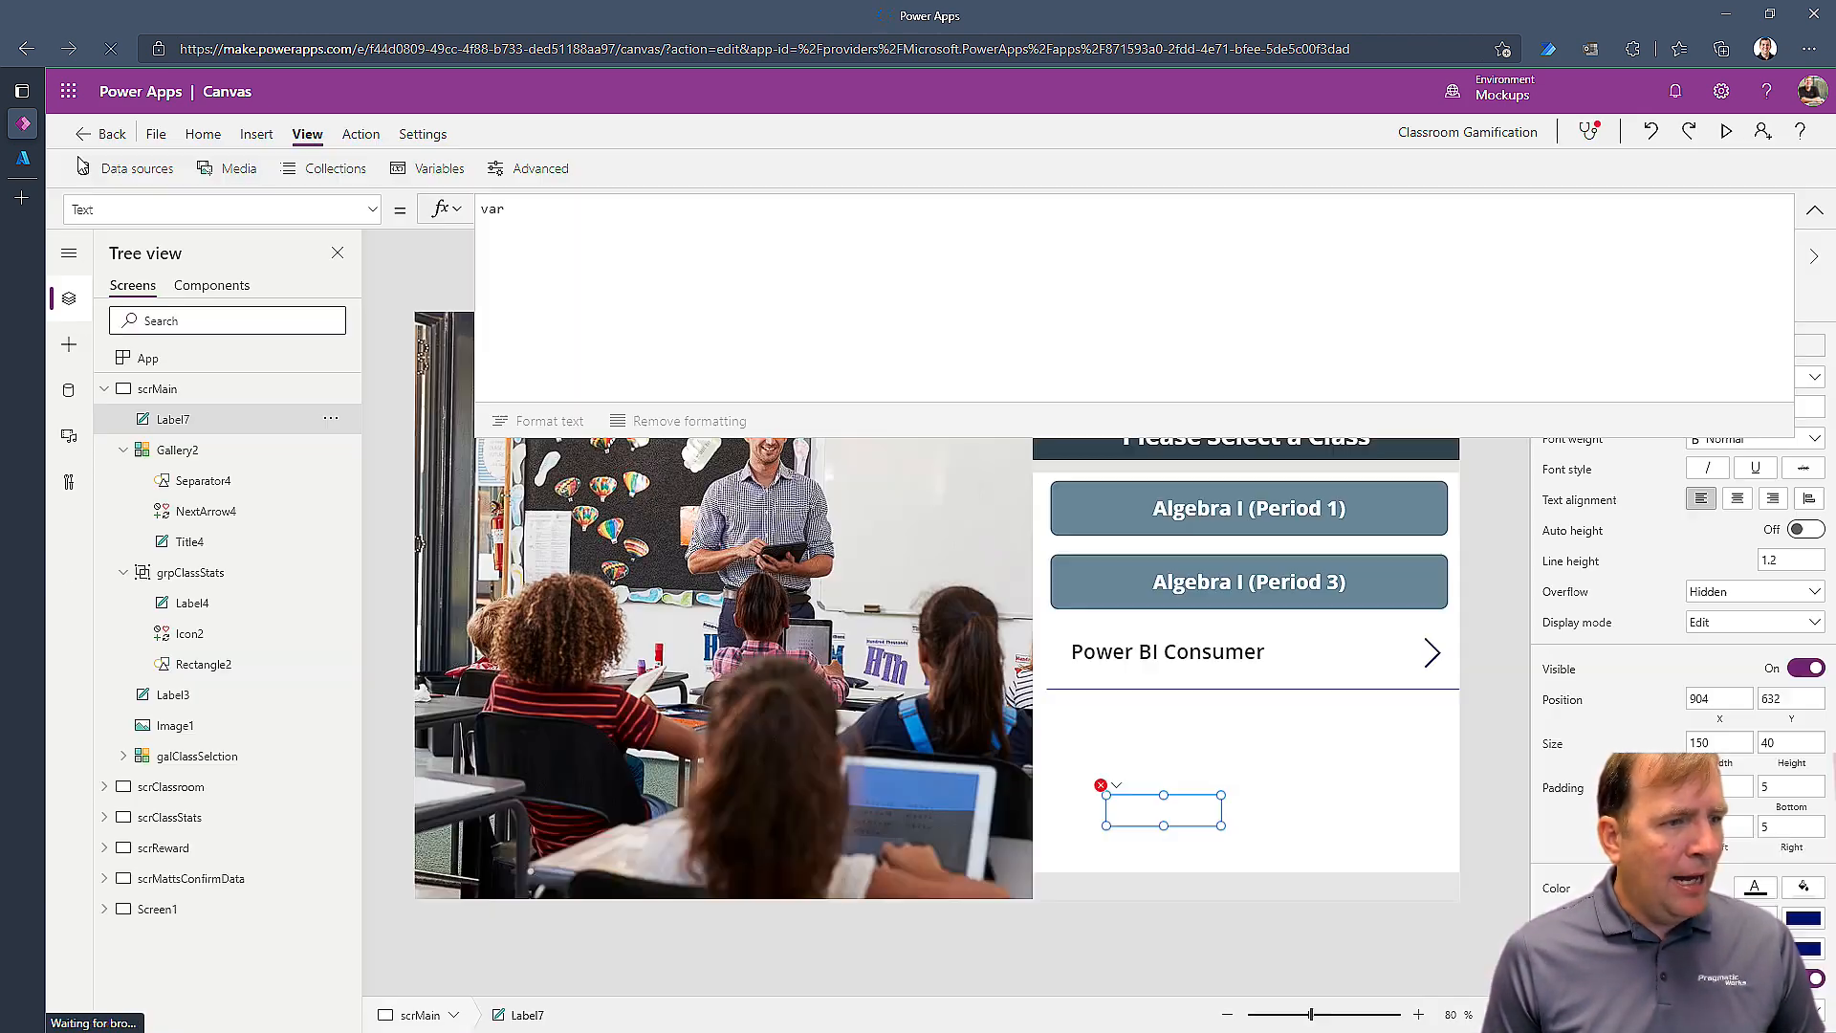
click(147, 357)
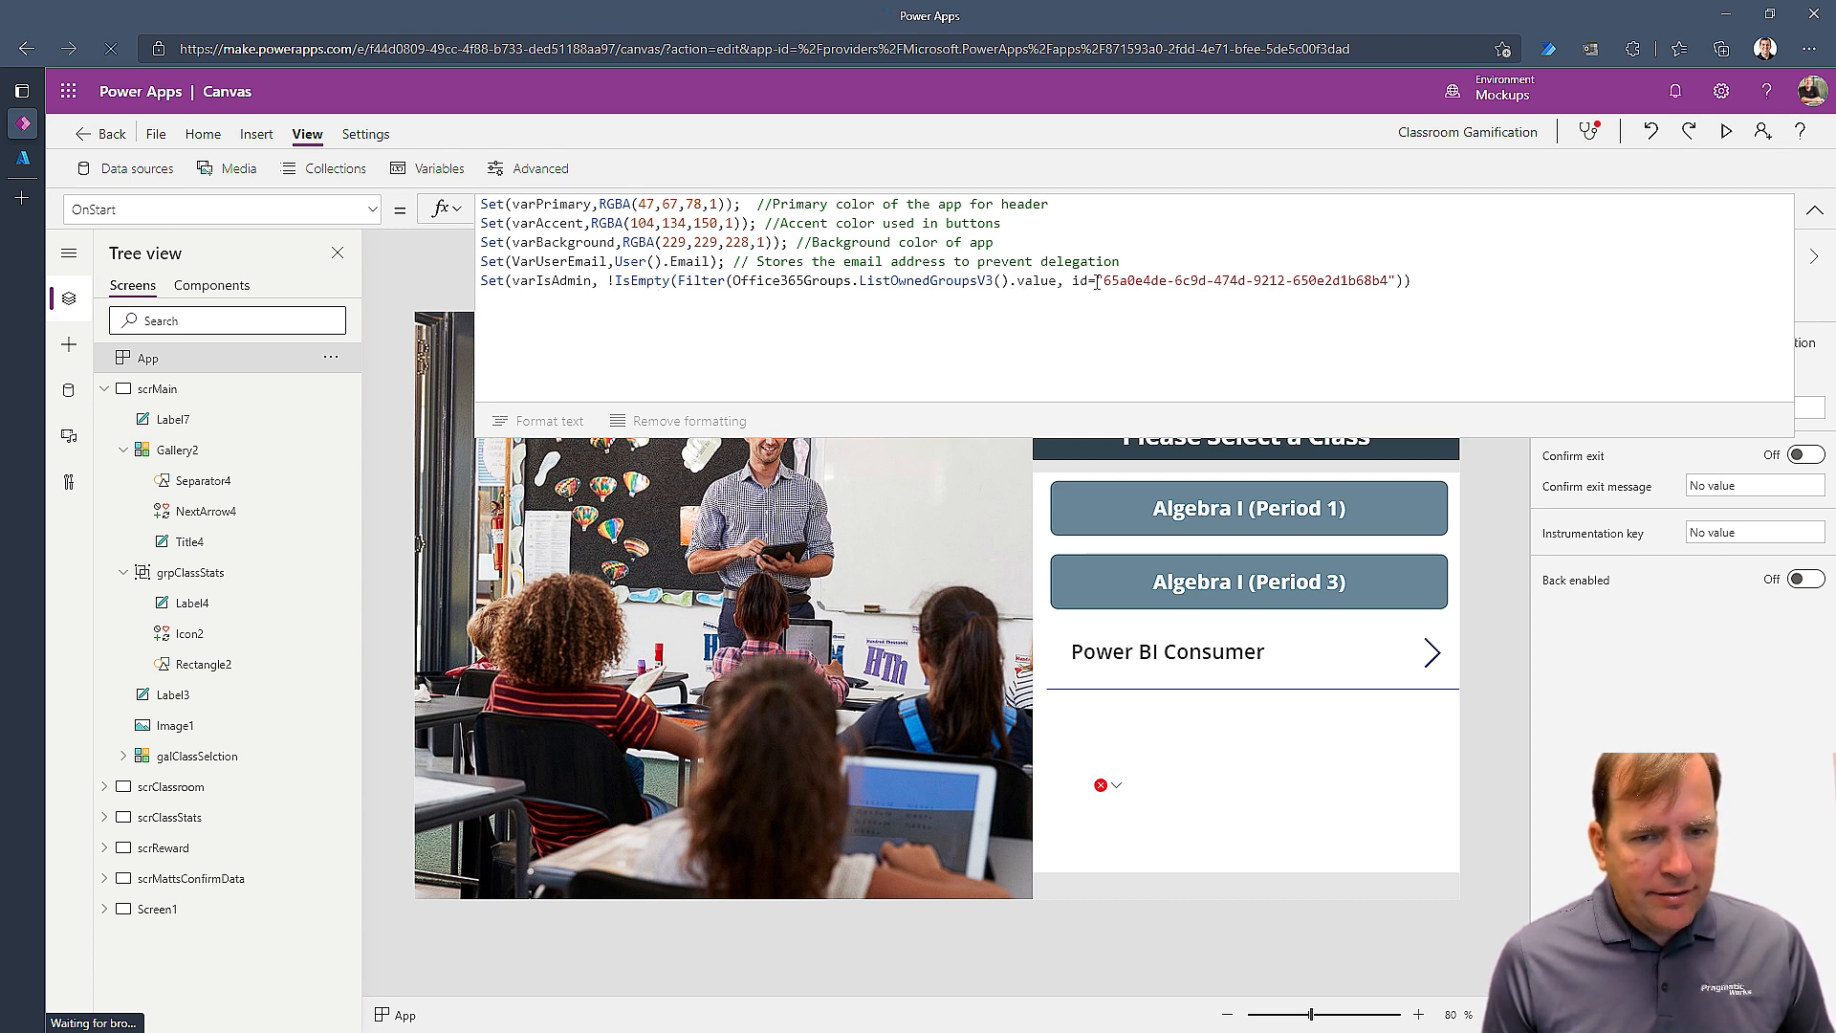
click(1417, 281)
text())
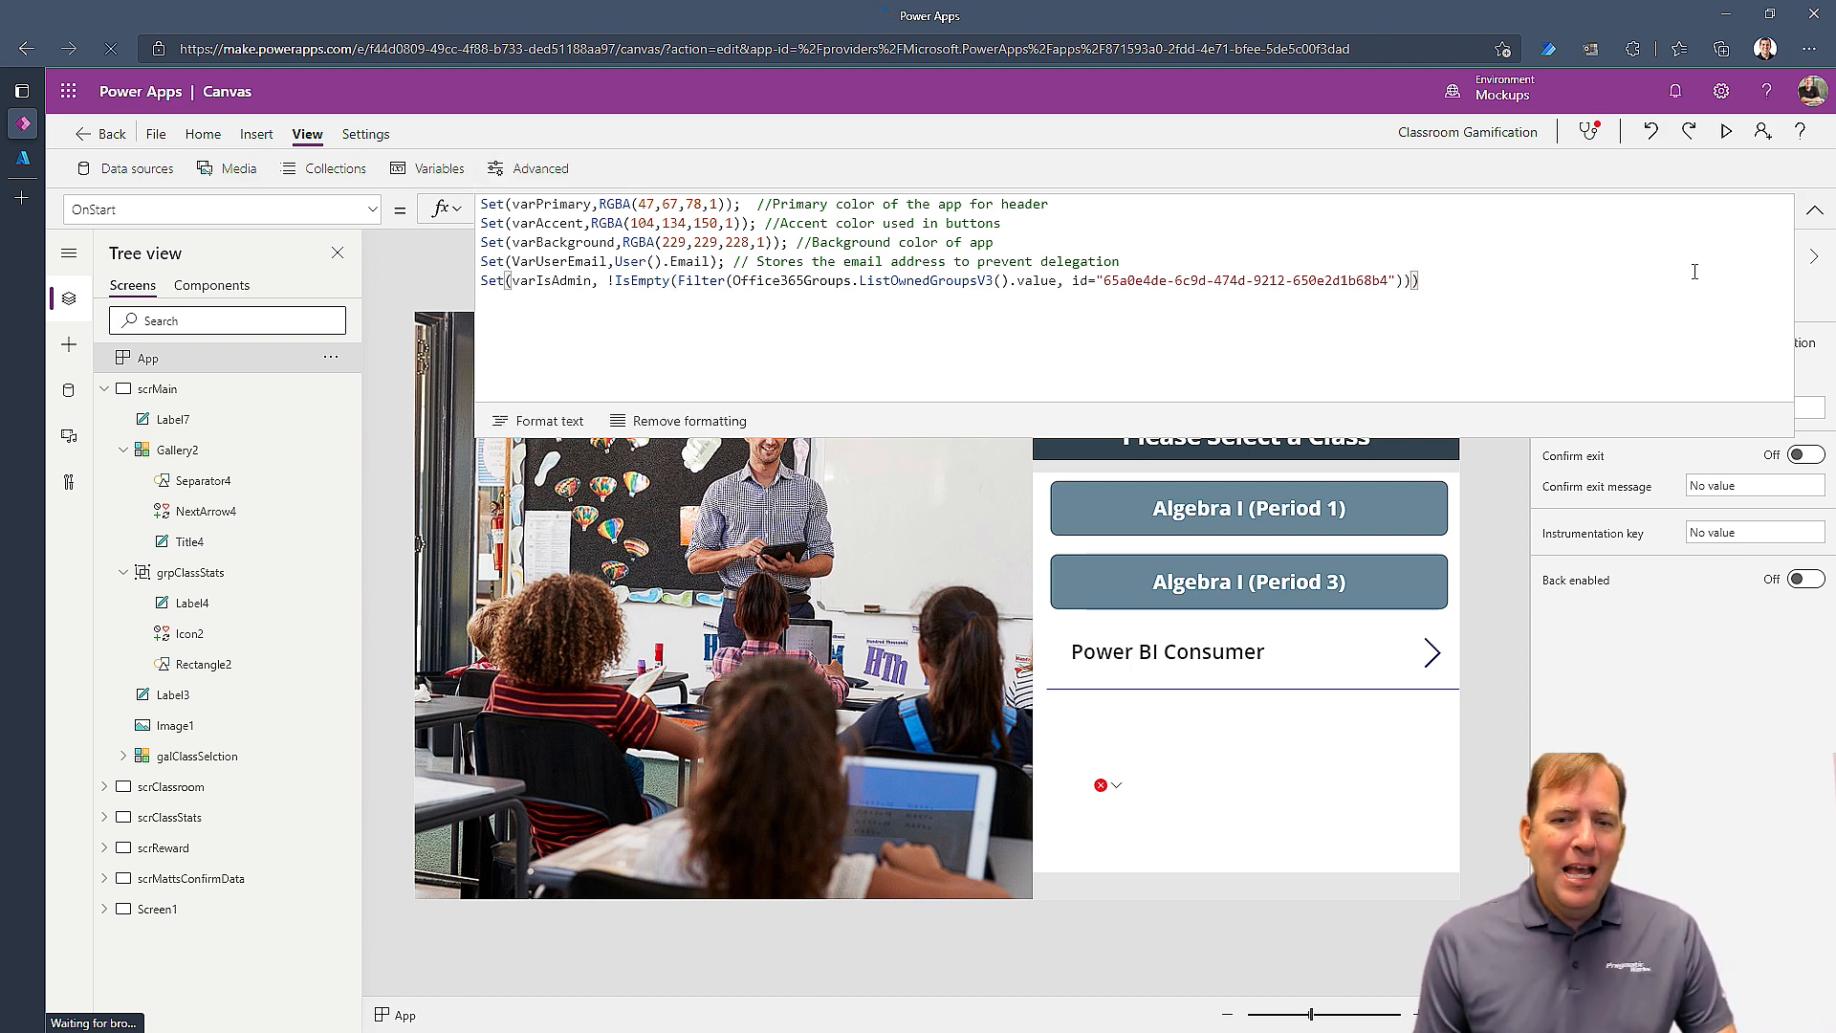
- Set the label's Text to varIsAdmin and run OnStart so it reads true
click(1814, 208)
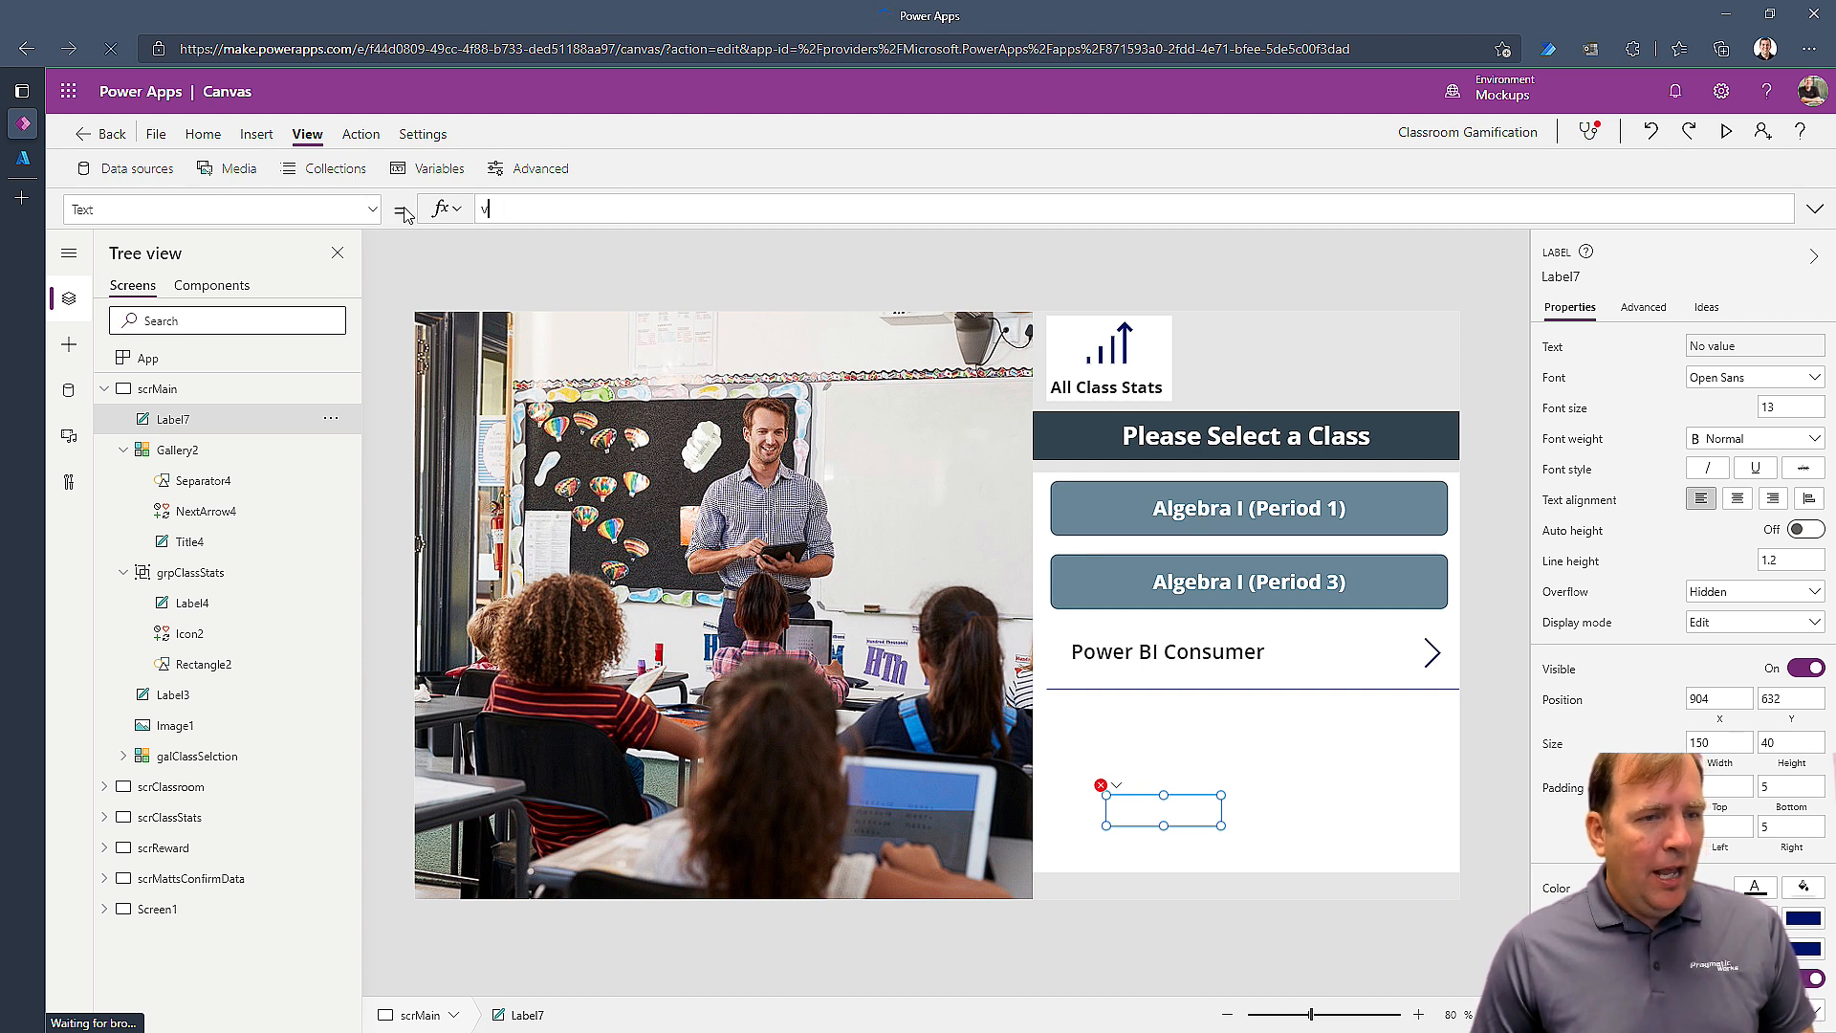
text(varIsAdmin)
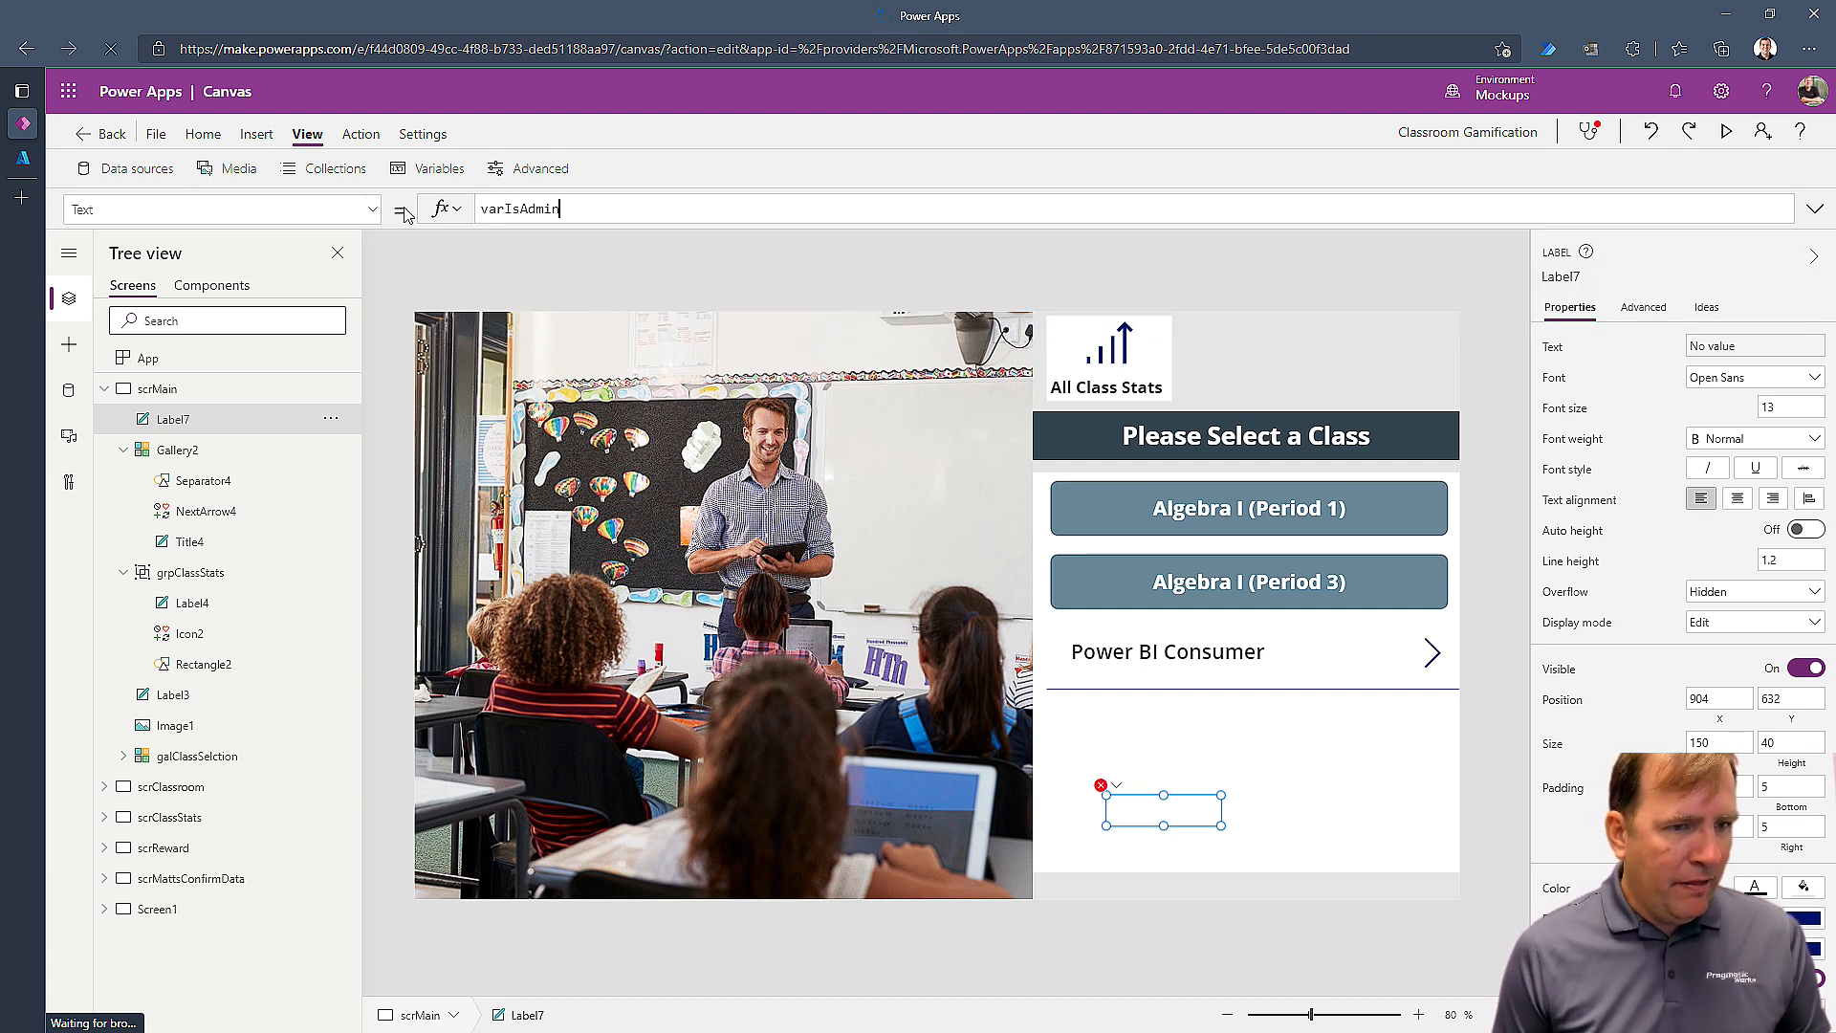
key(Return)
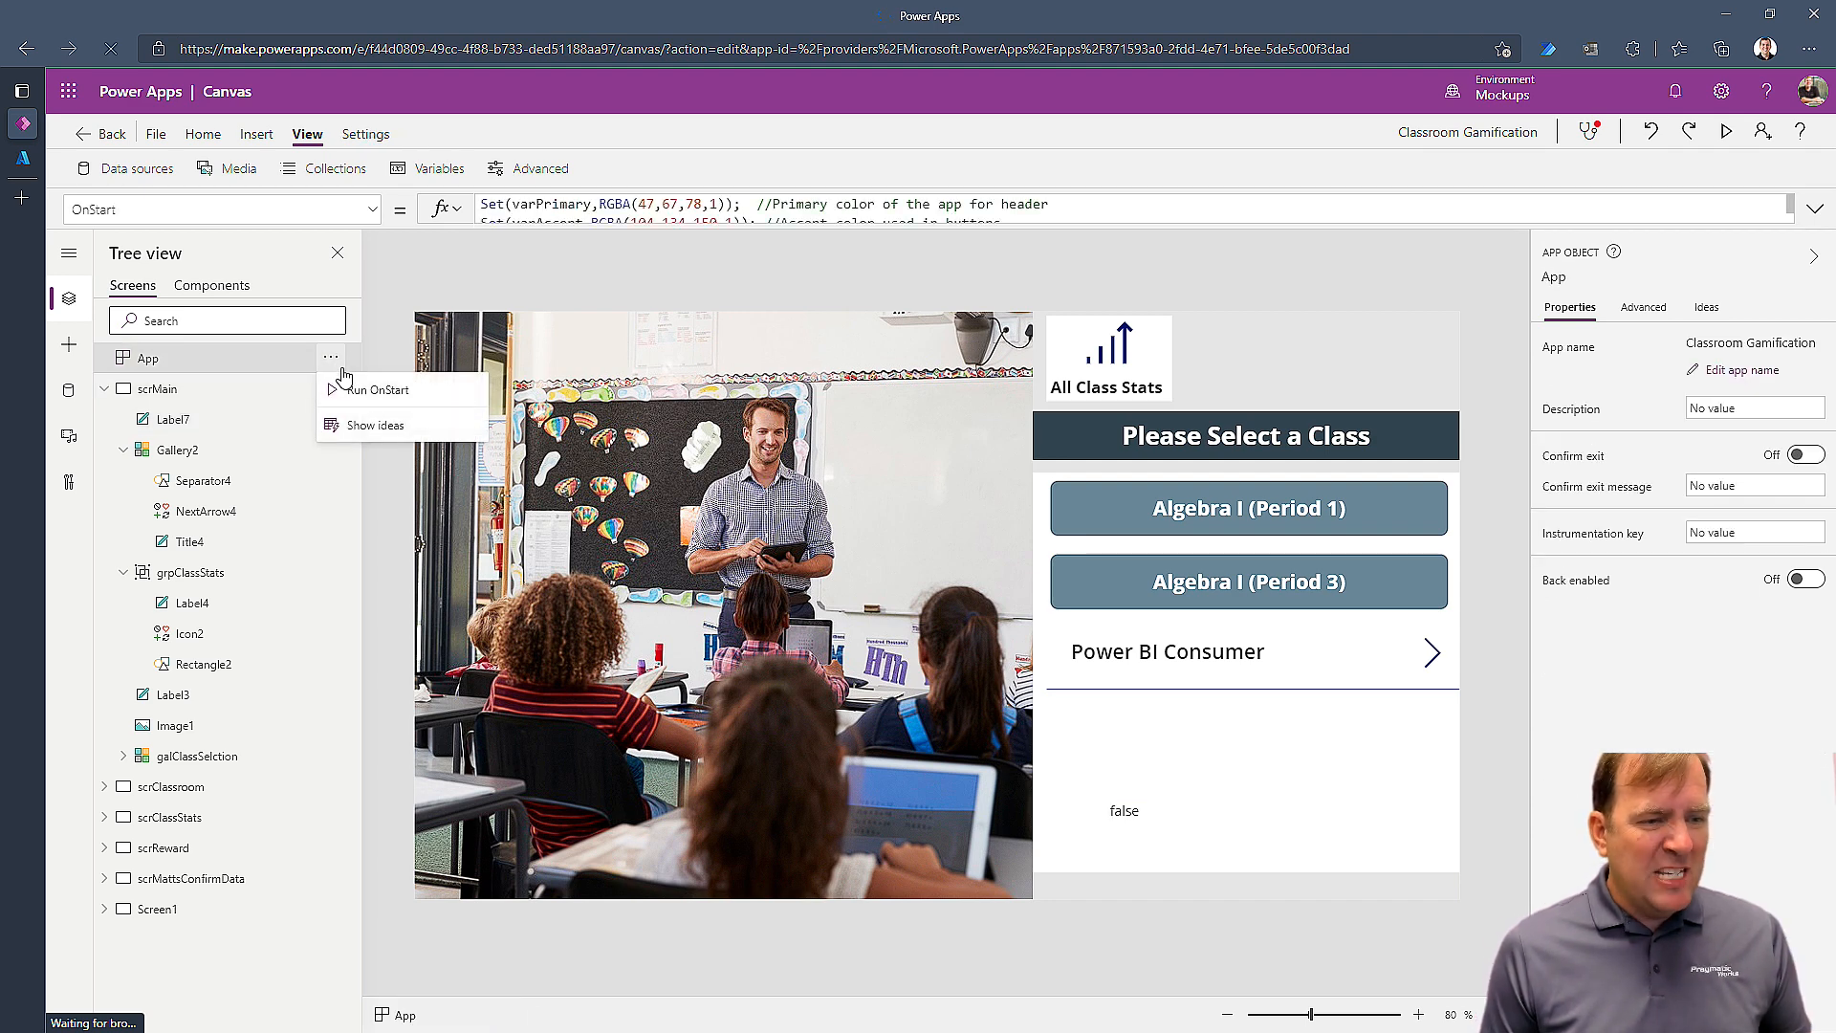
click(376, 388)
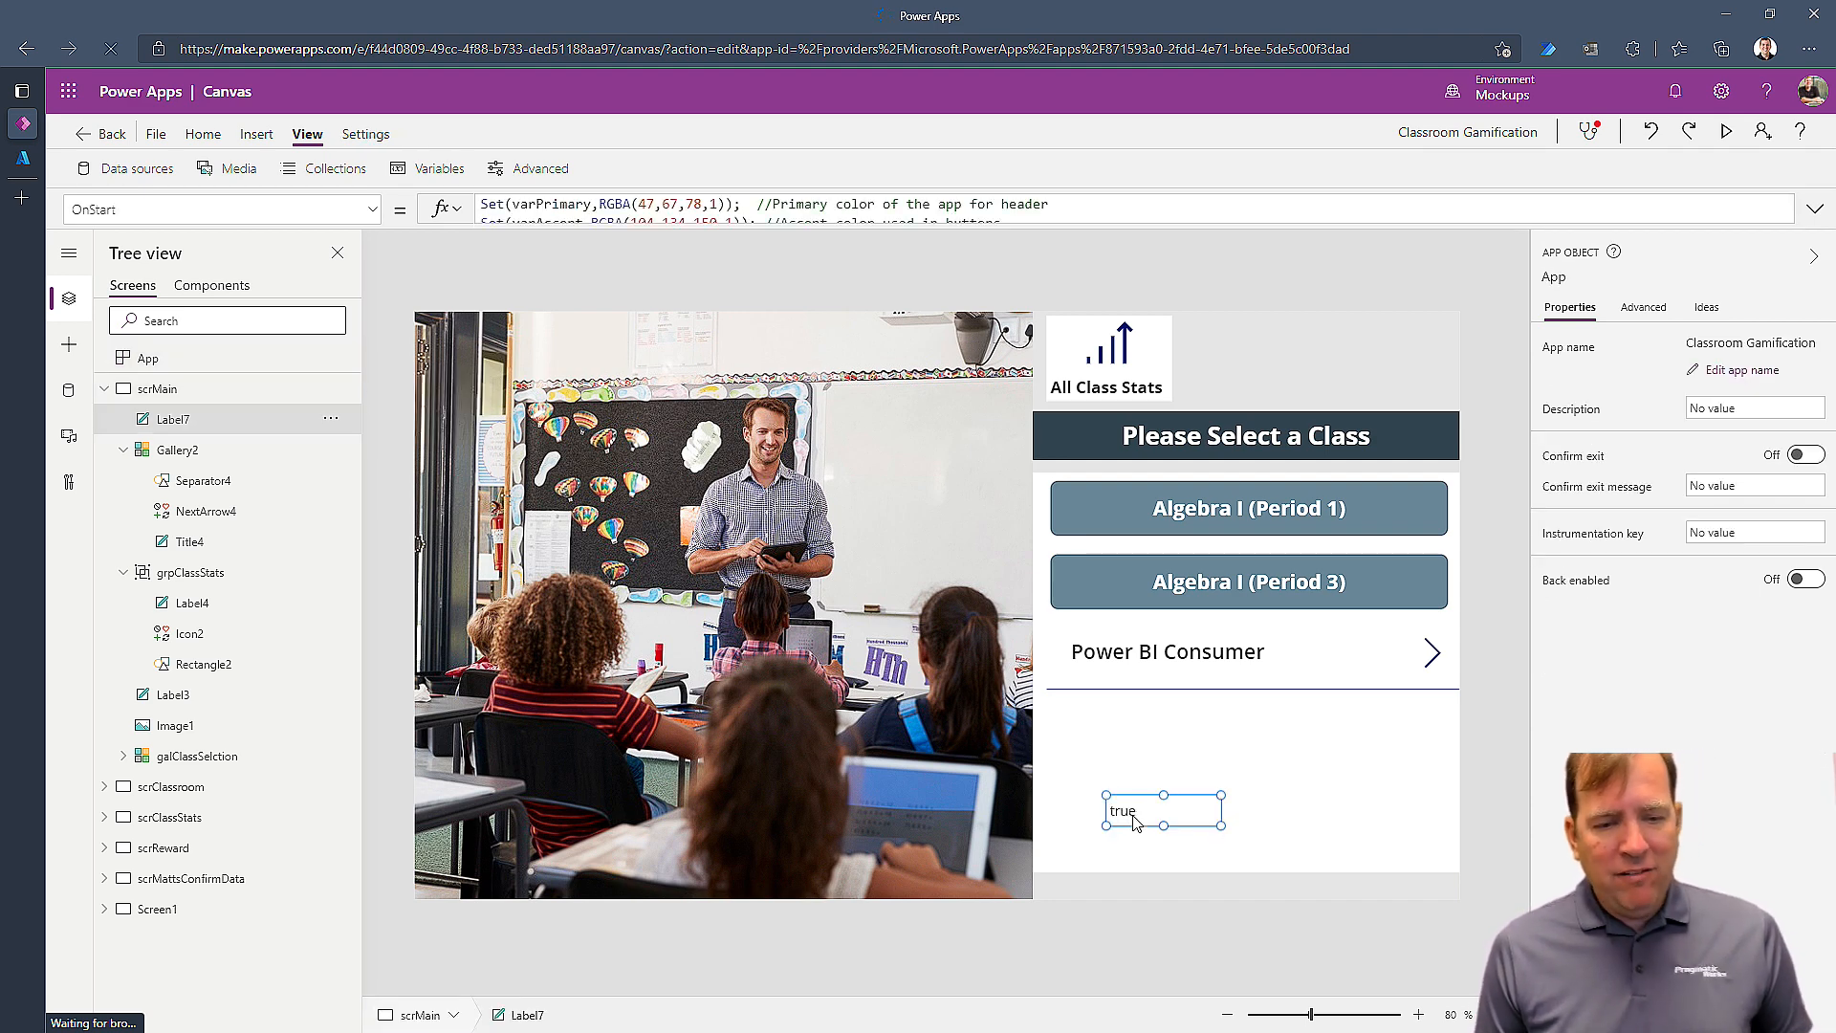
click(1165, 811)
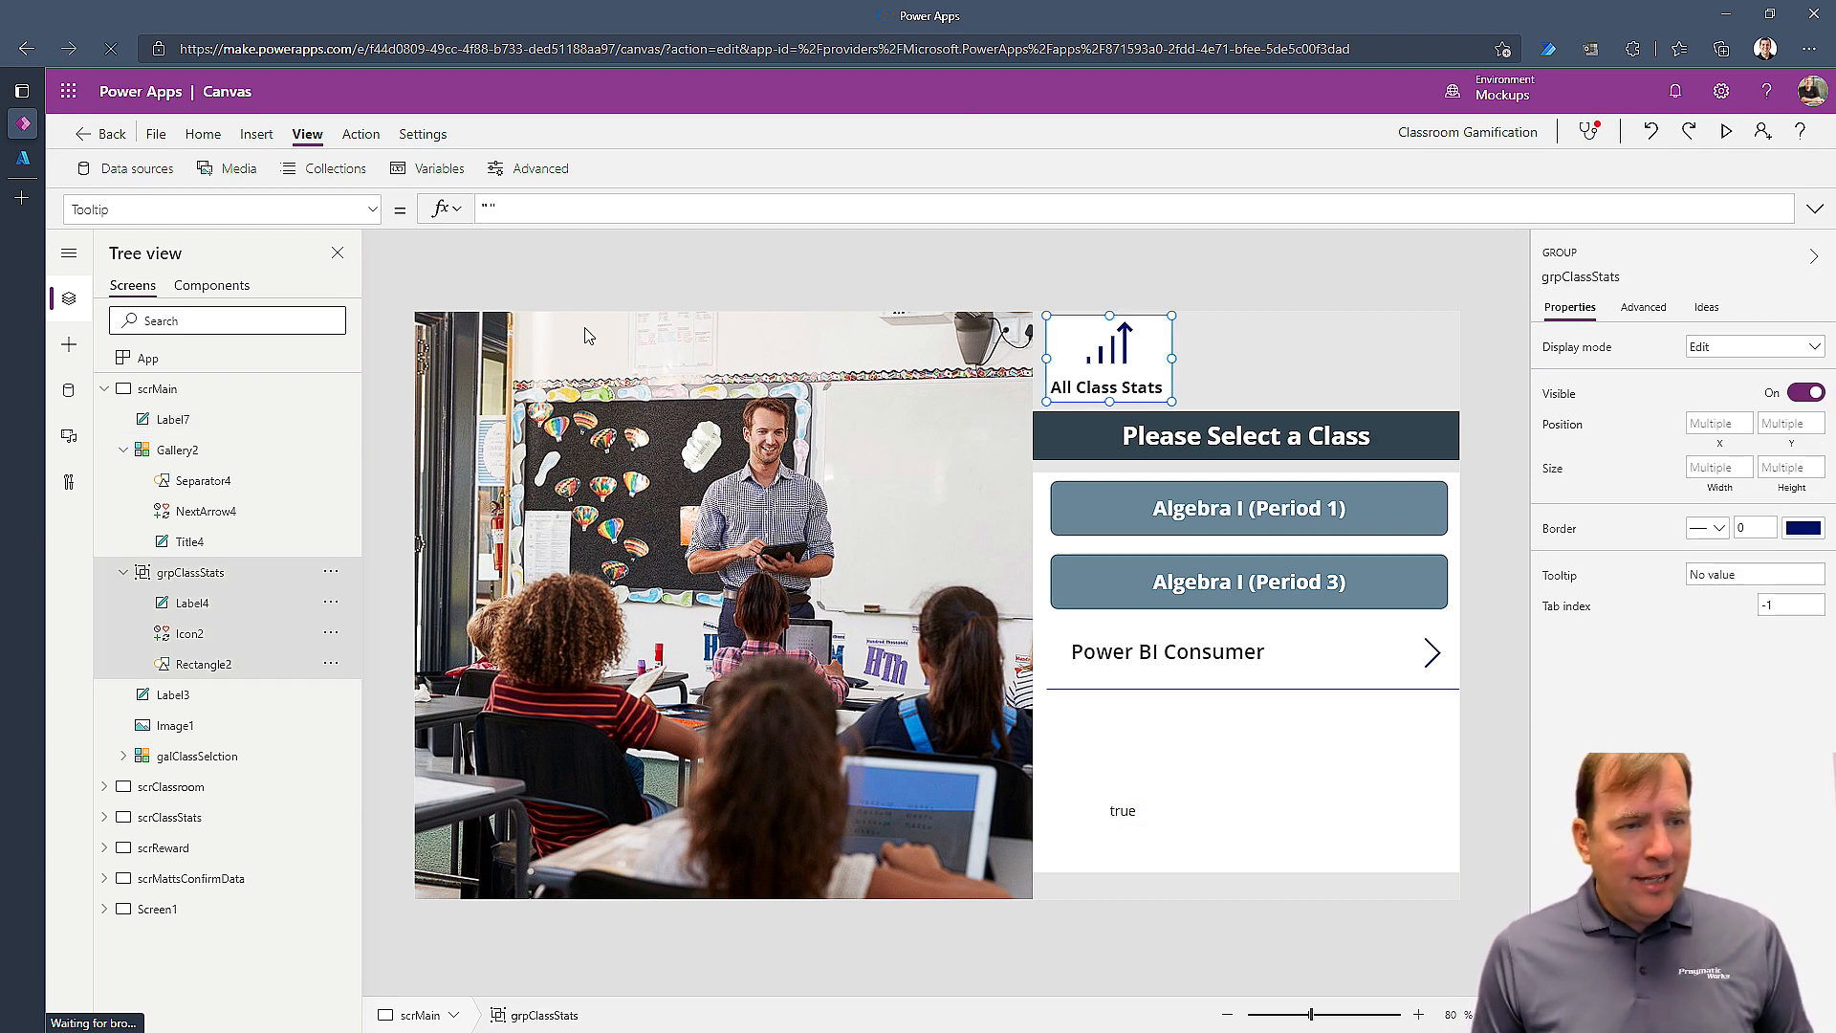
- Keep grpClassStats' Visible property as true after trying varIsAdmin there
click(222, 208)
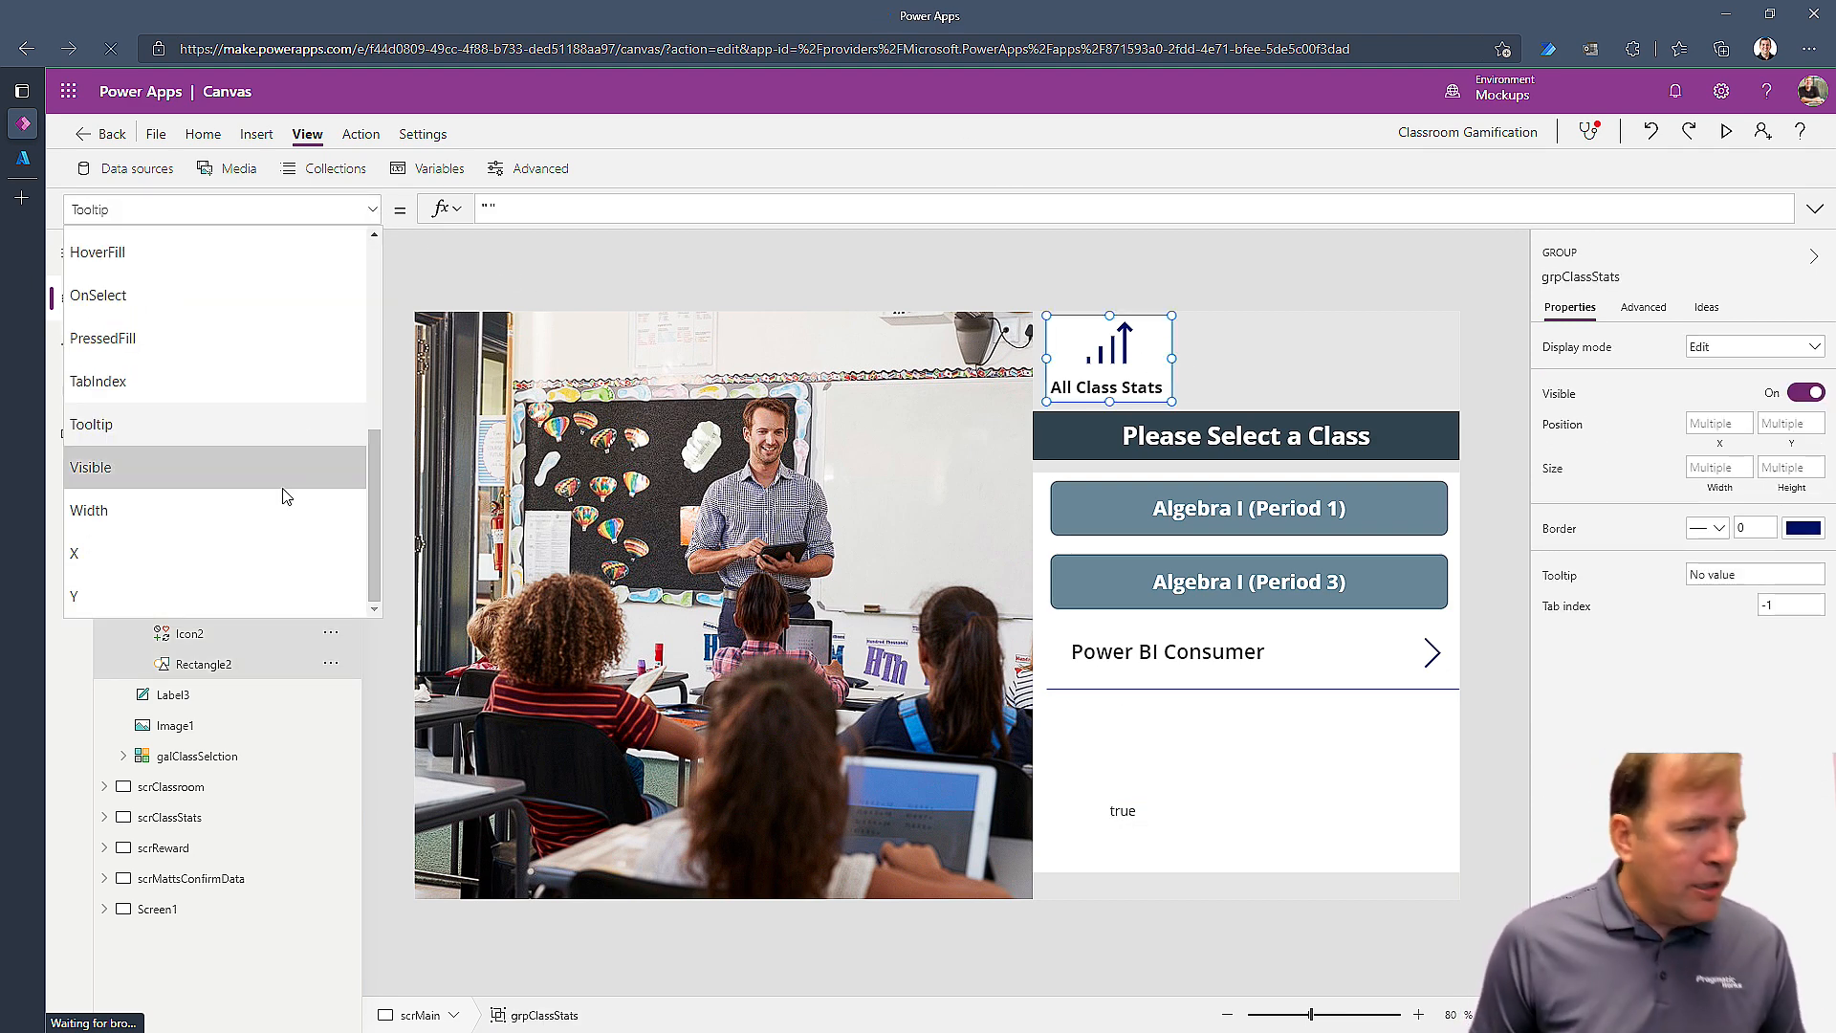
click(90, 467)
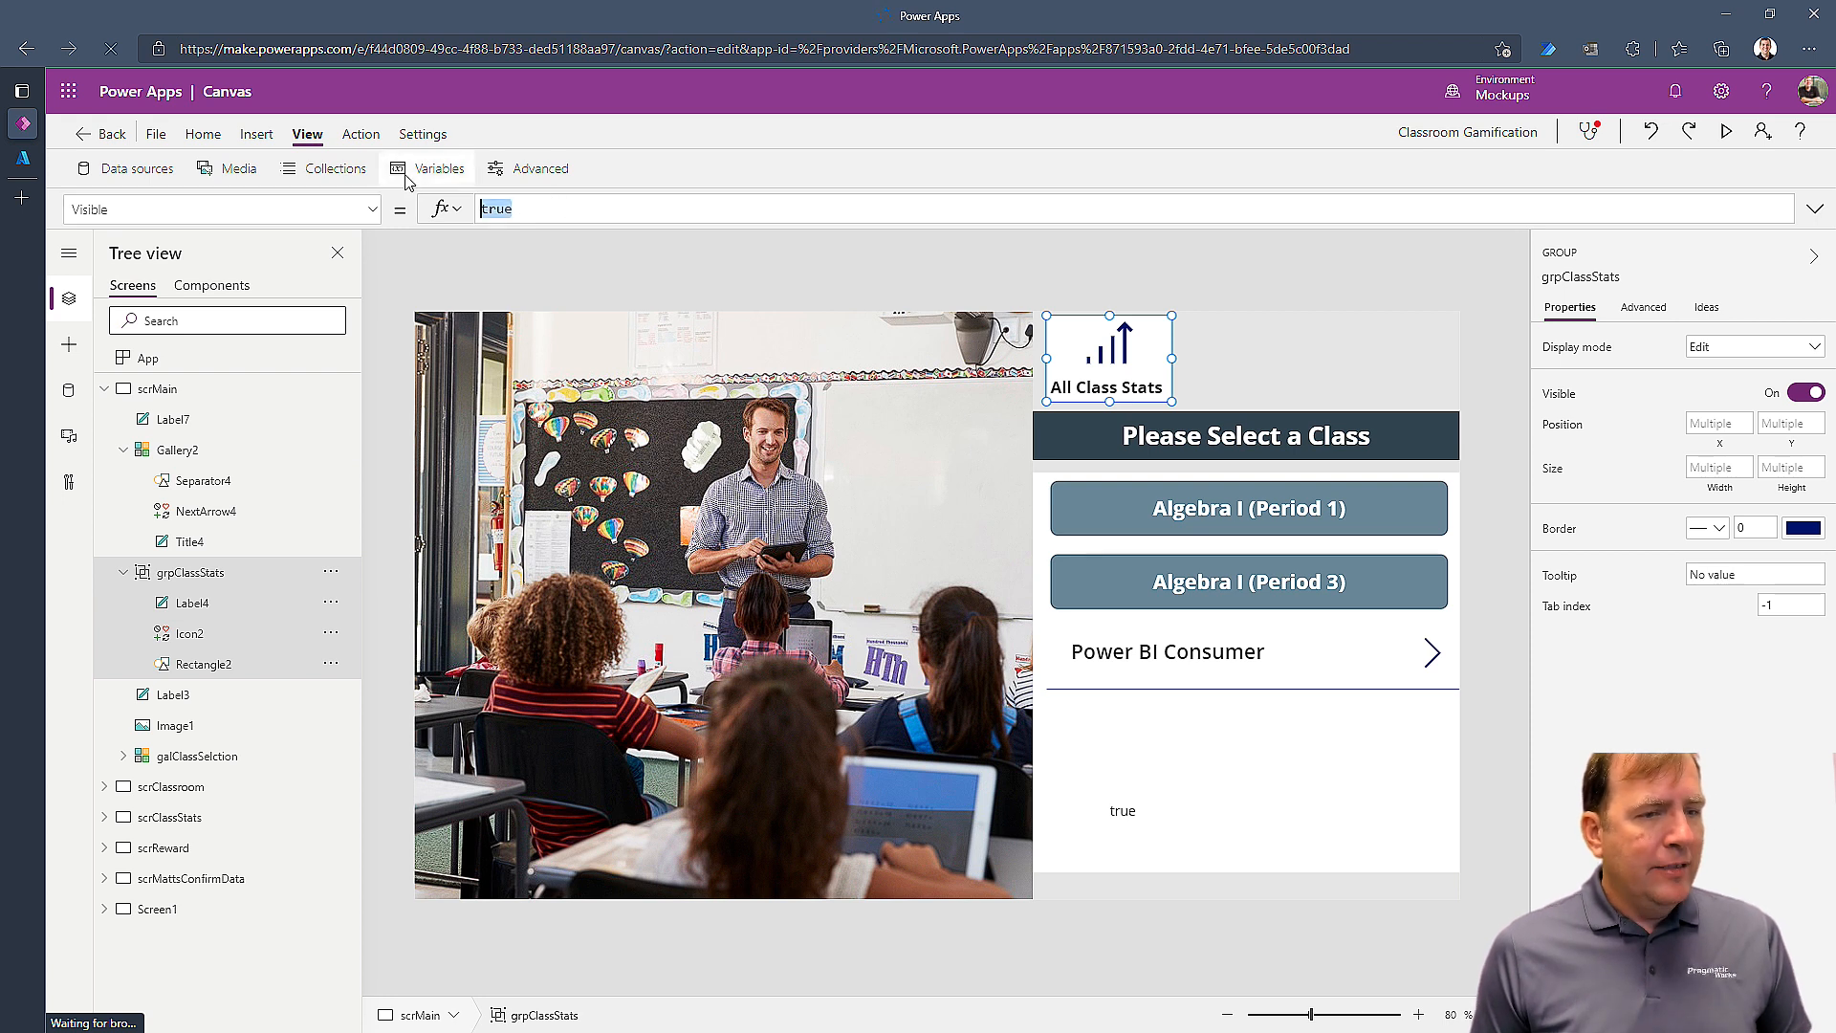
text(varIsAdmin)
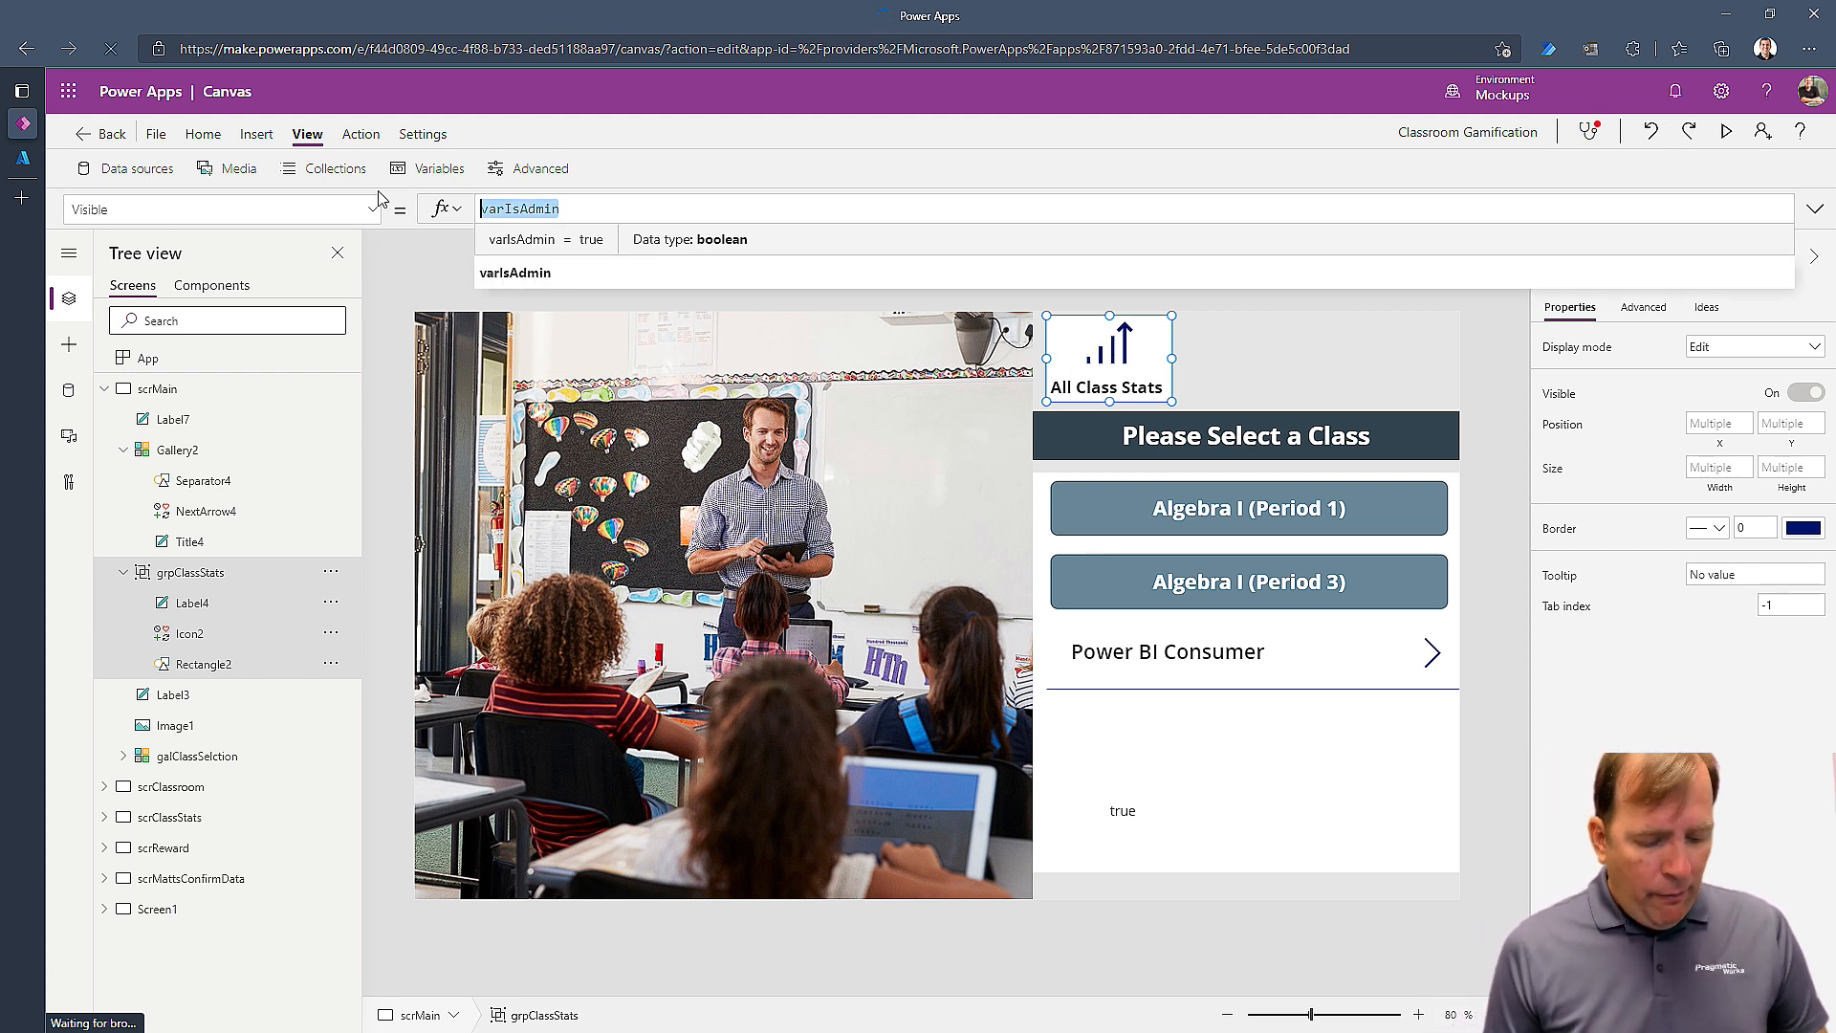
text(true)
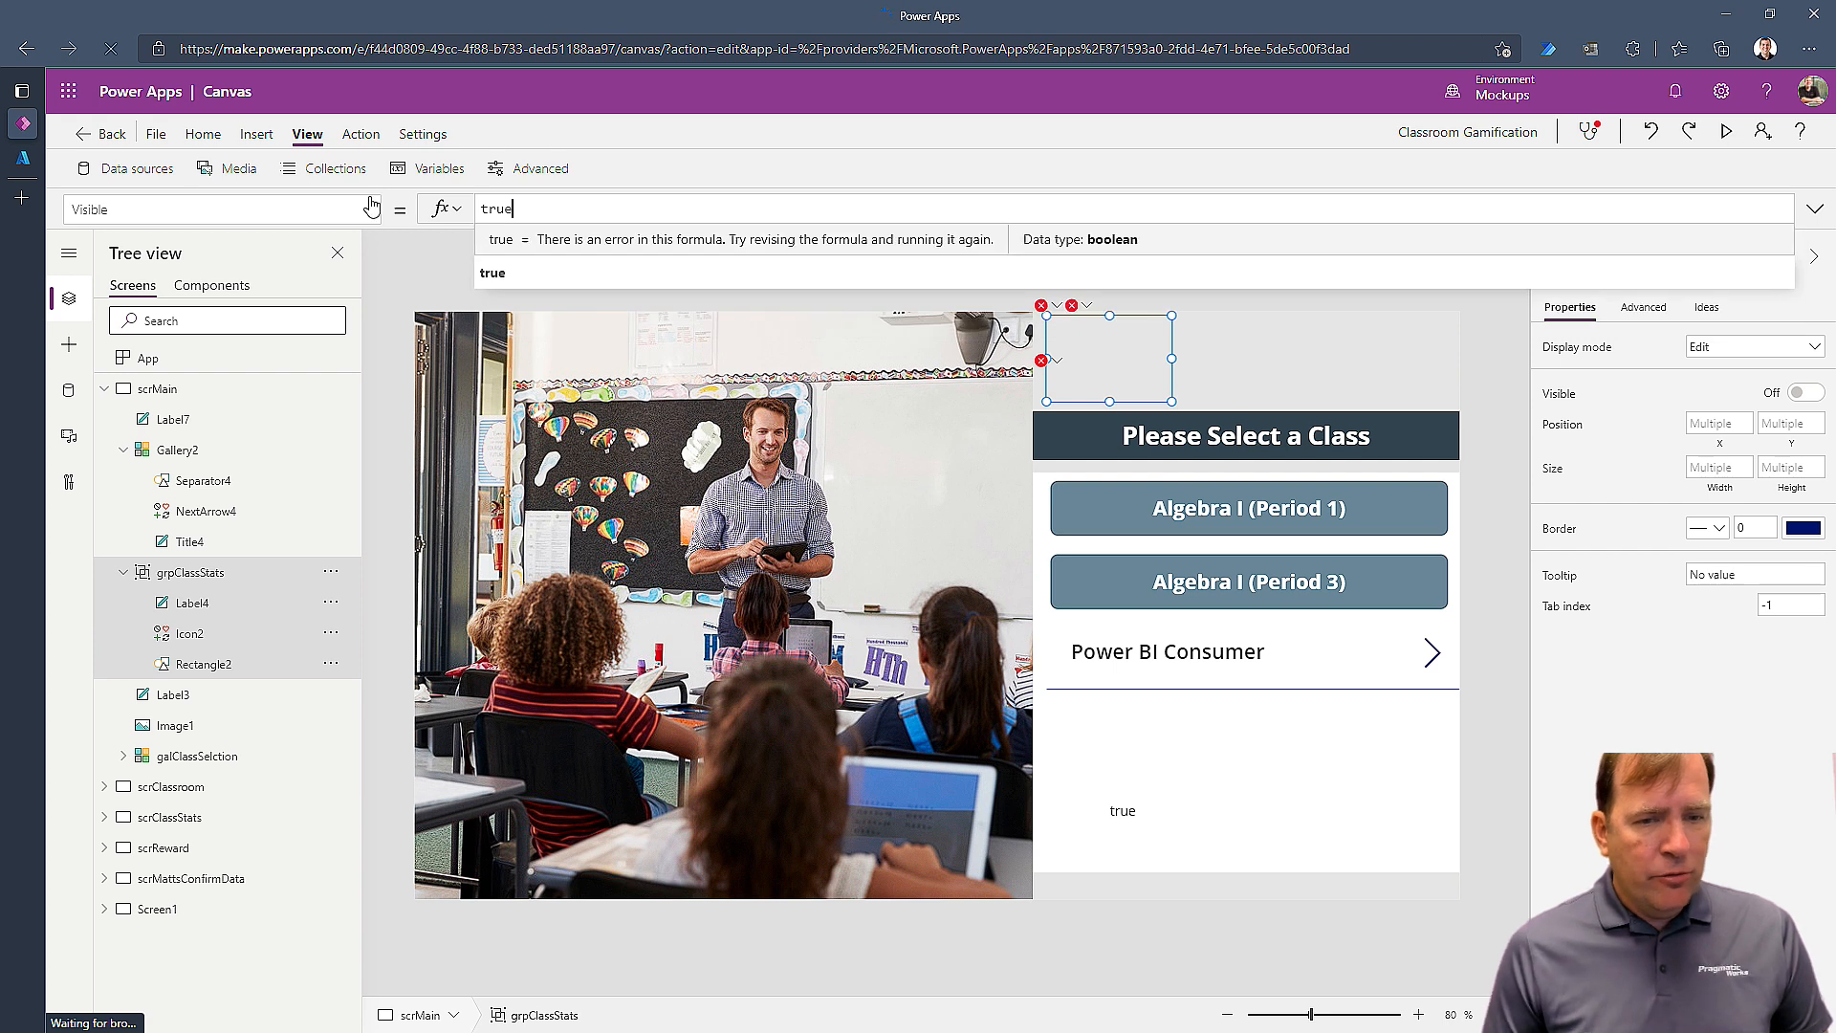
click(1808, 390)
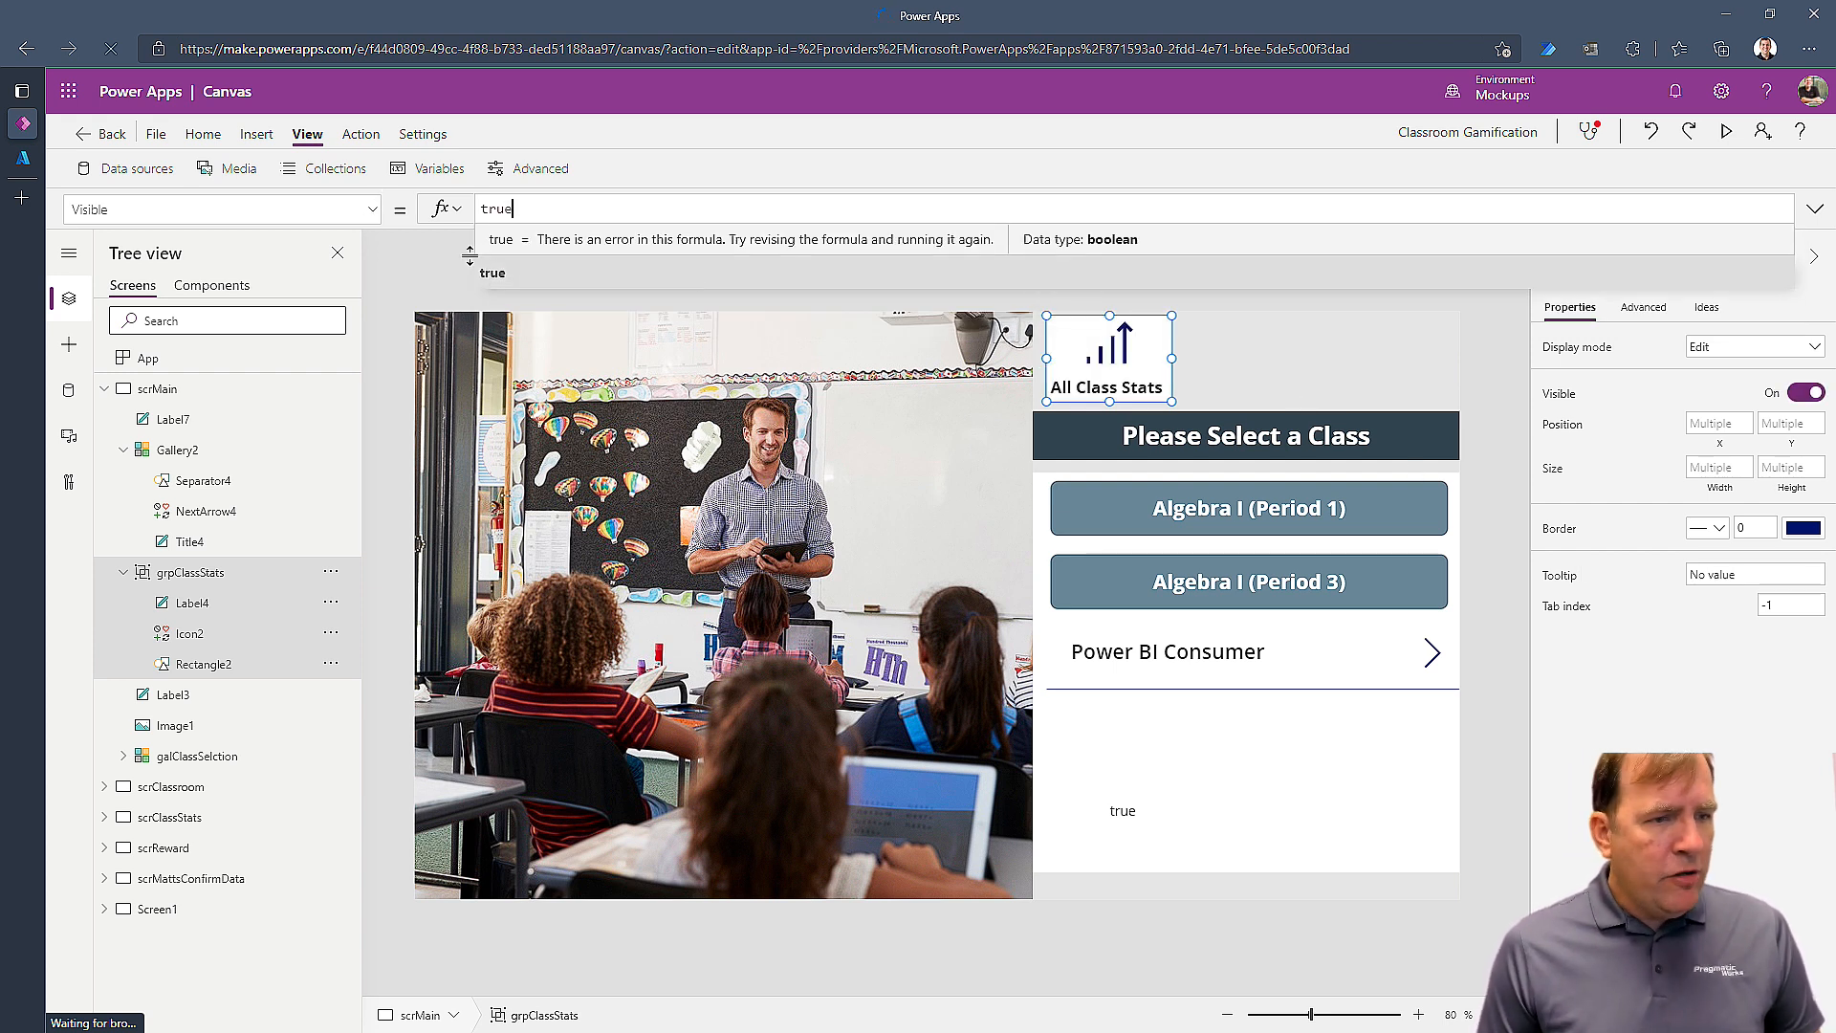
- Set grpClassStats DisplayMode to If(varIsAdmin, DisplayMode.Edit, DisplayMode.Disabled)
click(220, 209)
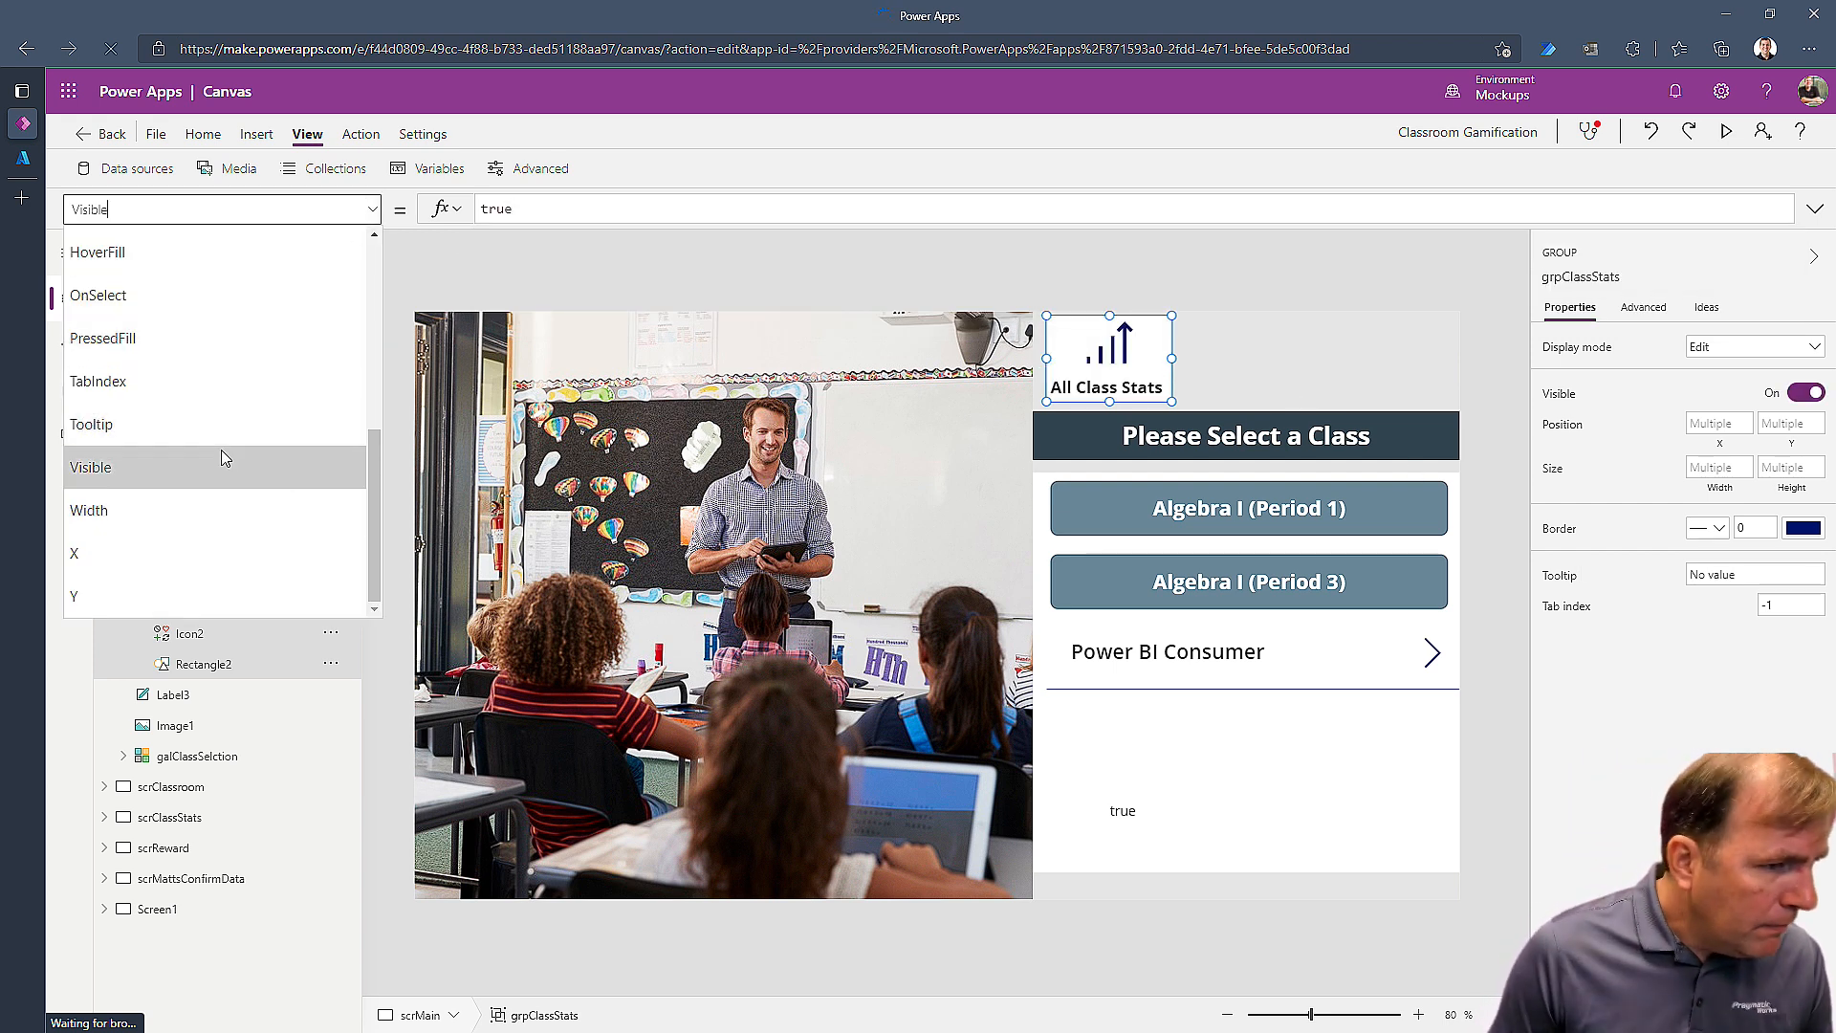
scroll(up, 3)
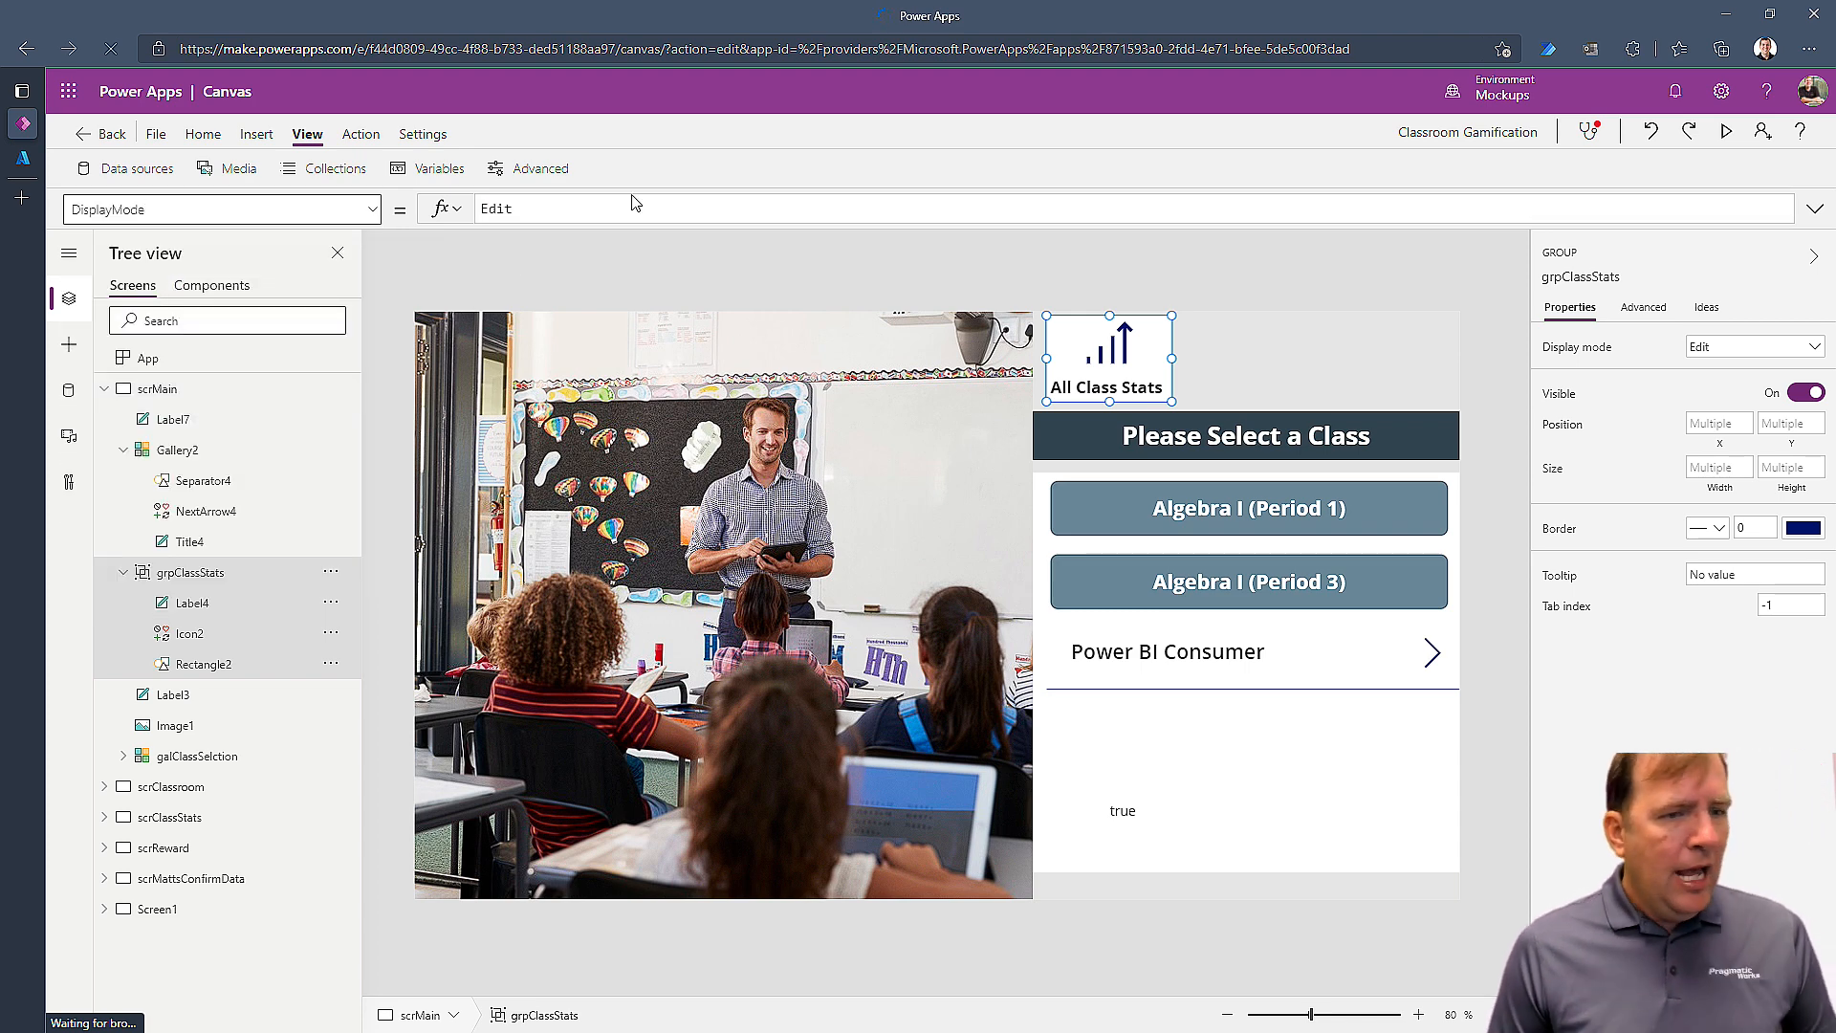
text(If()
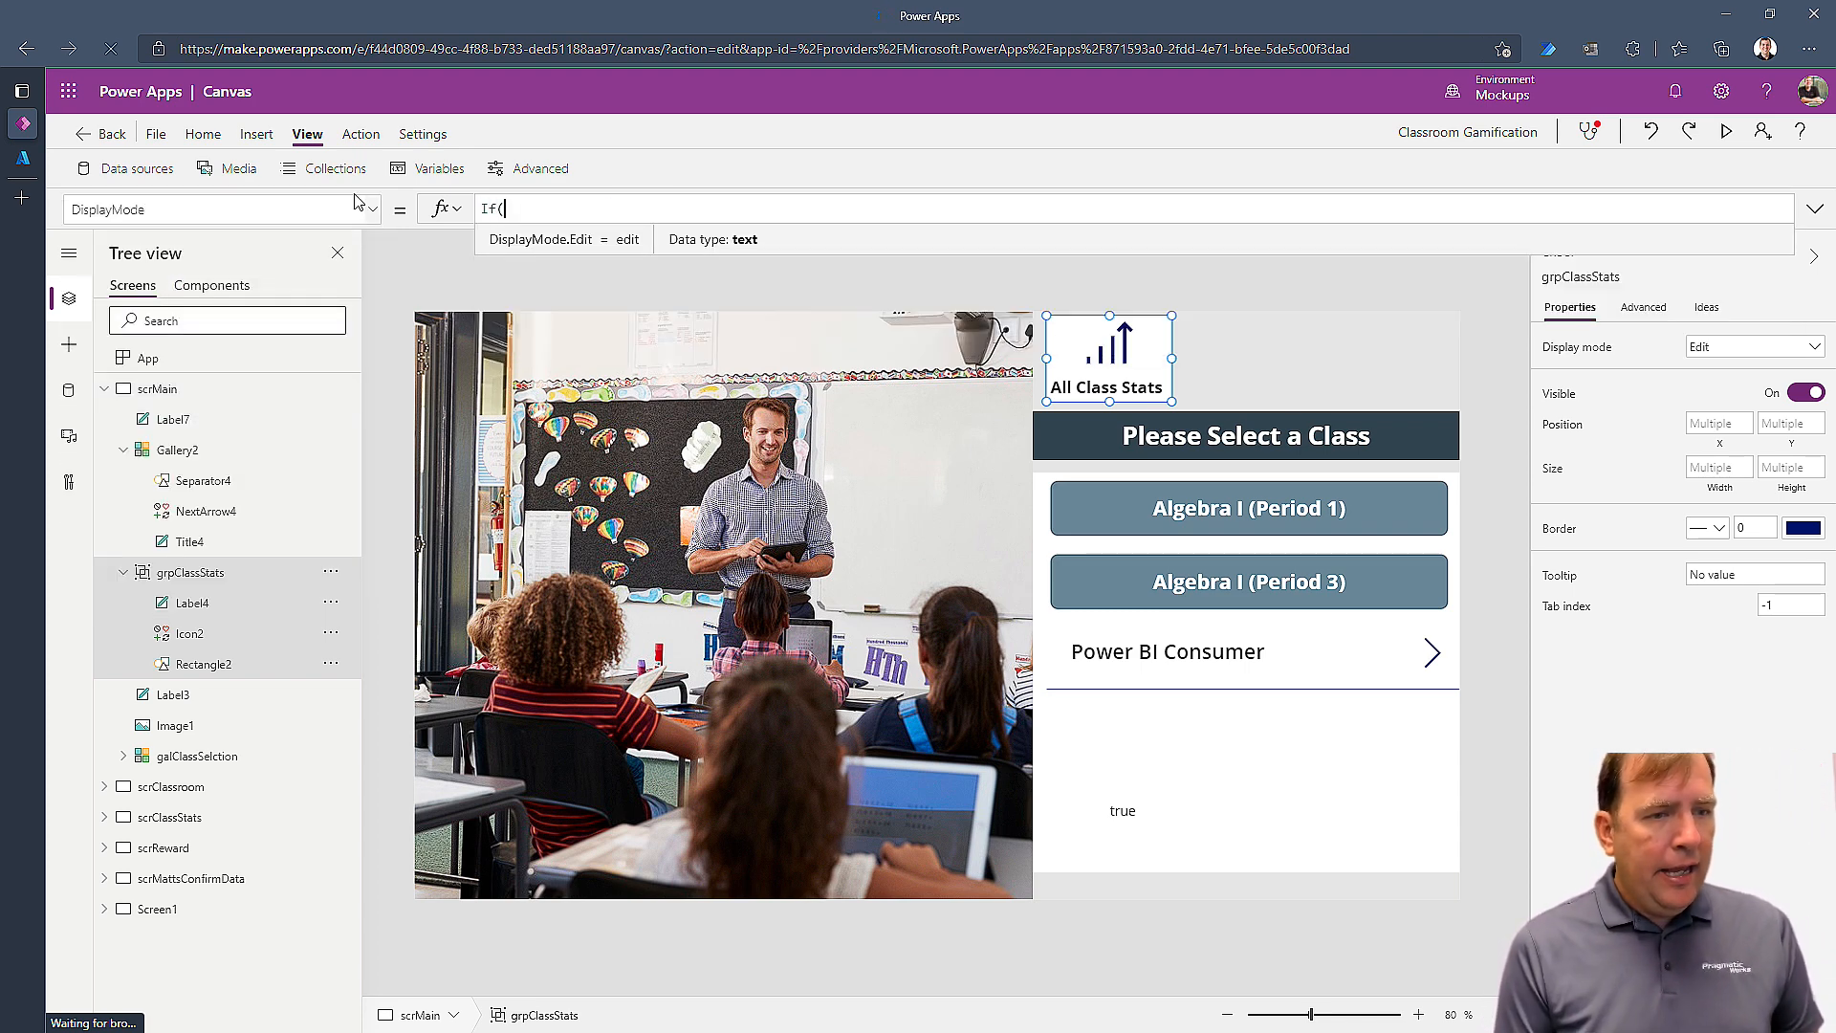
text(varIsAdmin,)
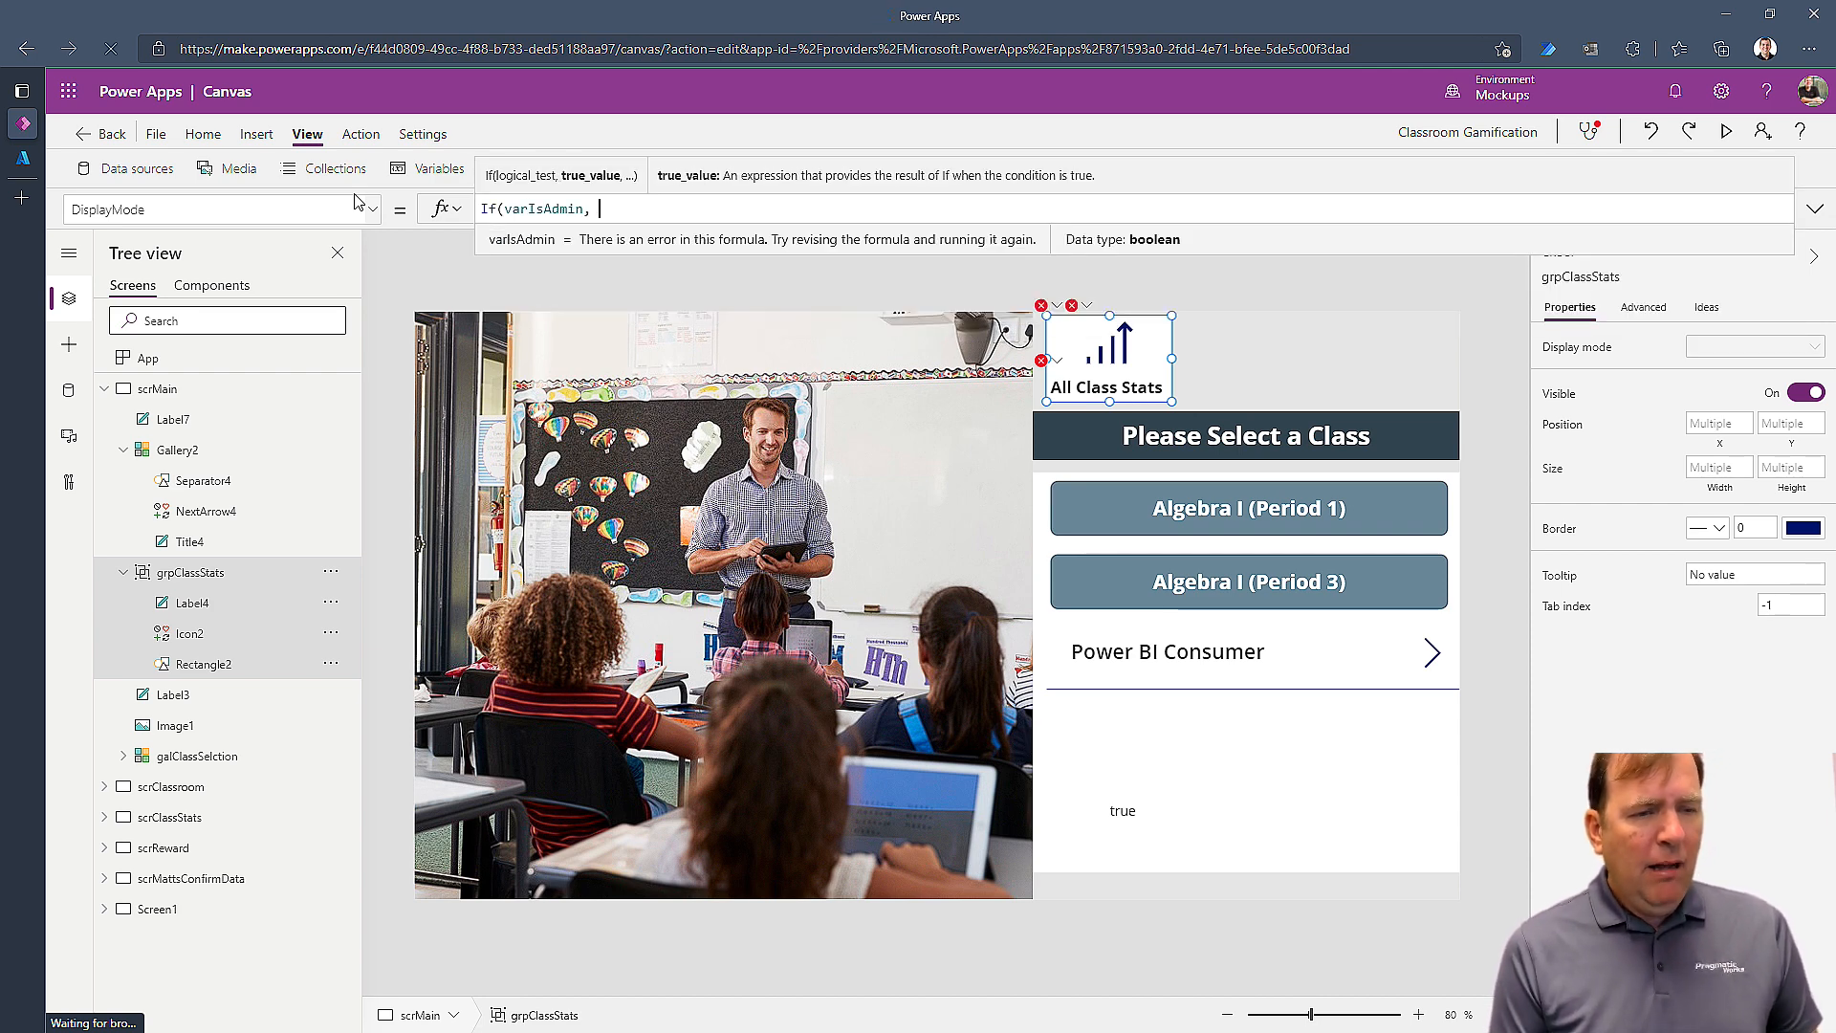
text(DisplayMode.Edit, DisplayMode.)
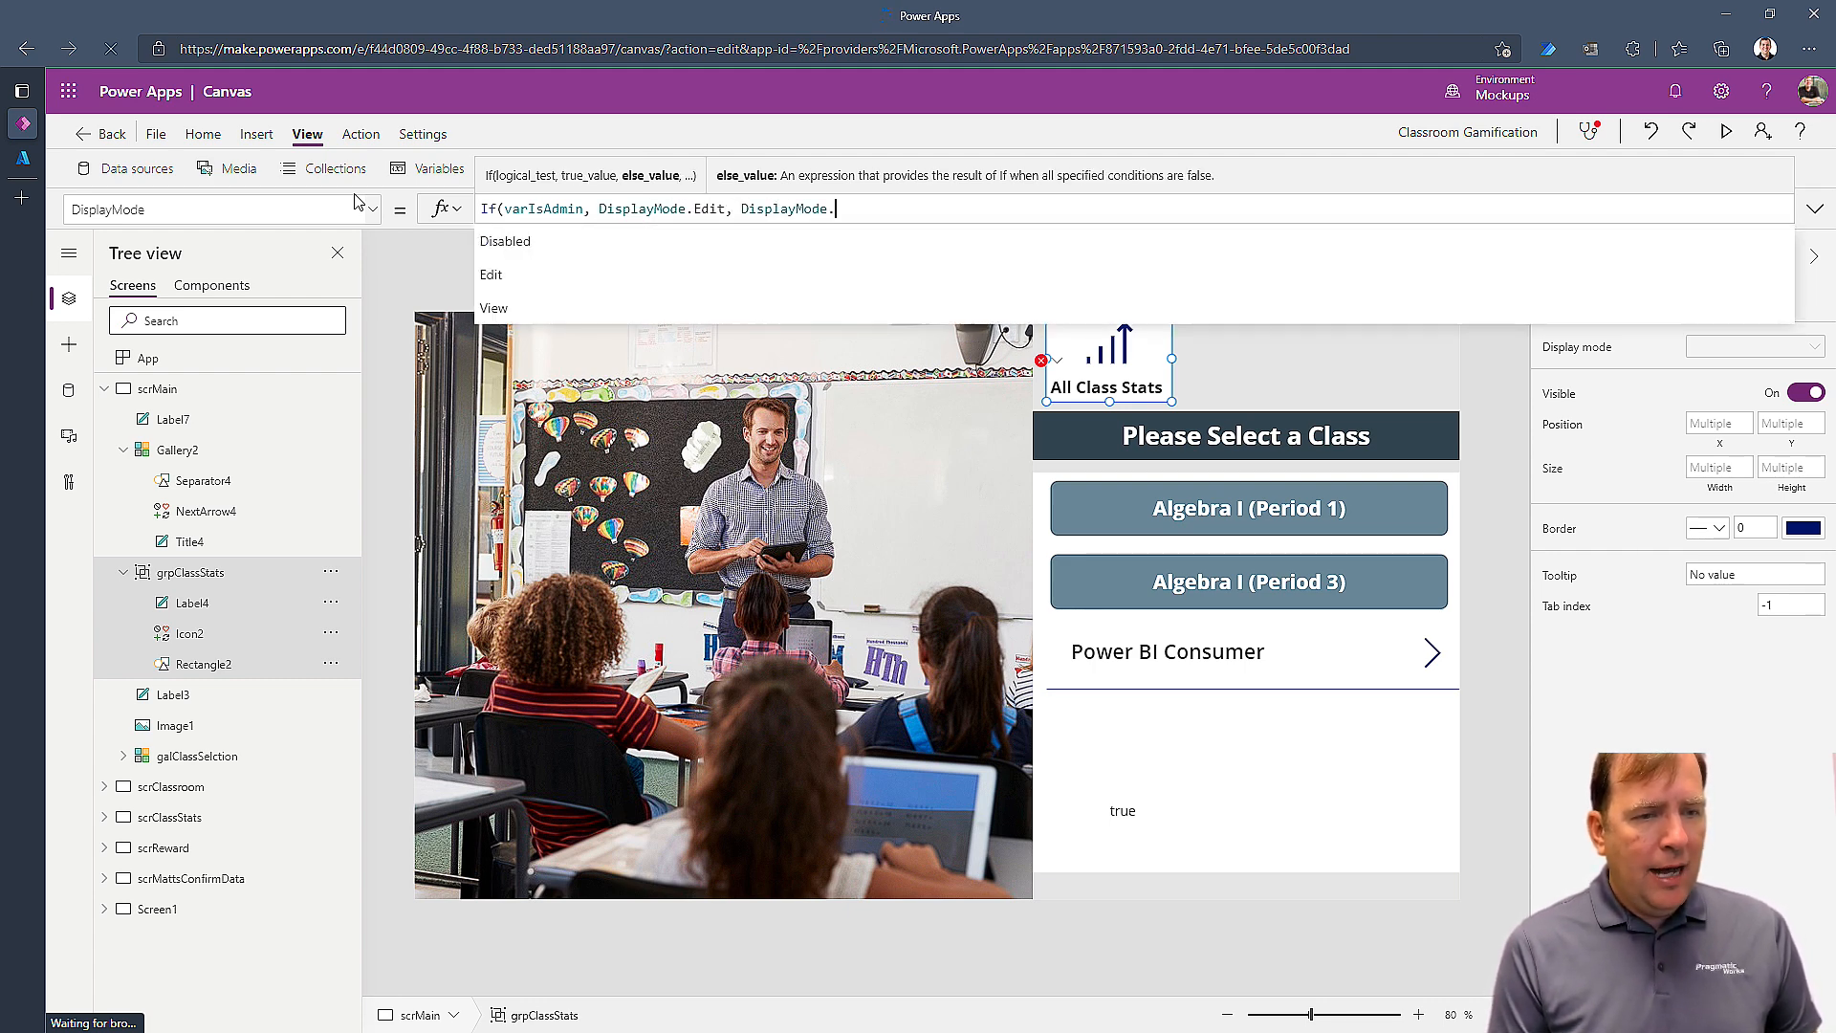
click(505, 241)
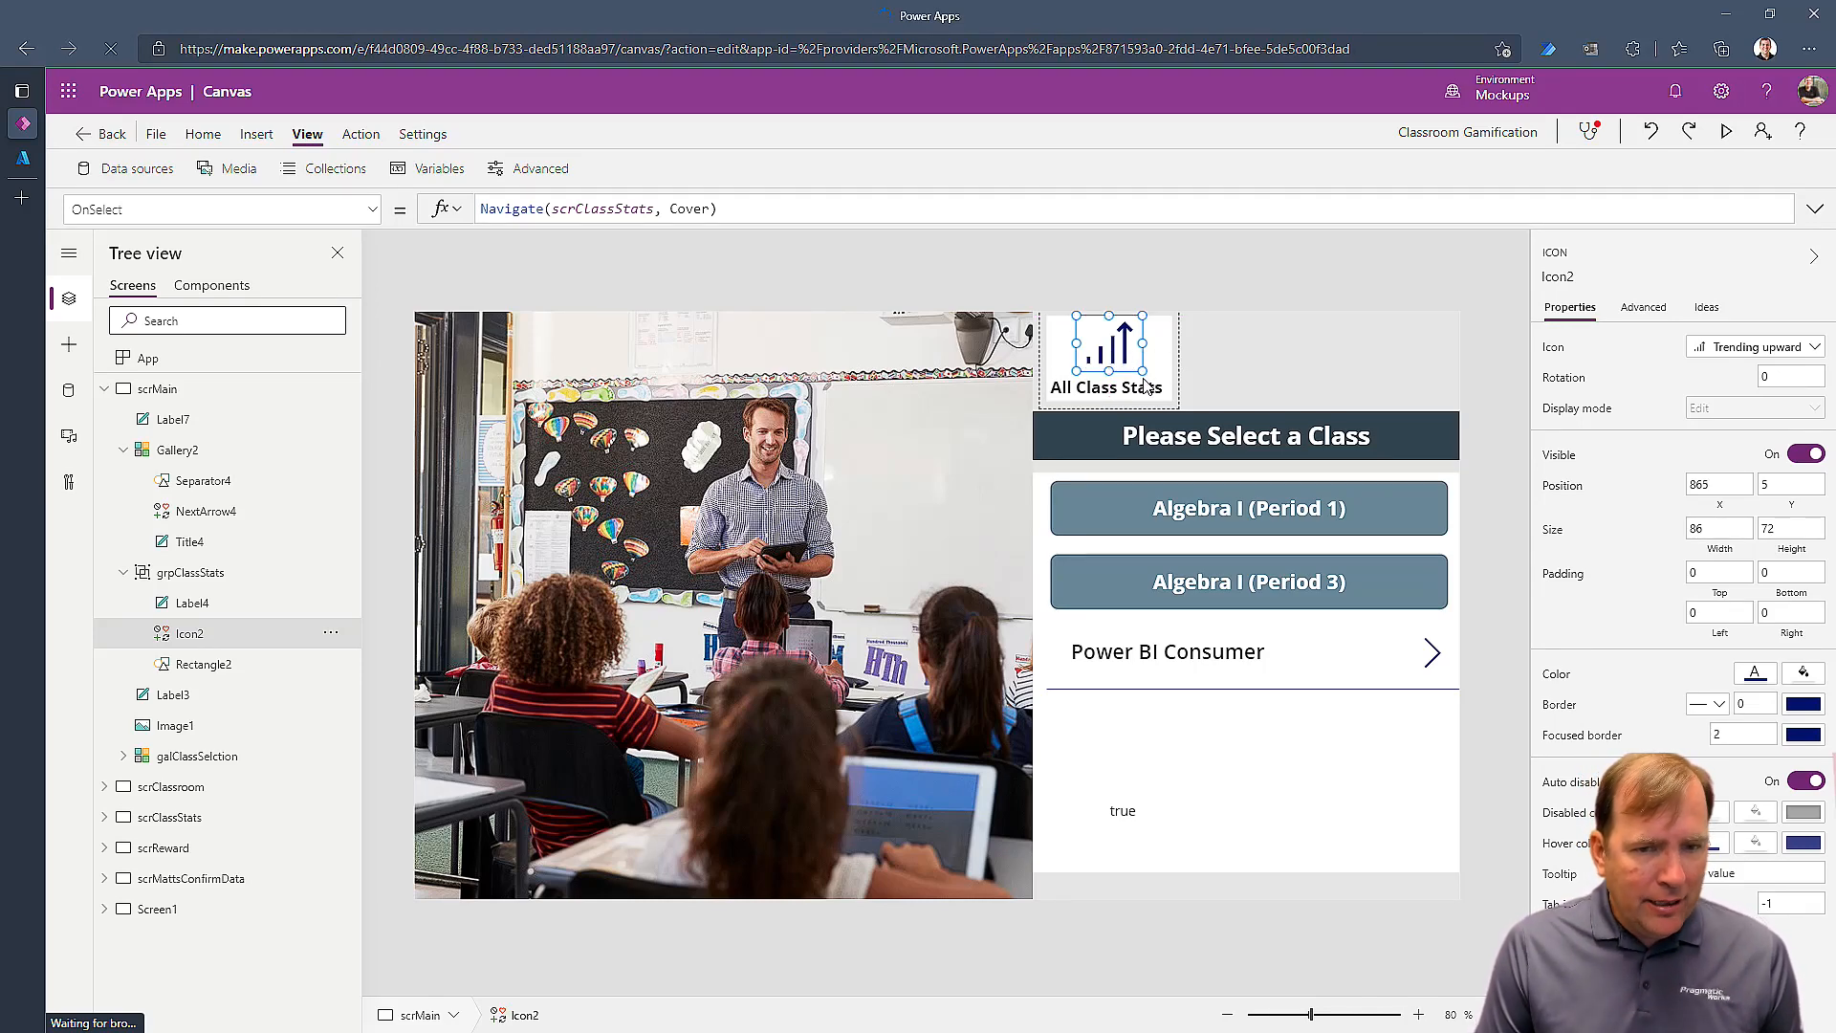
click(201, 664)
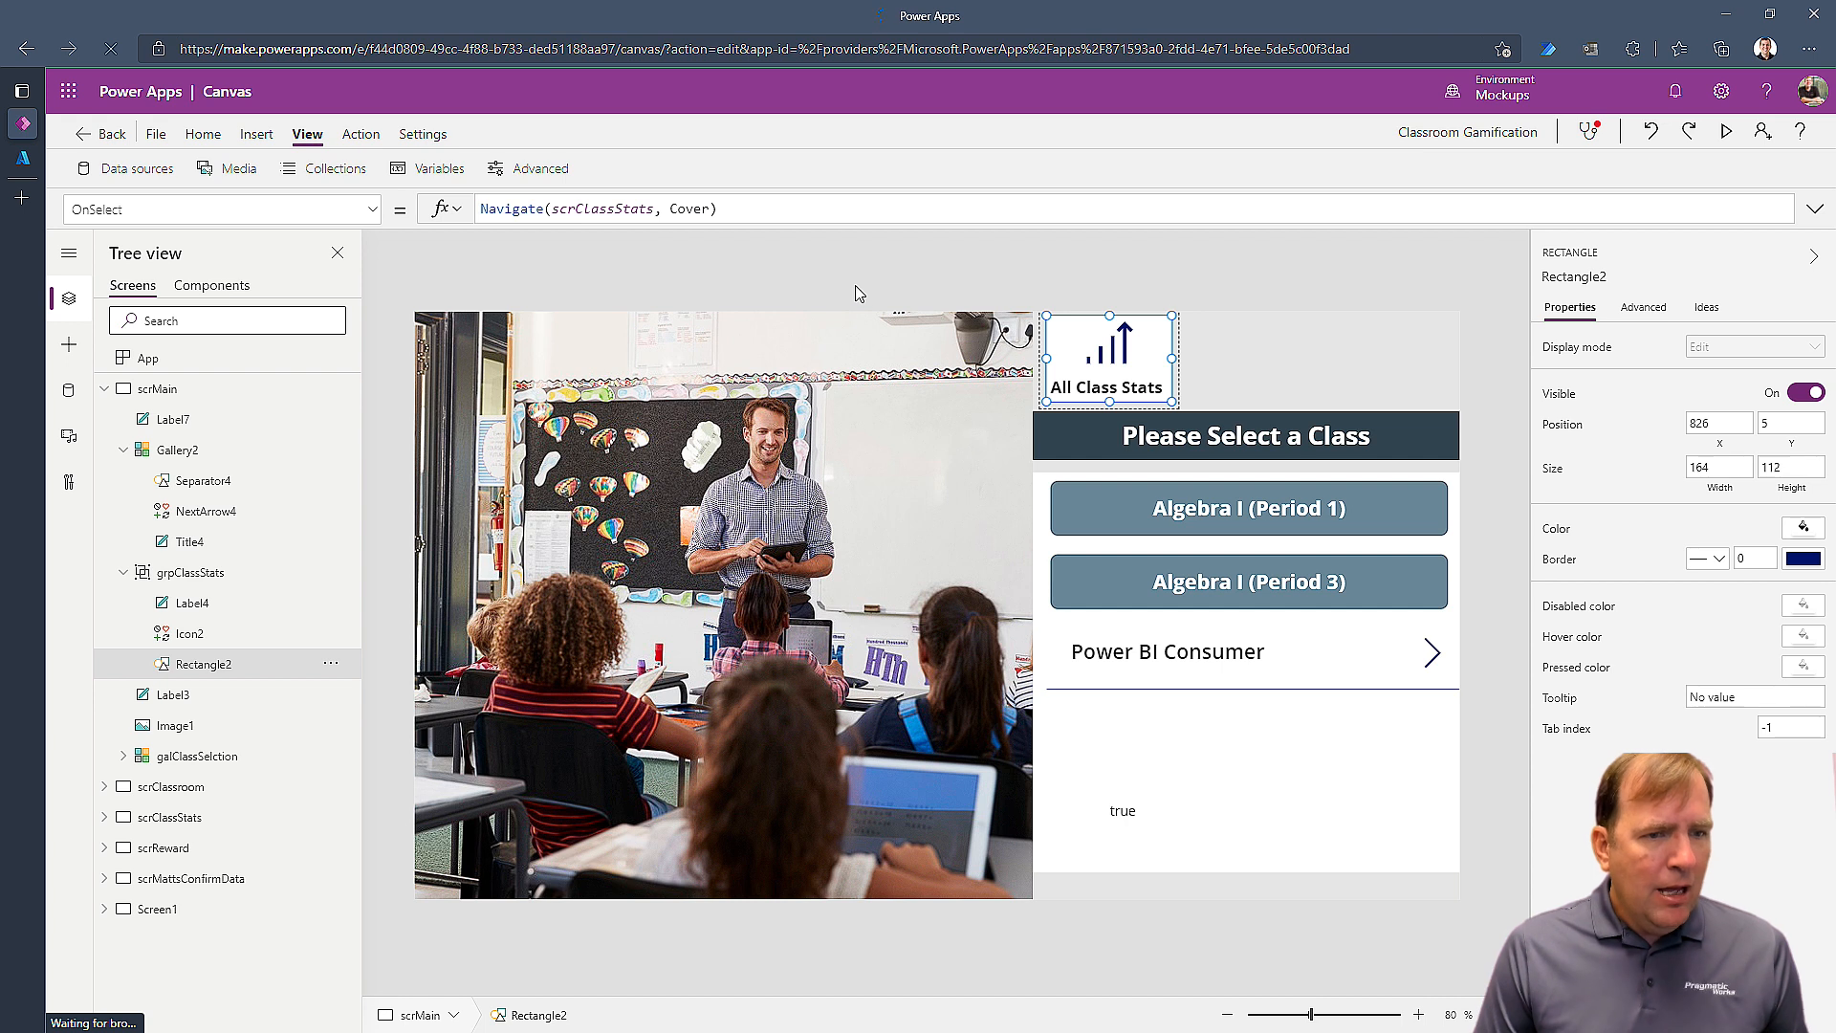
mouse_move(1187, 394)
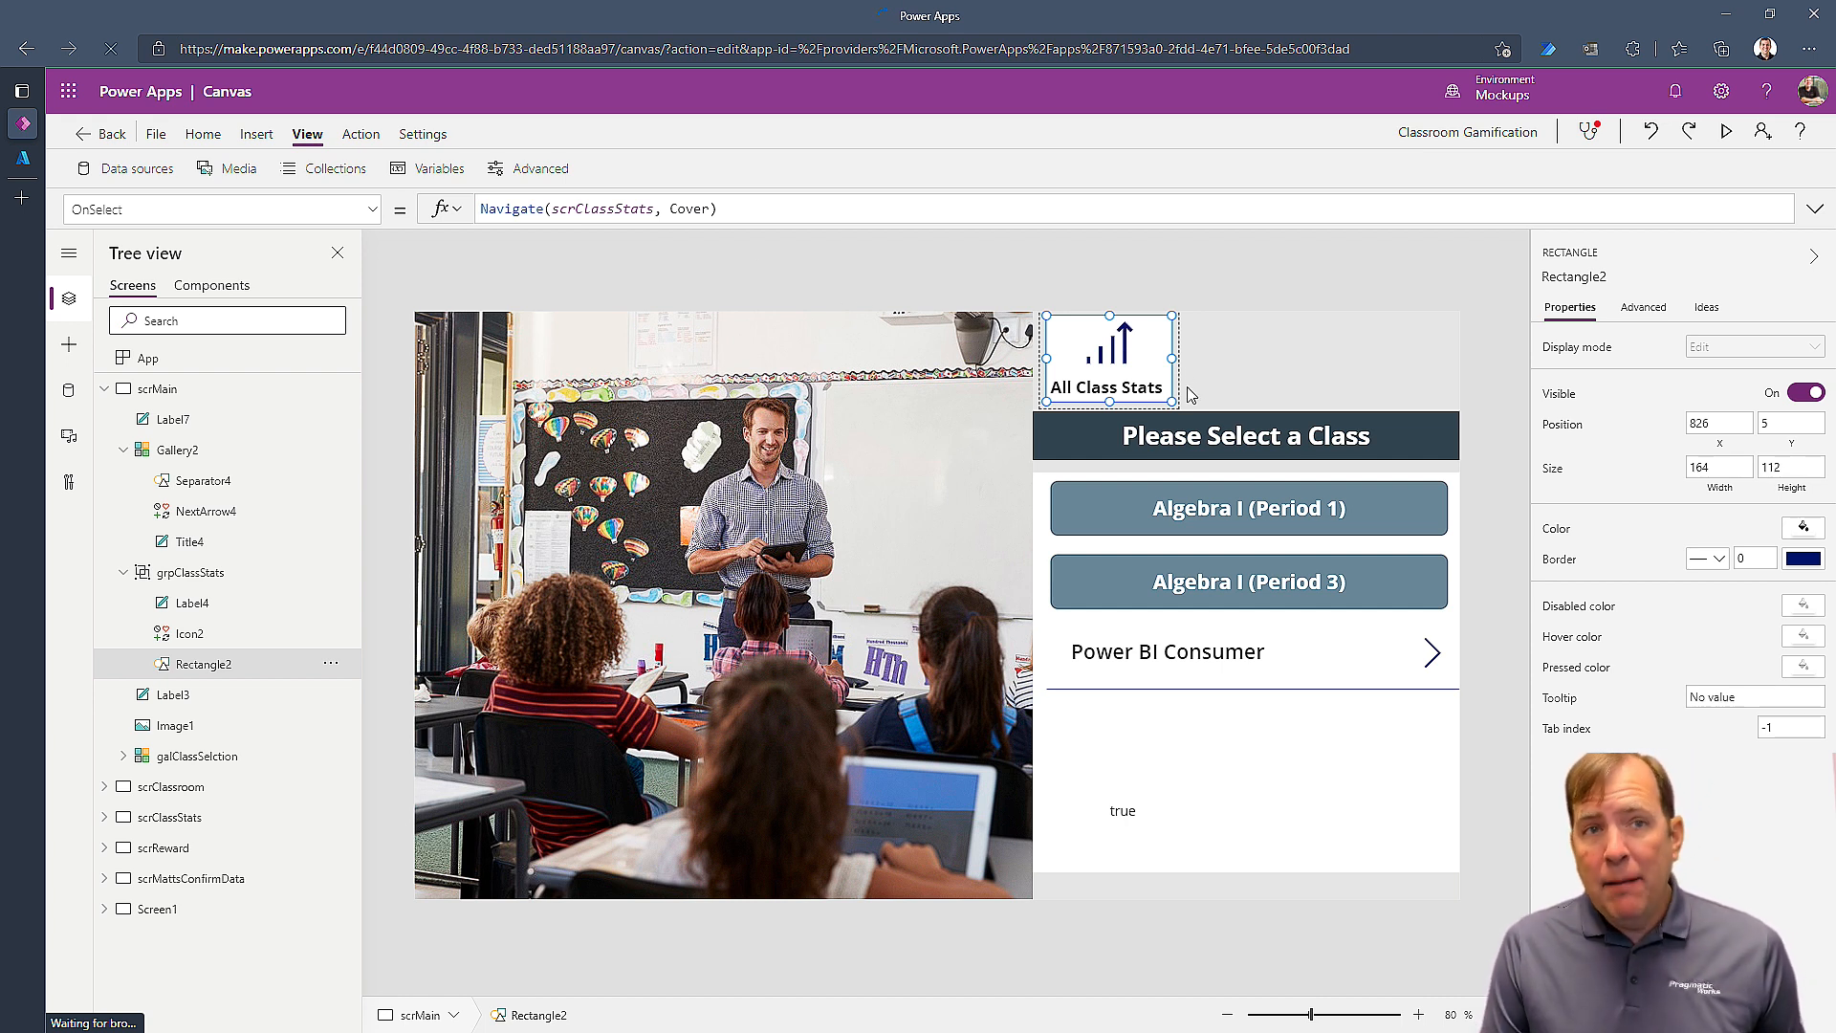
mouse_move(1222, 375)
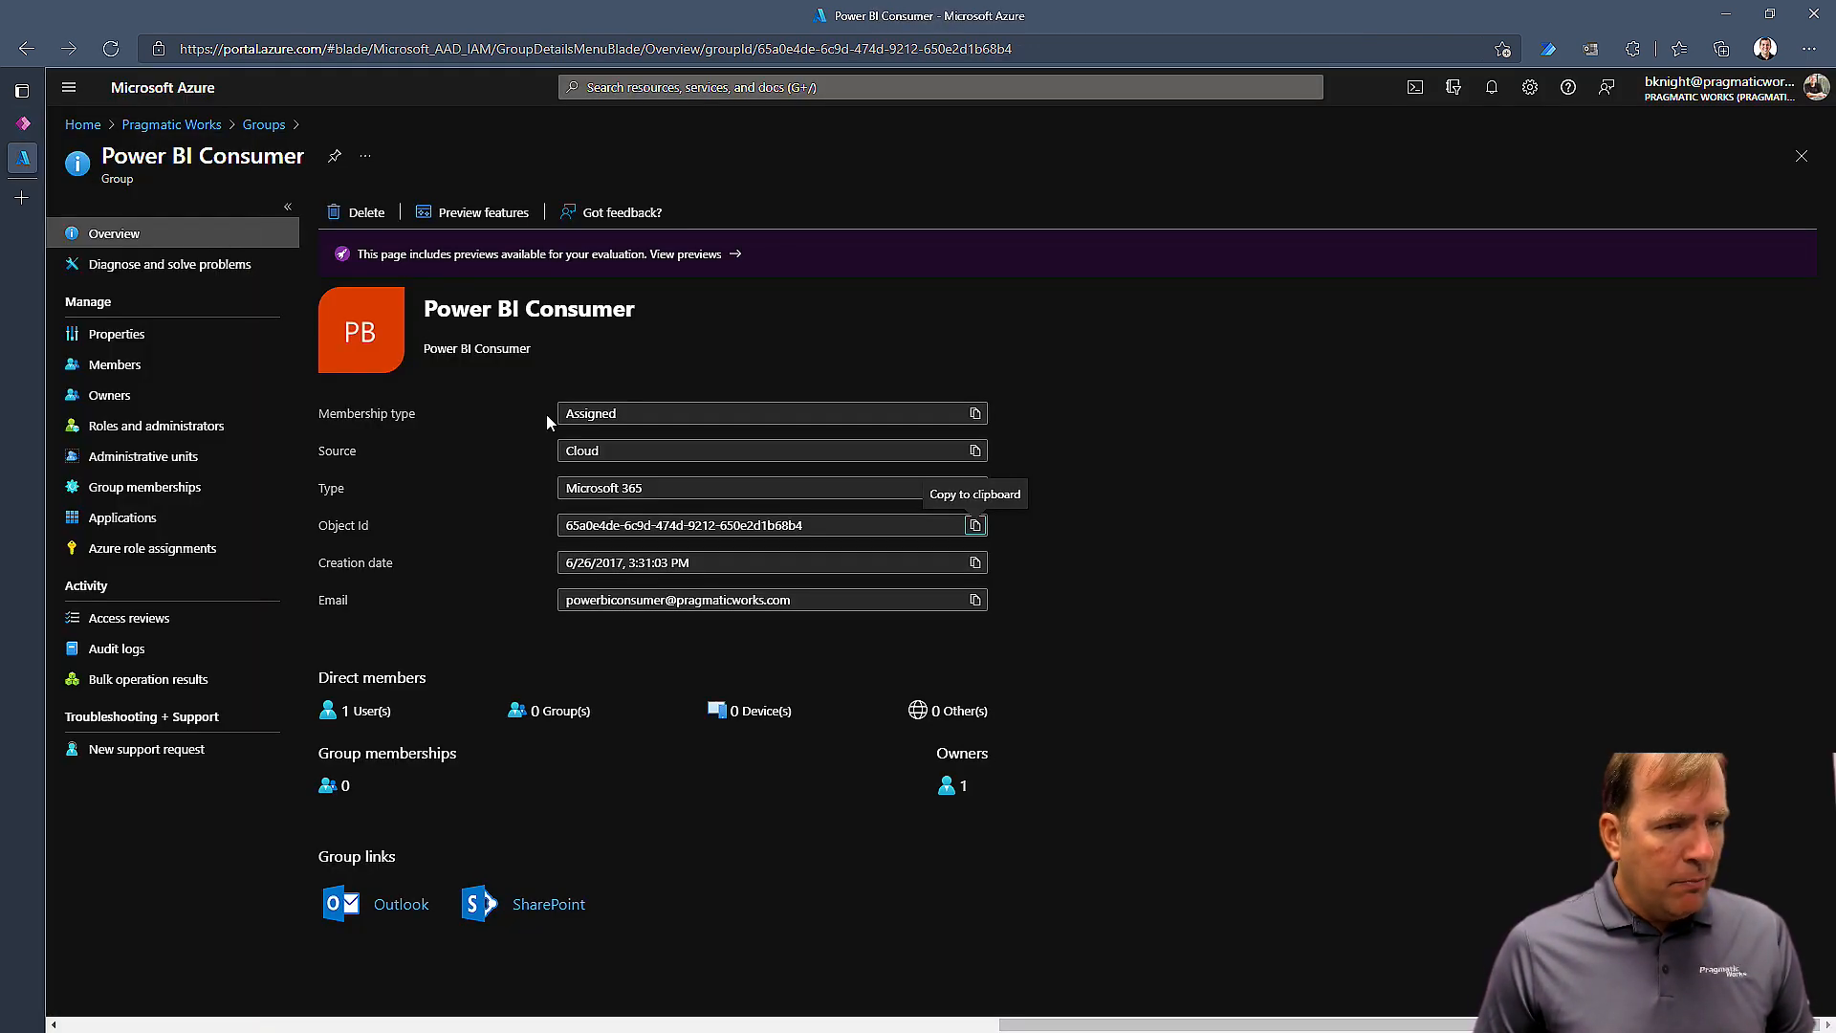
- Review the Power BI Consumer group's member list and return to the group page
click(113, 363)
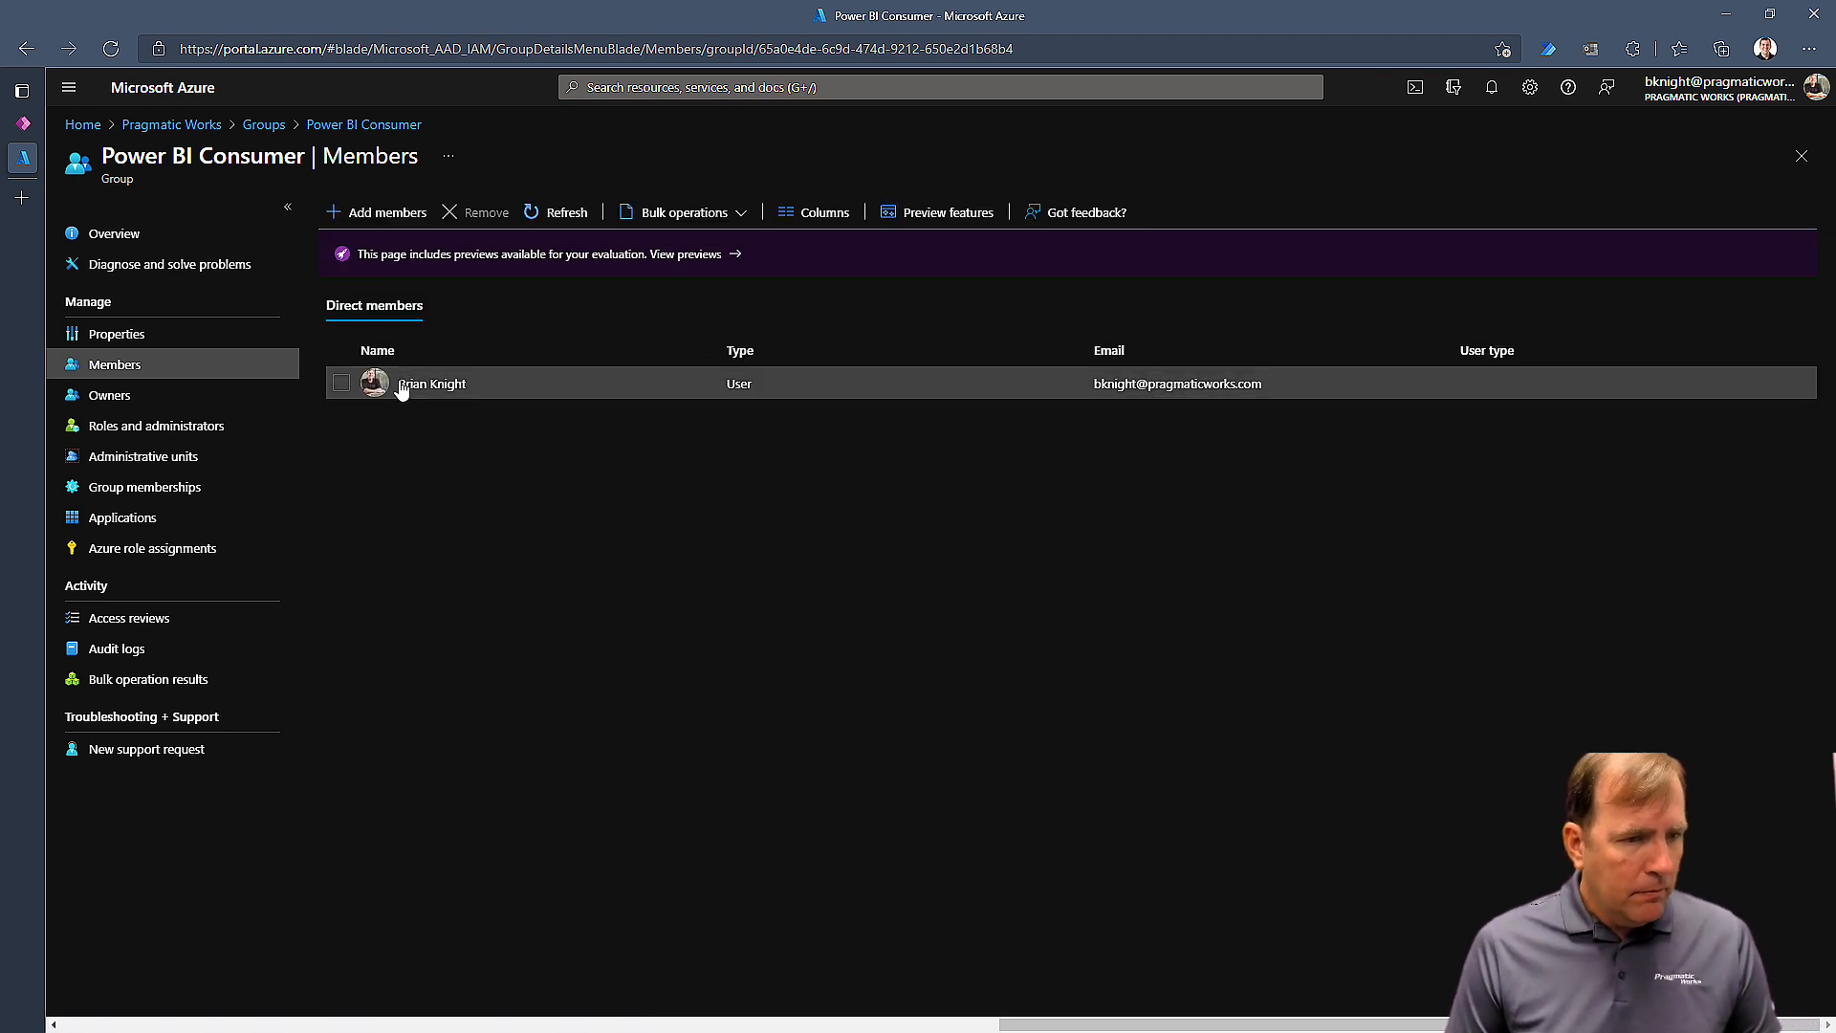
click(484, 212)
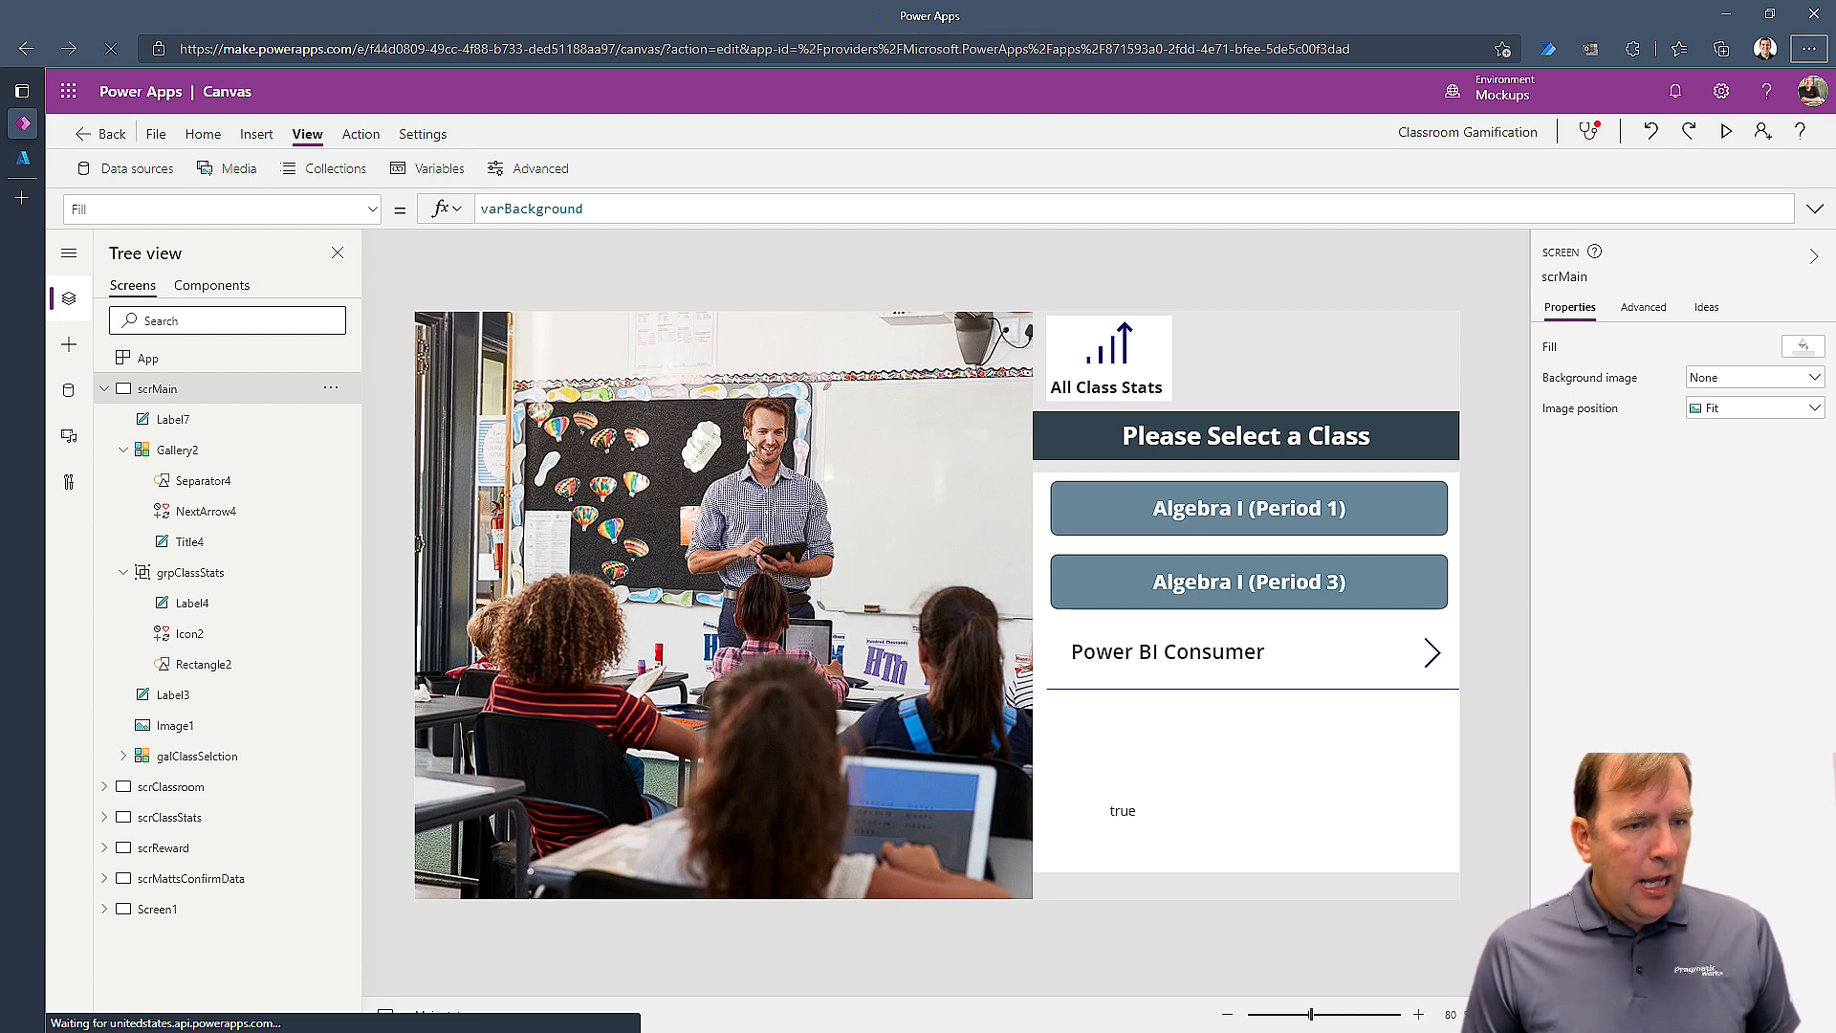
click(331, 357)
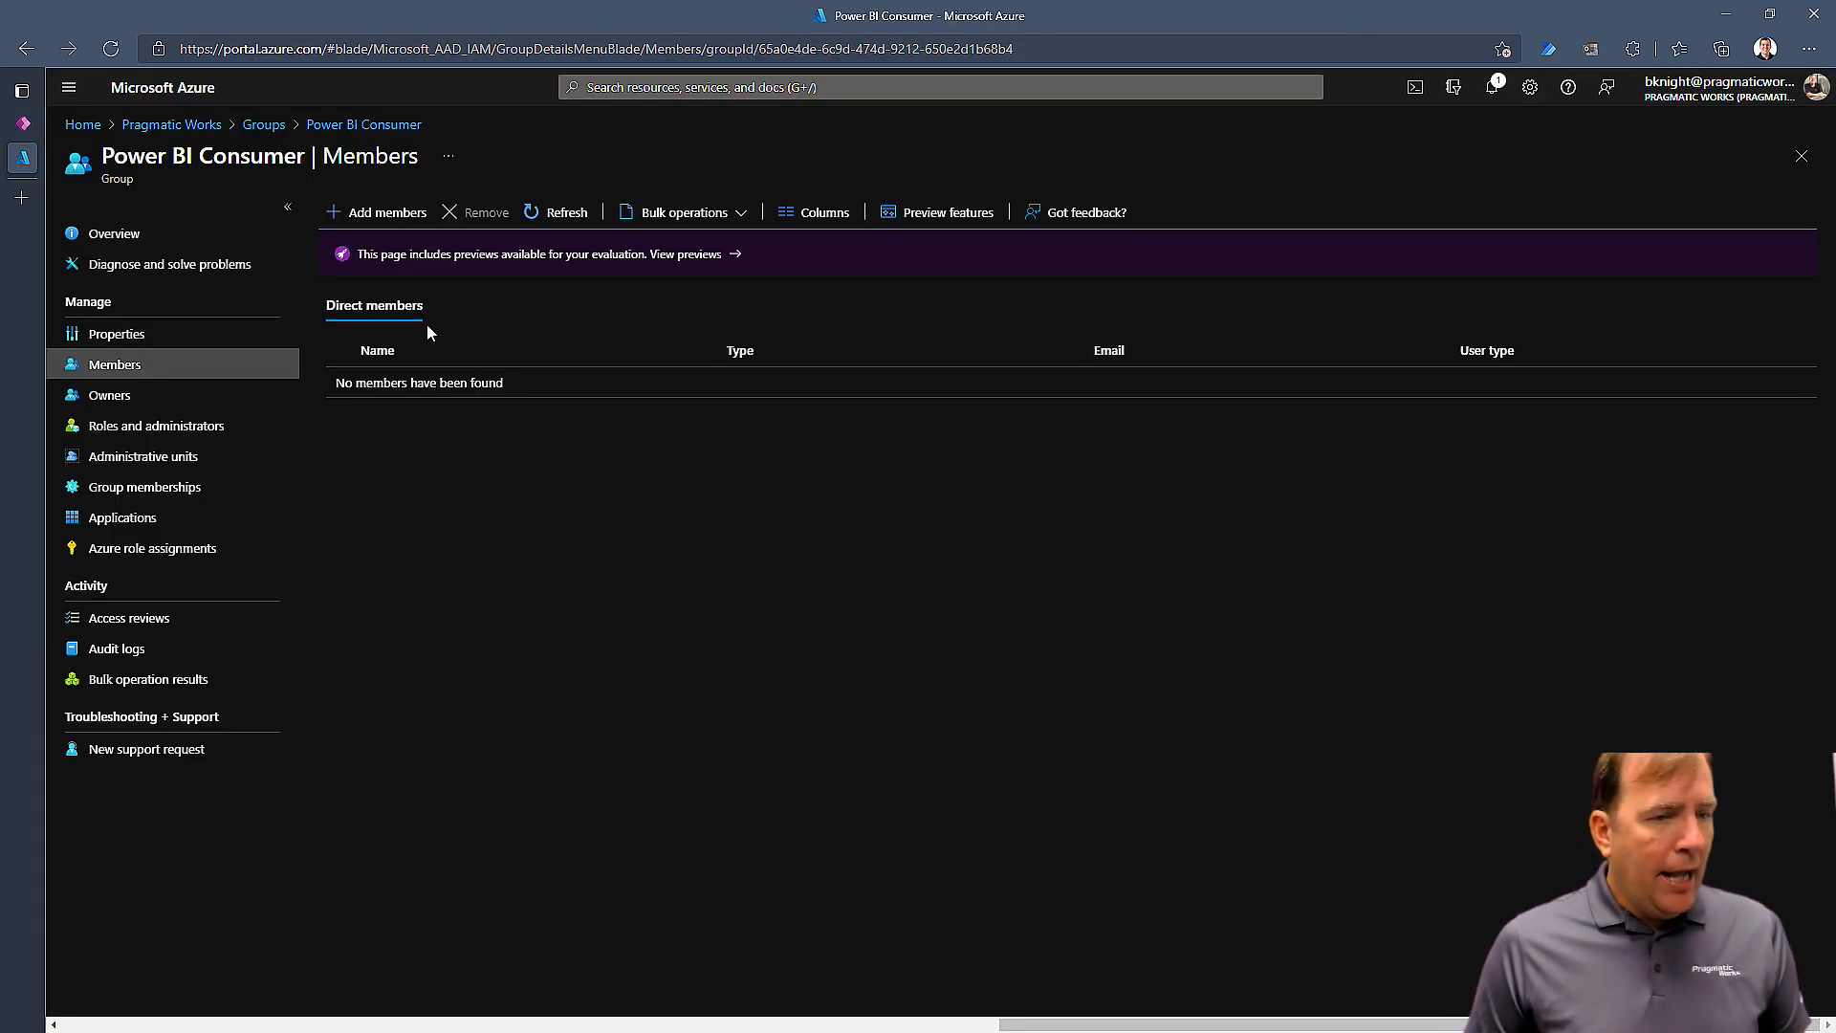
- Add the user 'brian' back as a member of the Power BI Consumer group
click(385, 212)
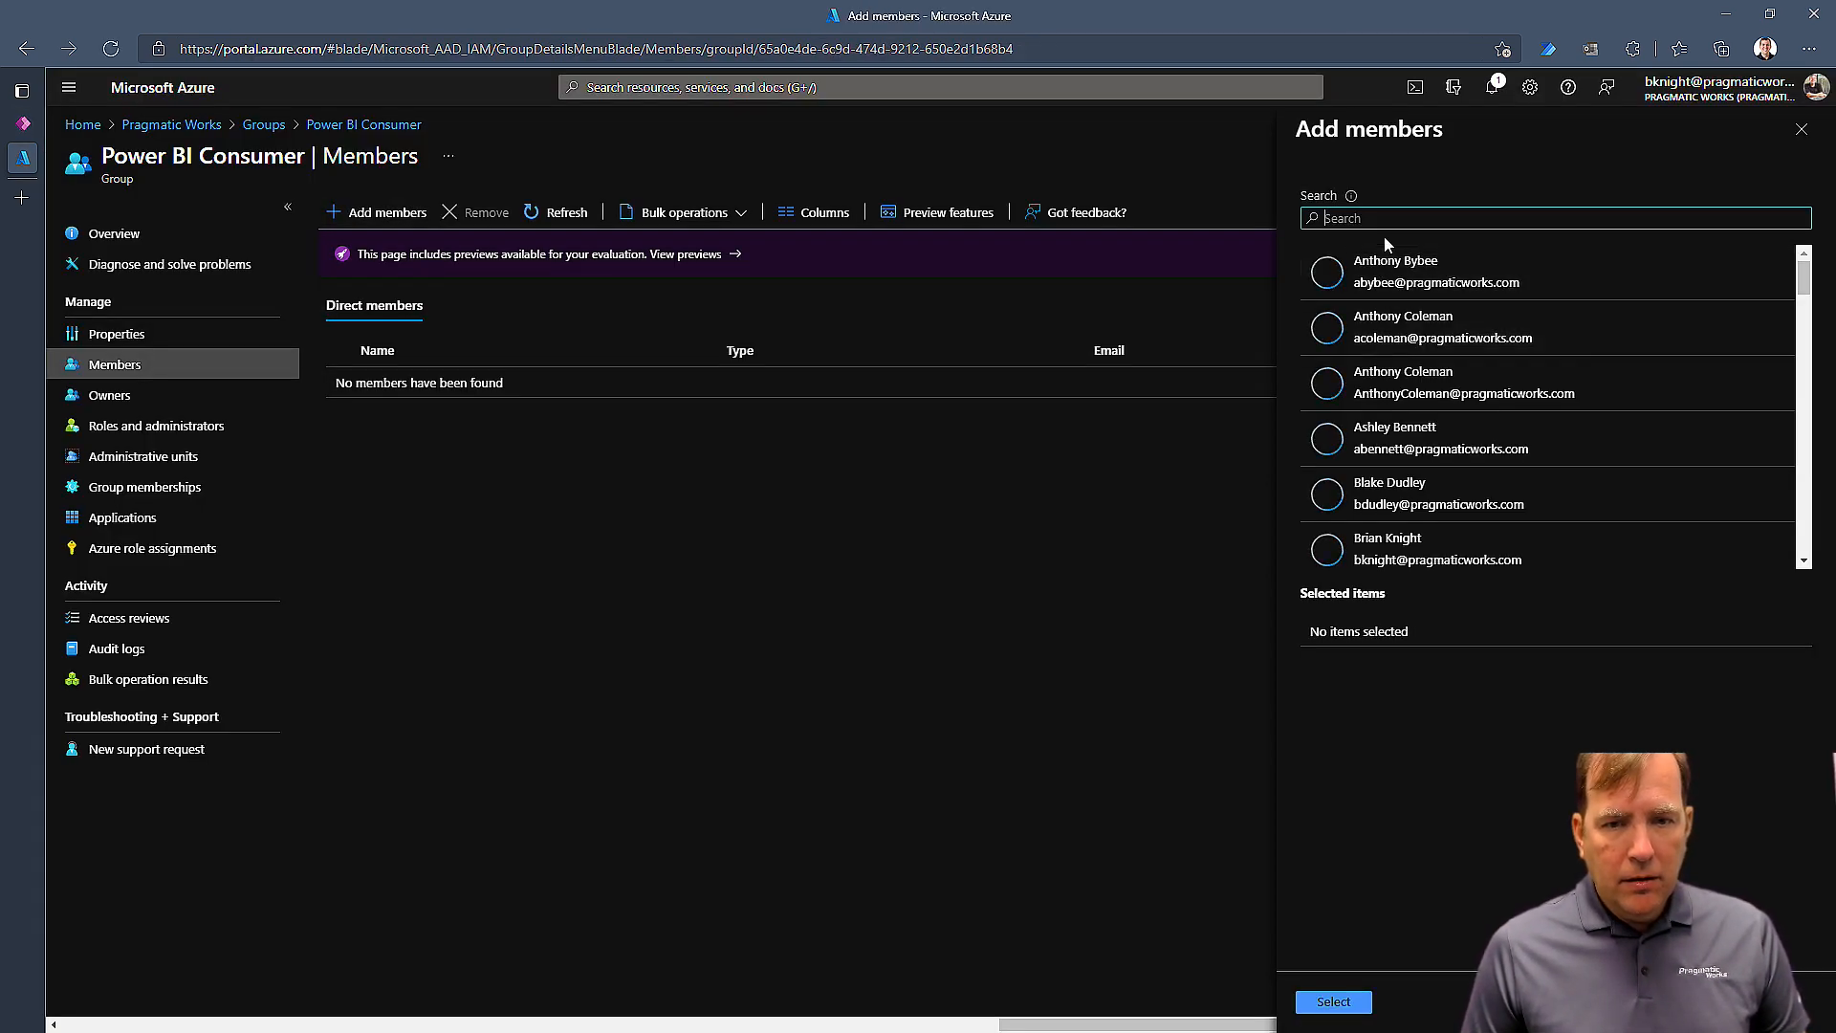
text(brian)
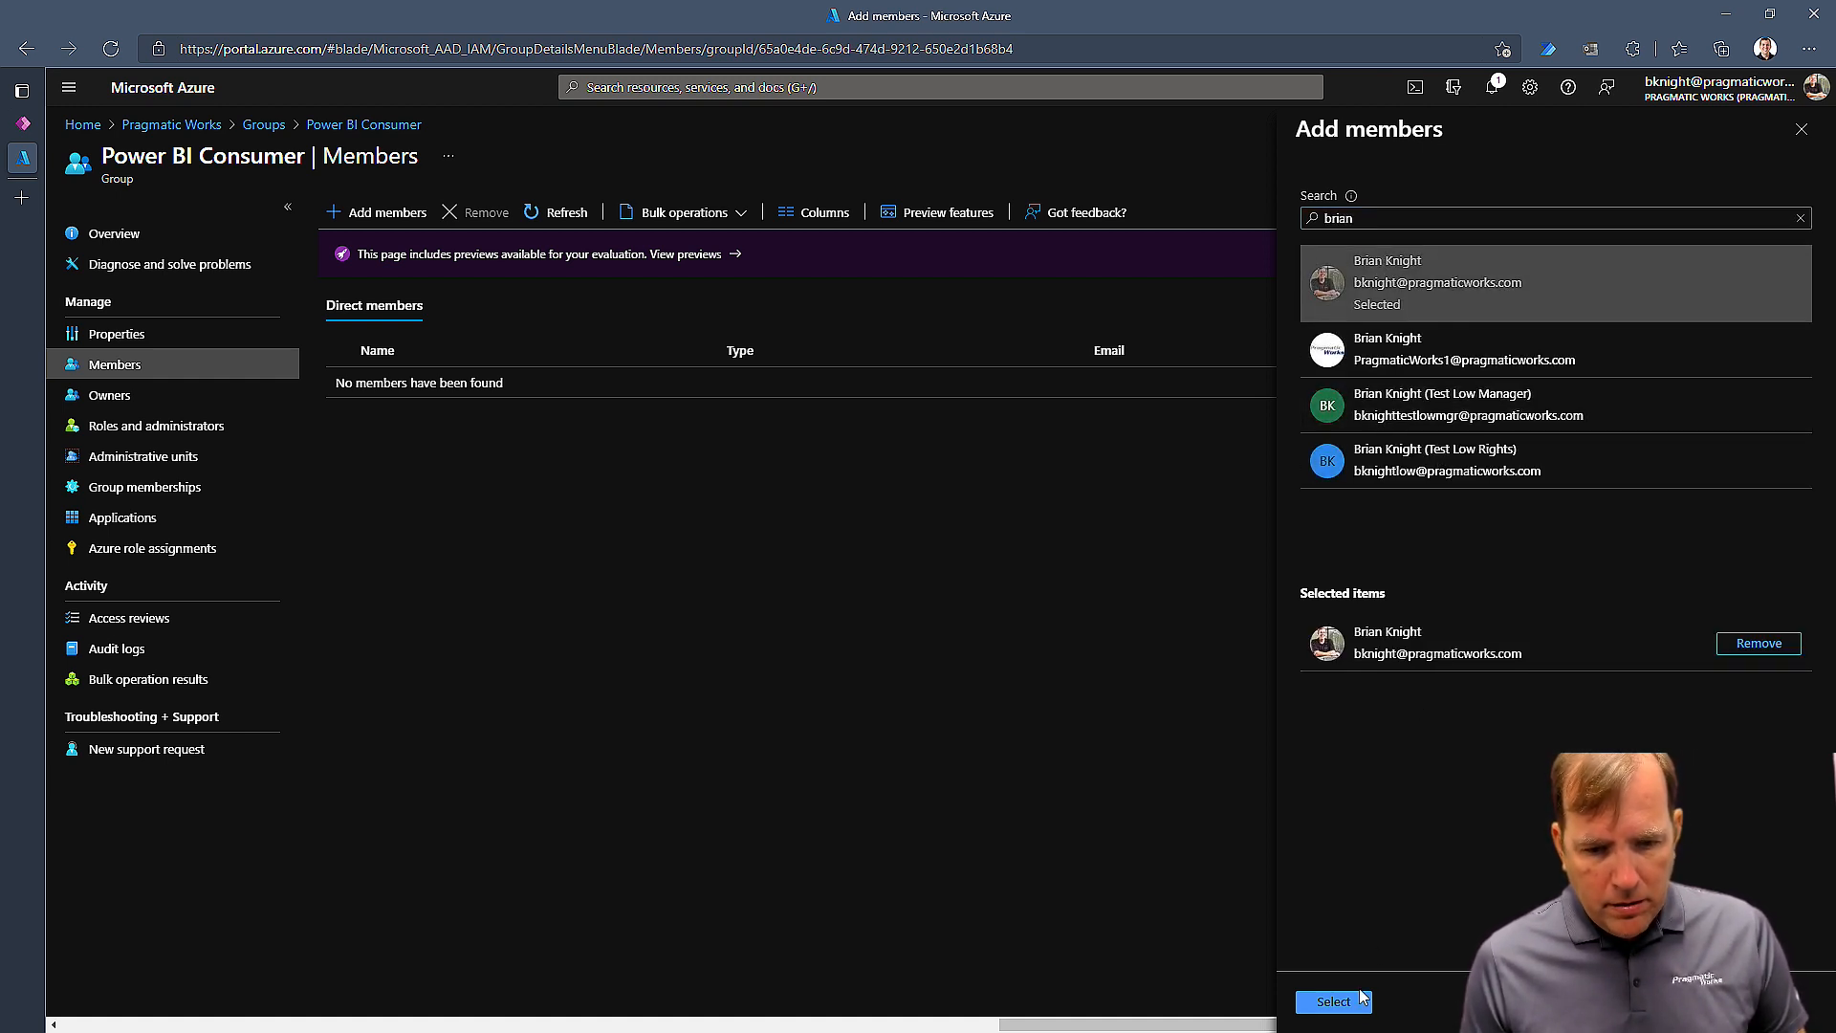
click(1334, 1001)
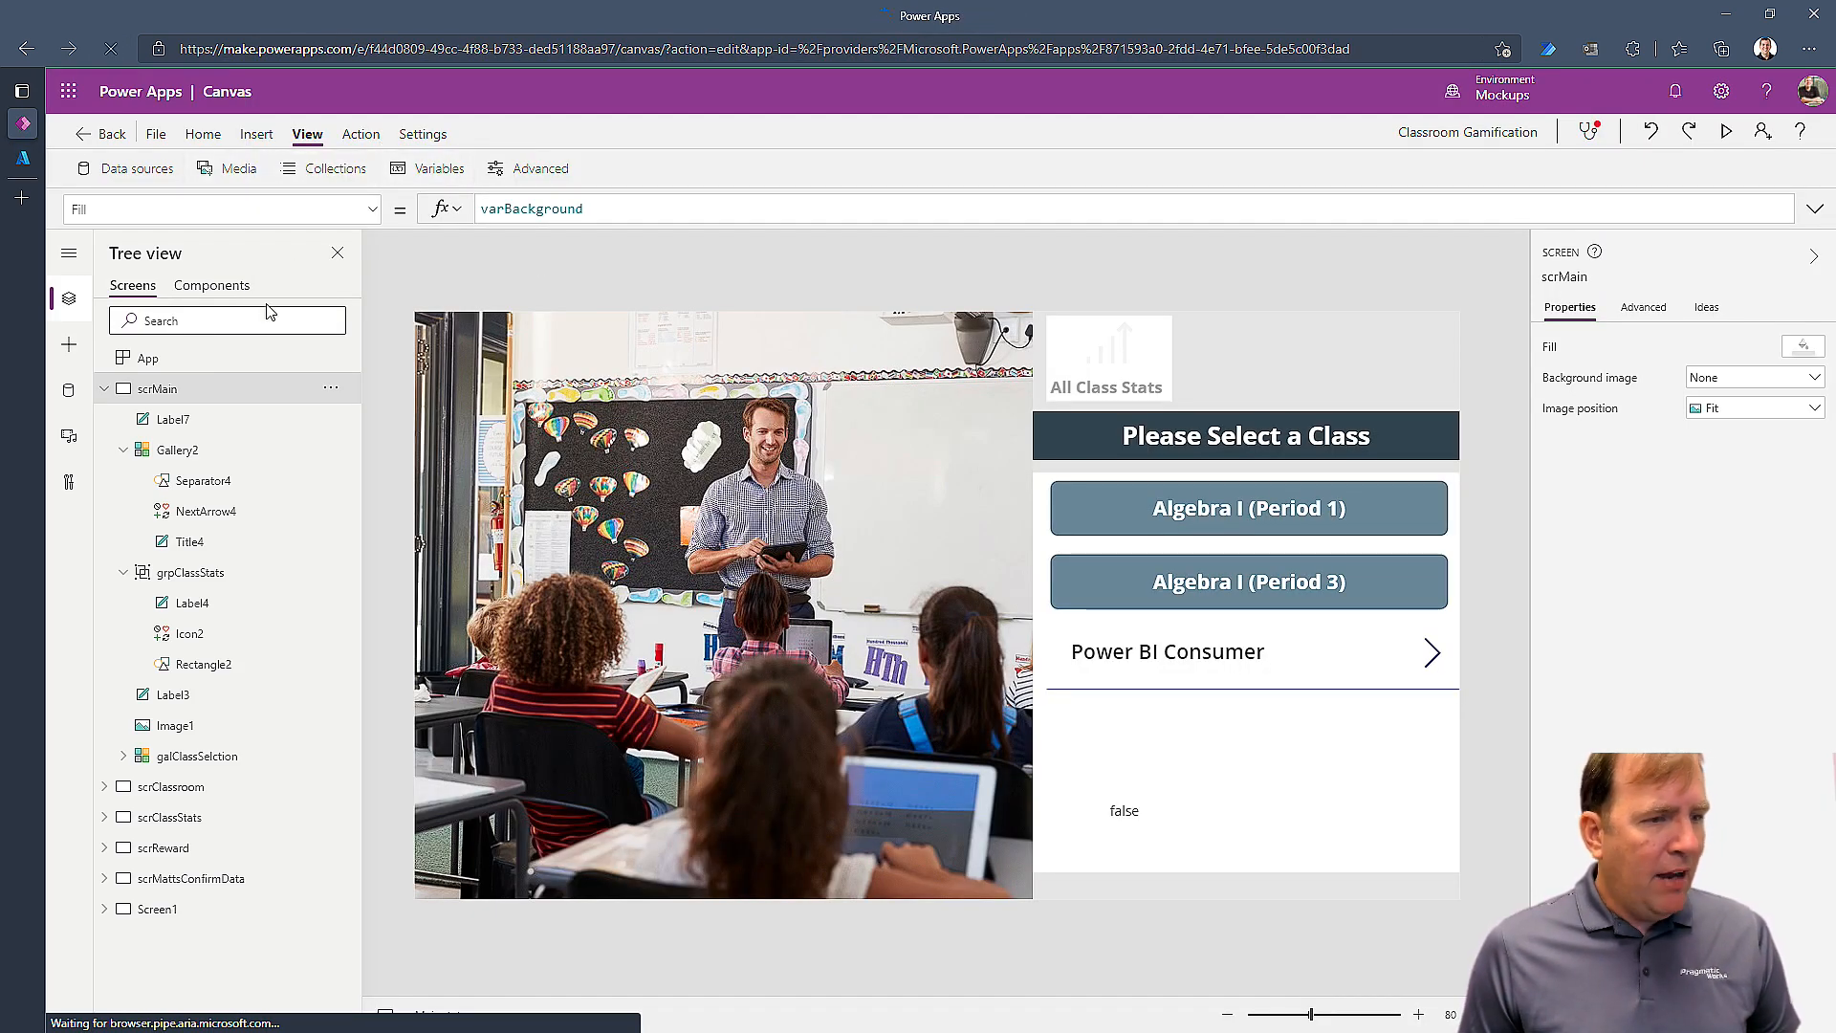
- Re-run App OnStart so varIsAdmin re-evaluates and the label reads true
click(149, 357)
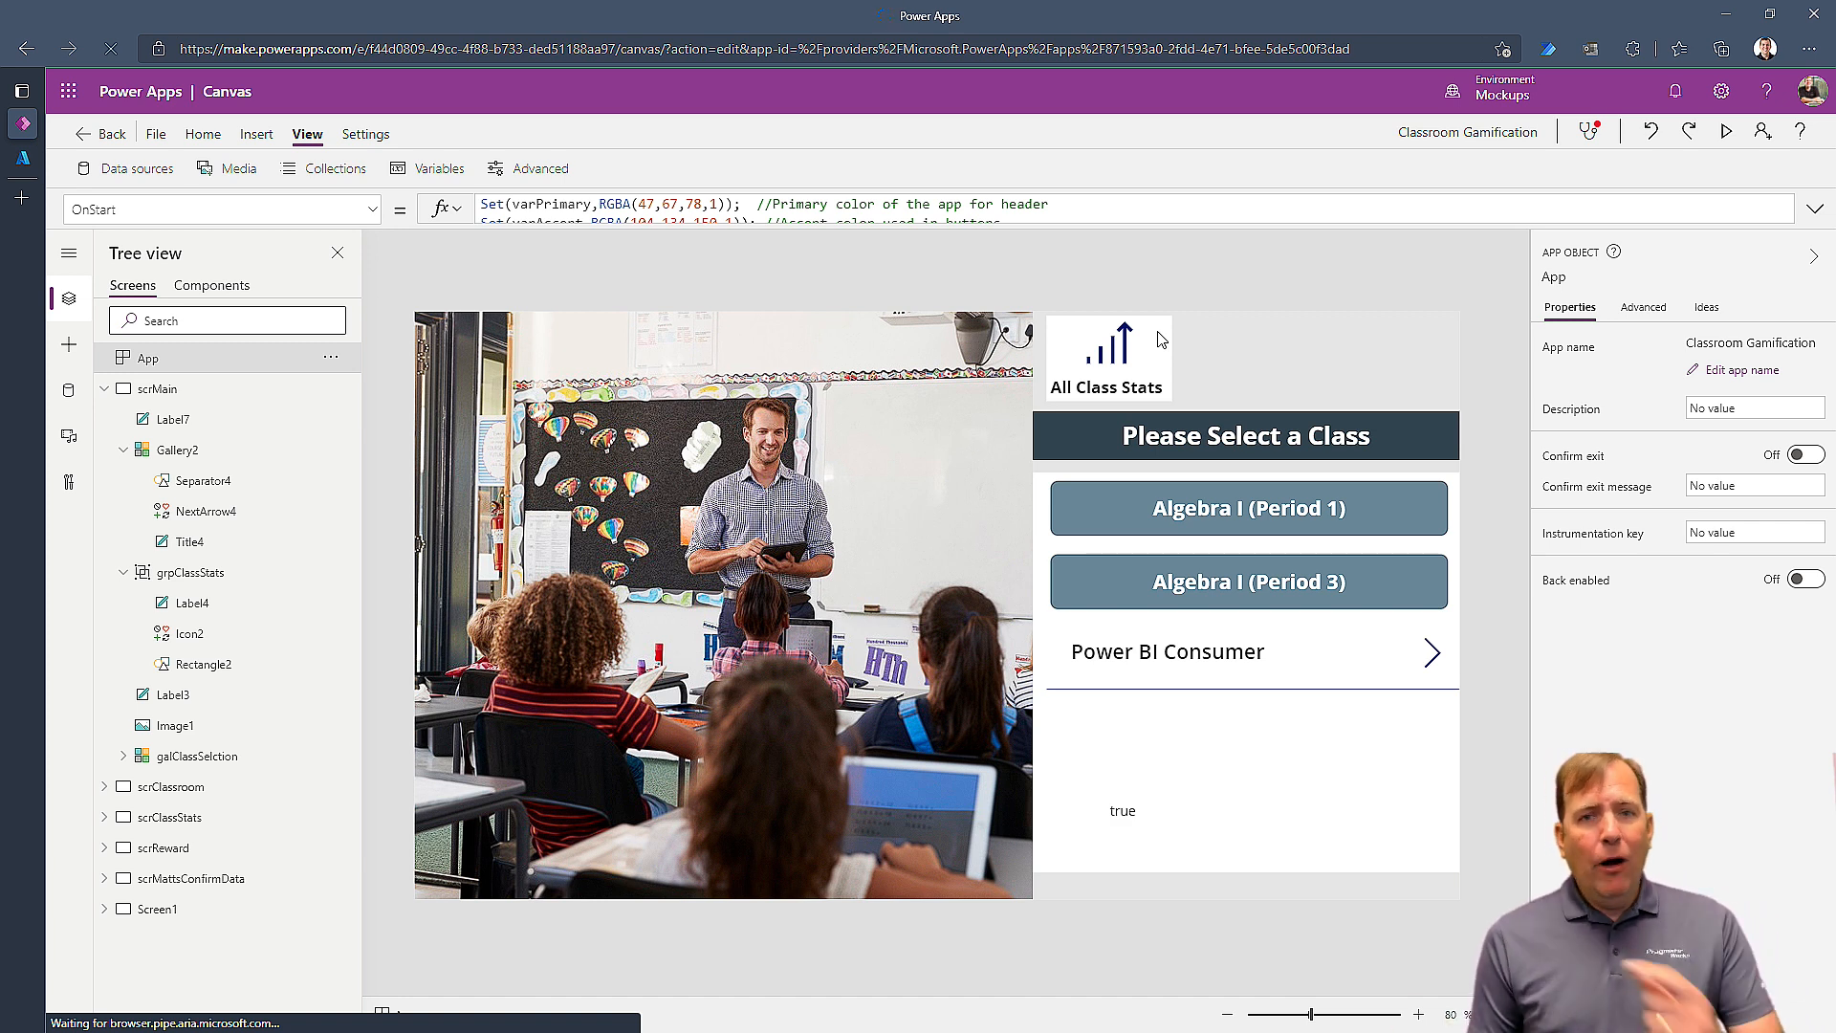
mouse_move(1574, 98)
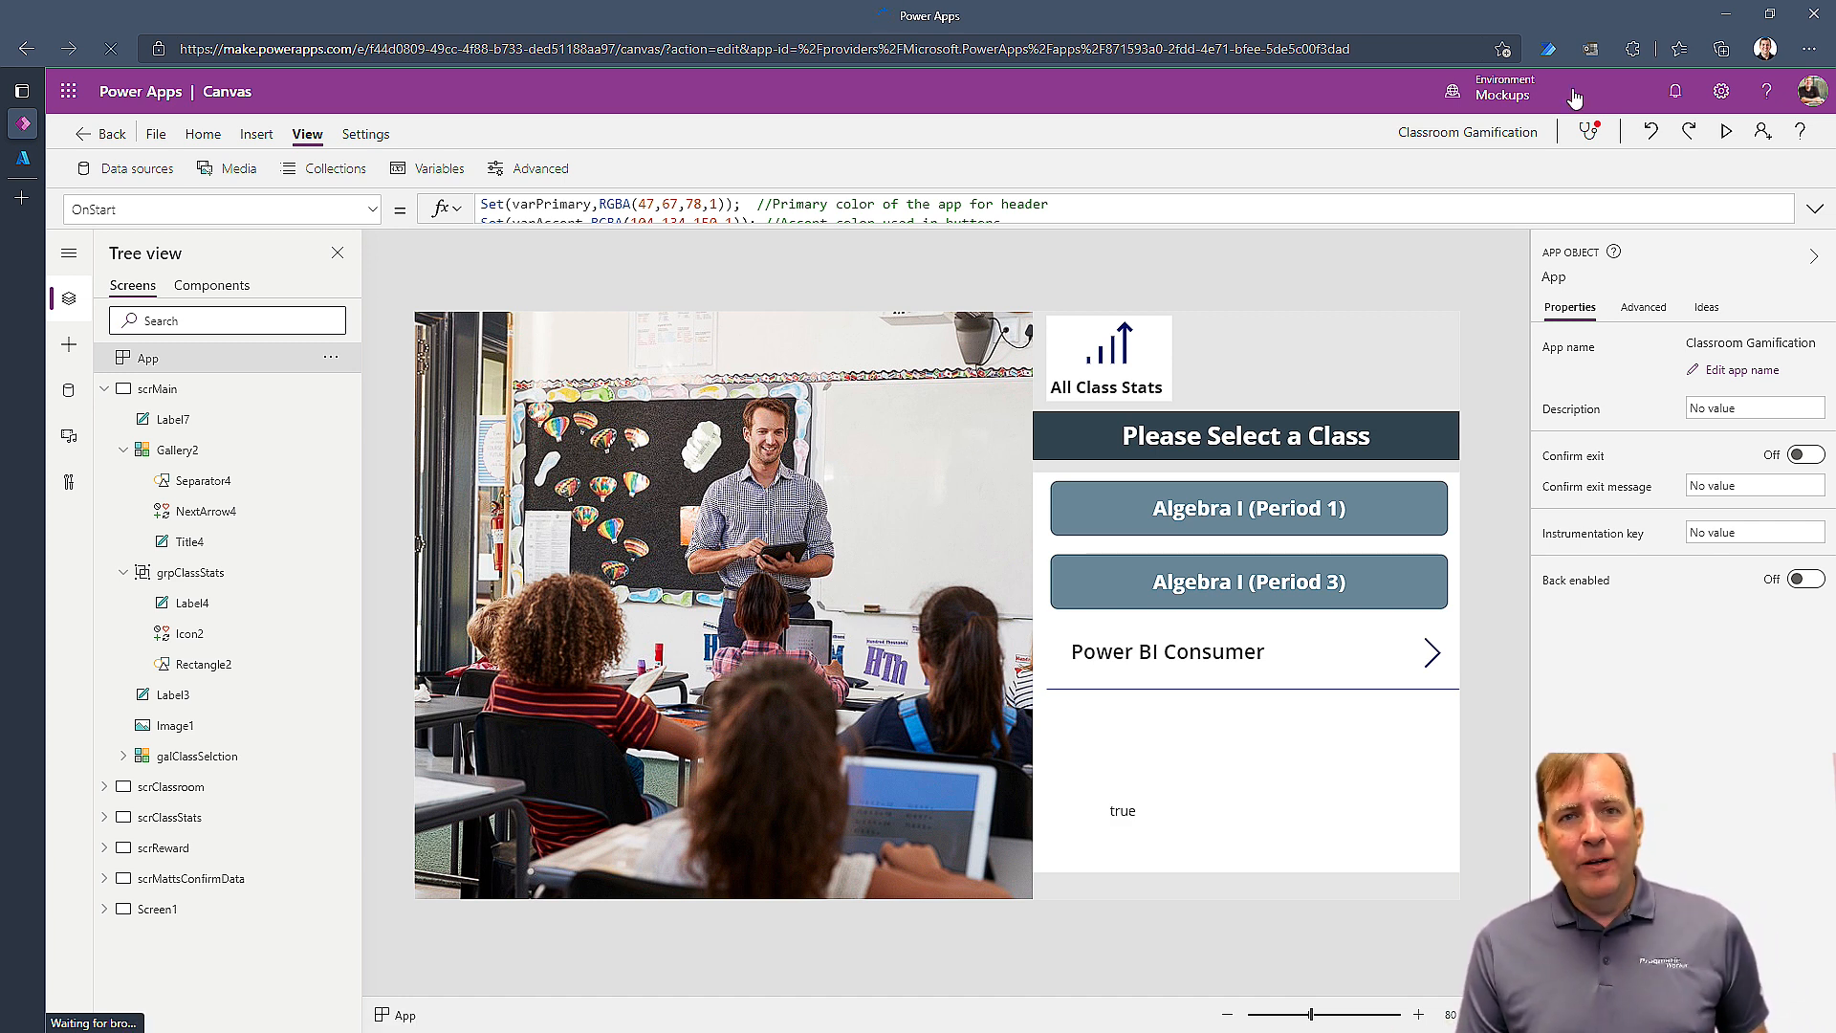